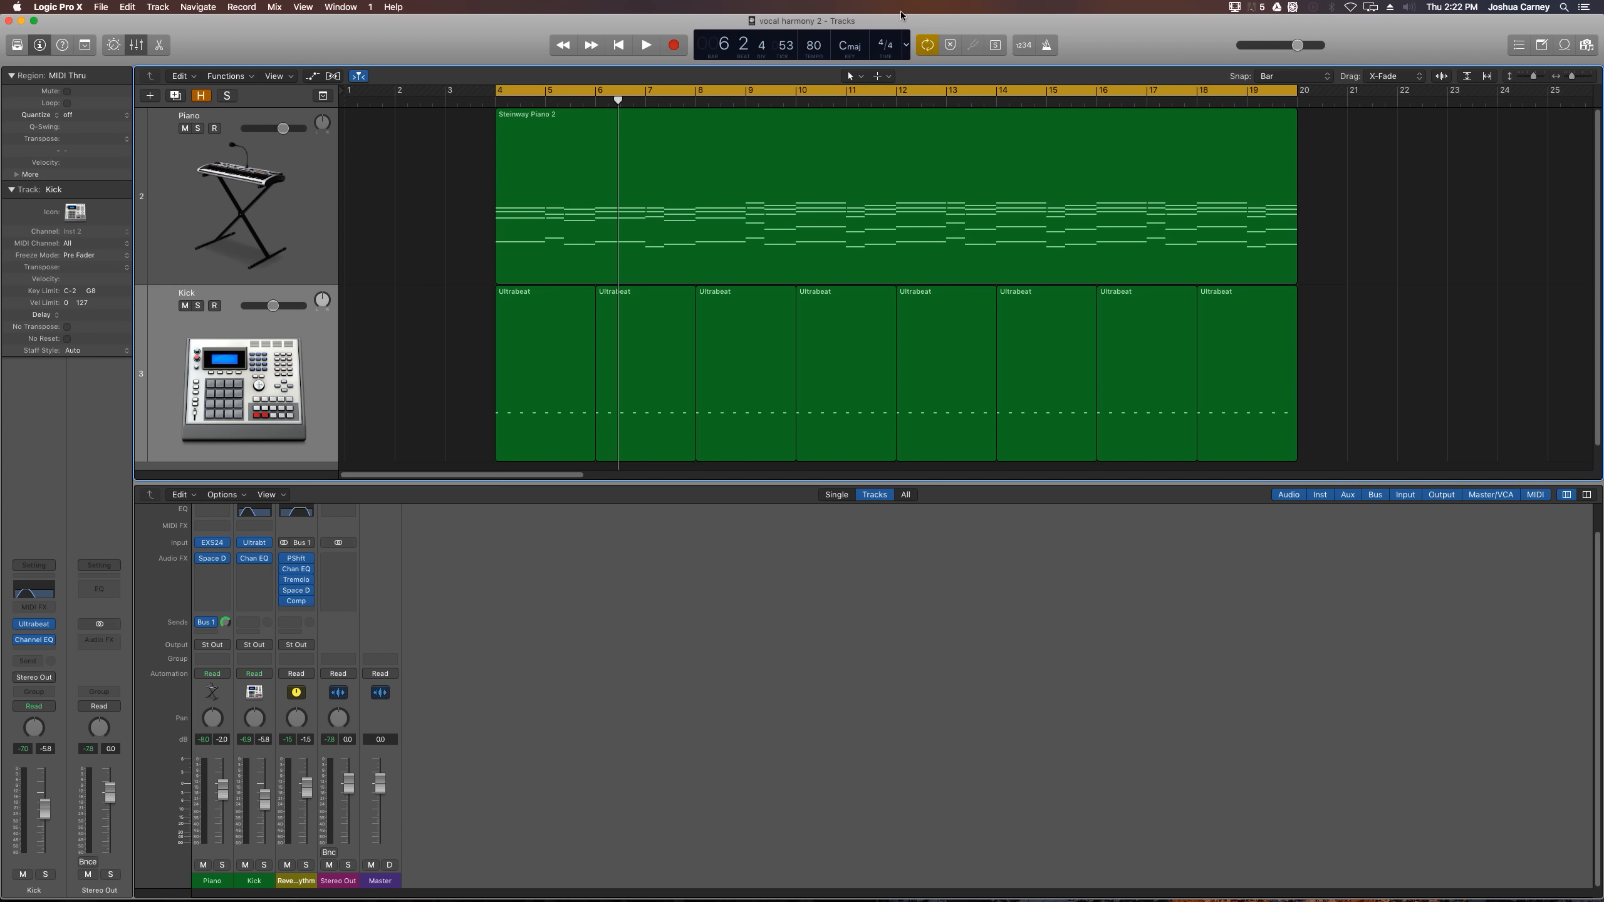
# Audition the current reverb, then delete the existing reverb aux channel.
pyautogui.click(644, 44)
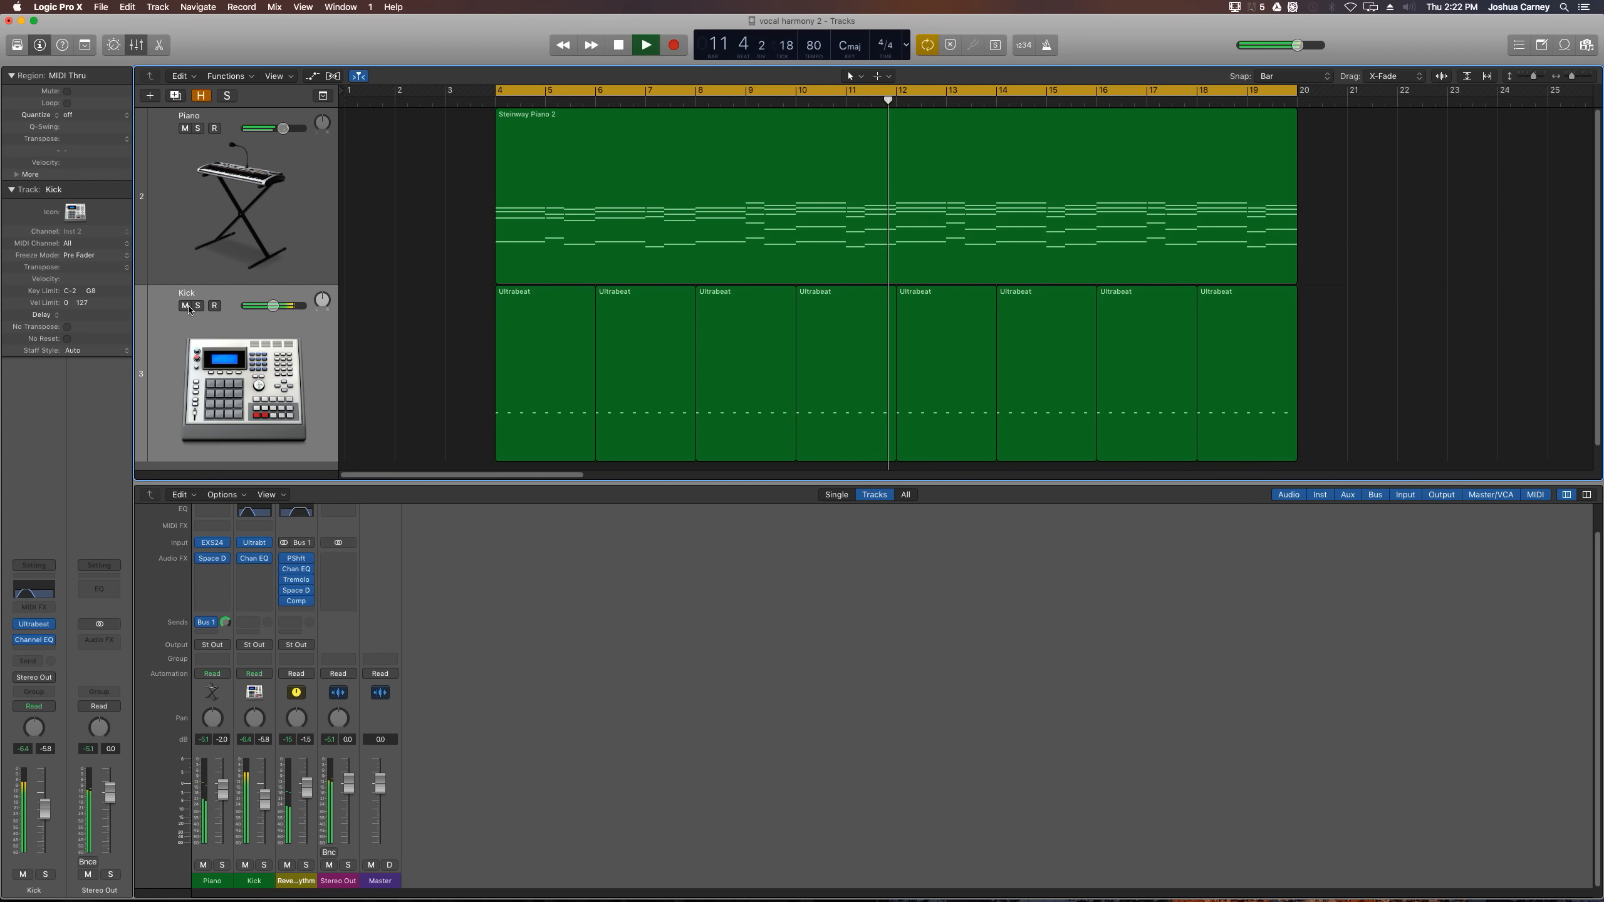
pyautogui.click(644, 43)
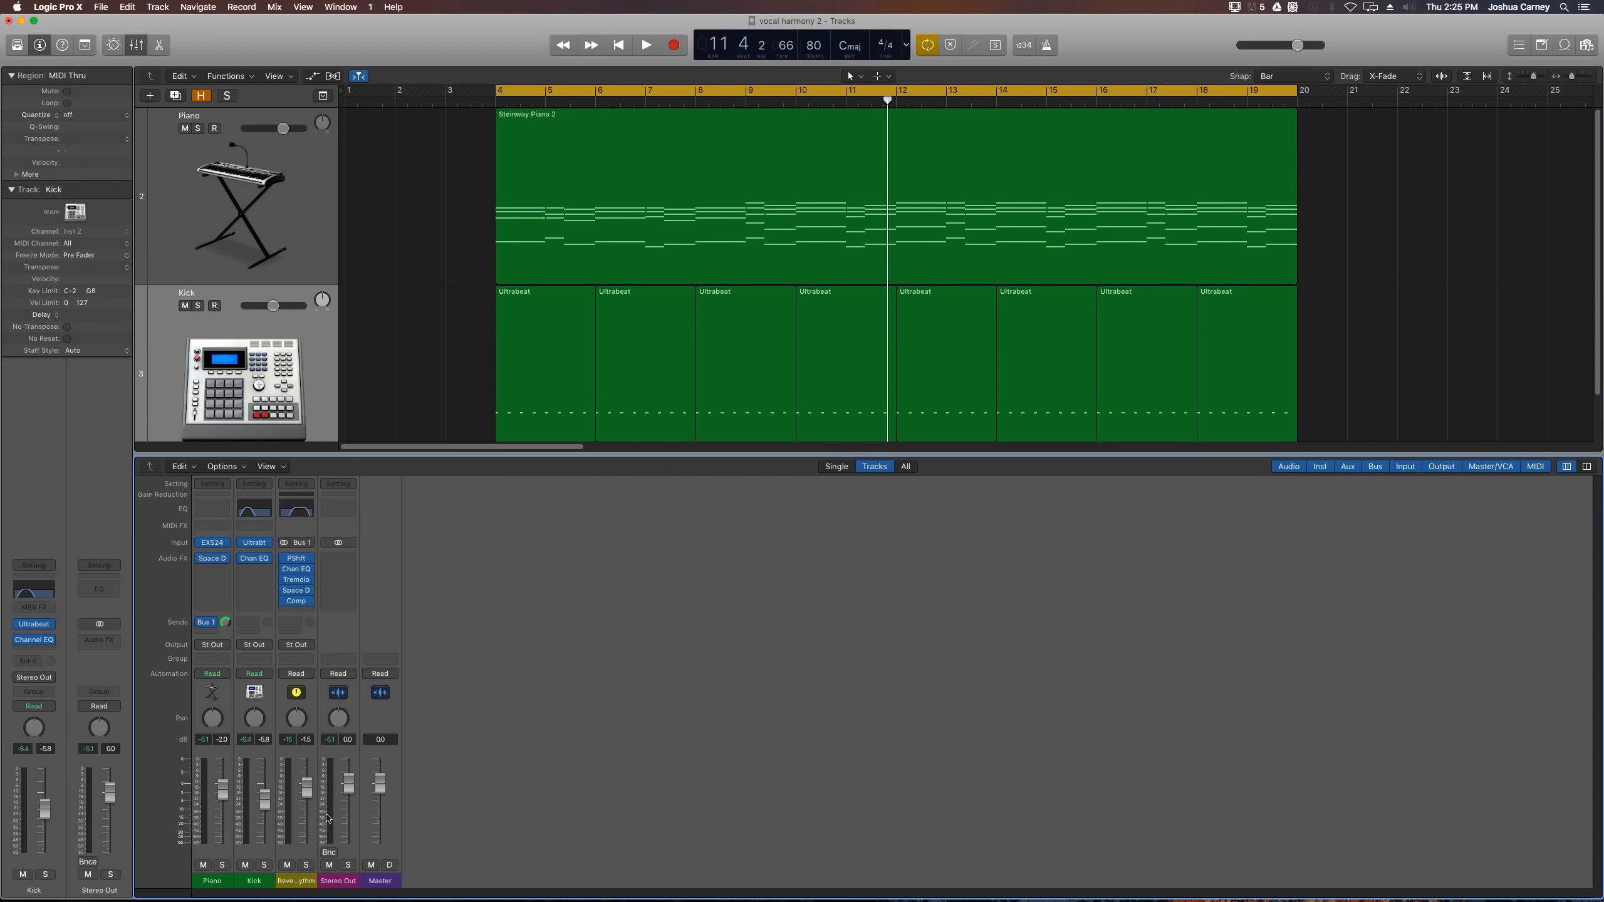
pyautogui.click(296, 881)
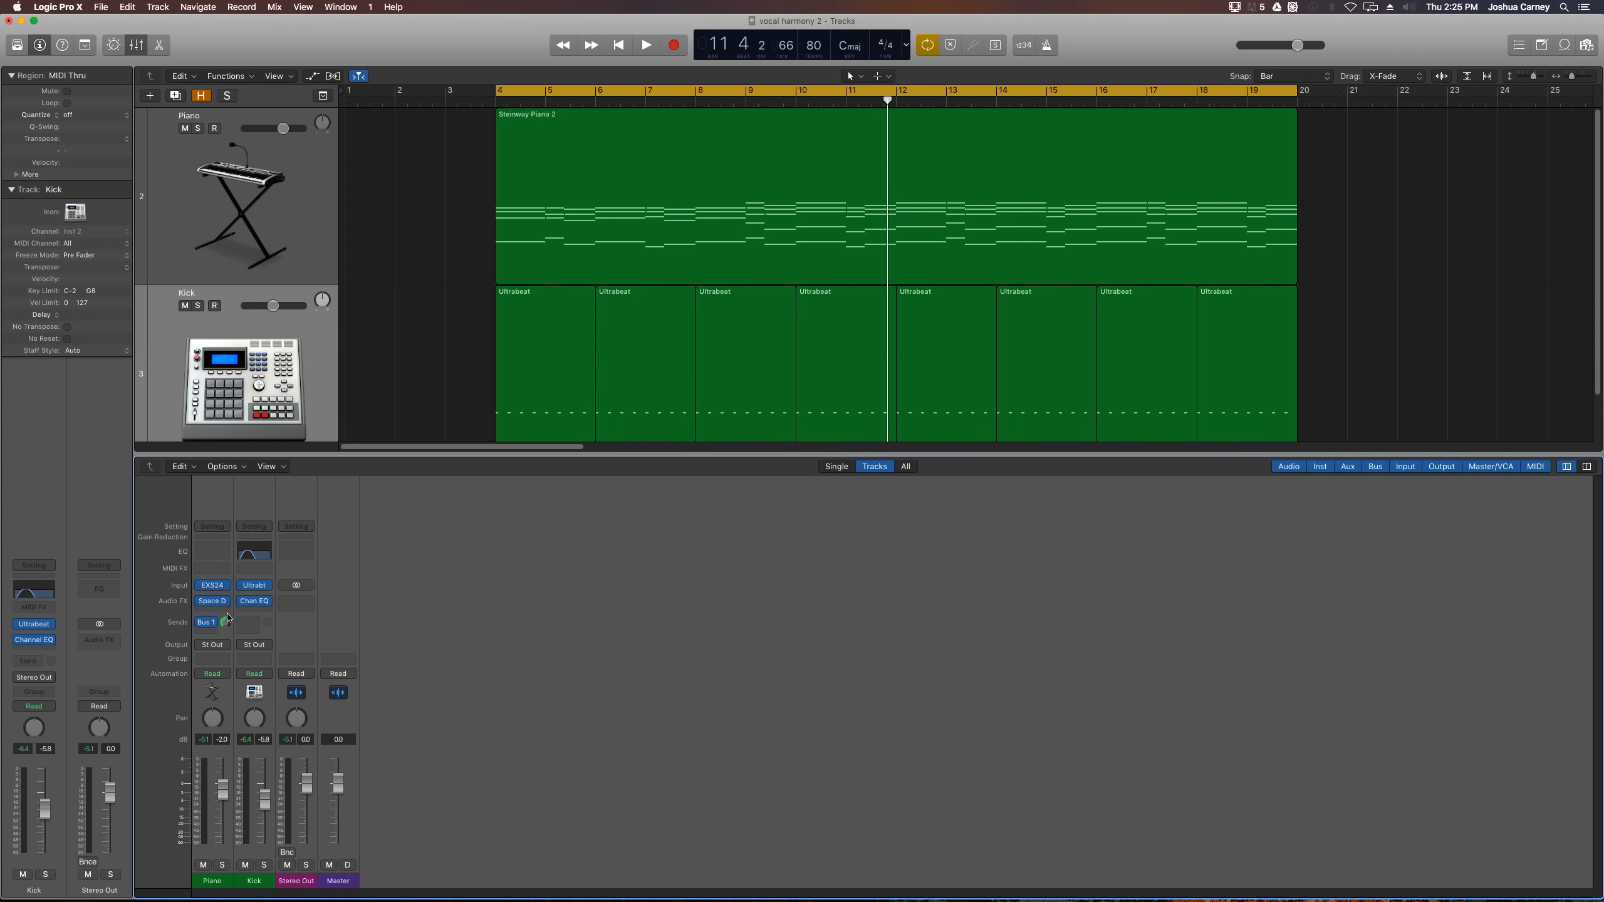
# Set the piano's Bus 1 send to No Send and stop playback.
pyautogui.click(212, 622)
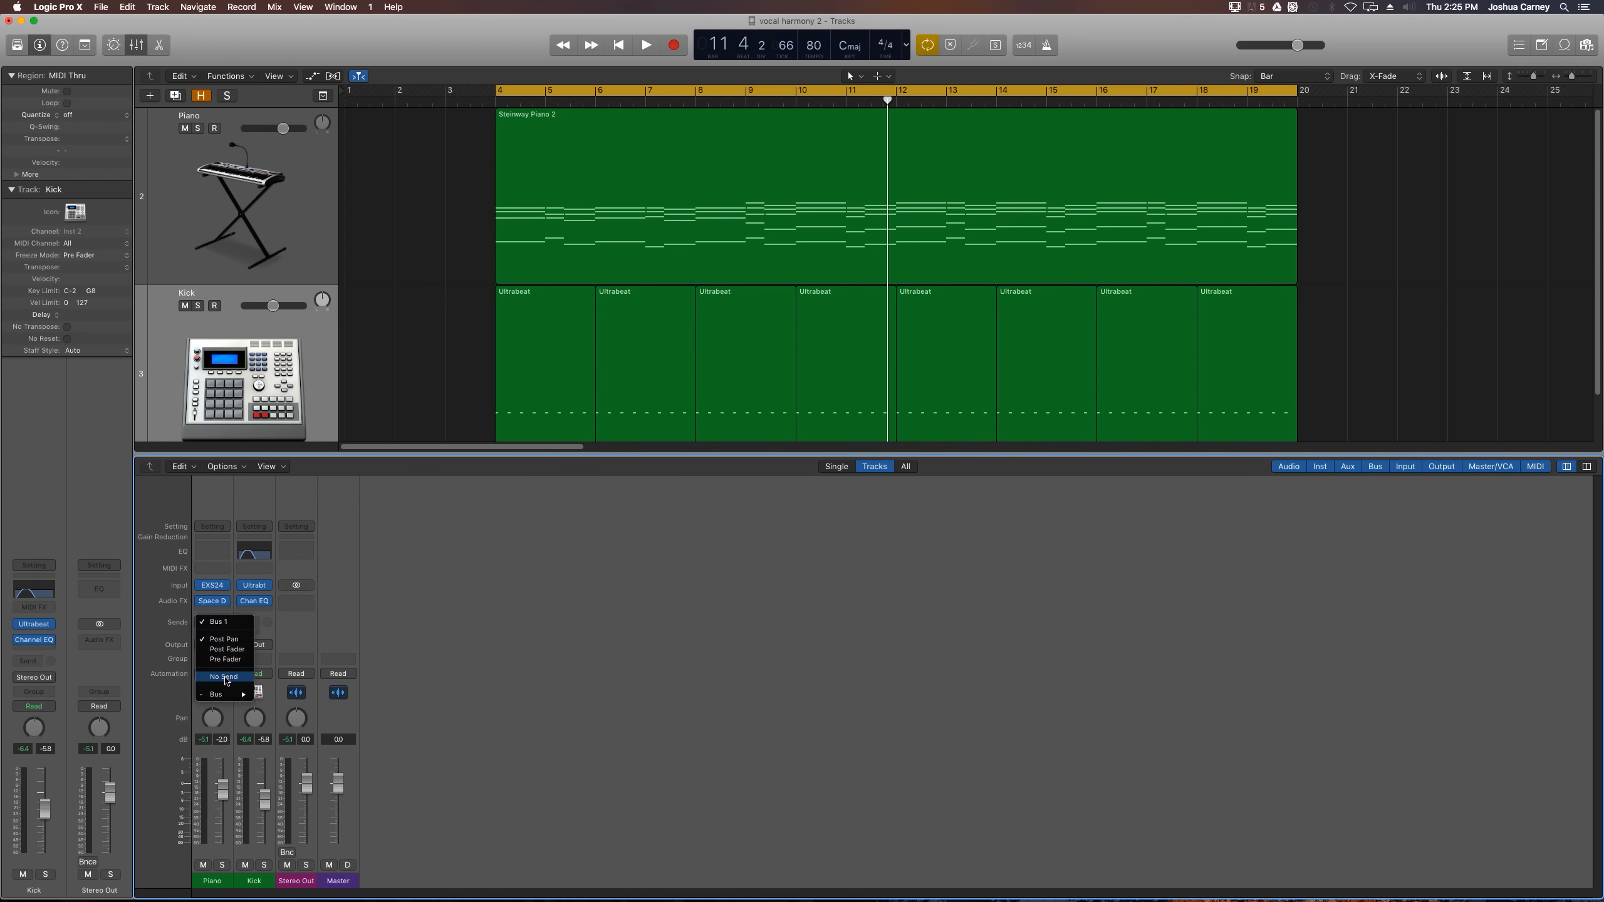
pyautogui.click(221, 677)
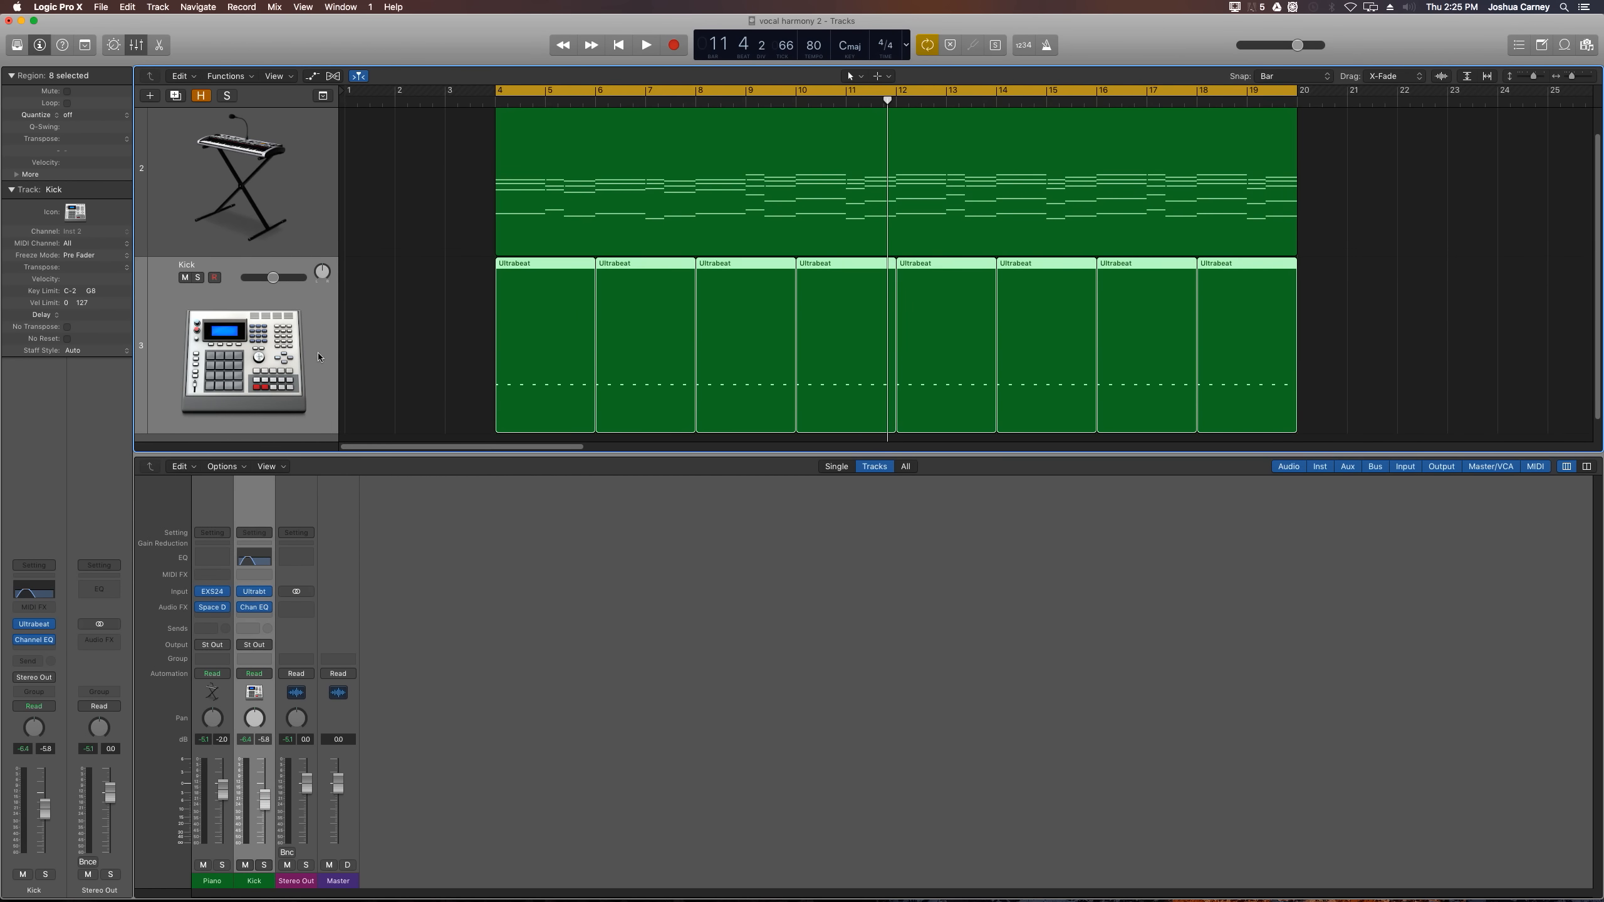
pyautogui.moveTo(416, 335)
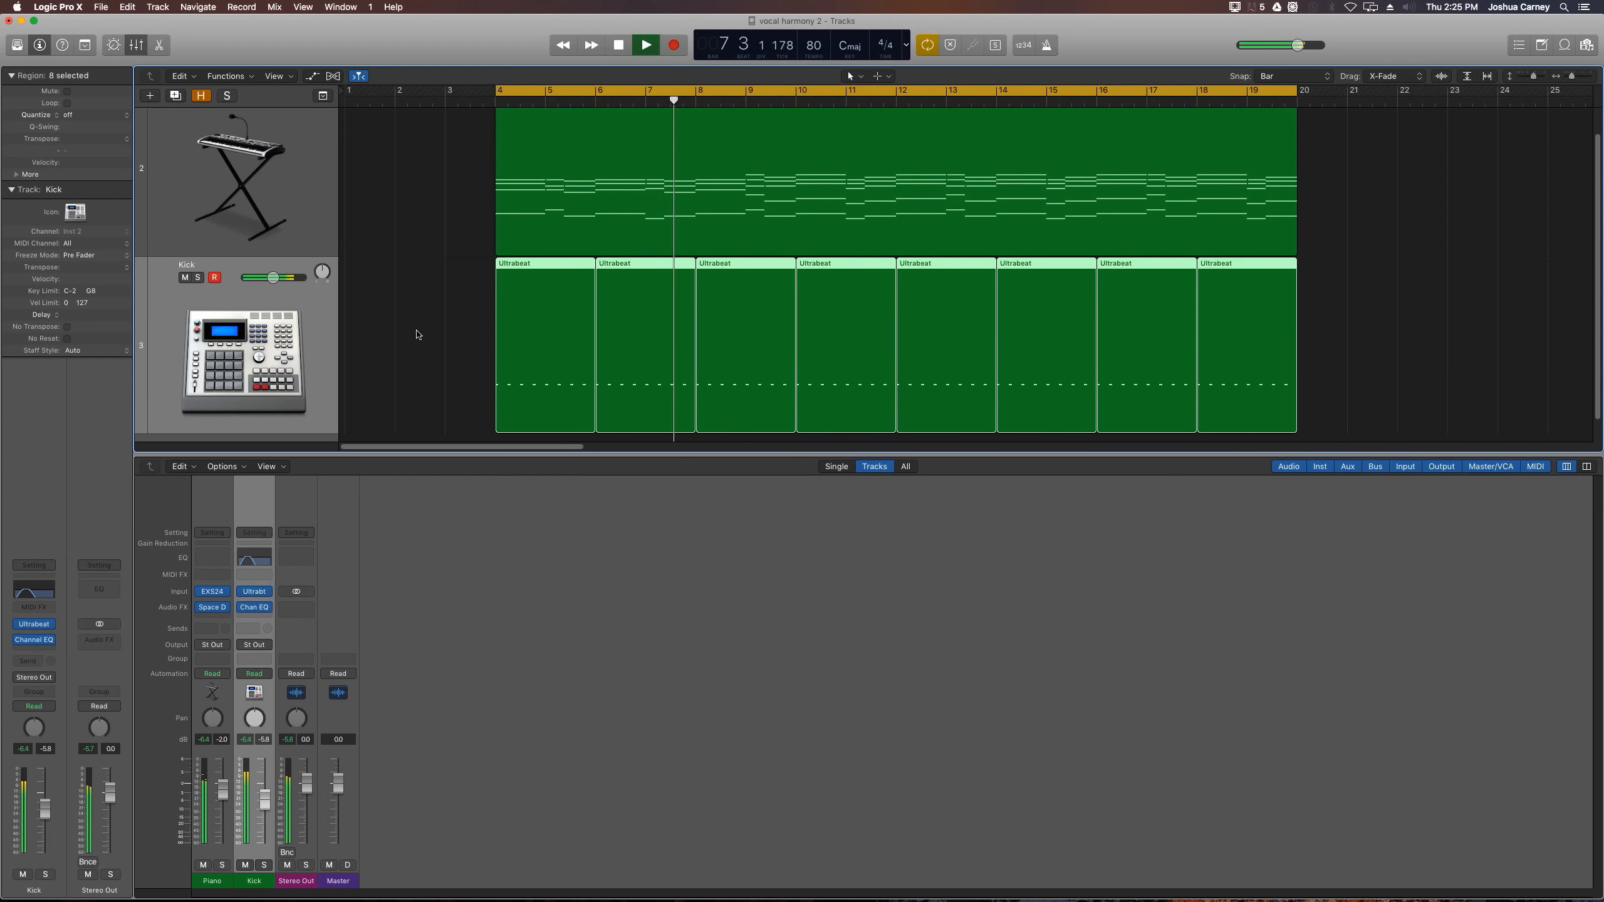
pyautogui.click(646, 44)
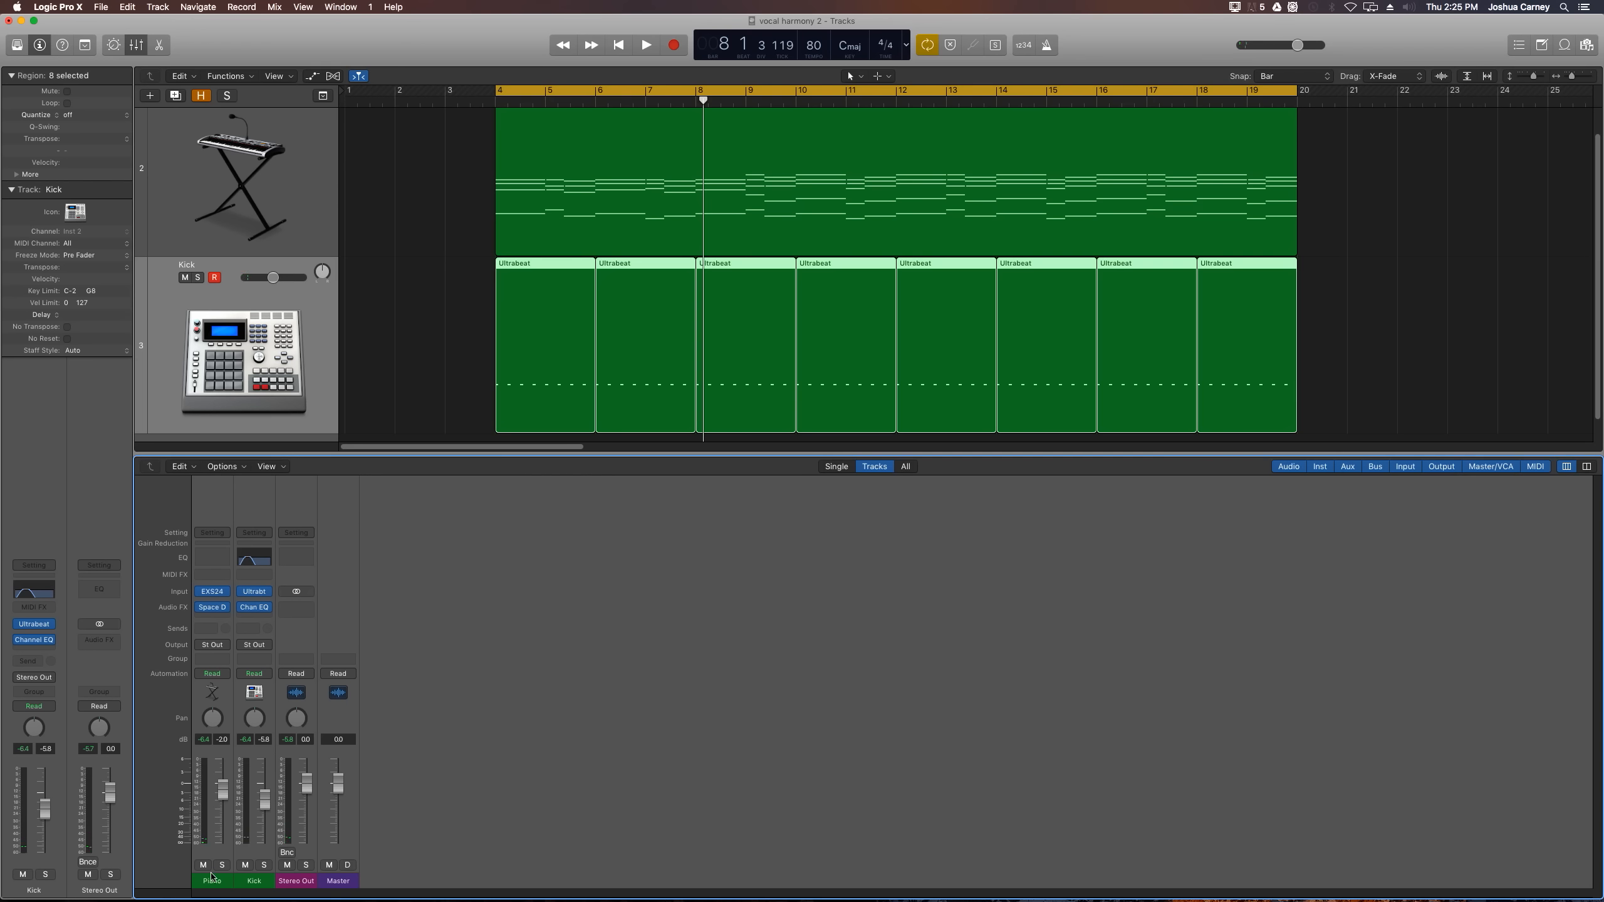
# Send the Piano to Bus 1, creating the FX aux, and solo piano and FX.
pyautogui.click(211, 880)
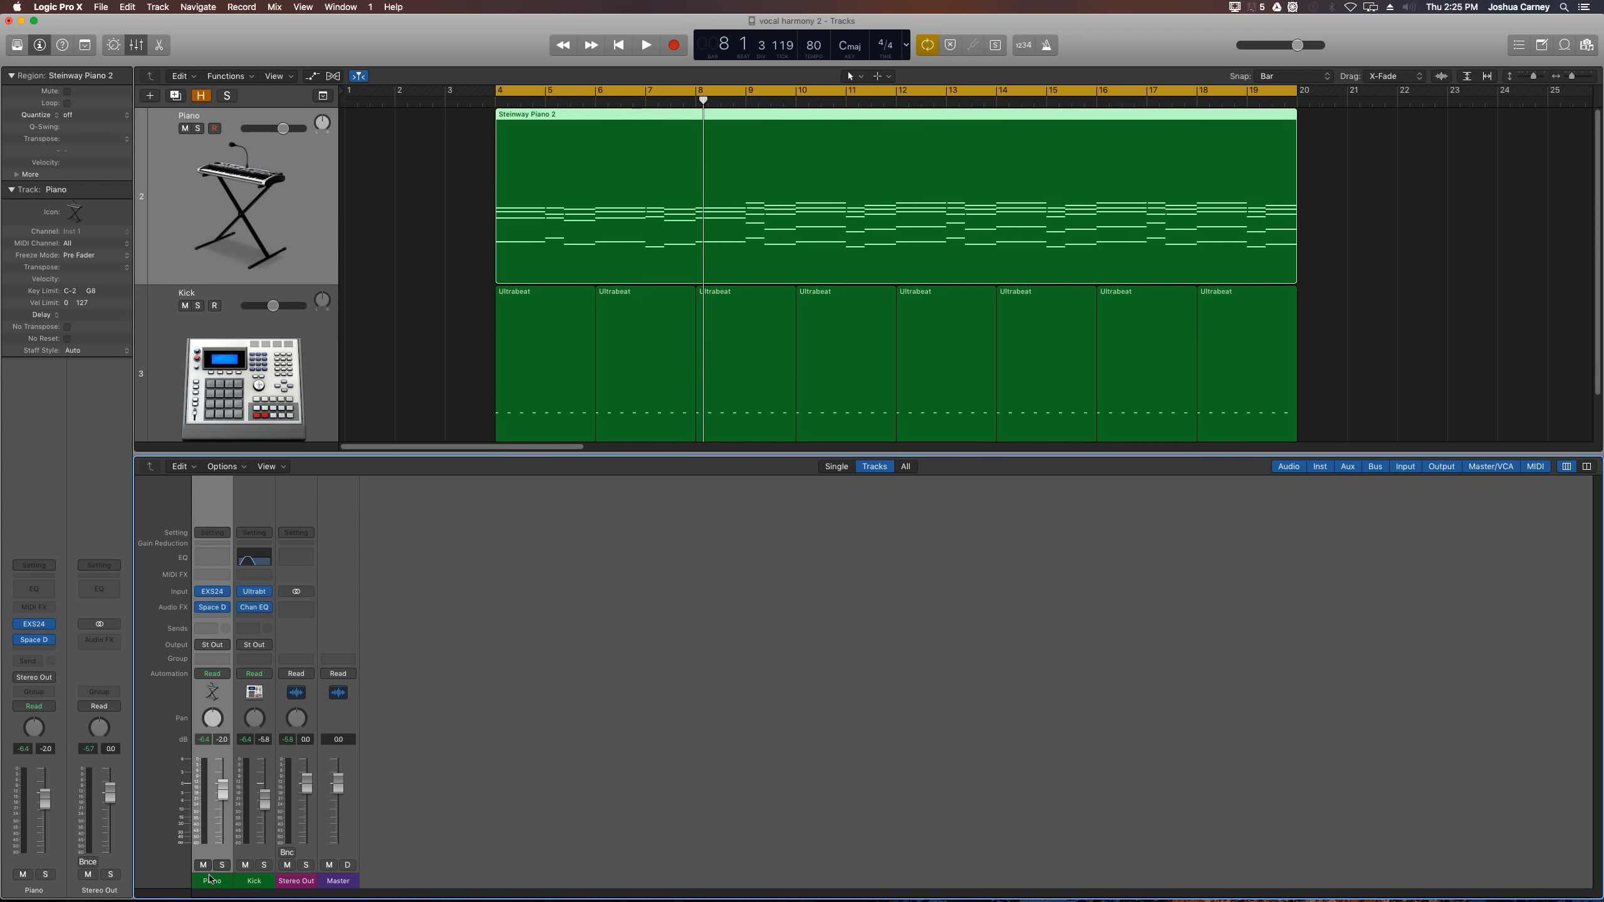
pyautogui.moveTo(185, 638)
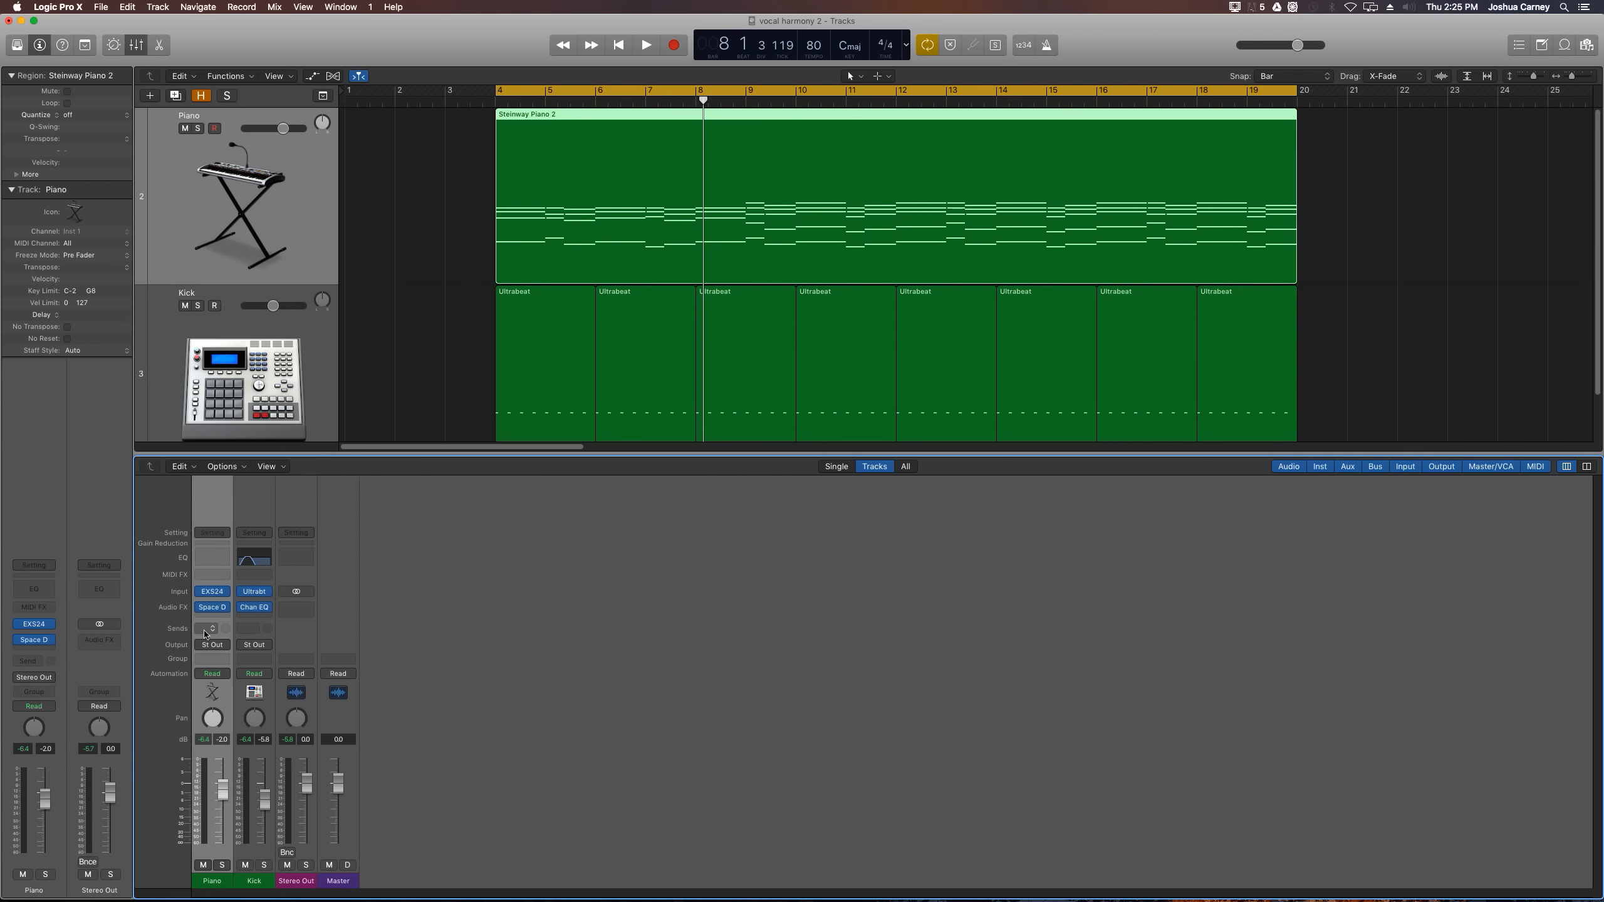
pyautogui.click(211, 628)
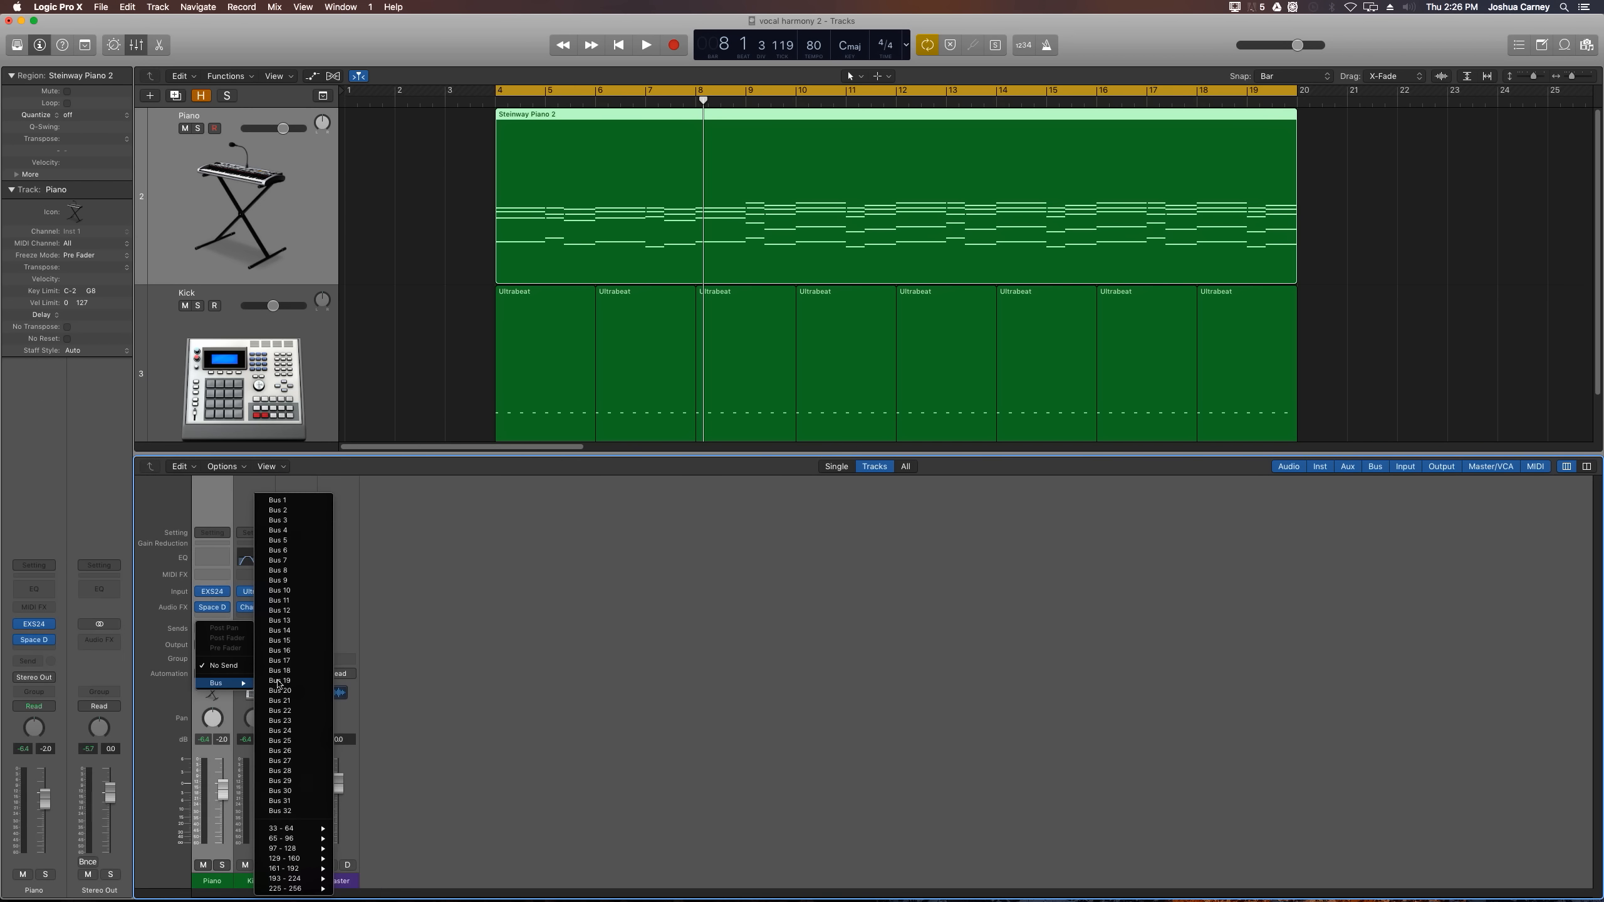
pyautogui.moveTo(293, 500)
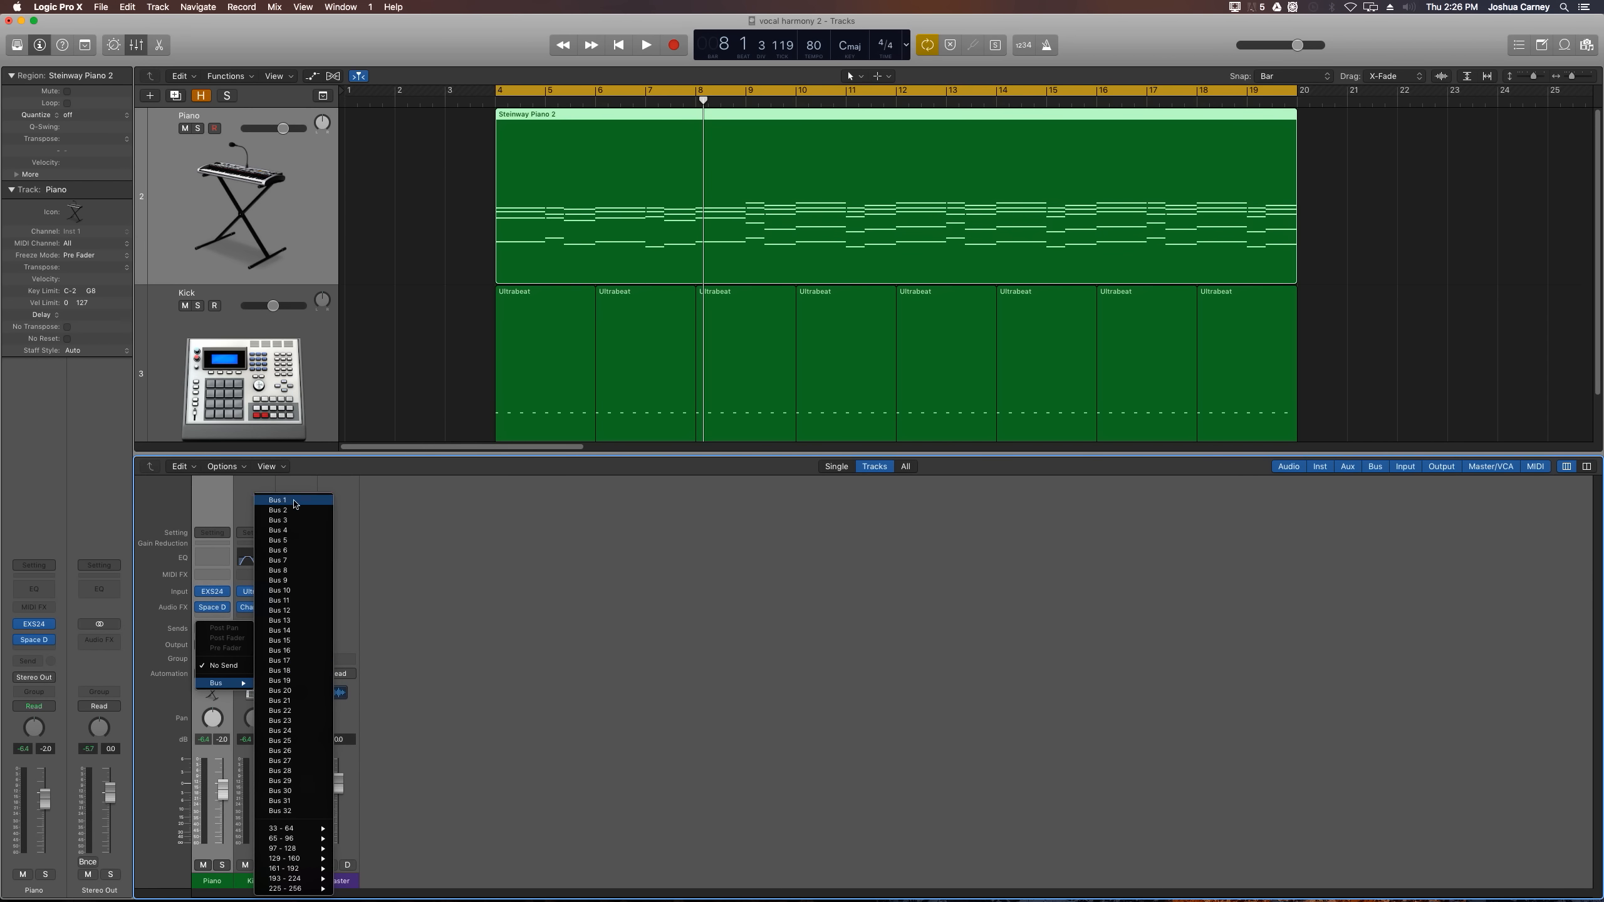
pyautogui.click(275, 500)
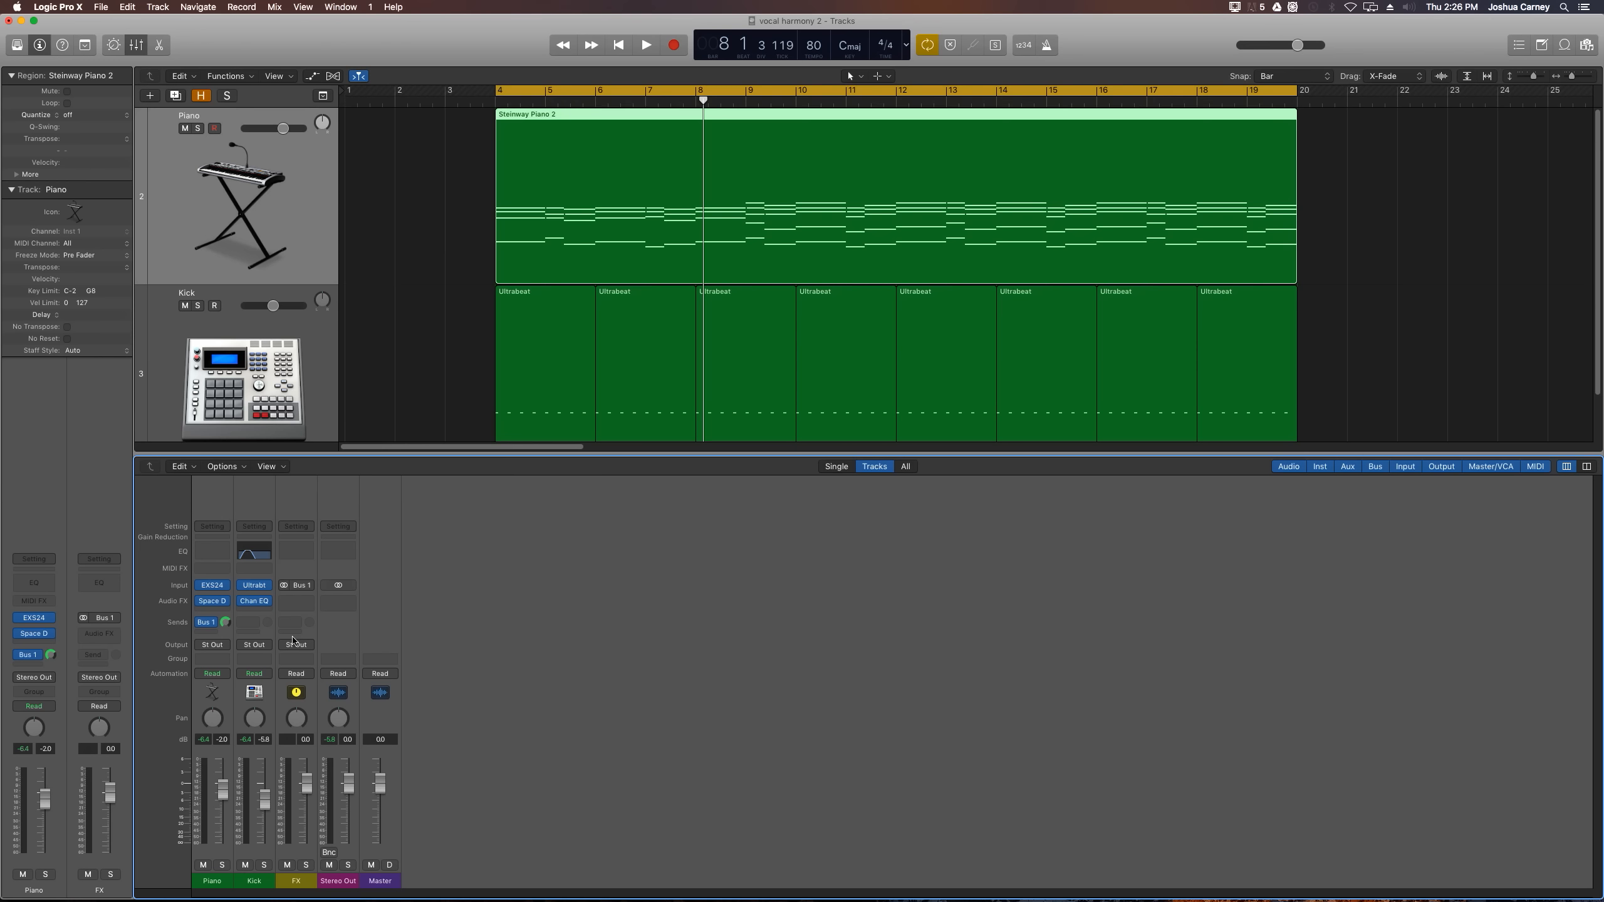
pyautogui.click(306, 865)
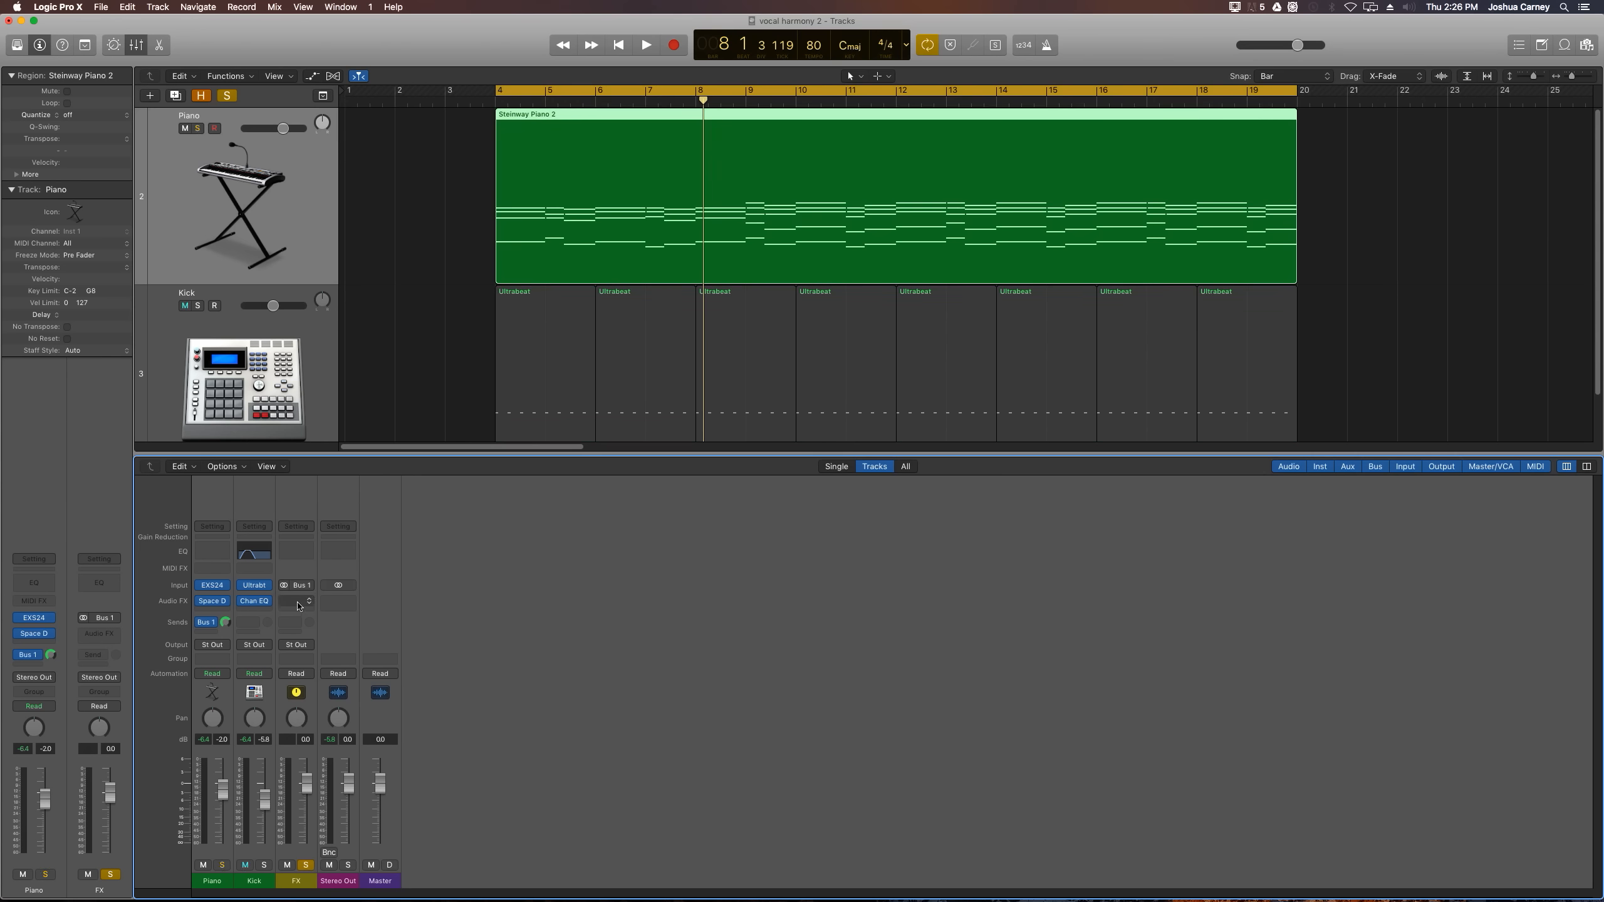
# Insert a stereo Pitch Shifter on the FX aux at +12 semitones, 50% mix.
pyautogui.click(296, 602)
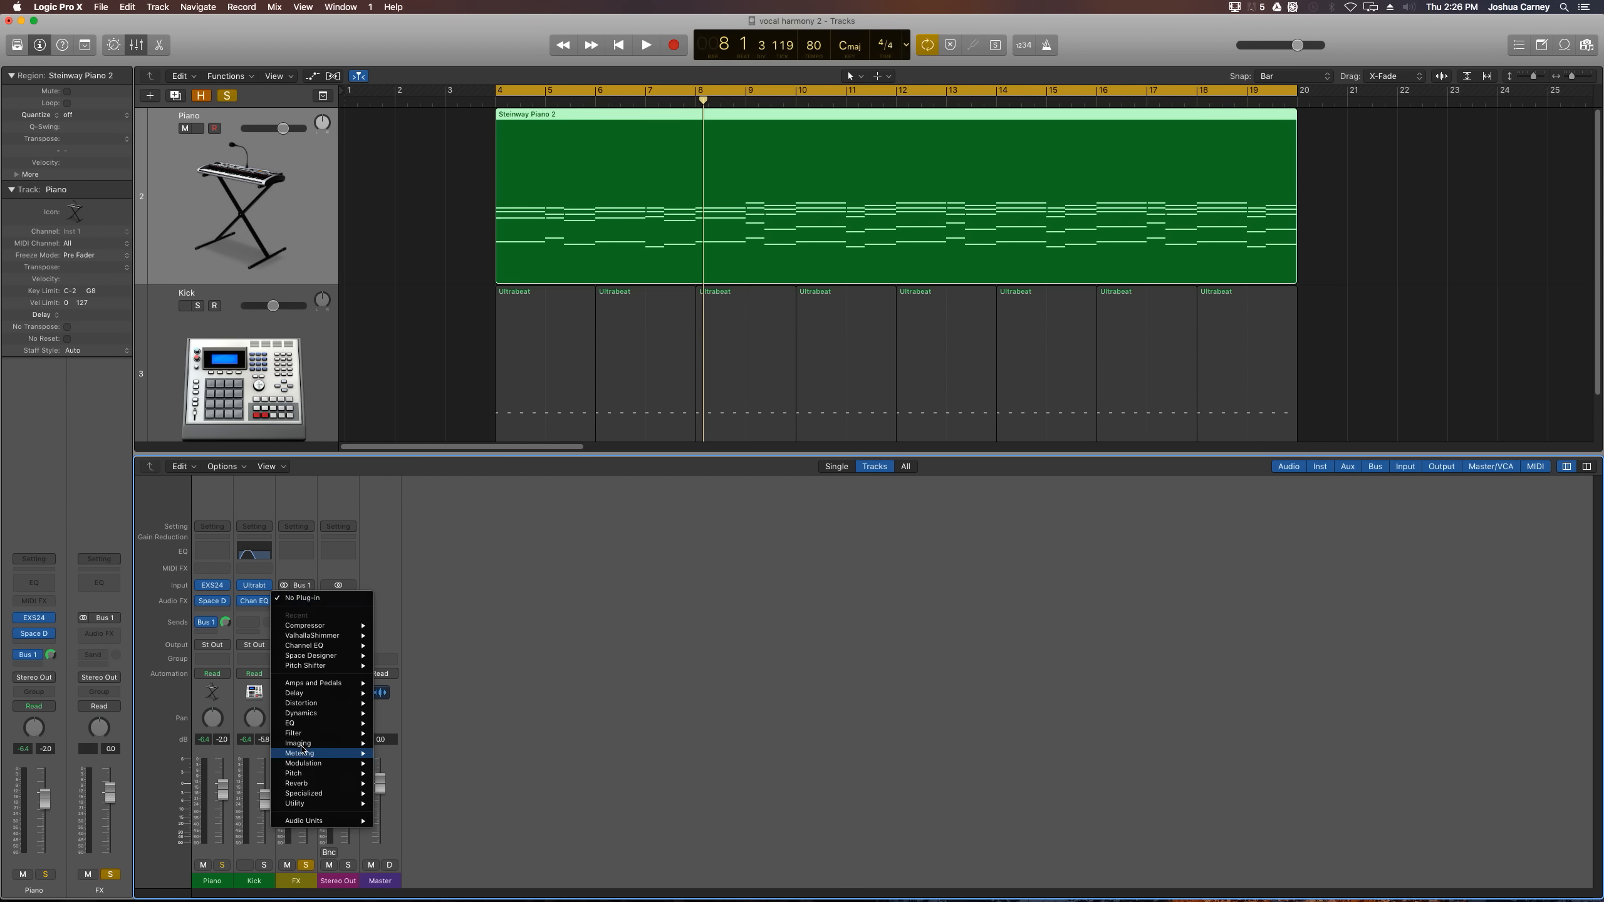
pyautogui.moveTo(297, 772)
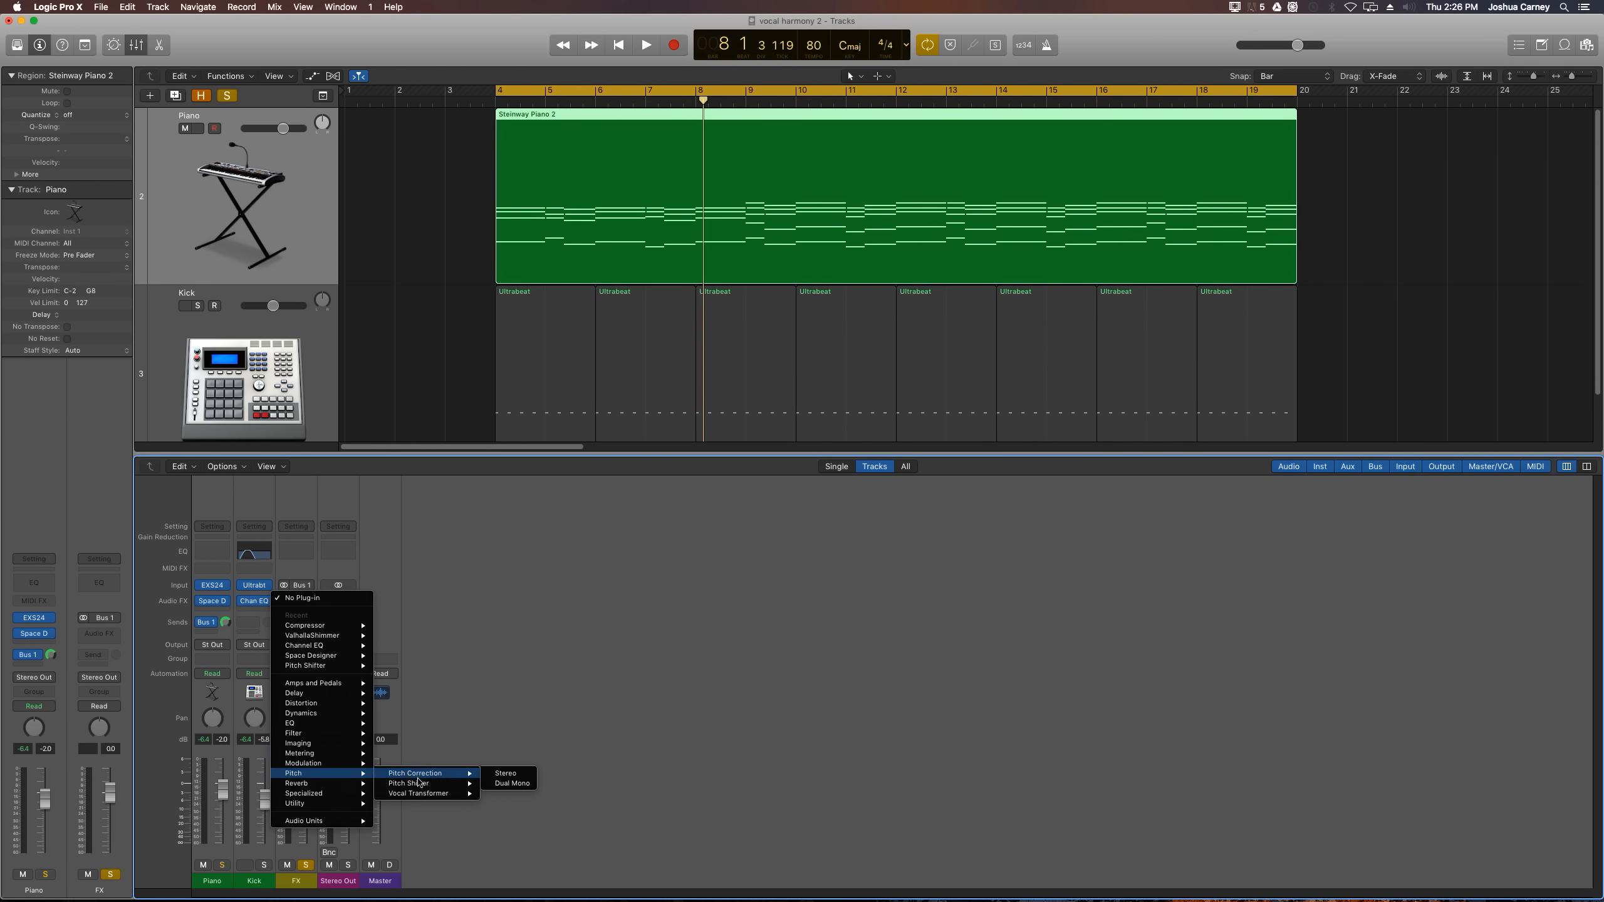
pyautogui.moveTo(408, 782)
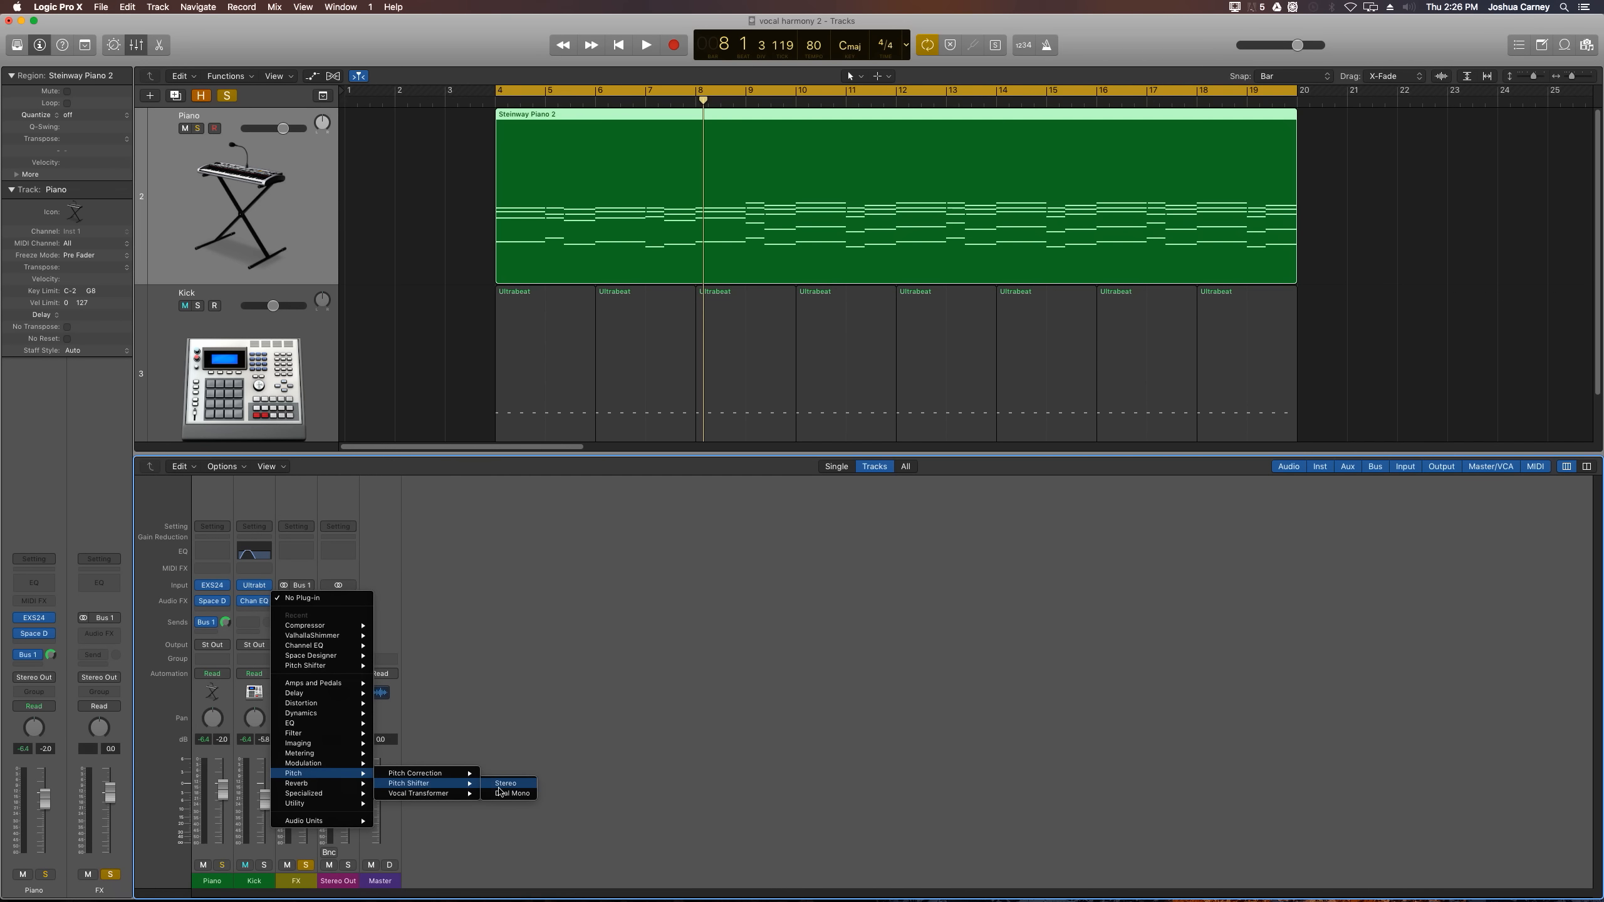
pyautogui.click(504, 783)
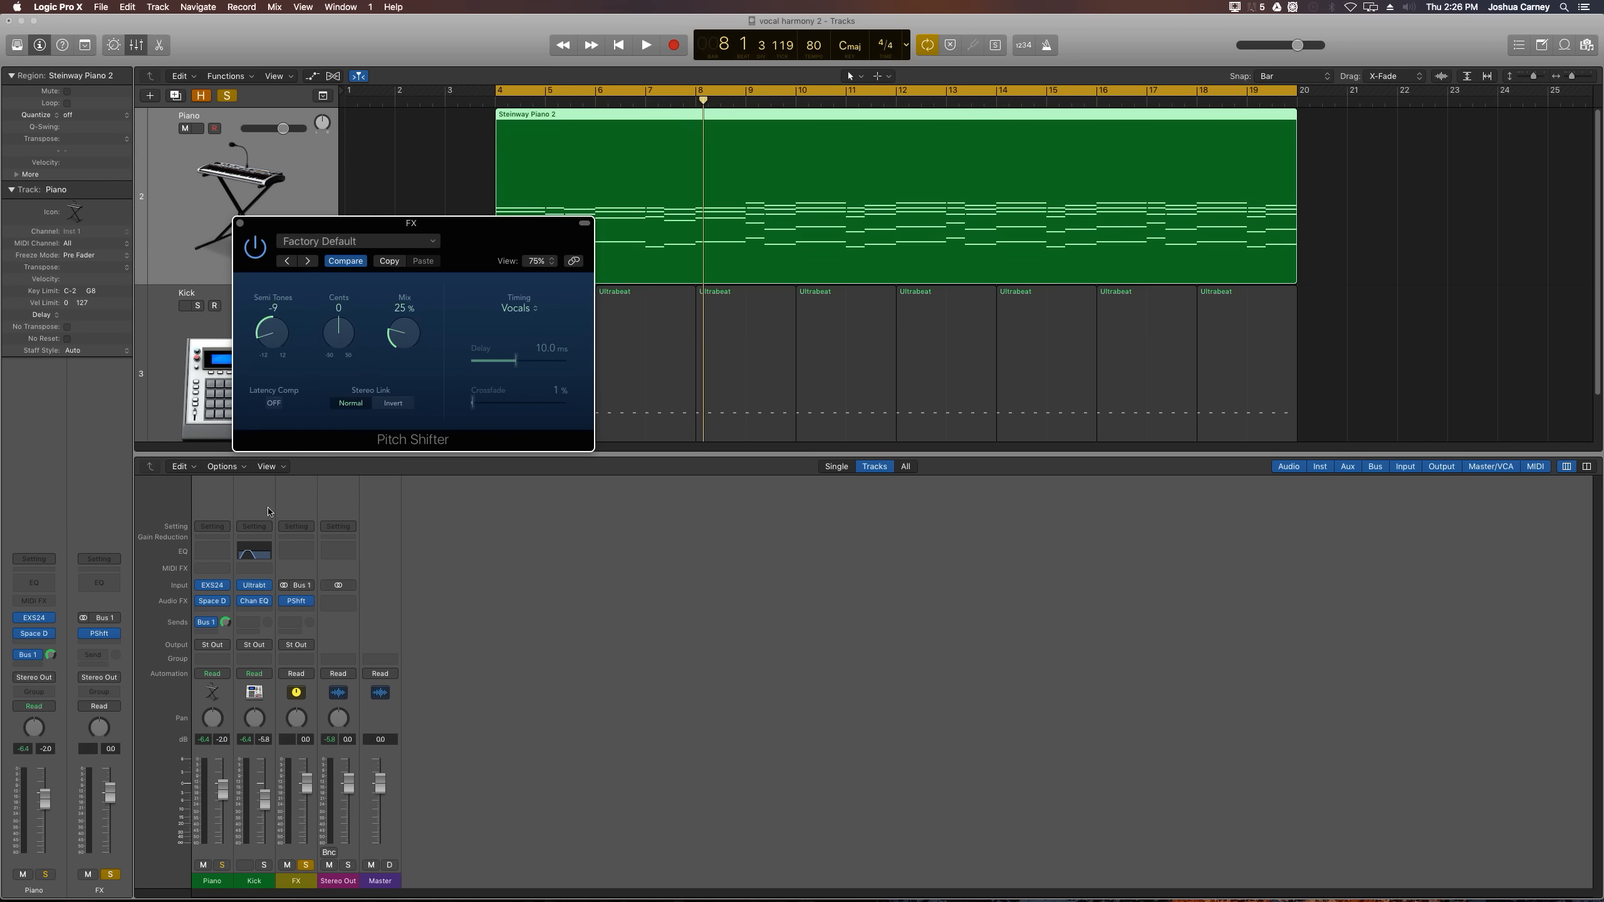
pyautogui.moveTo(270, 332); pyautogui.dragTo(271, 302)
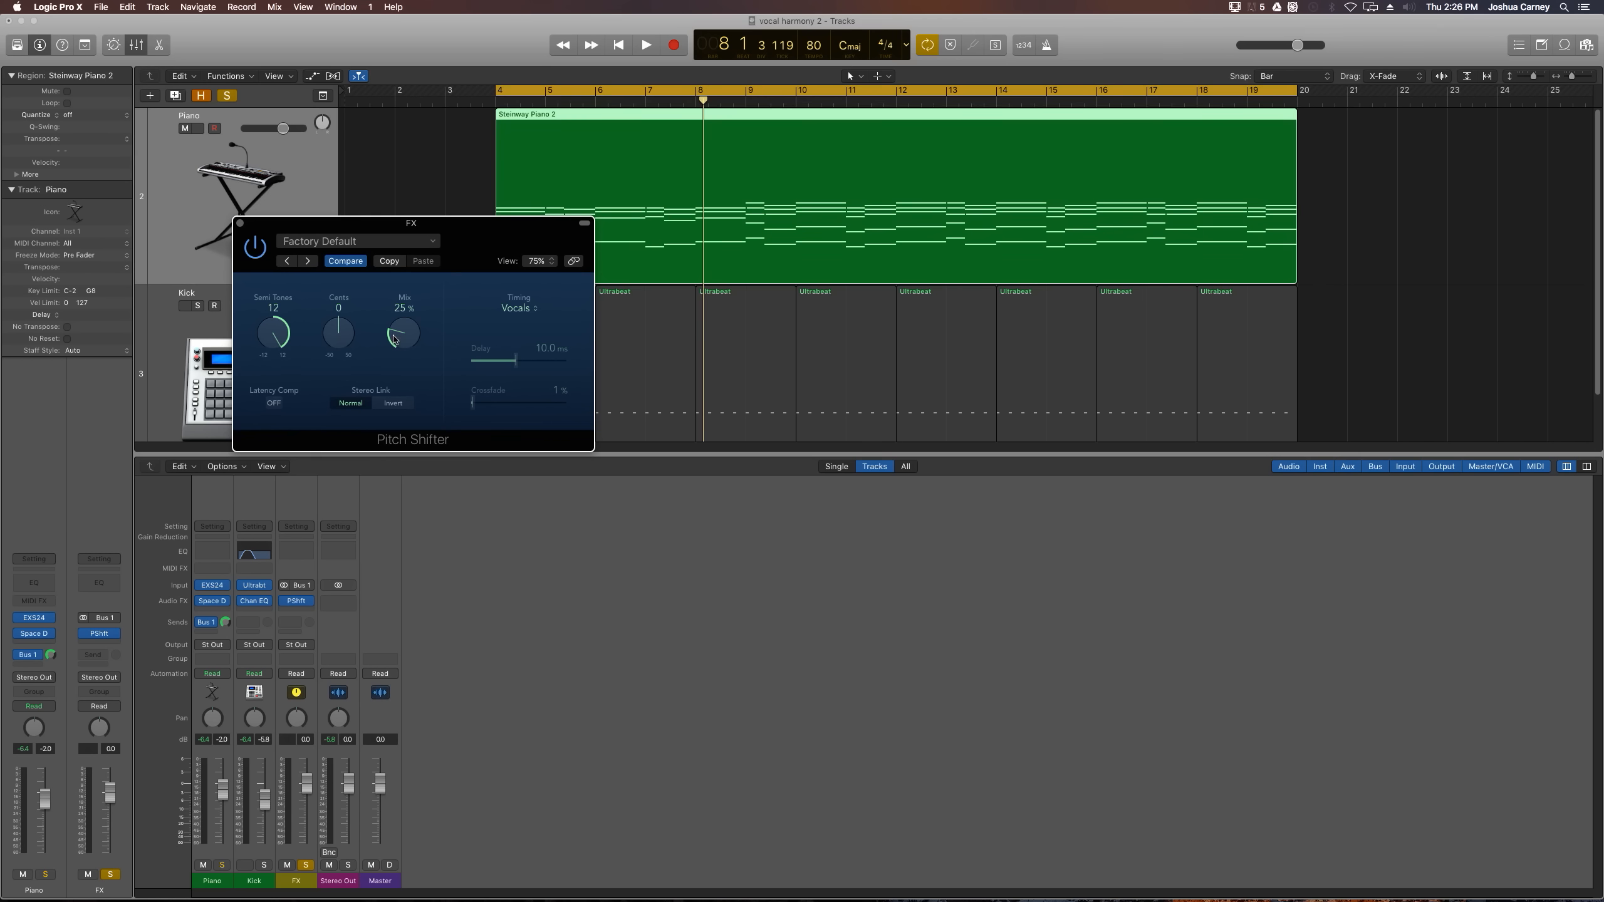
pyautogui.moveTo(402, 332); pyautogui.dragTo(409, 307)
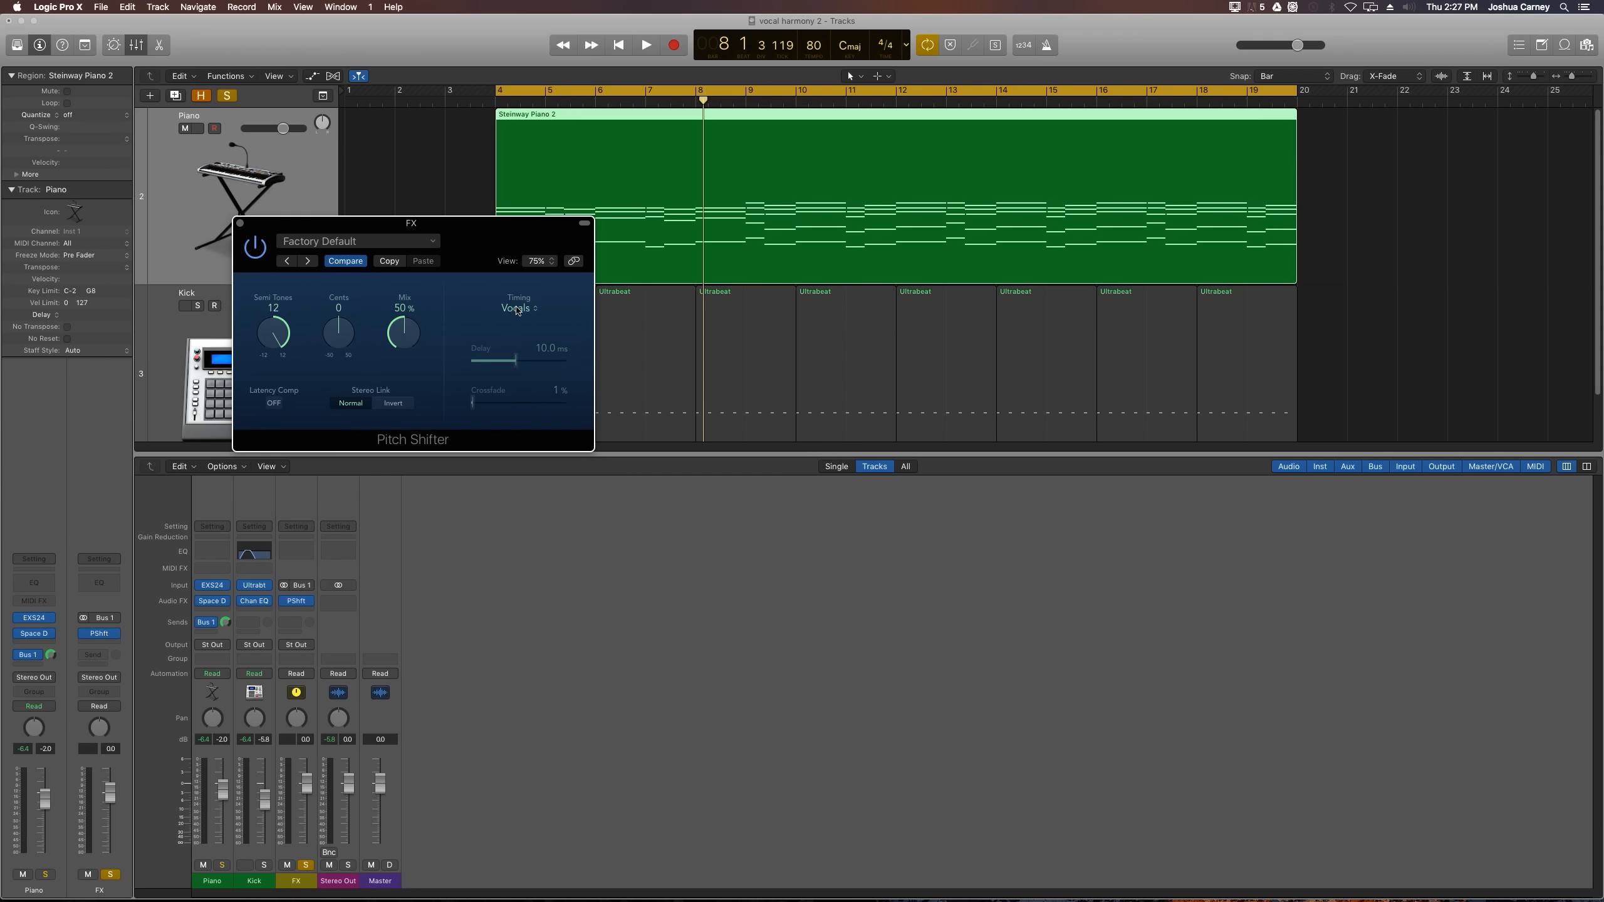
# Set Pitch Shifter timing to Pitch Tracking and turn latency compensation on.
pyautogui.click(517, 310)
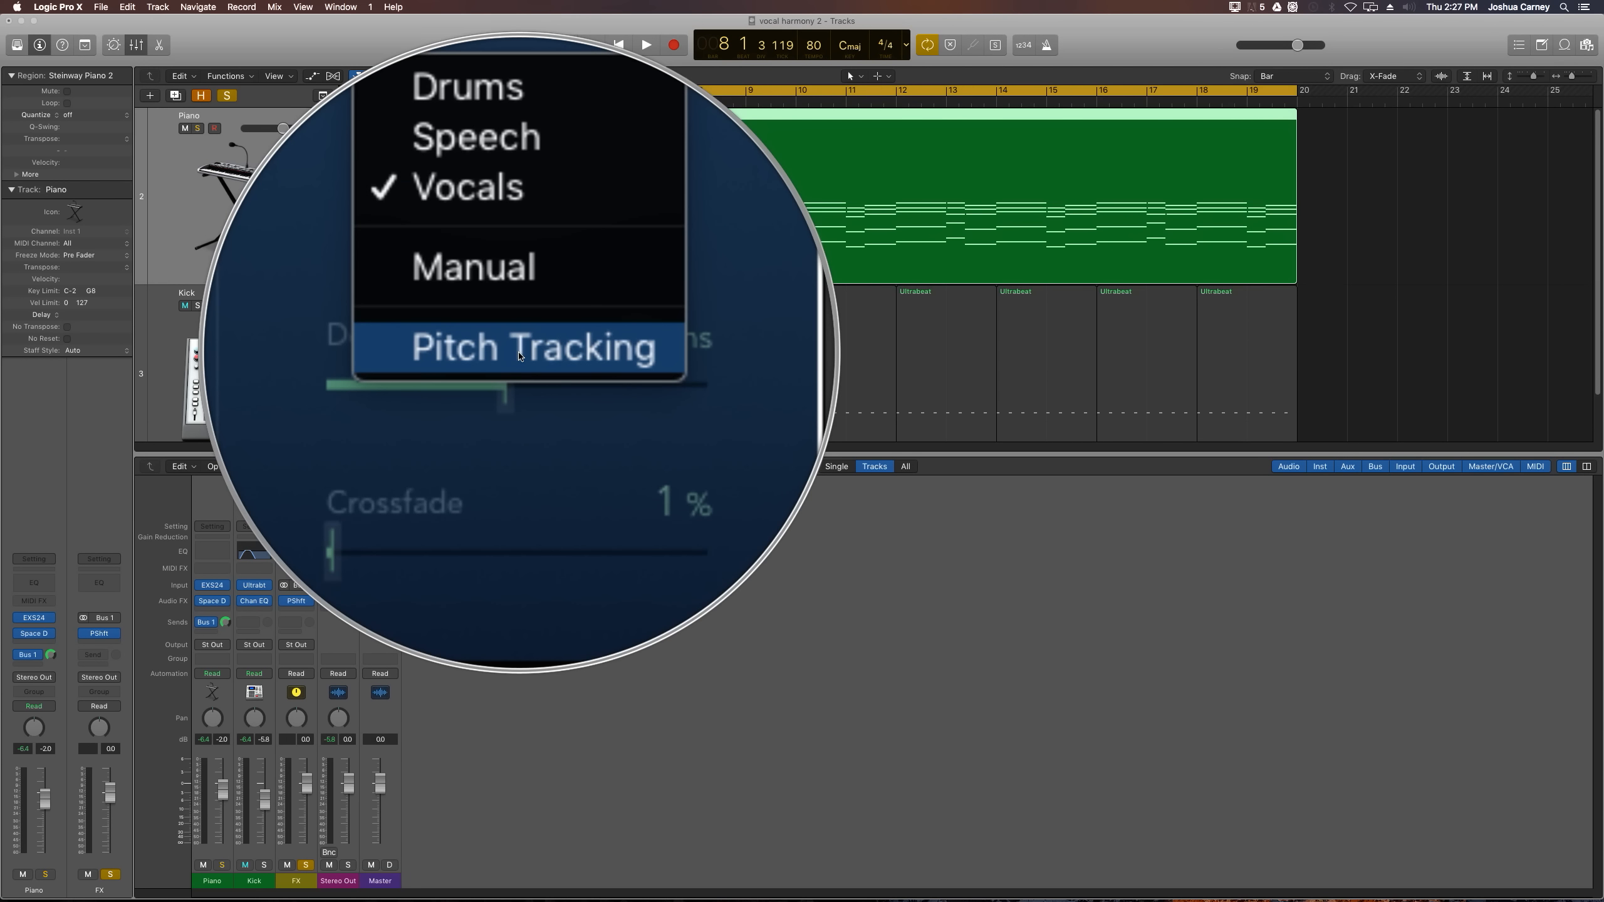
pyautogui.click(532, 347)
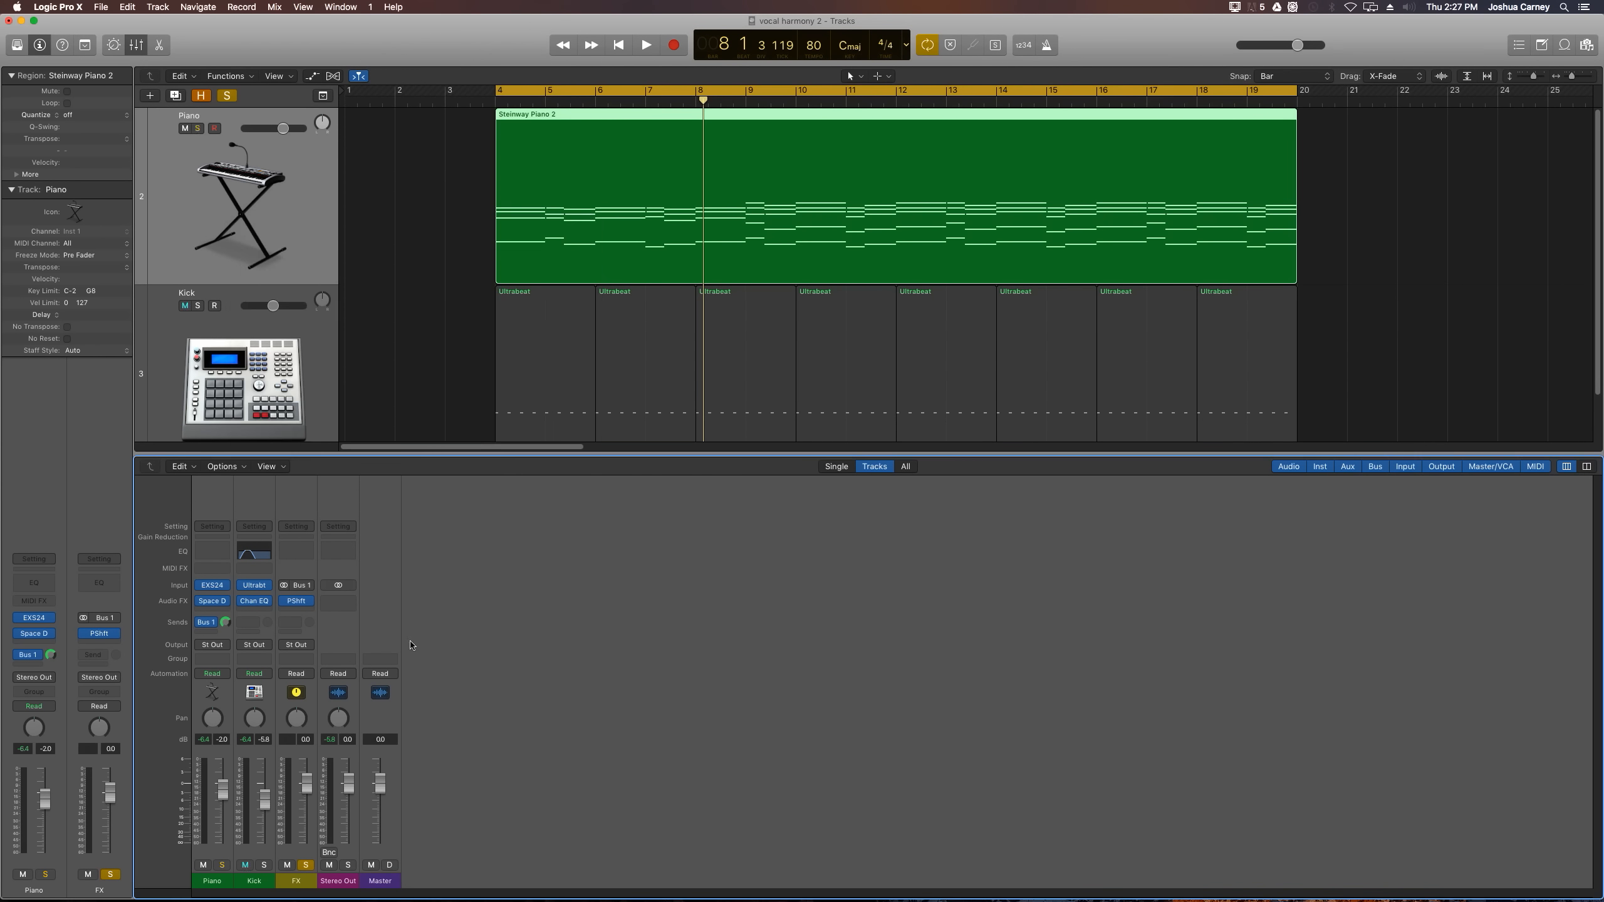
pyautogui.click(646, 44)
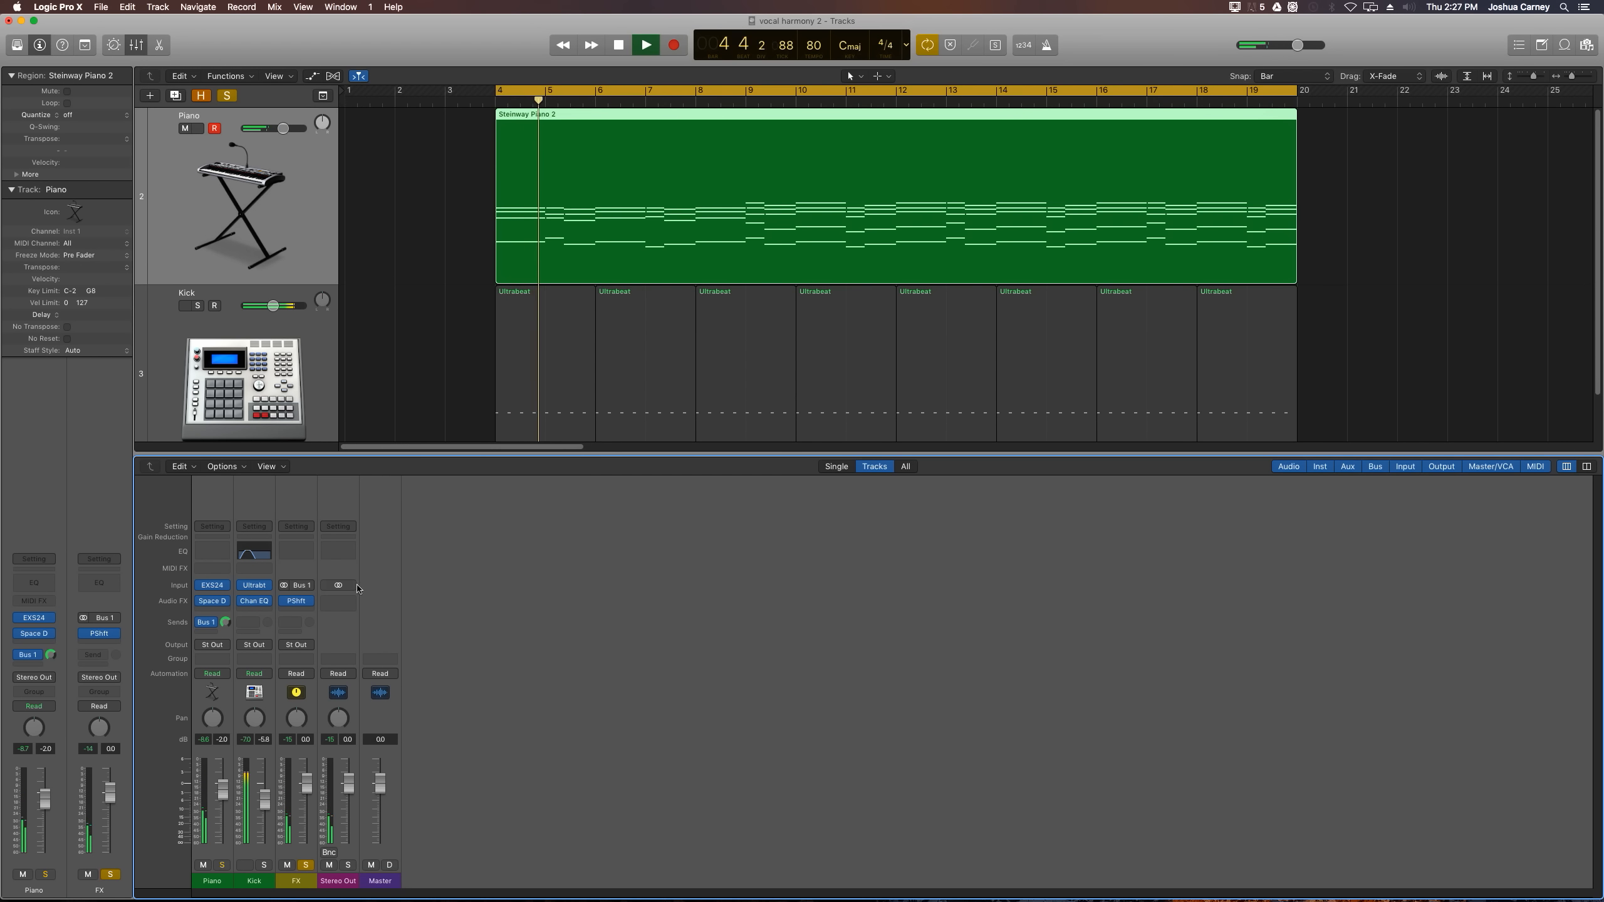
pyautogui.click(295, 600)
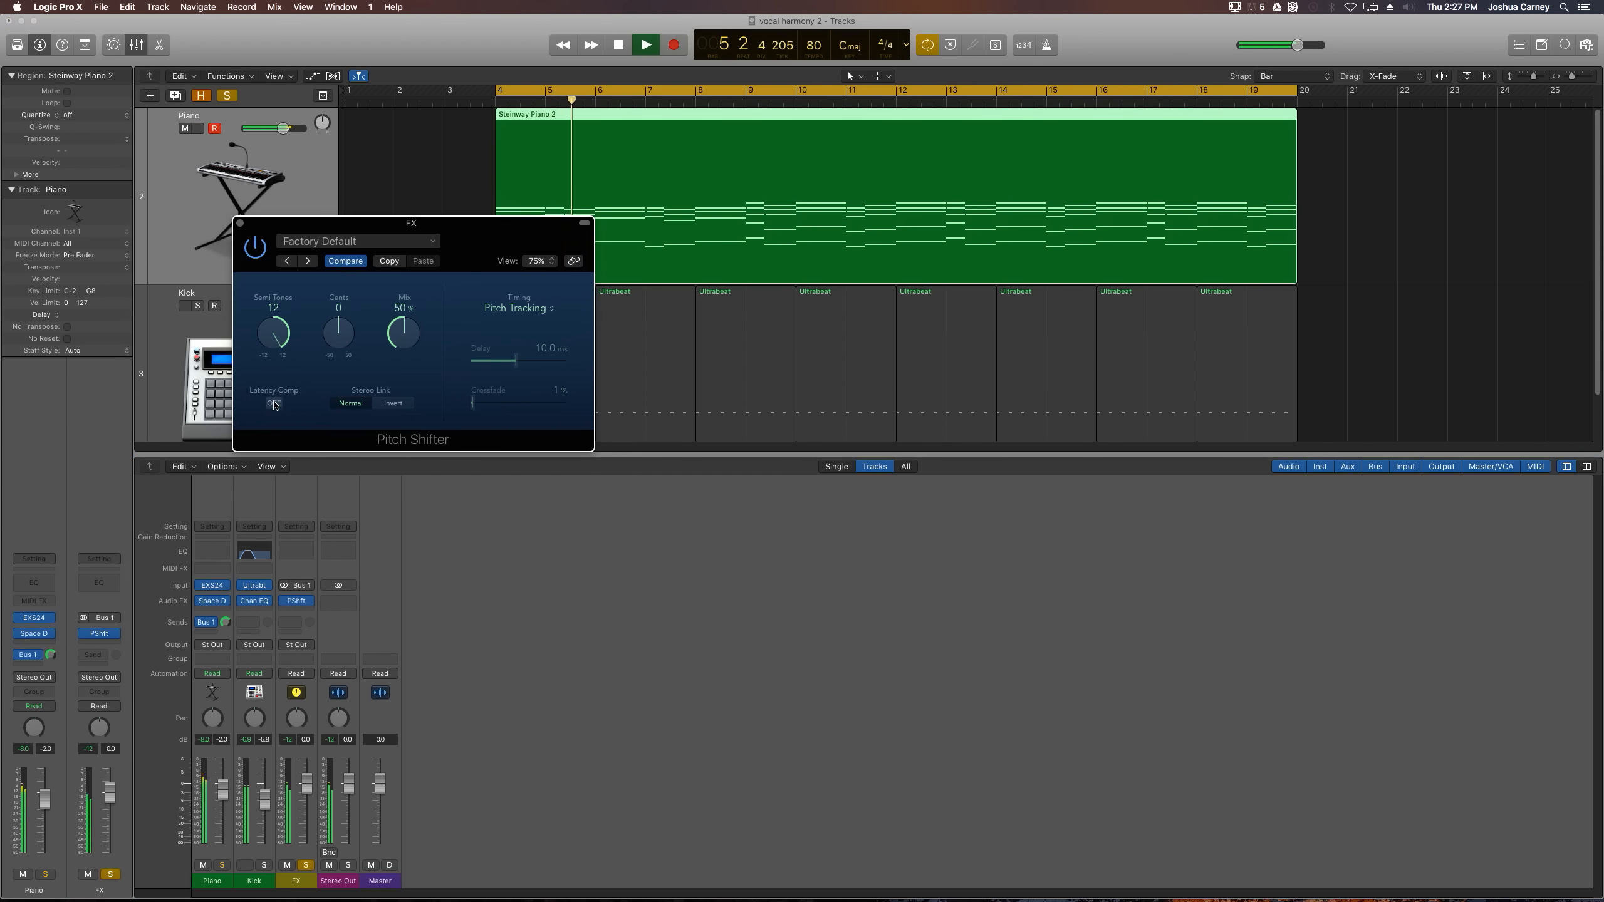
pyautogui.click(273, 404)
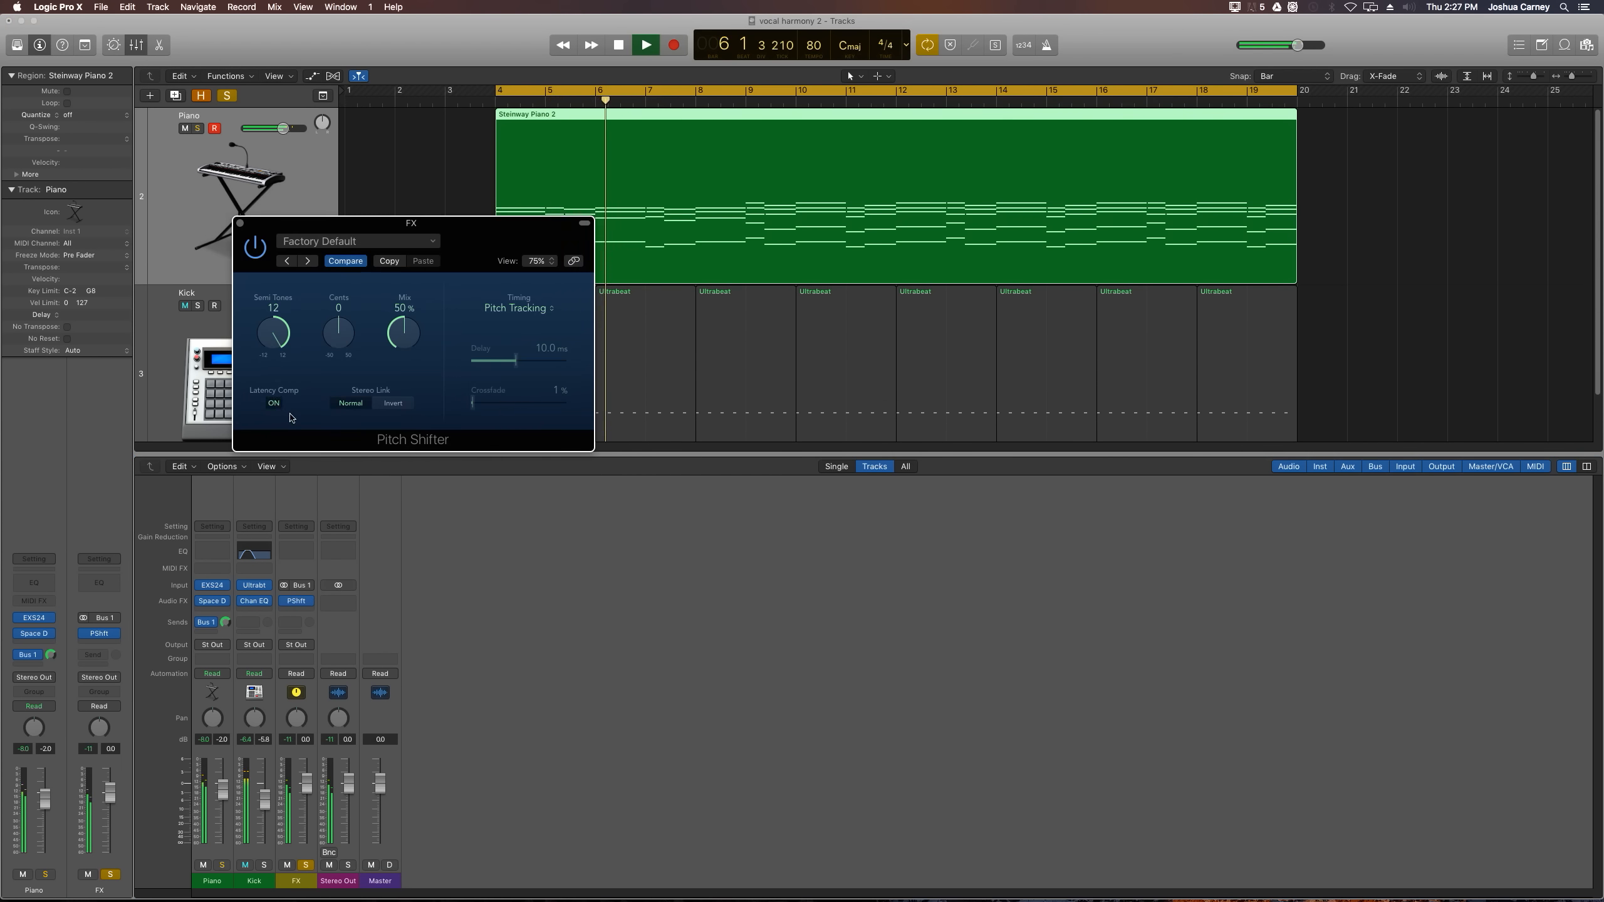
pyautogui.click(616, 44)
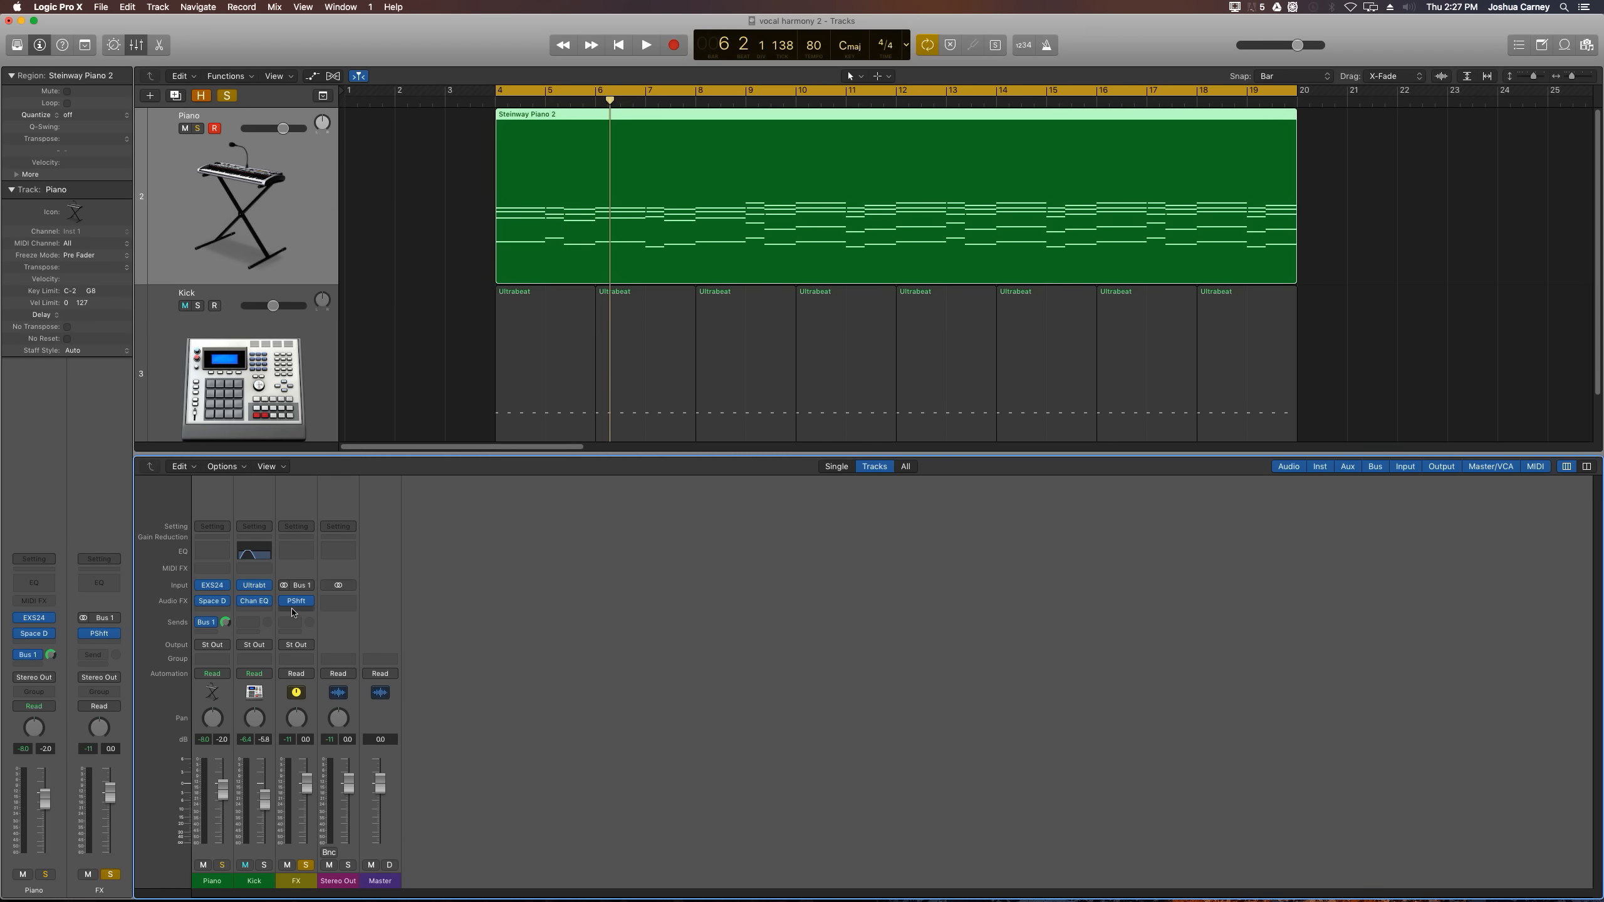
# Add a Channel EQ on FX with low cut at 200 Hz and high cut at 4550 Hz.
pyautogui.click(296, 601)
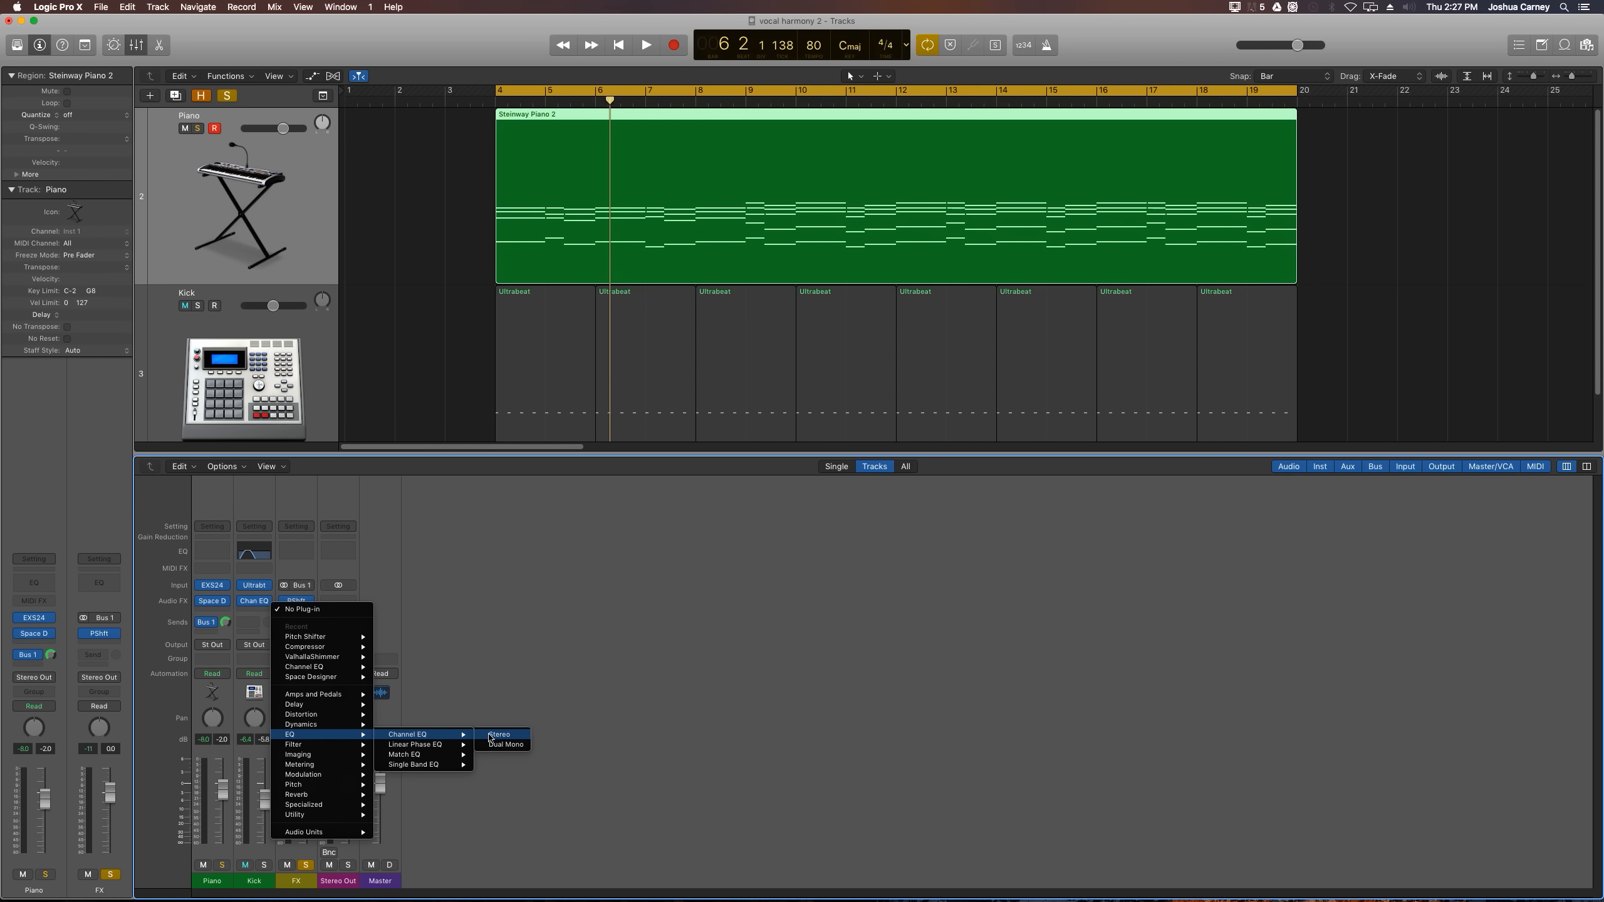
pyautogui.click(499, 734)
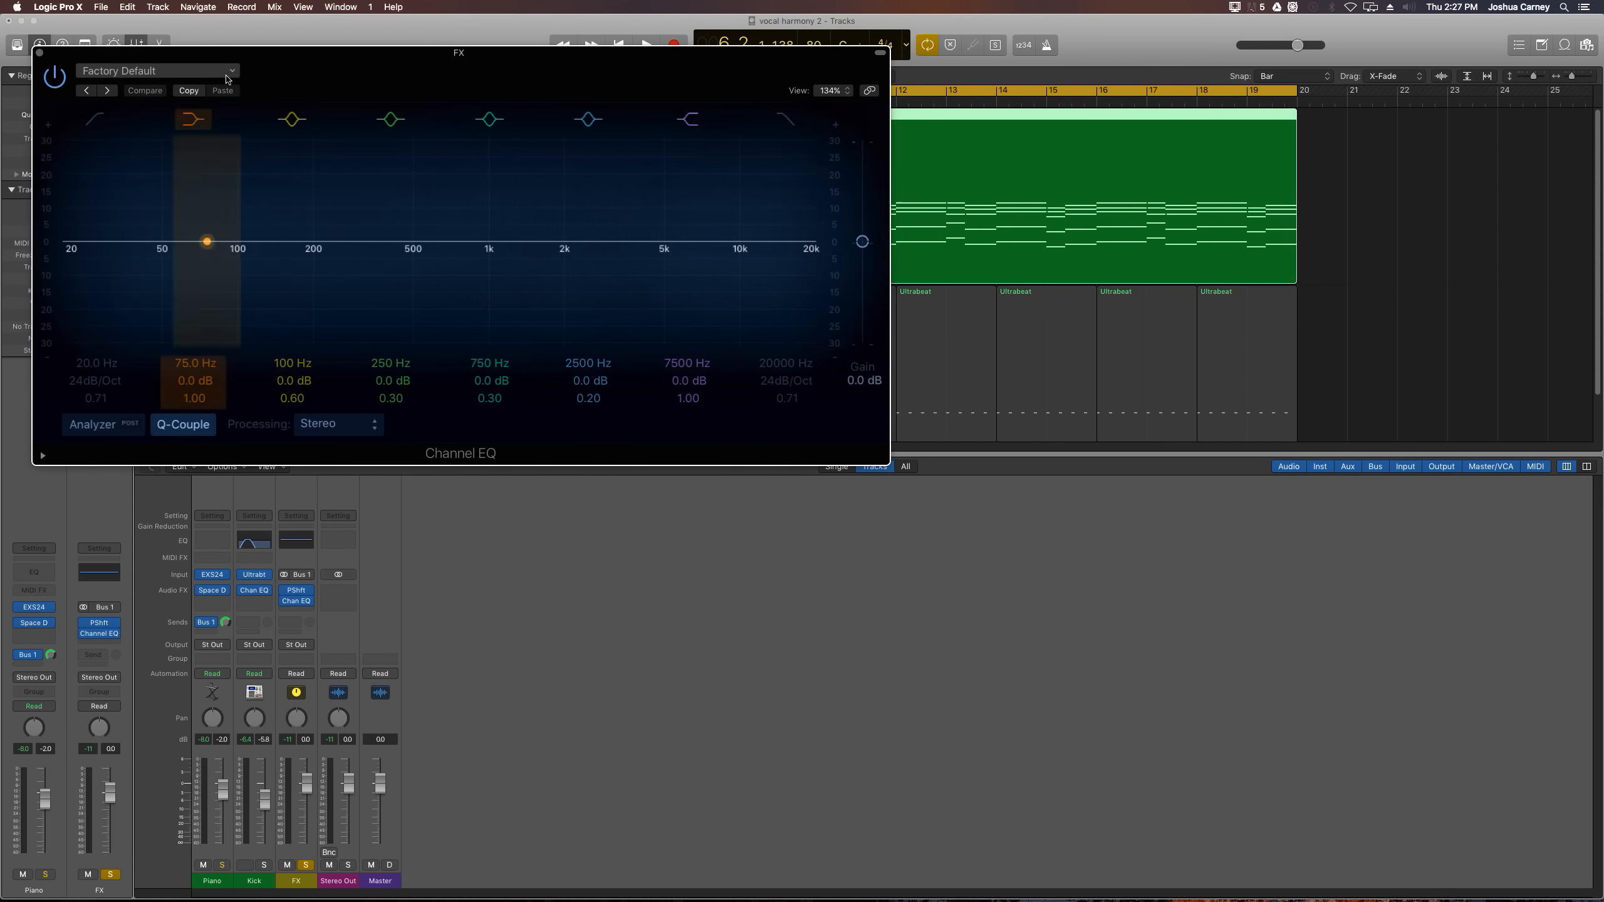
pyautogui.moveTo(459, 53); pyautogui.dragTo(658, 373)
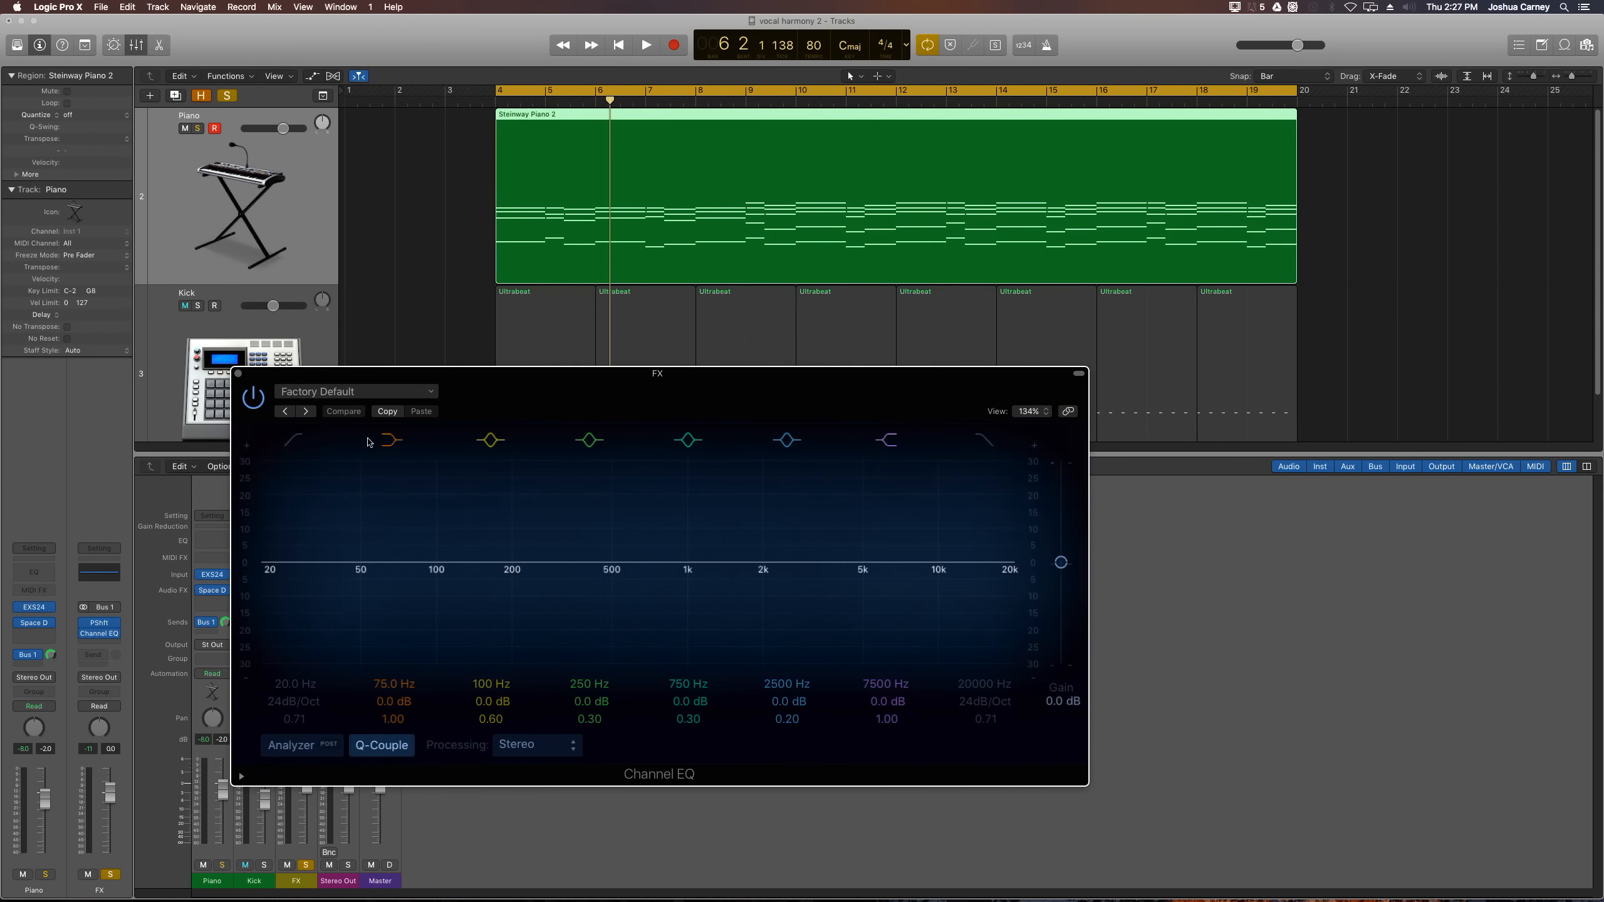
pyautogui.click(293, 440)
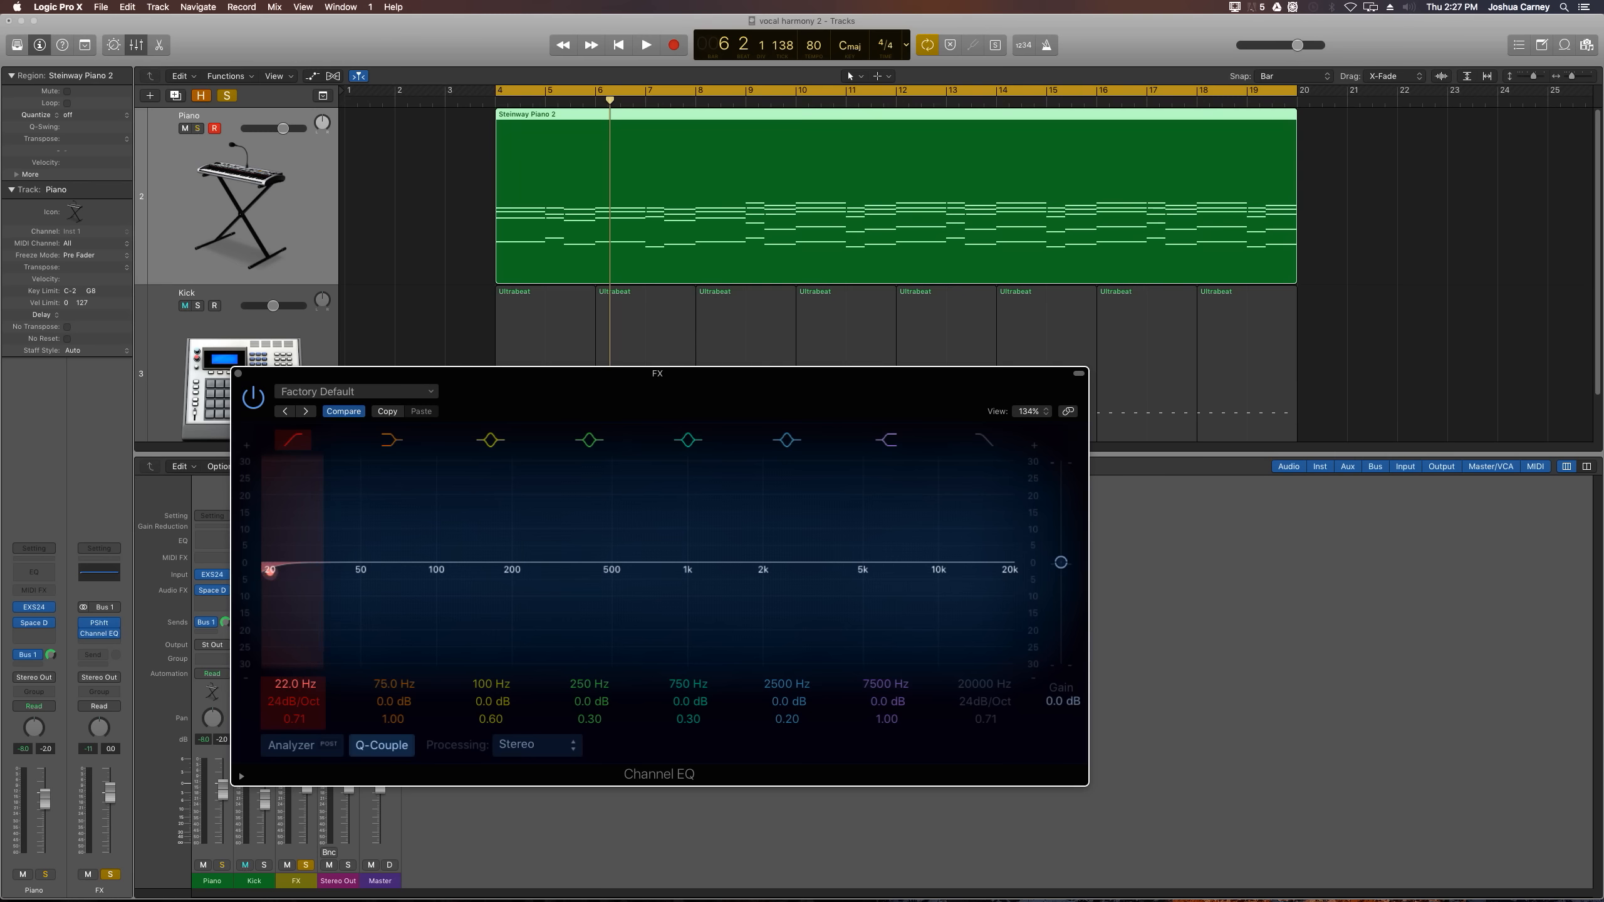
pyautogui.moveTo(271, 569); pyautogui.dragTo(520, 570)
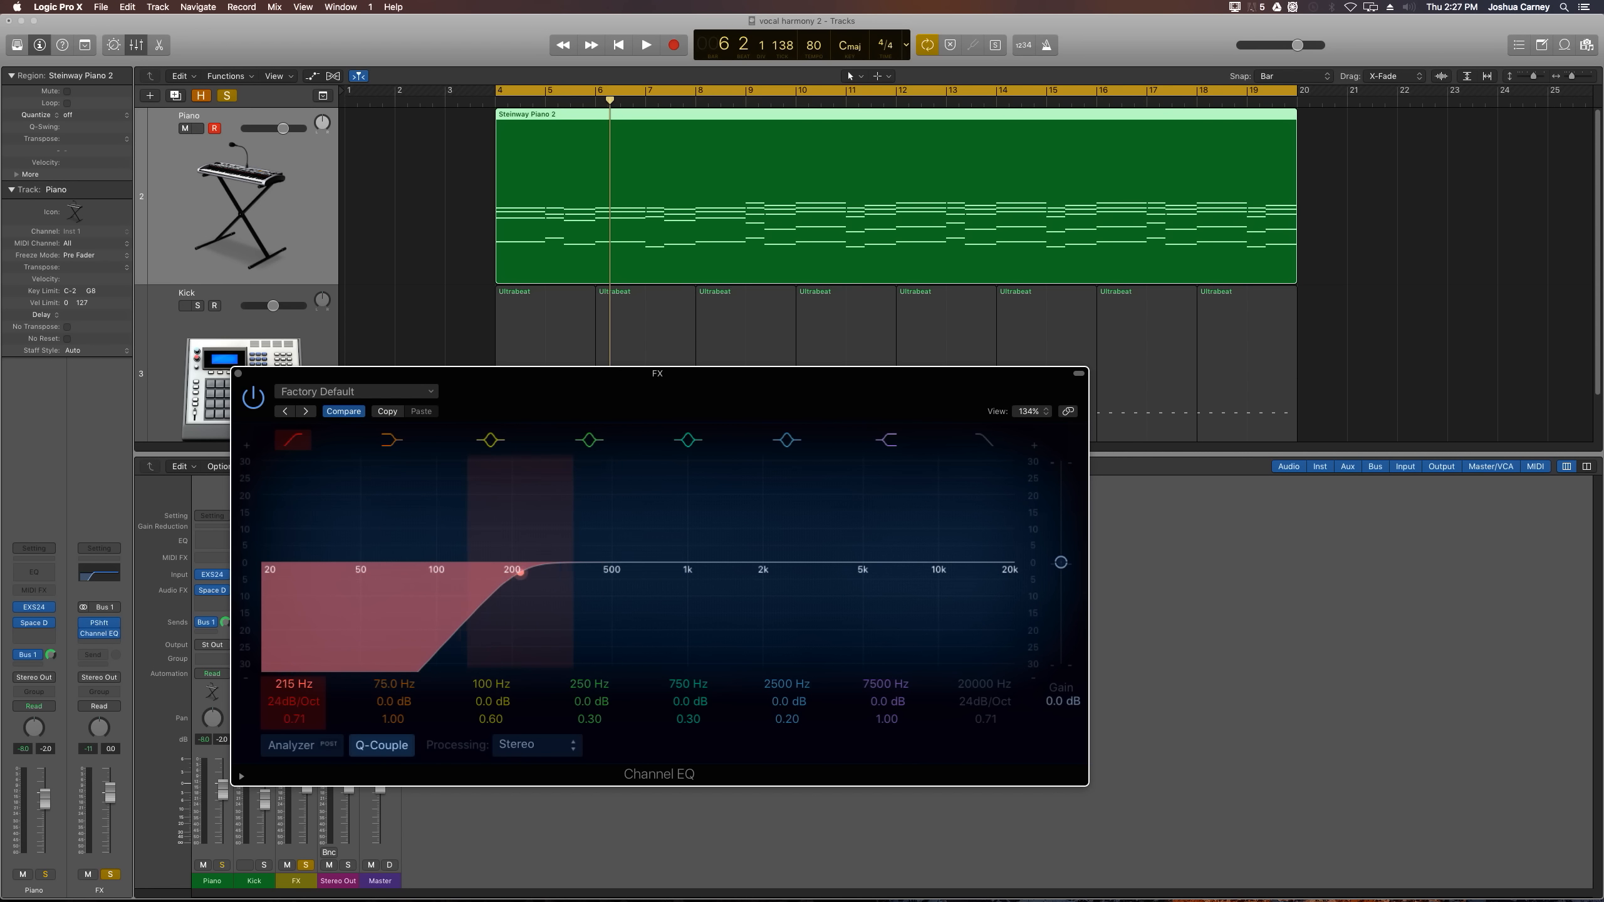
pyautogui.moveTo(521, 571); pyautogui.dragTo(509, 567)
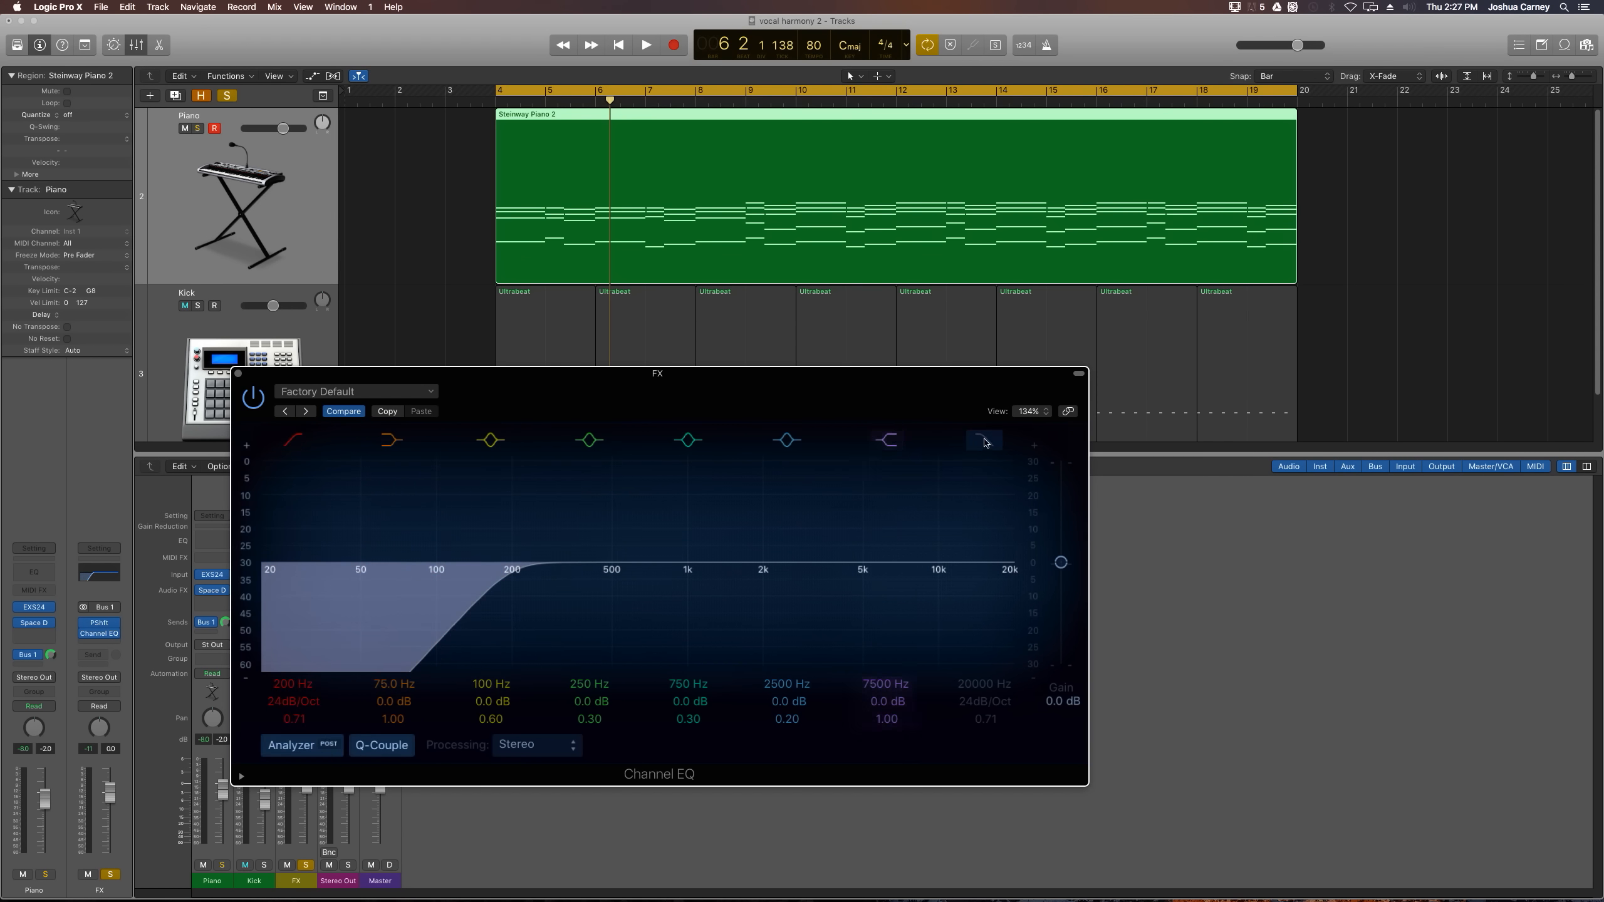
pyautogui.click(982, 440)
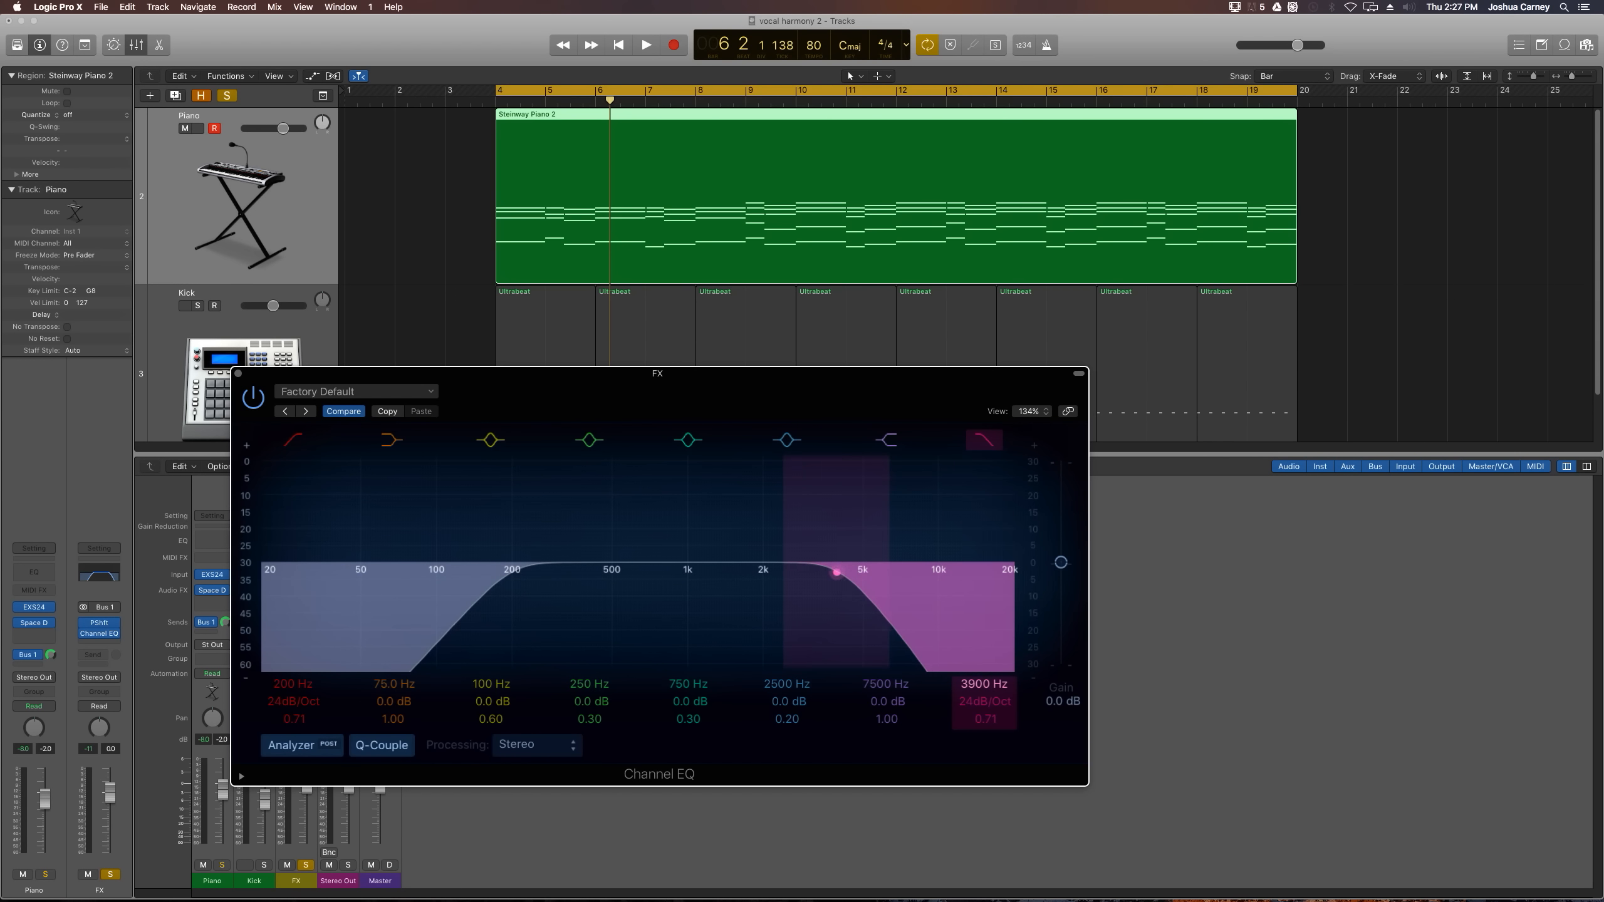
pyautogui.moveTo(836, 571); pyautogui.dragTo(850, 571)
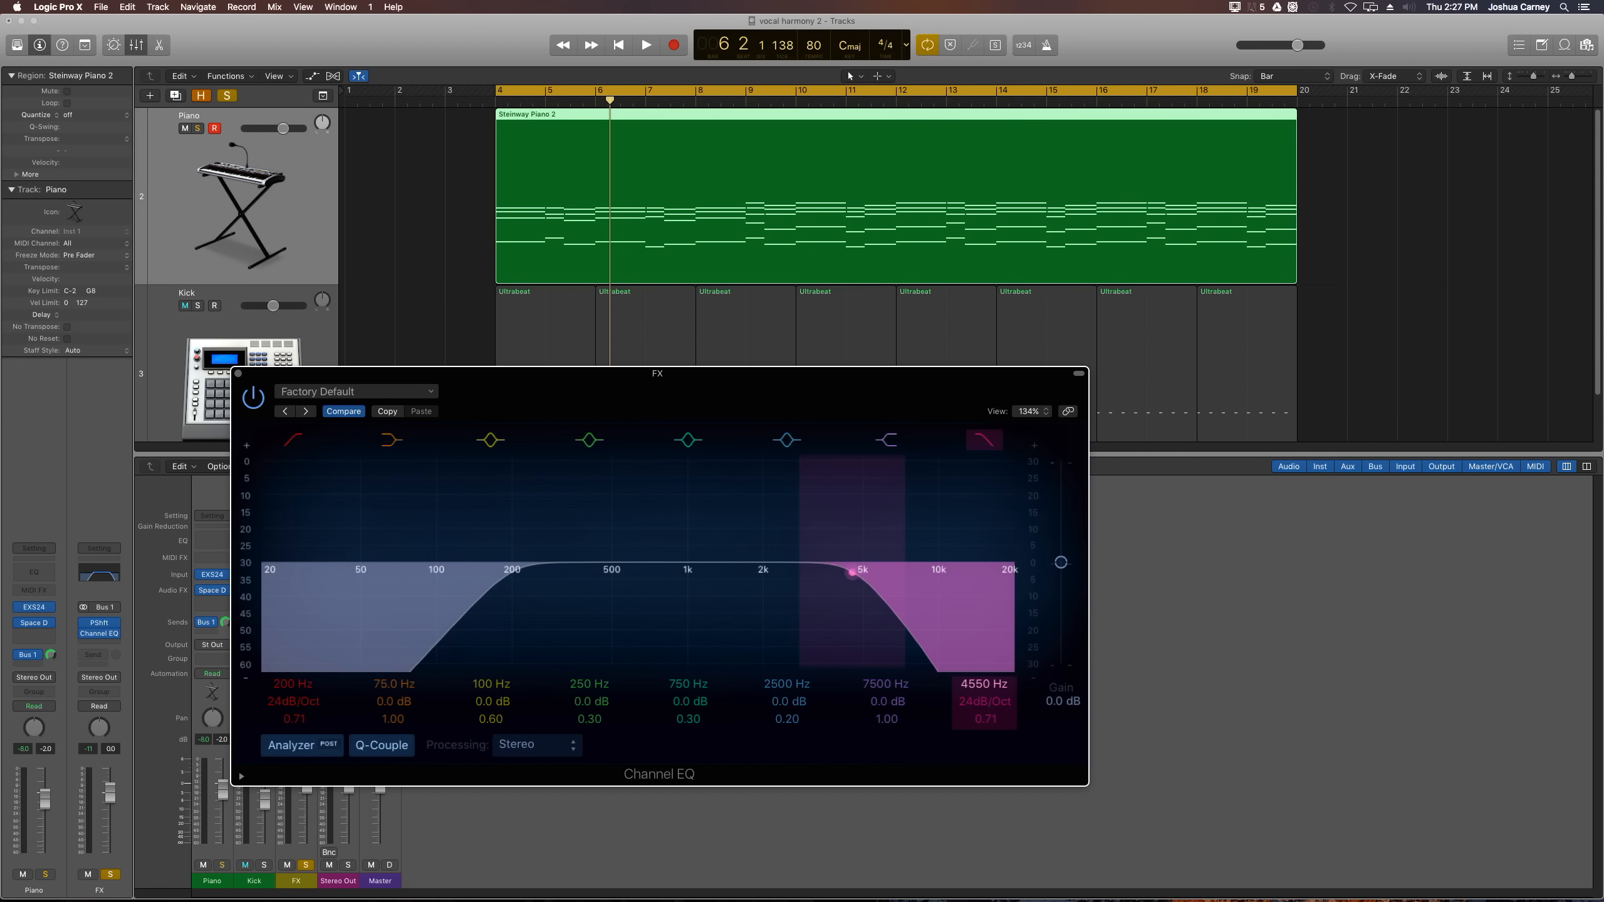
pyautogui.moveTo(982, 685)
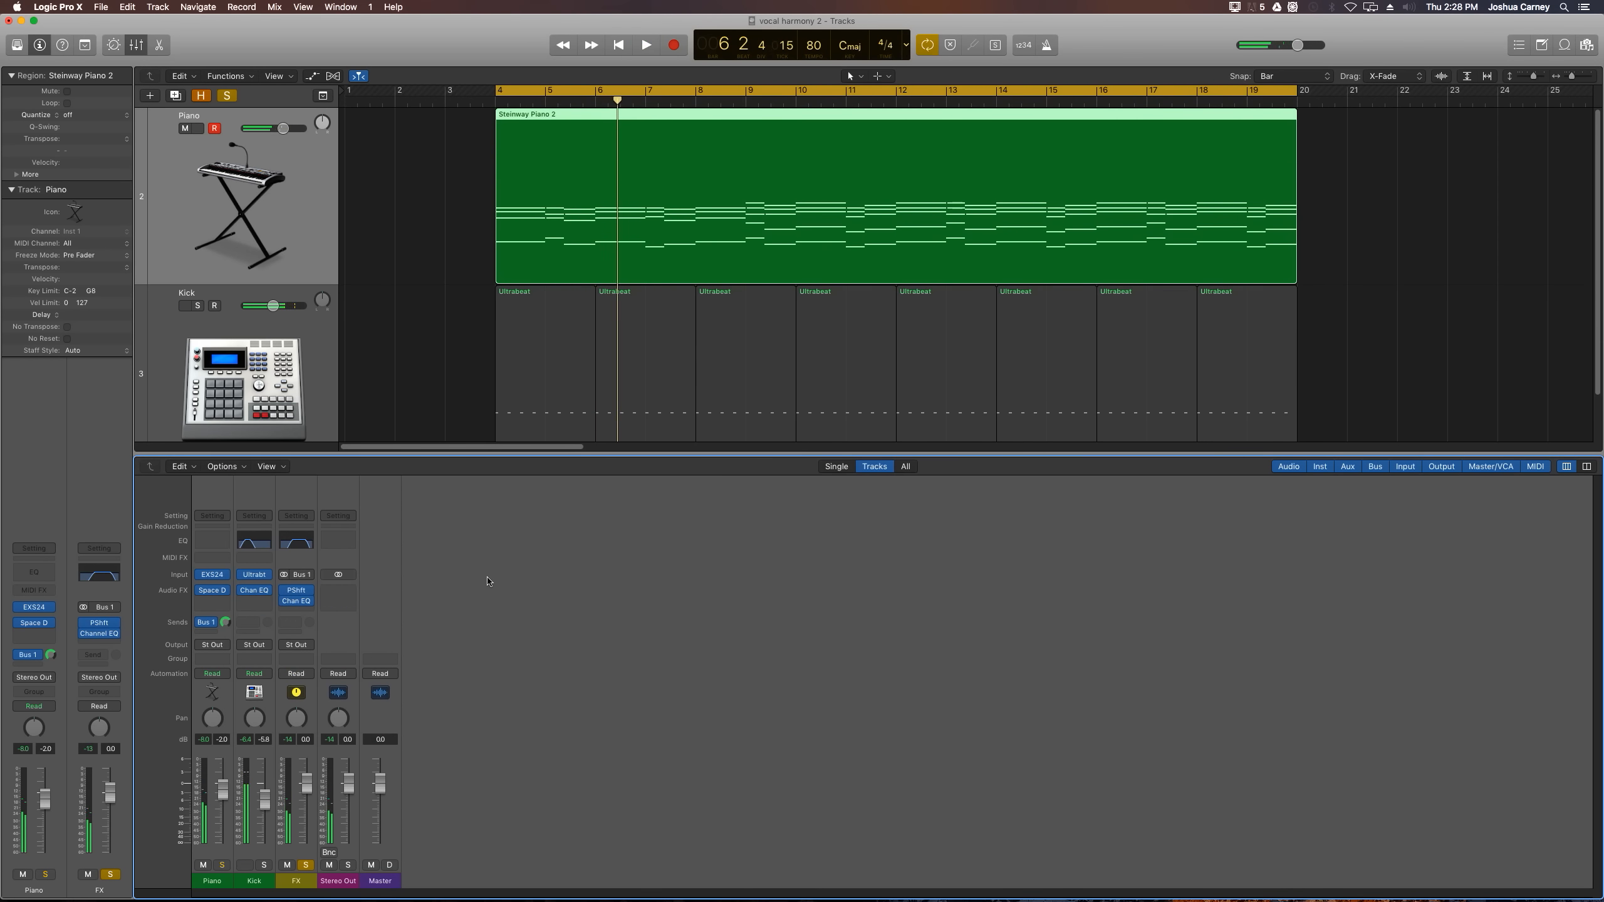
# Insert a stereo Tremolo in the next FX effect slot.
pyautogui.click(296, 590)
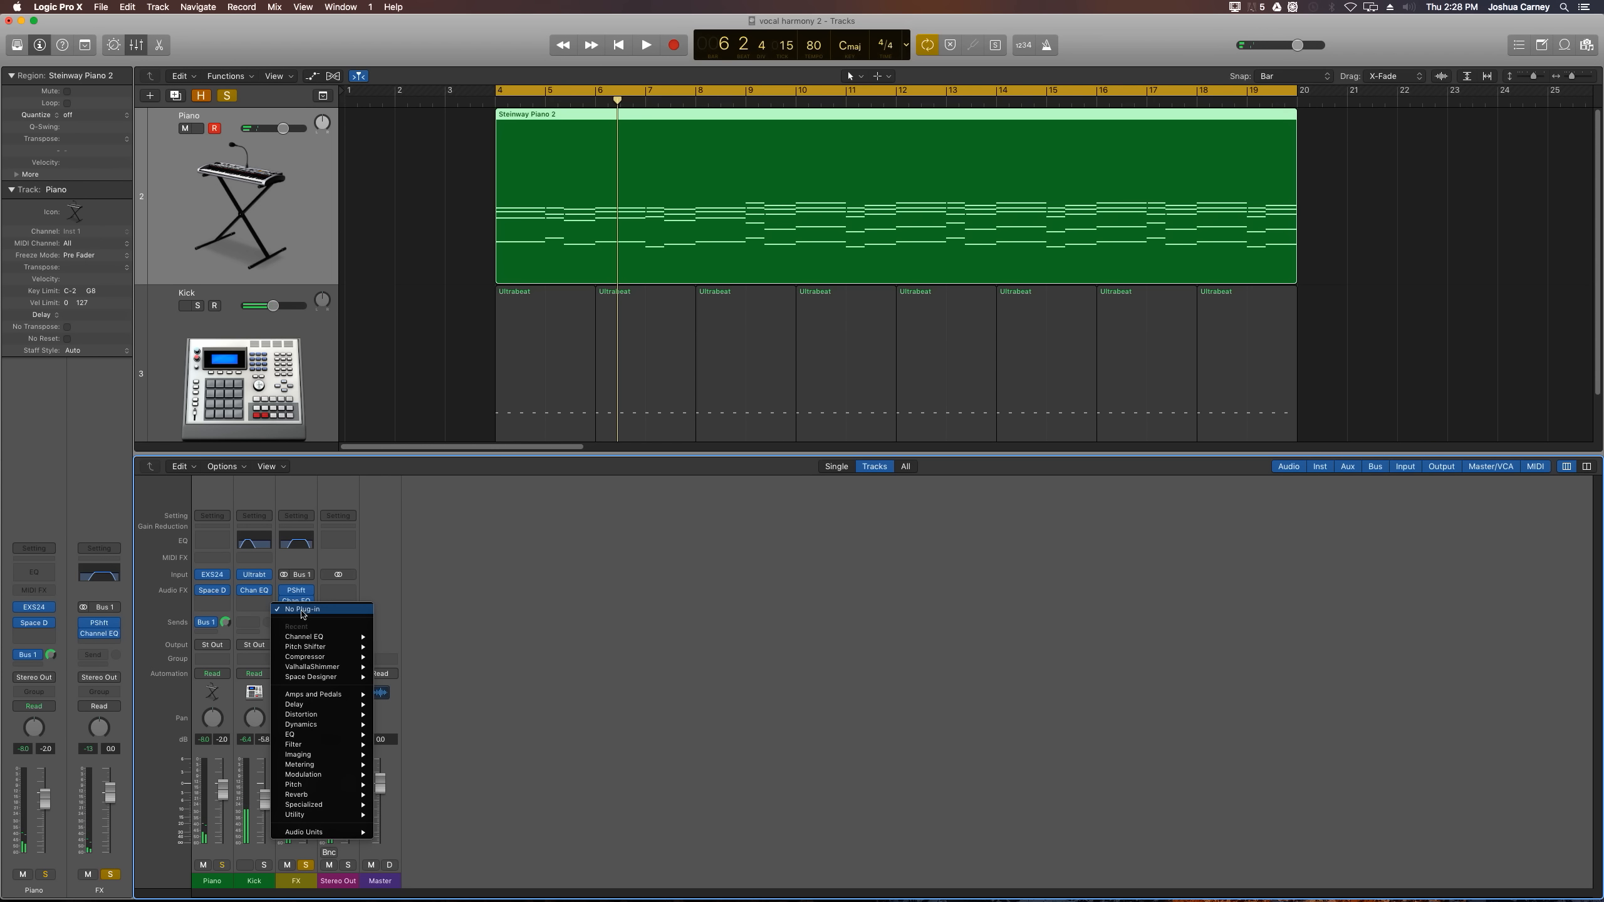
pyautogui.moveTo(302, 774)
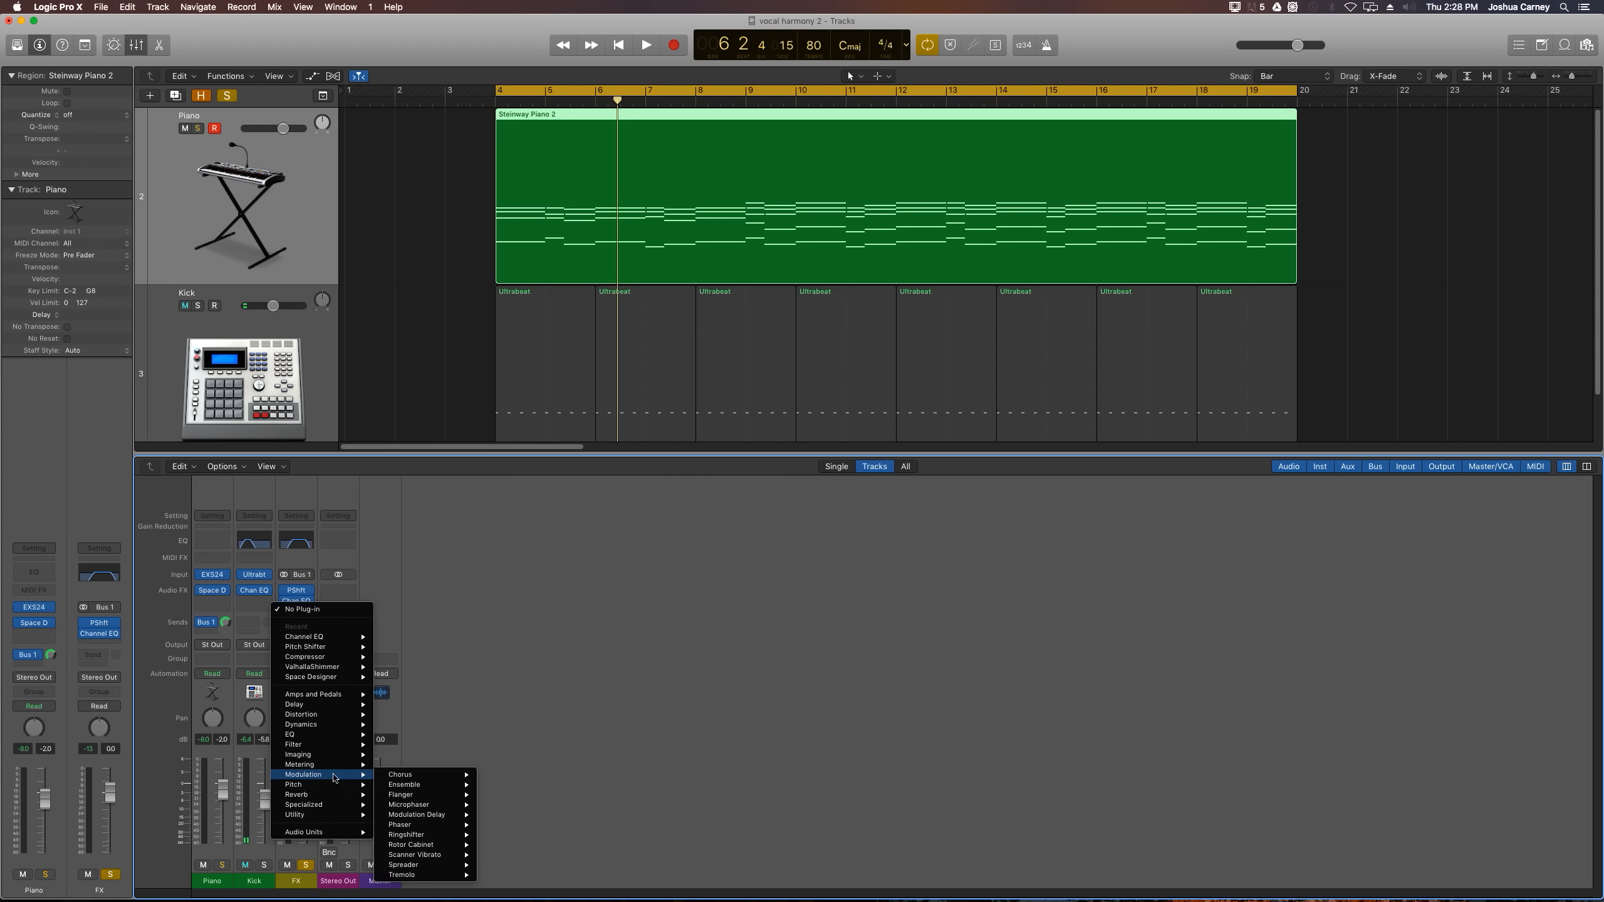
pyautogui.moveTo(401, 874)
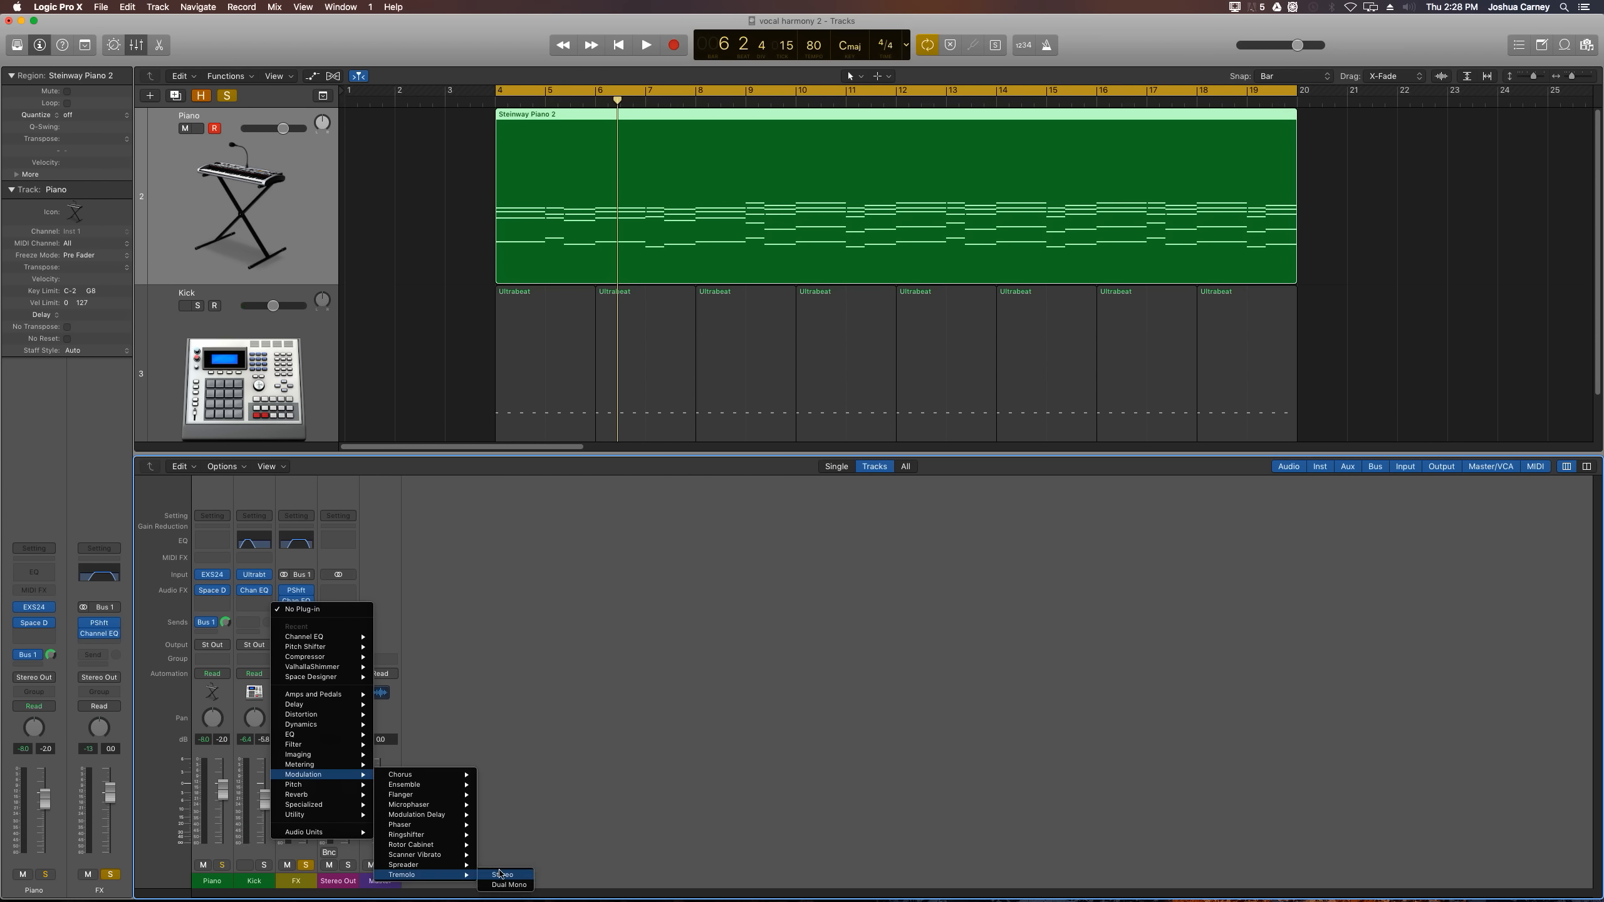
pyautogui.click(502, 875)
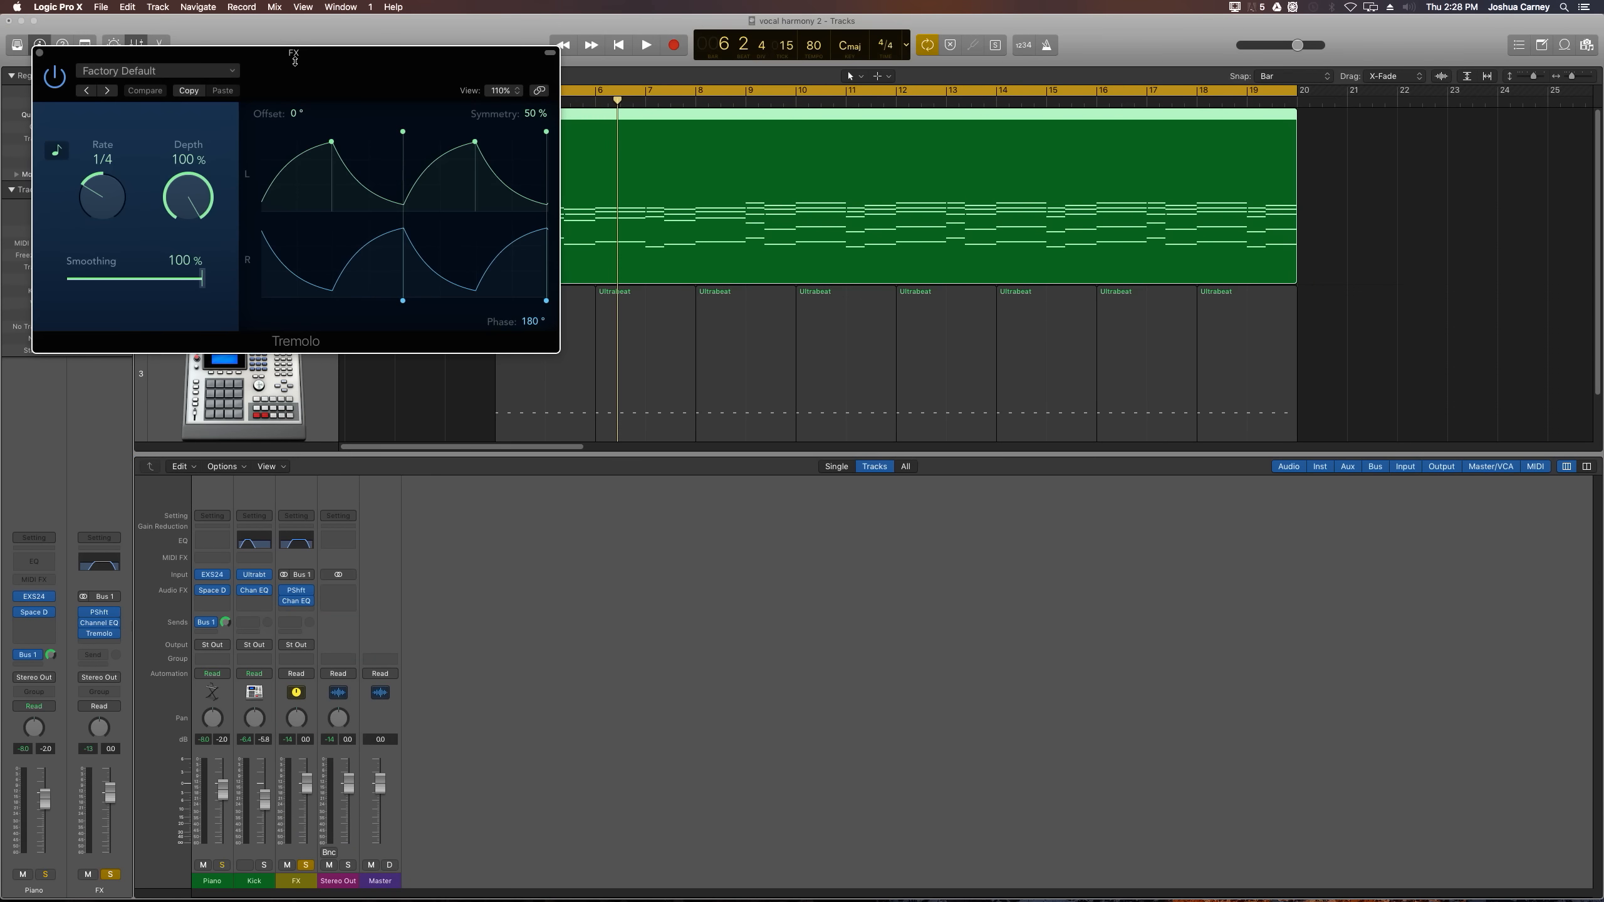
# Set the Tremolo rate to 1/8 and smoothing to 47%, auditioning in between.
pyautogui.moveTo(294, 53); pyautogui.dragTo(660, 510)
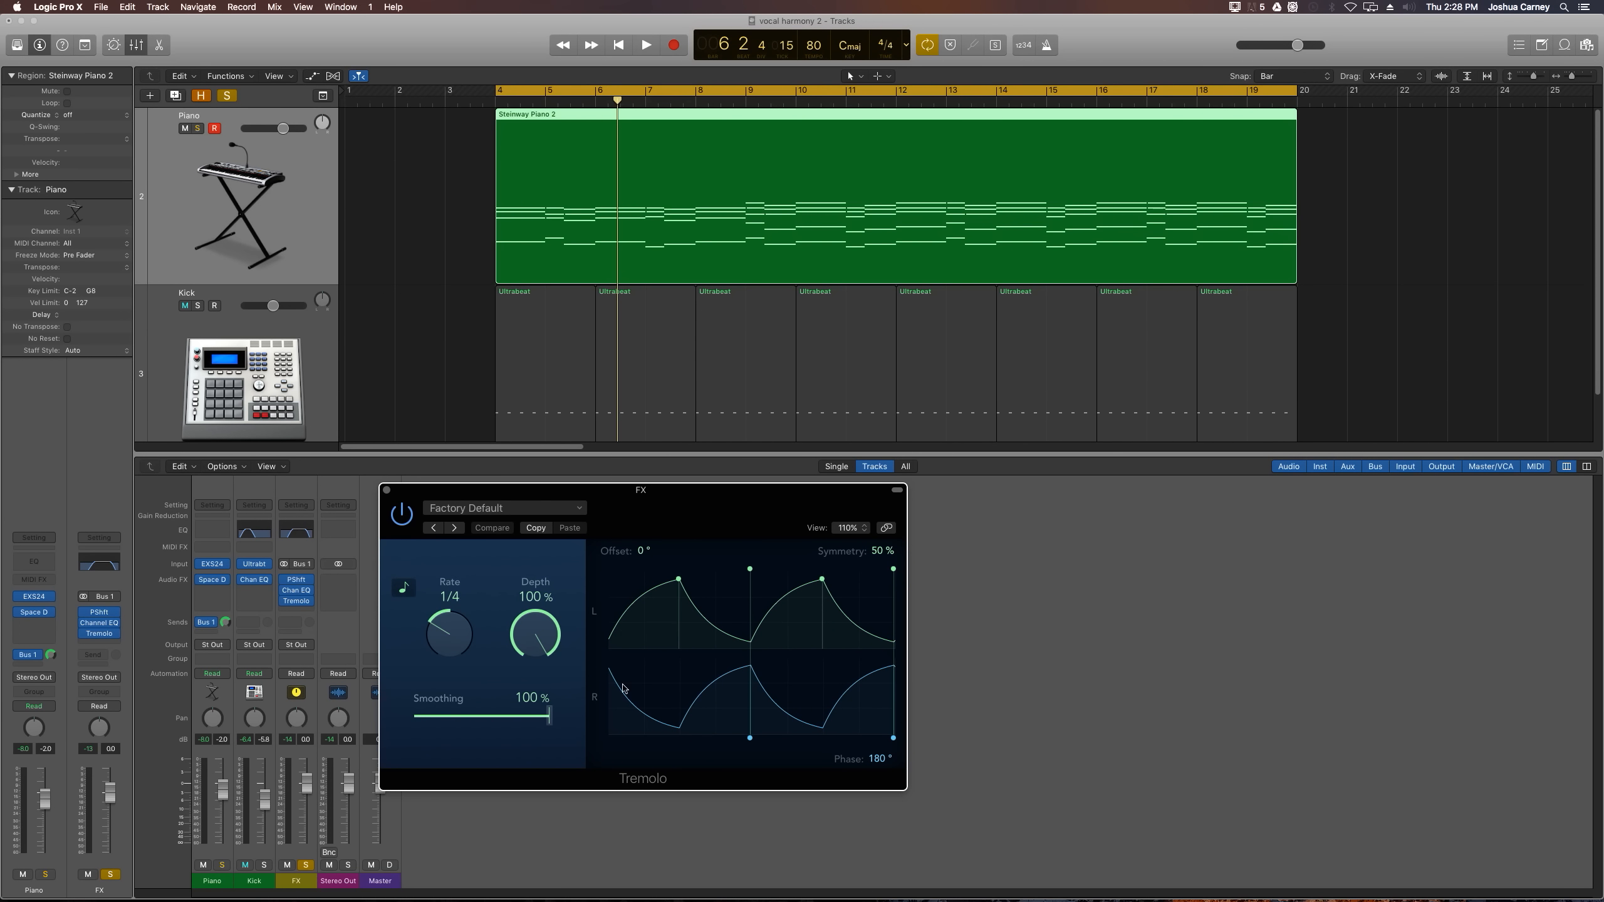
pyautogui.moveTo(804, 673)
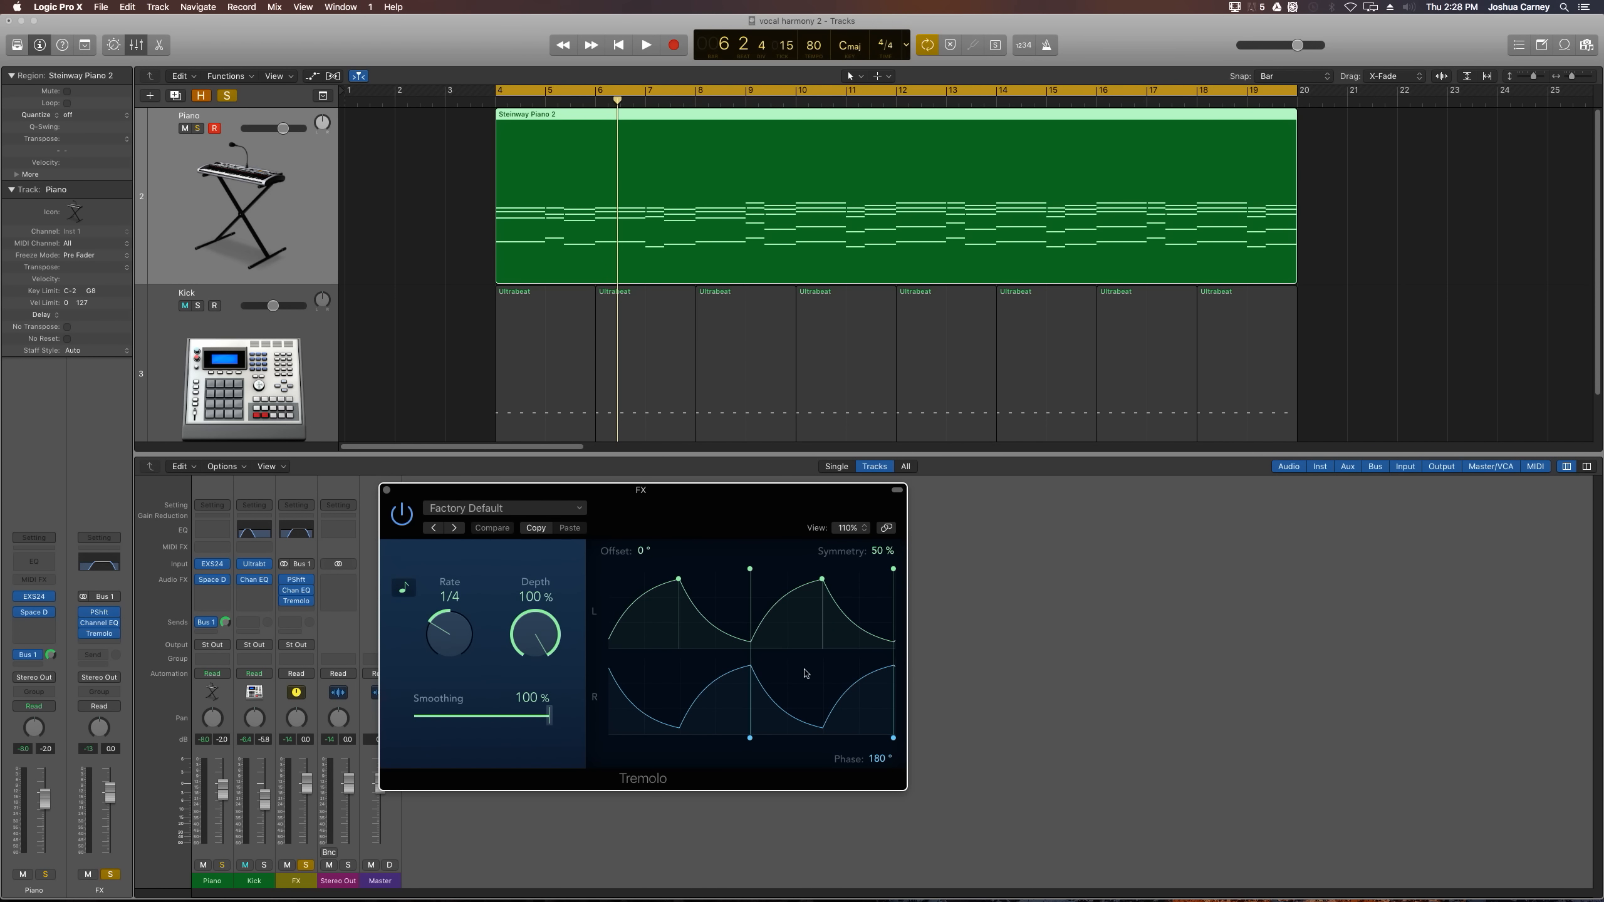
pyautogui.click(645, 44)
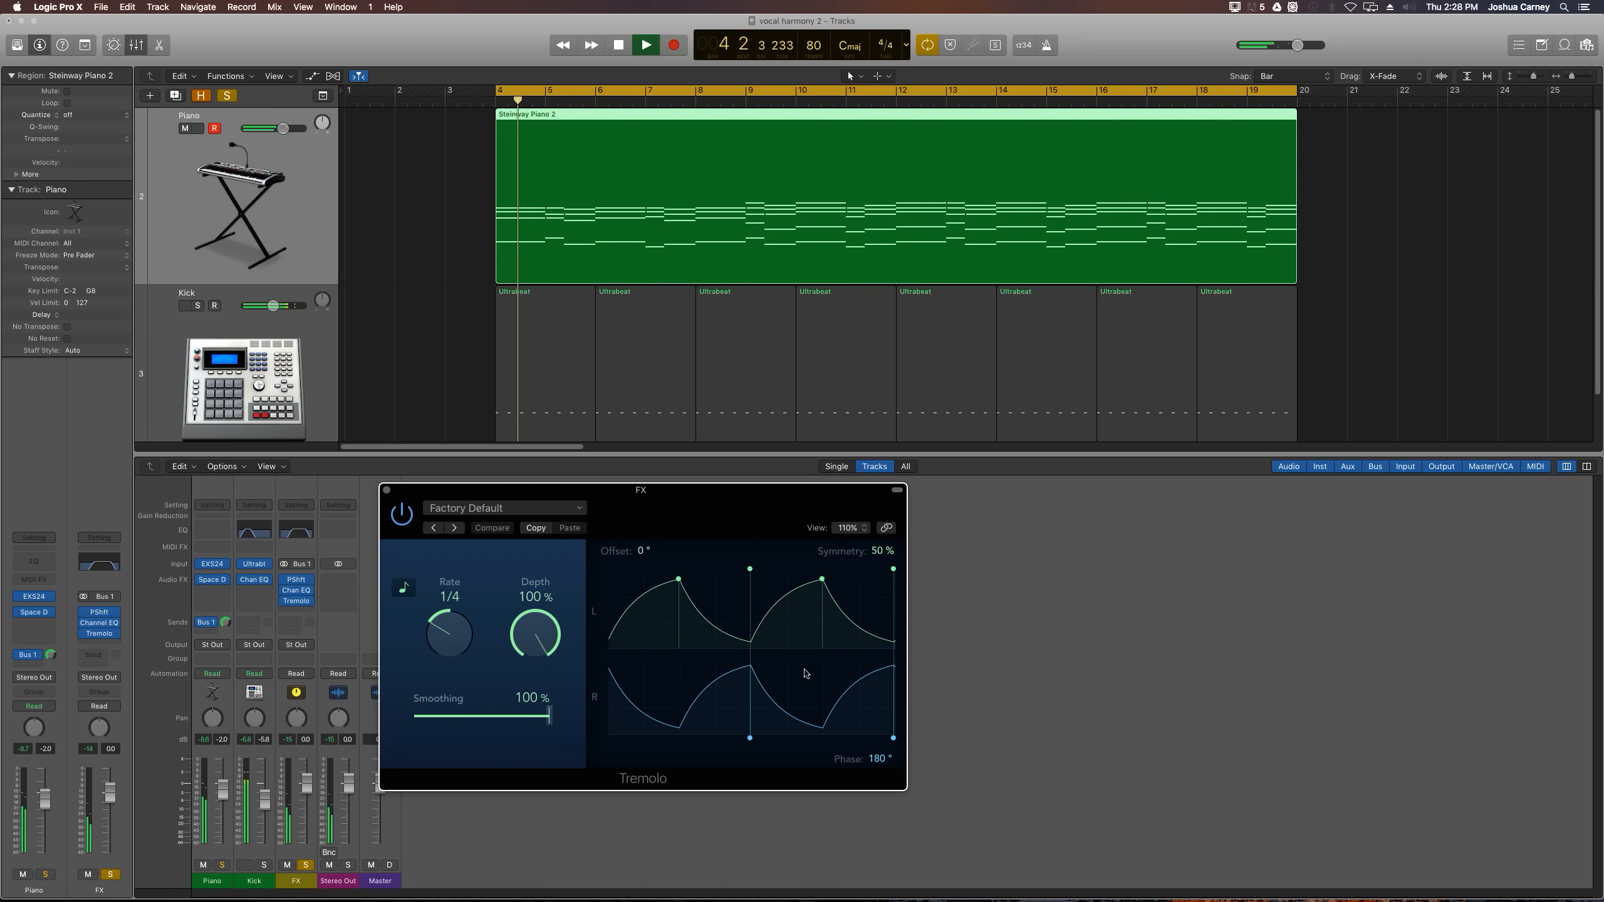
pyautogui.click(646, 44)
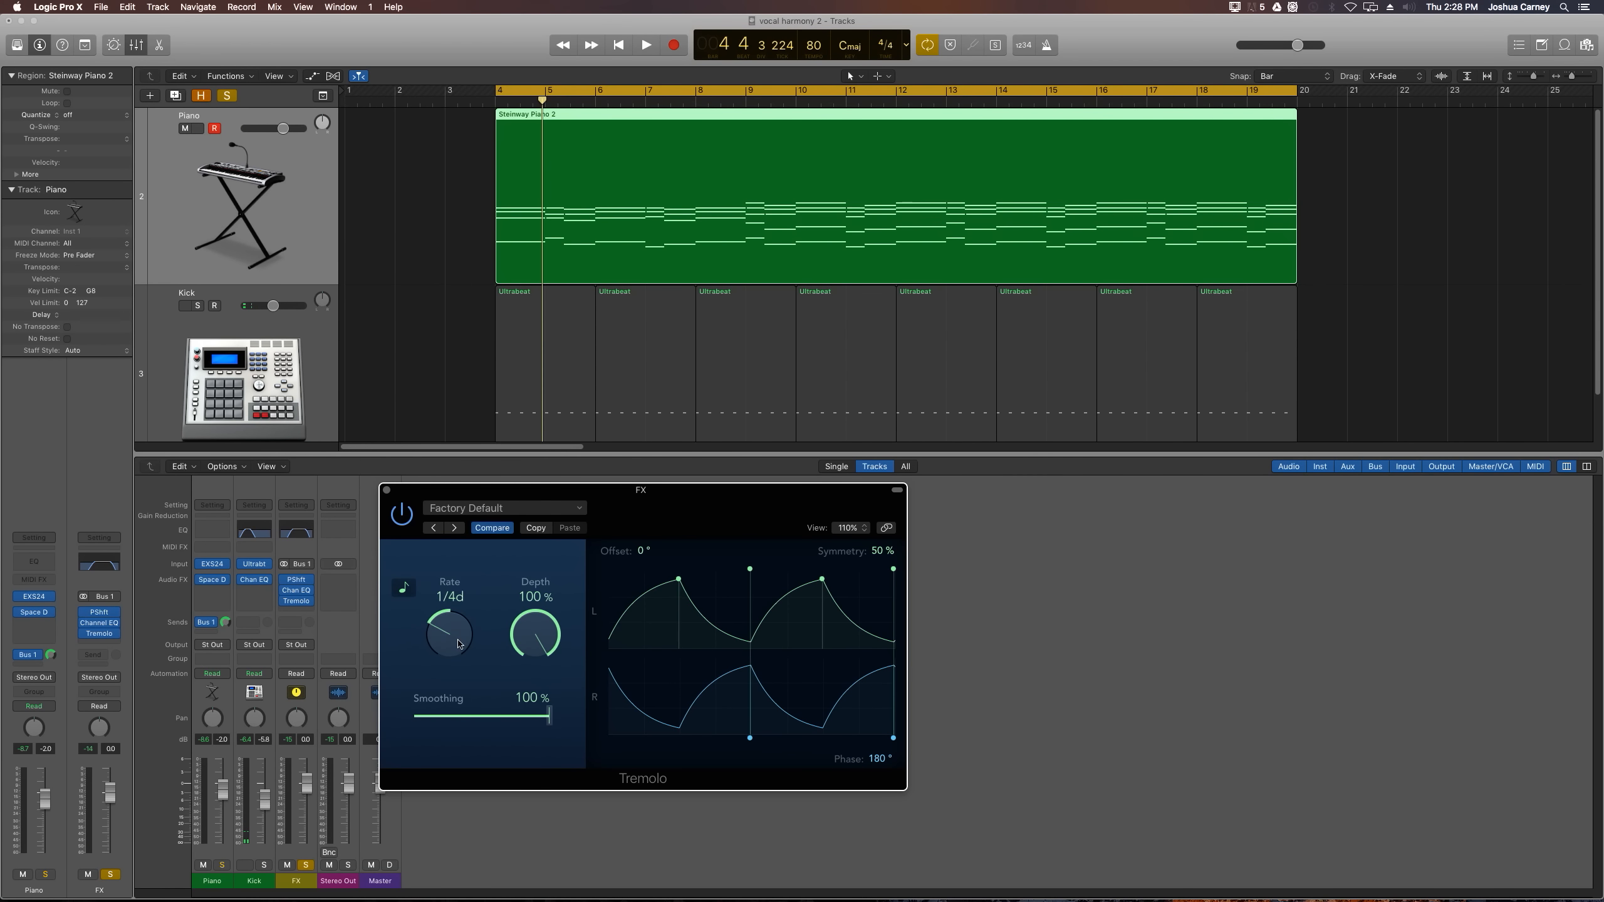
pyautogui.moveTo(449, 629); pyautogui.dragTo(460, 639)
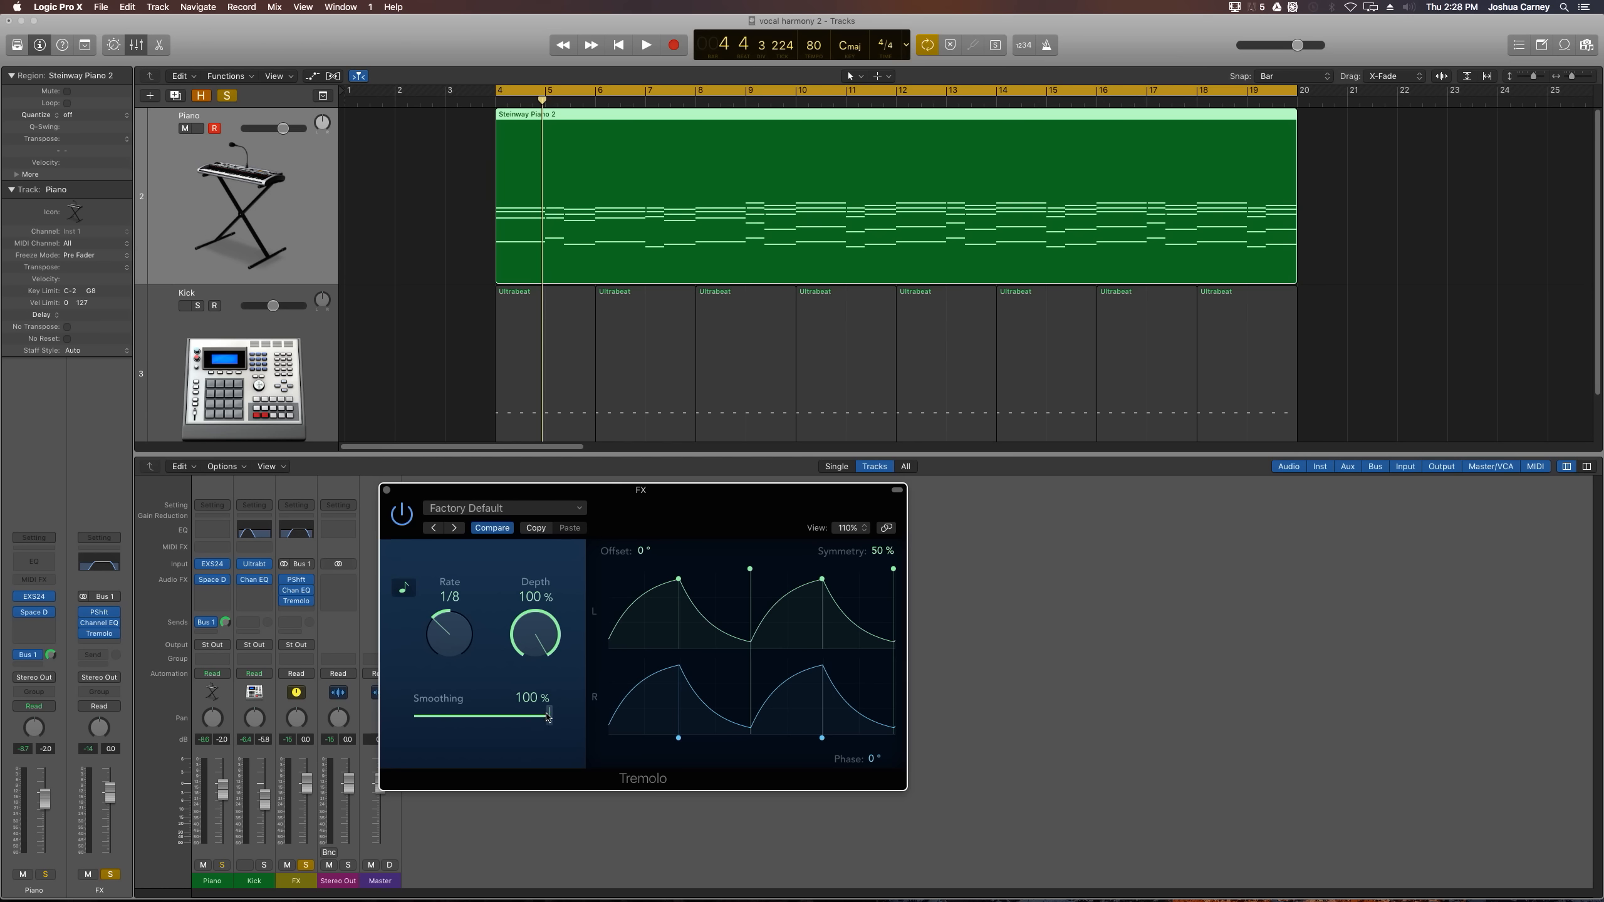
pyautogui.moveTo(543, 715); pyautogui.dragTo(474, 716)
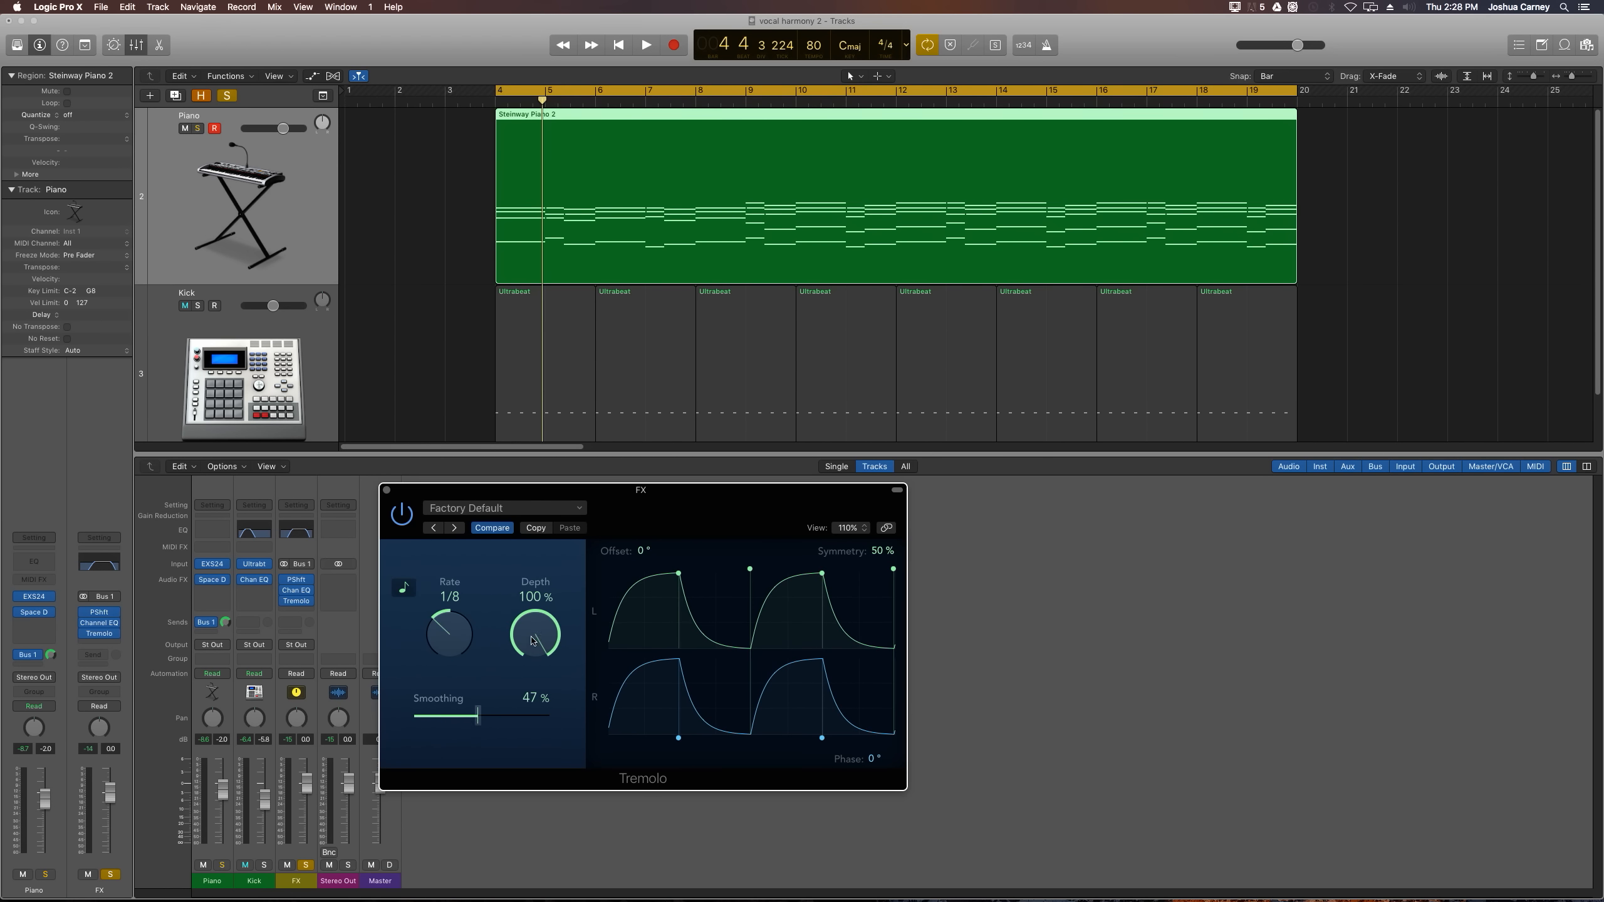
pyautogui.click(645, 44)
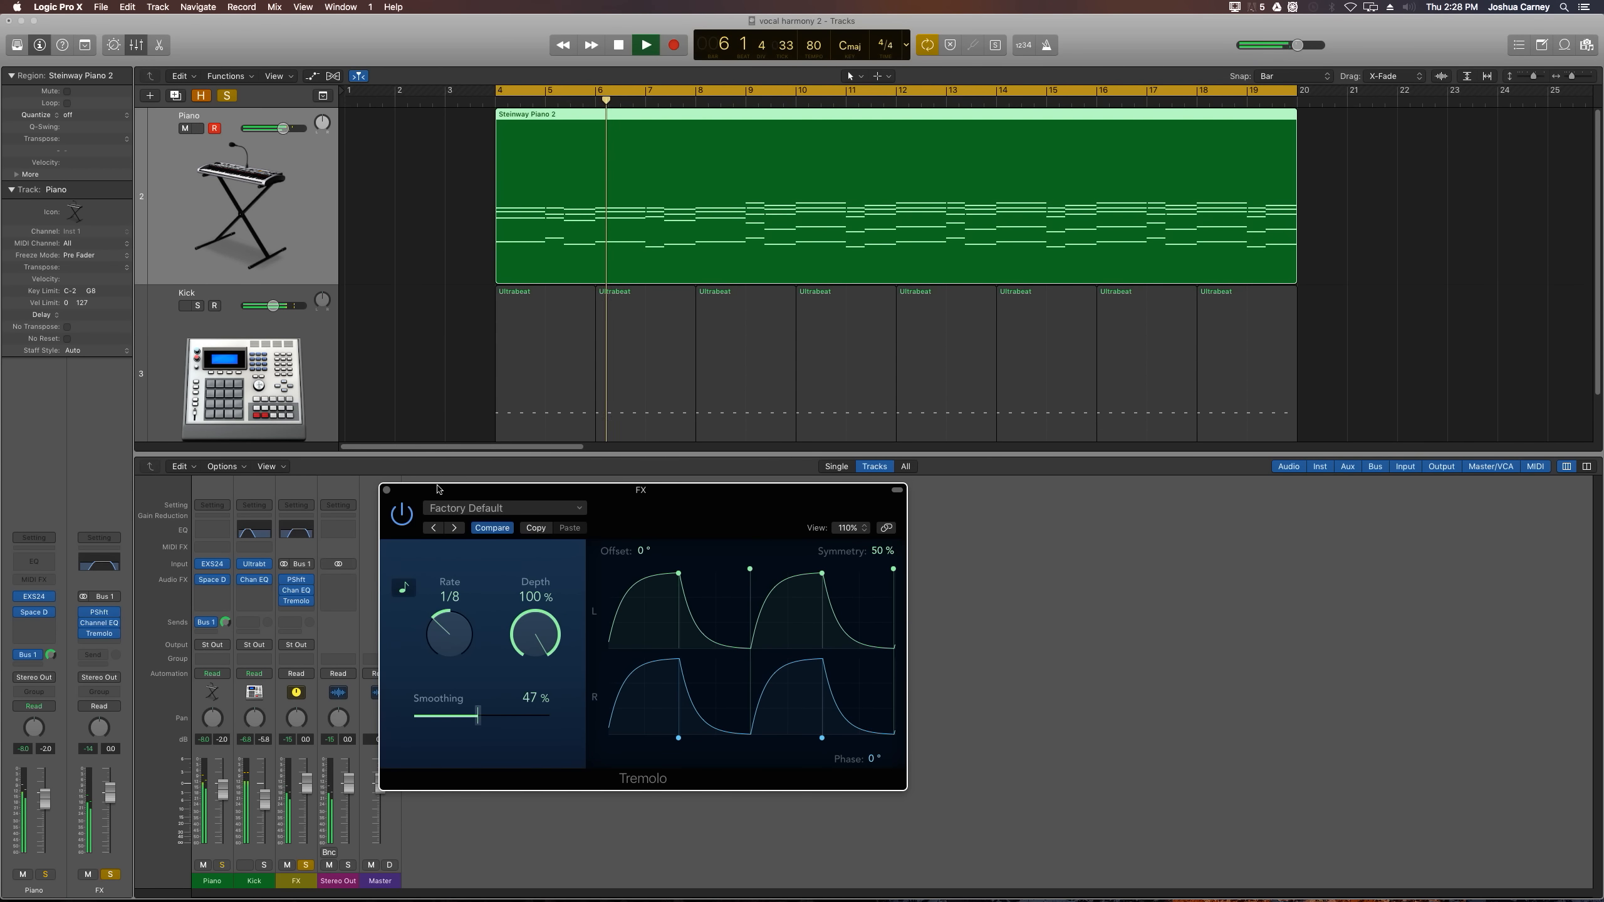
pyautogui.click(616, 43)
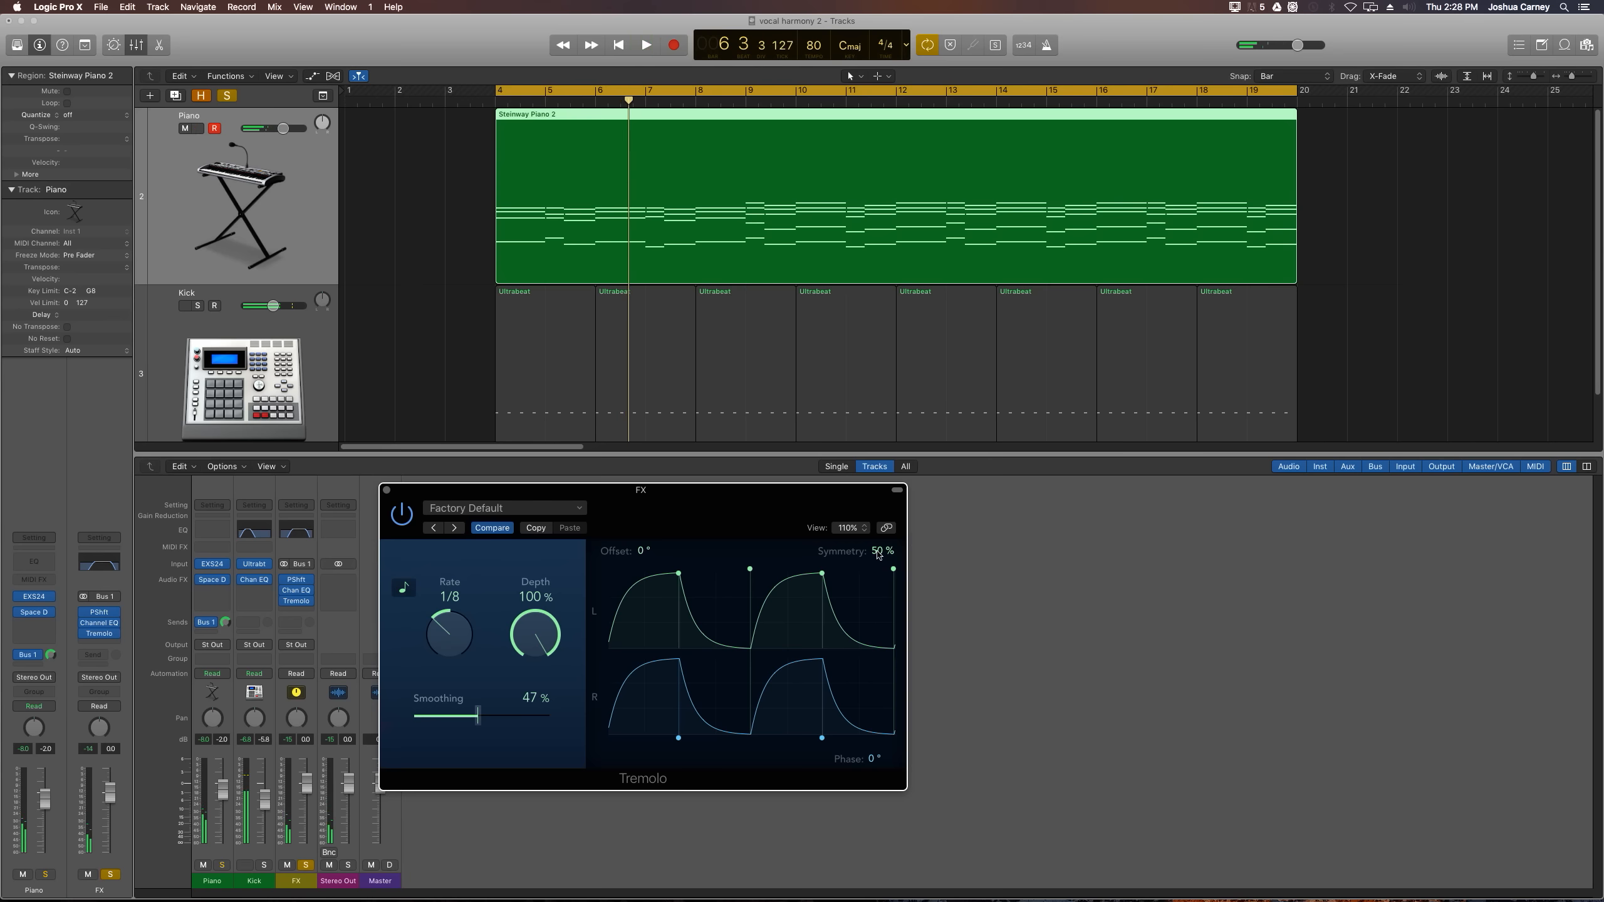
# Lower the Tremolo symmetry to 41% and audition the result.
pyautogui.moveTo(877, 552); pyautogui.dragTo(826, 595)
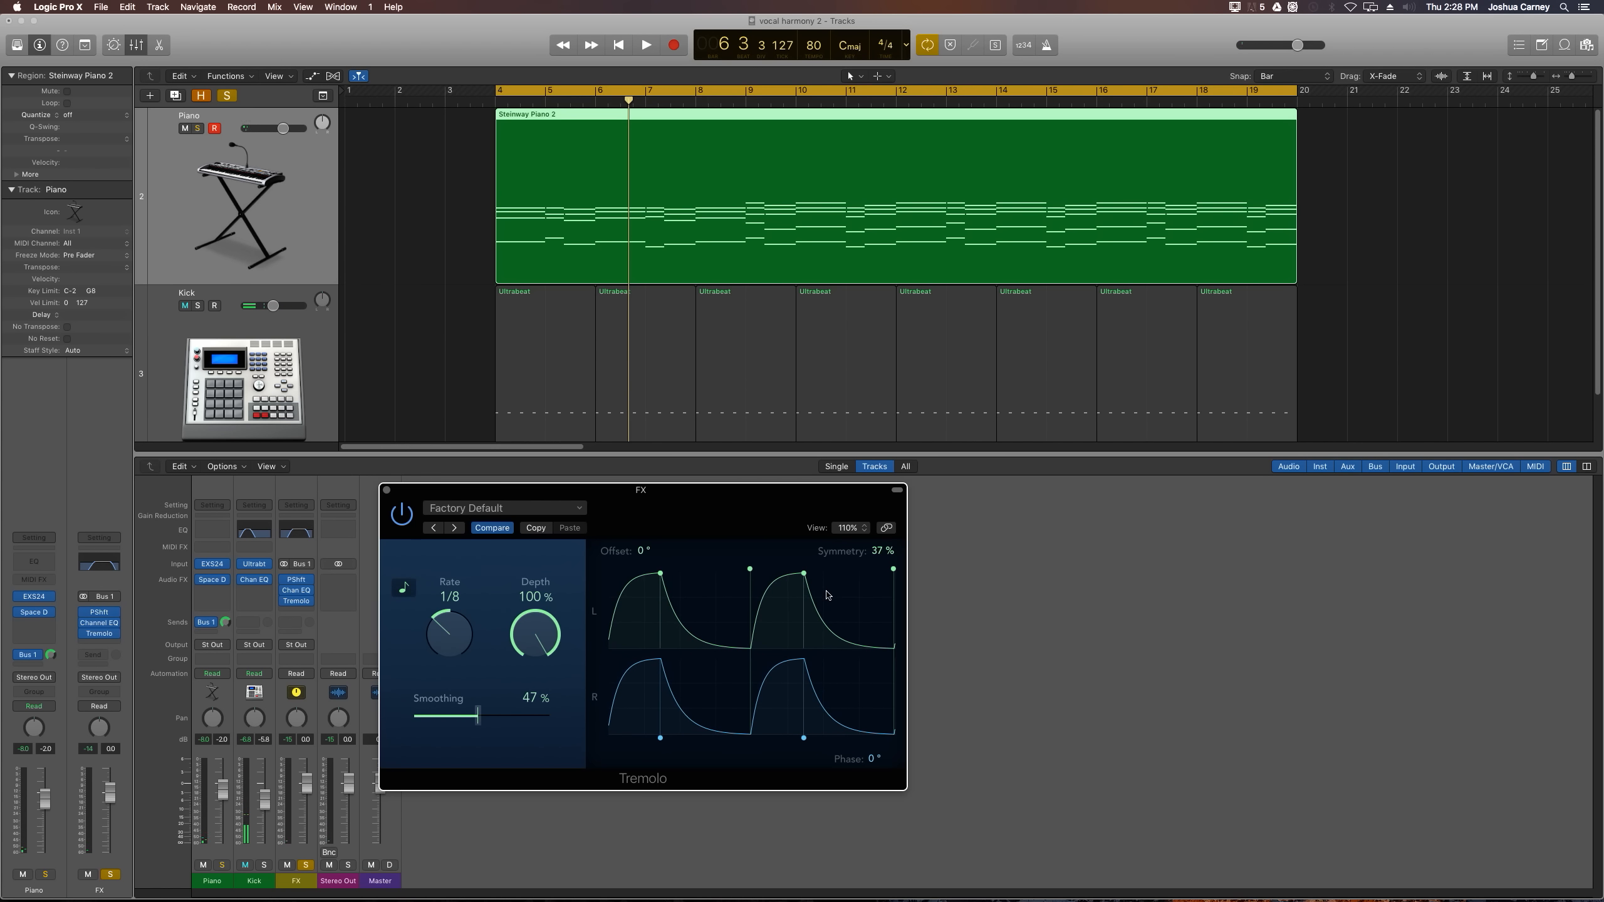
pyautogui.moveTo(804, 575); pyautogui.dragTo(804, 614)
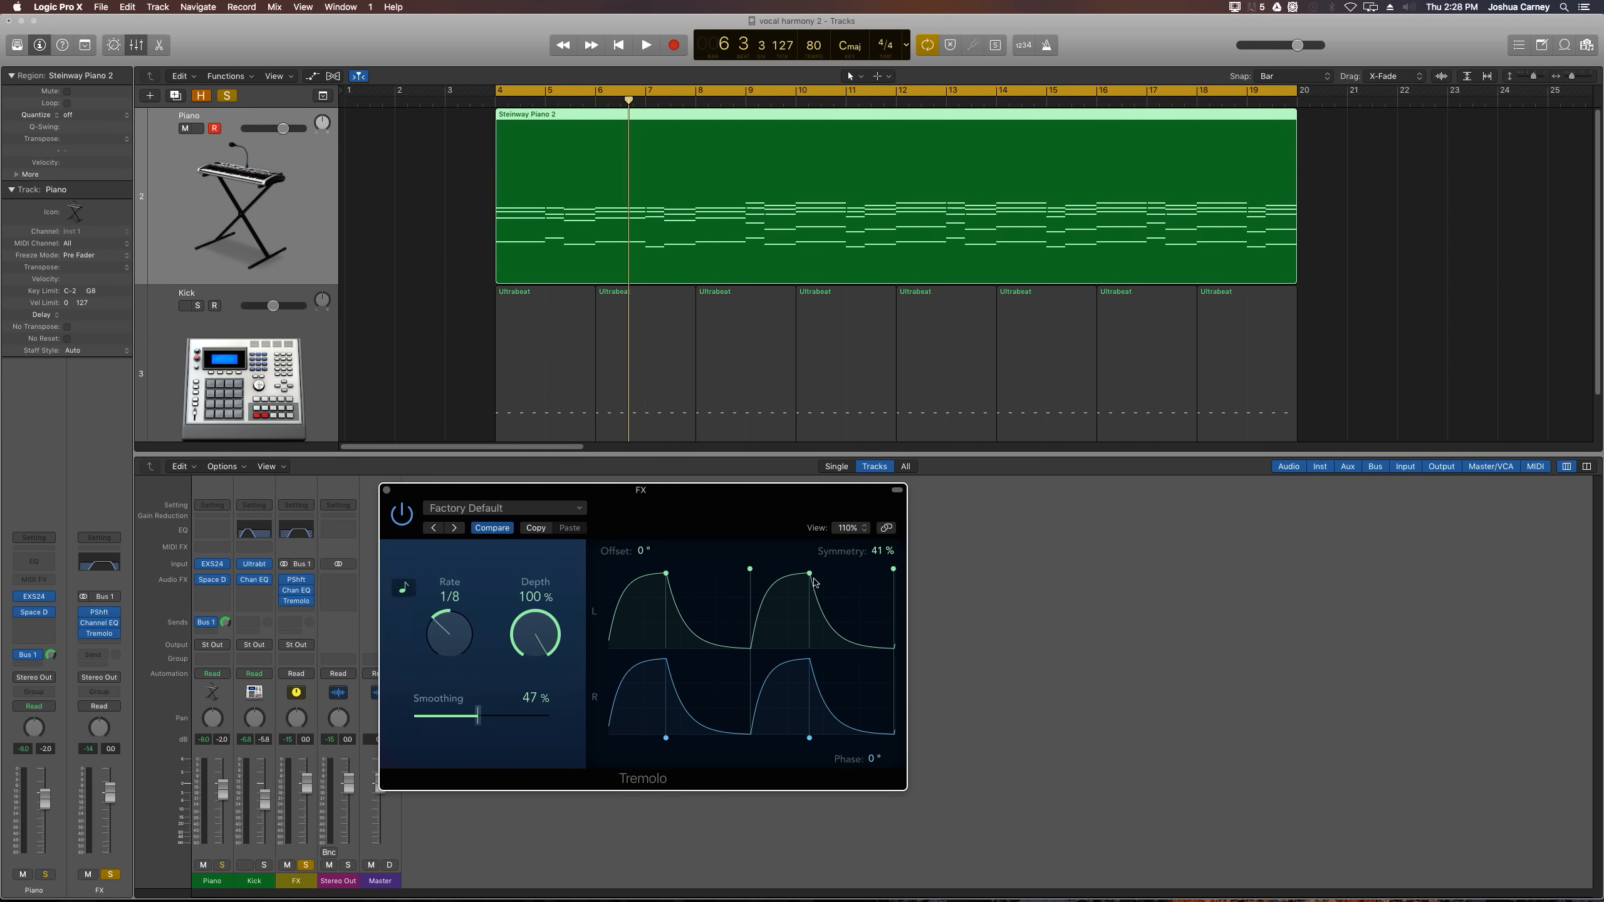
pyautogui.click(646, 44)
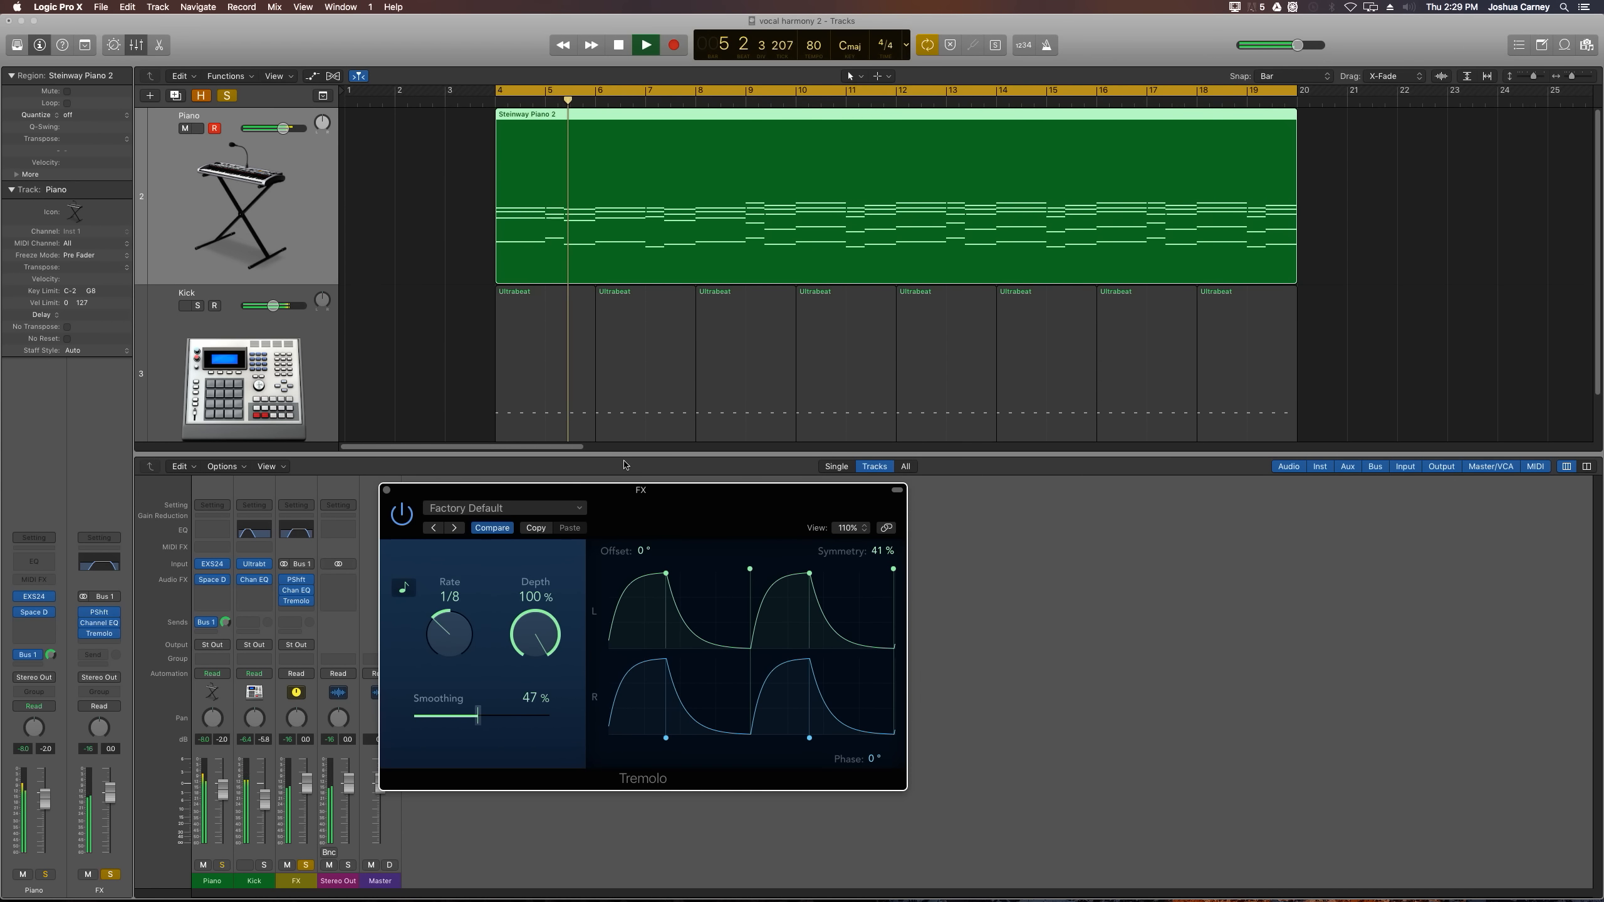
pyautogui.click(645, 44)
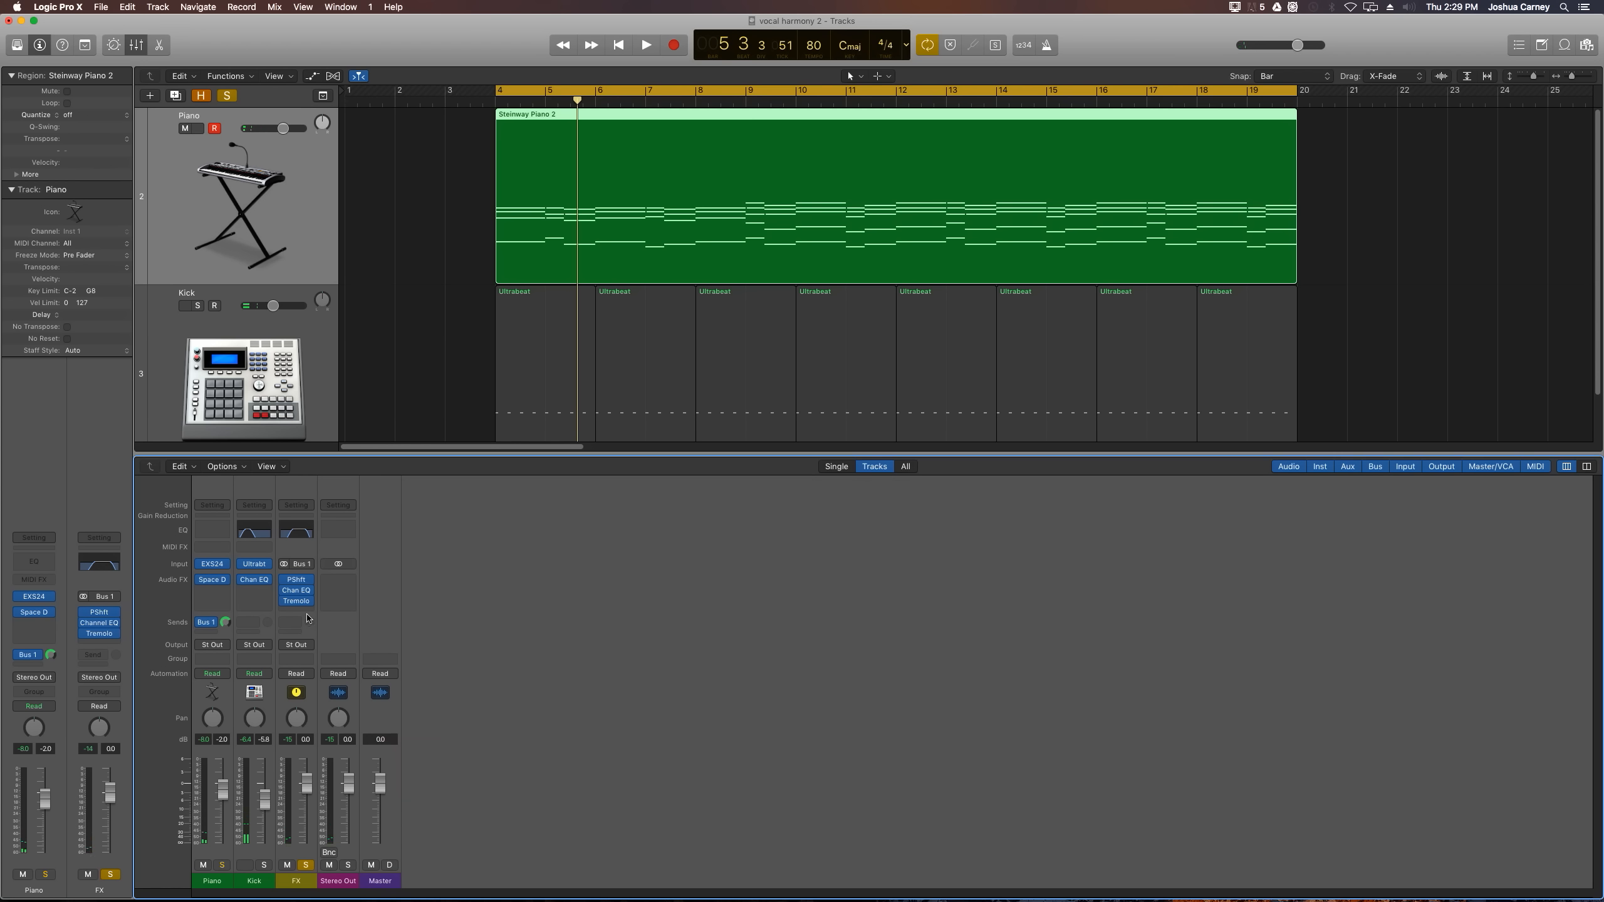
# Insert a stereo Space Designer in the slot after the Tremolo.
pyautogui.click(295, 611)
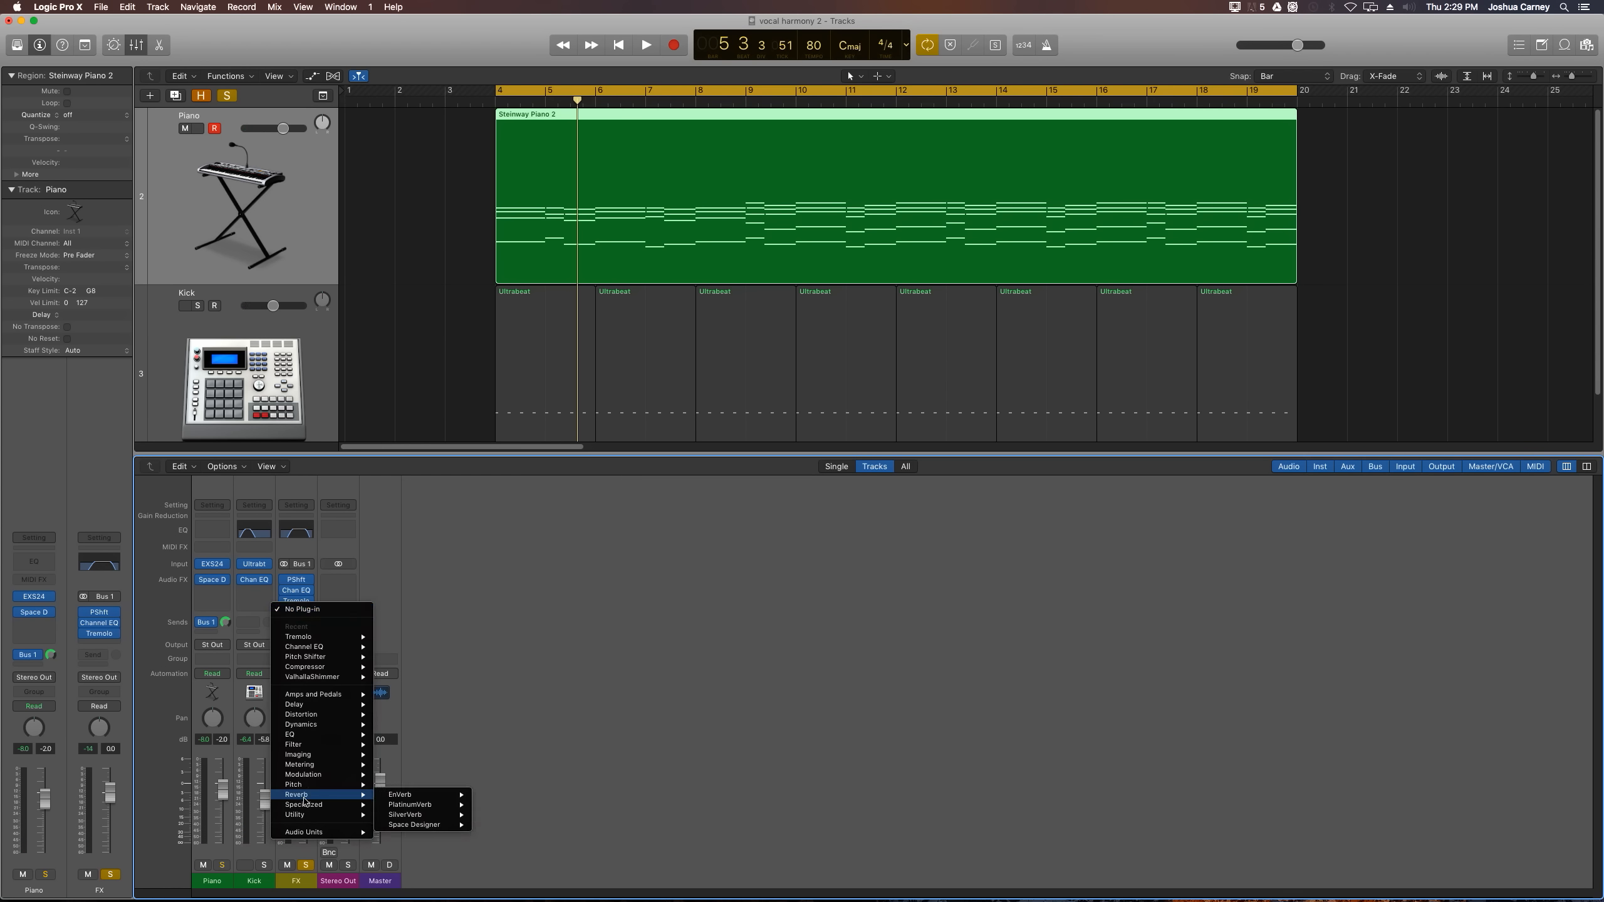
pyautogui.moveTo(414, 824)
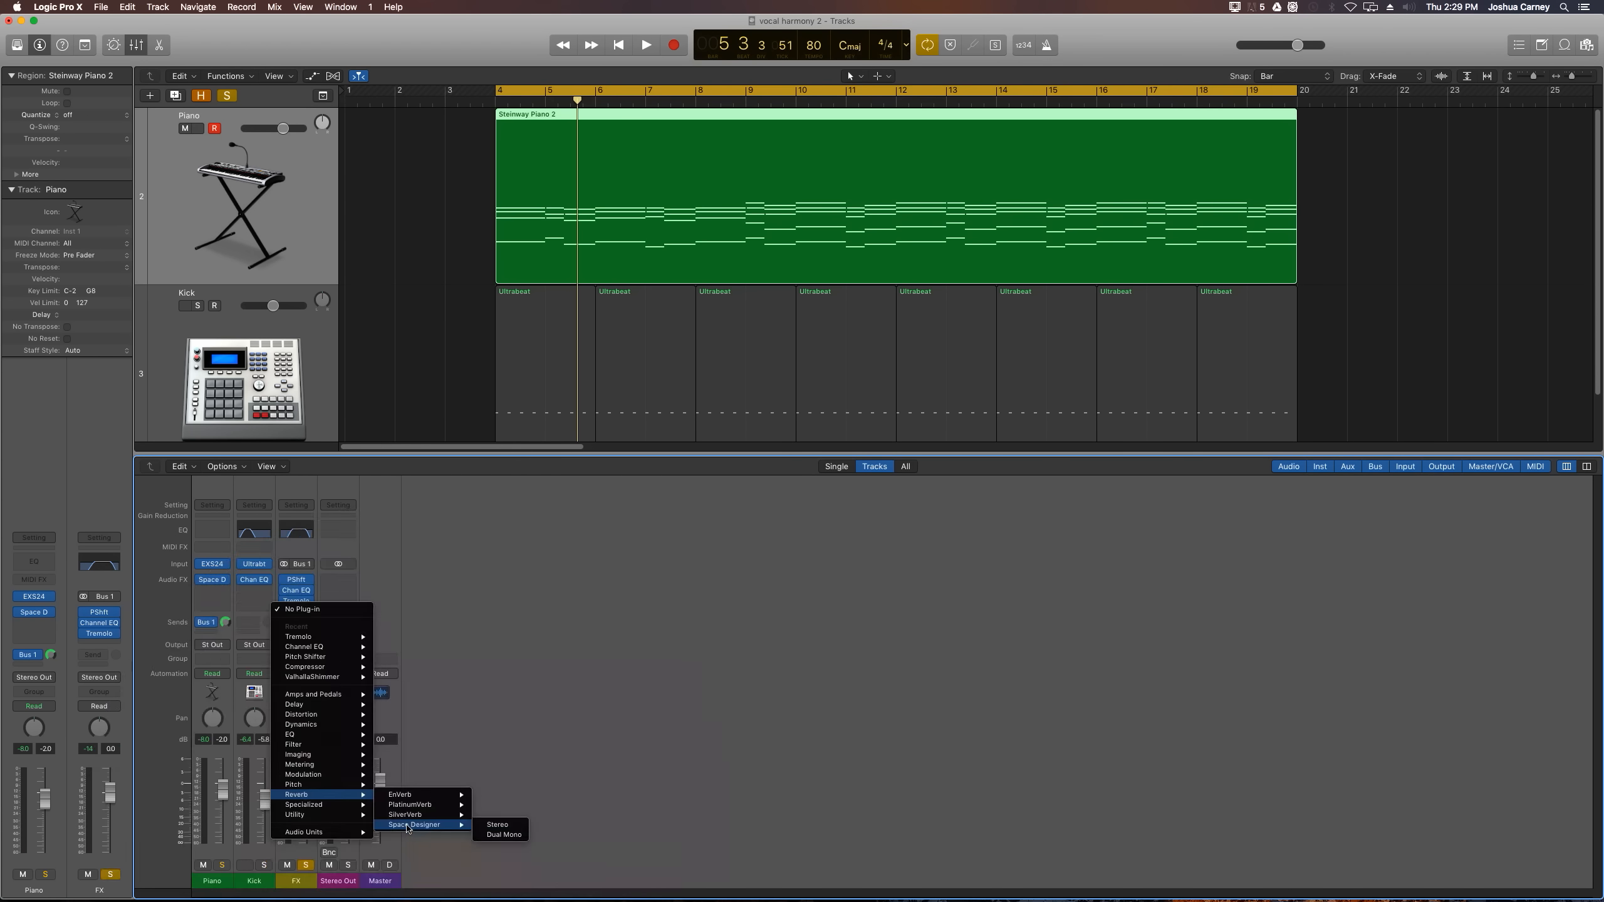
pyautogui.click(499, 825)
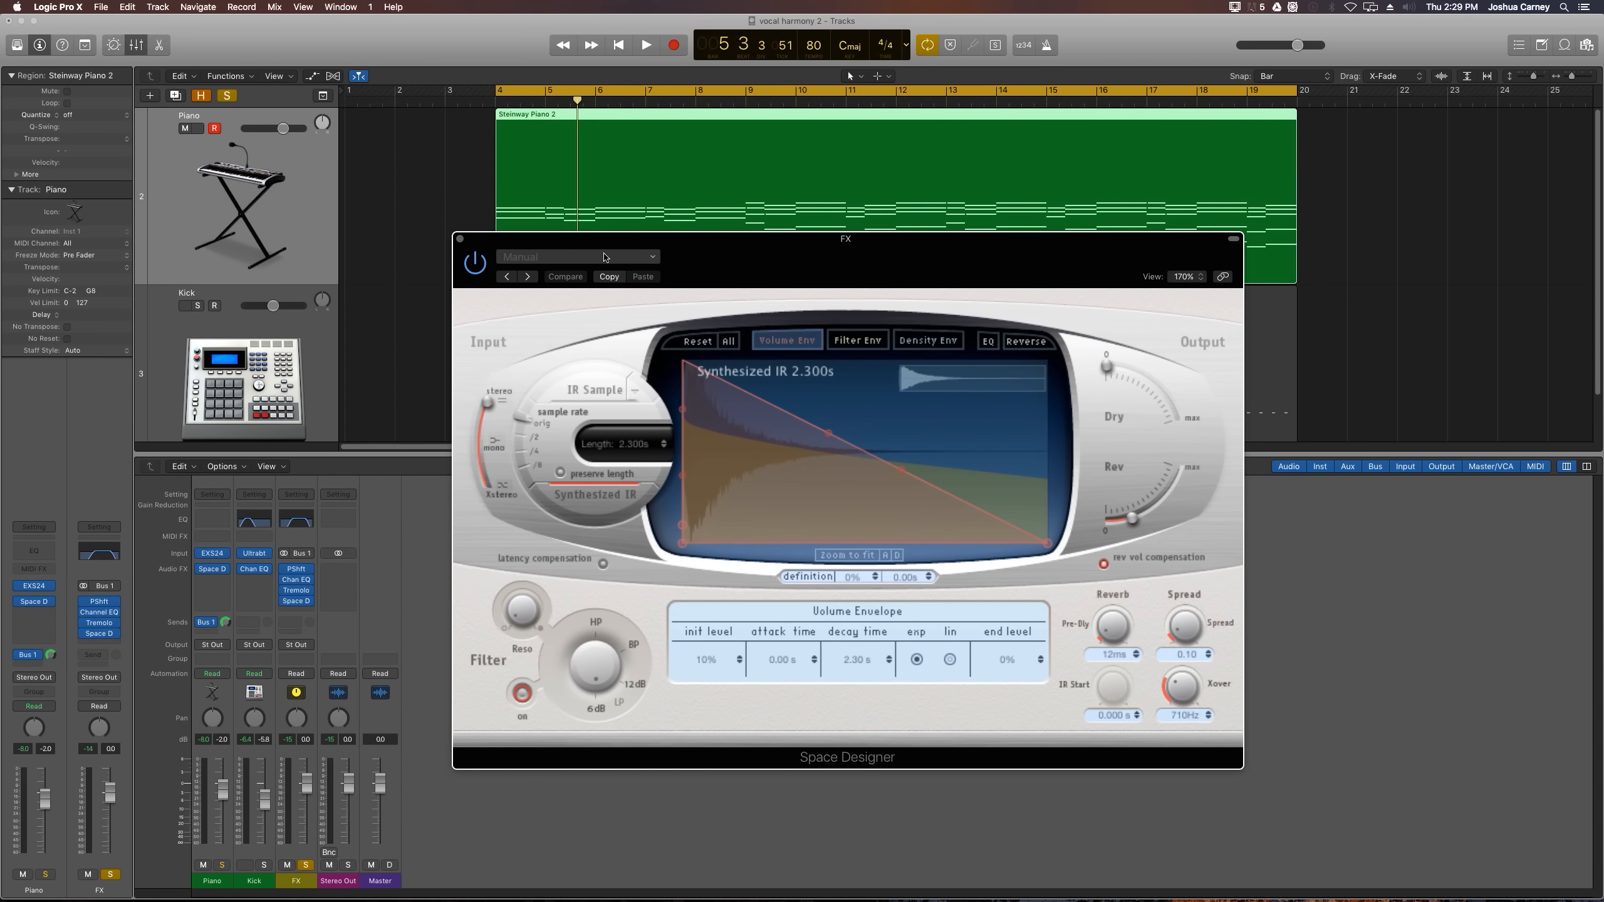
# Load the 05.1s Shimmering Plate preset, turn Dry fully down and adjust the Rev level.
pyautogui.click(577, 257)
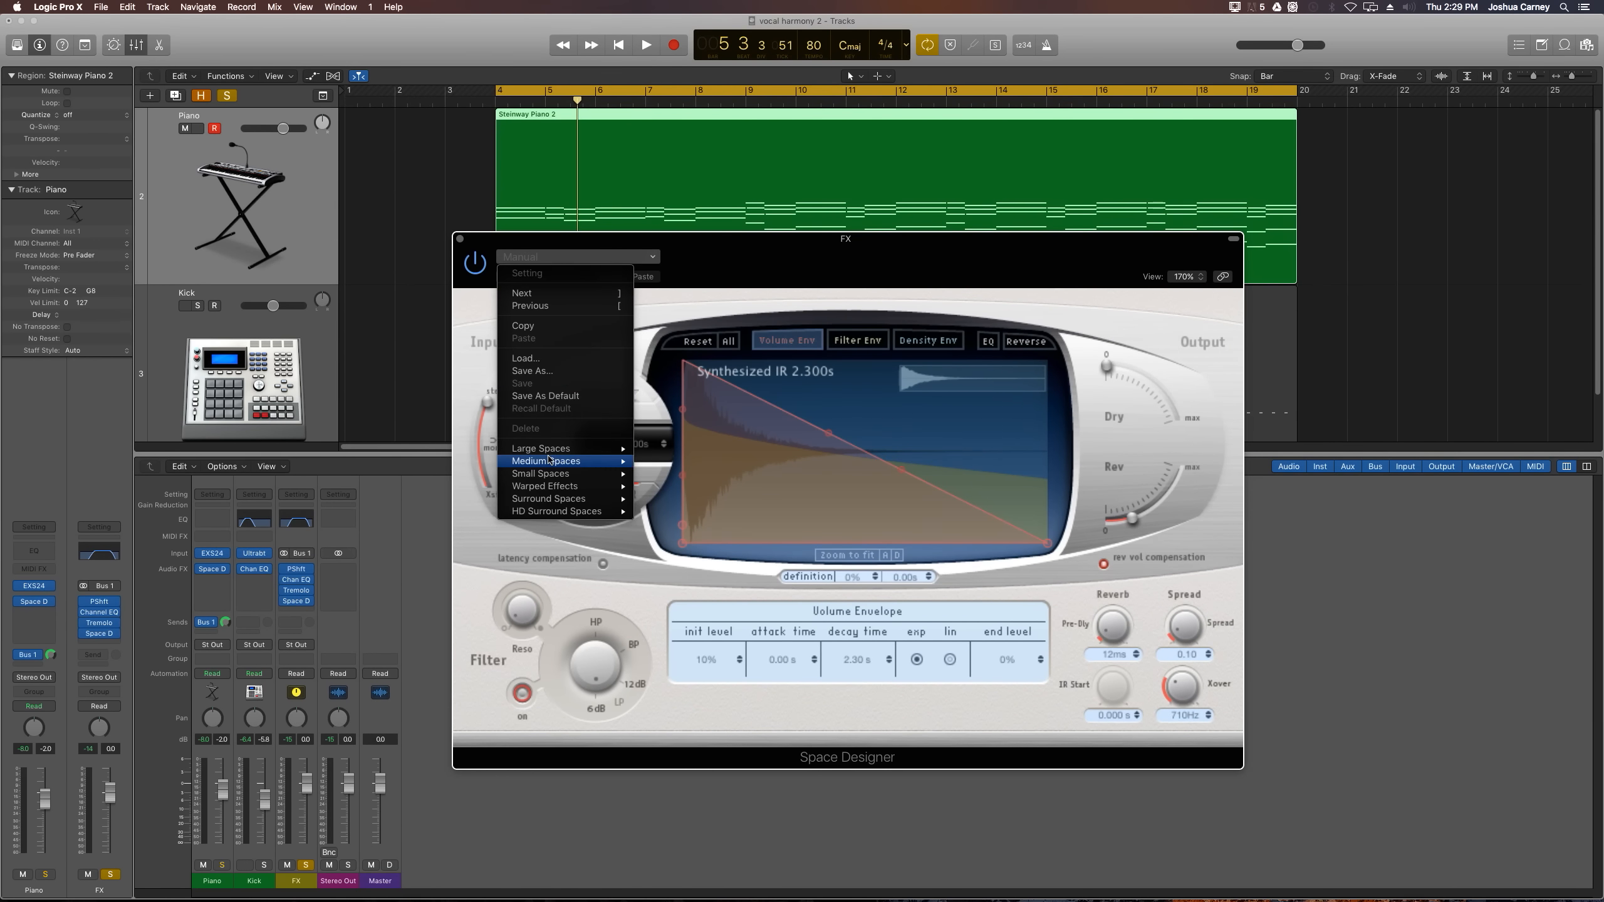
pyautogui.moveTo(541, 449)
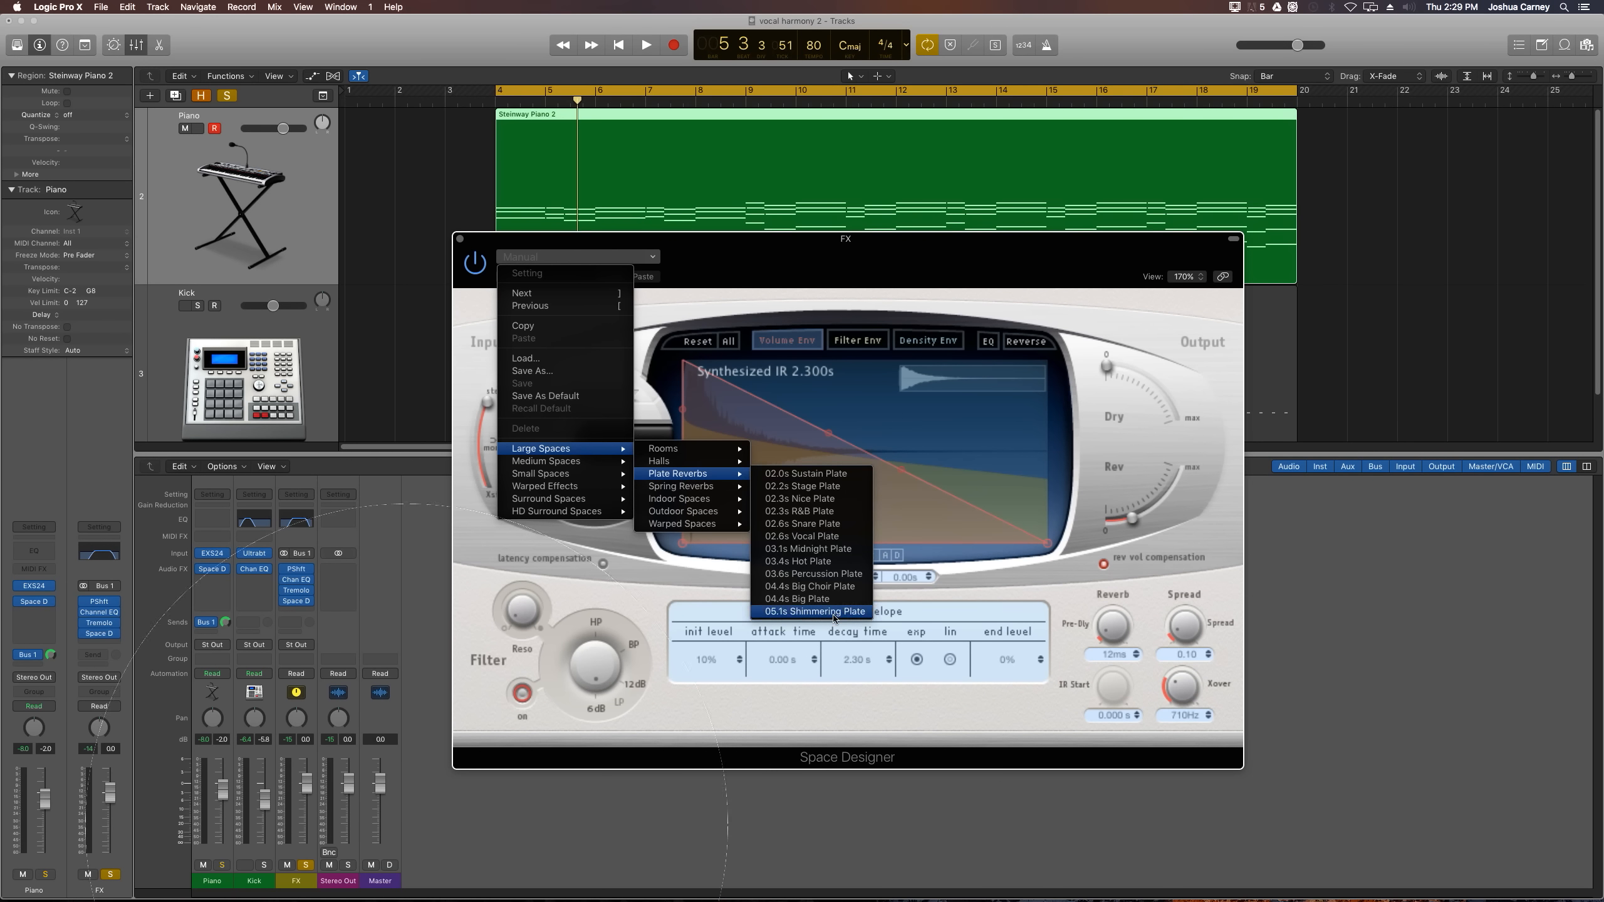
pyautogui.click(814, 610)
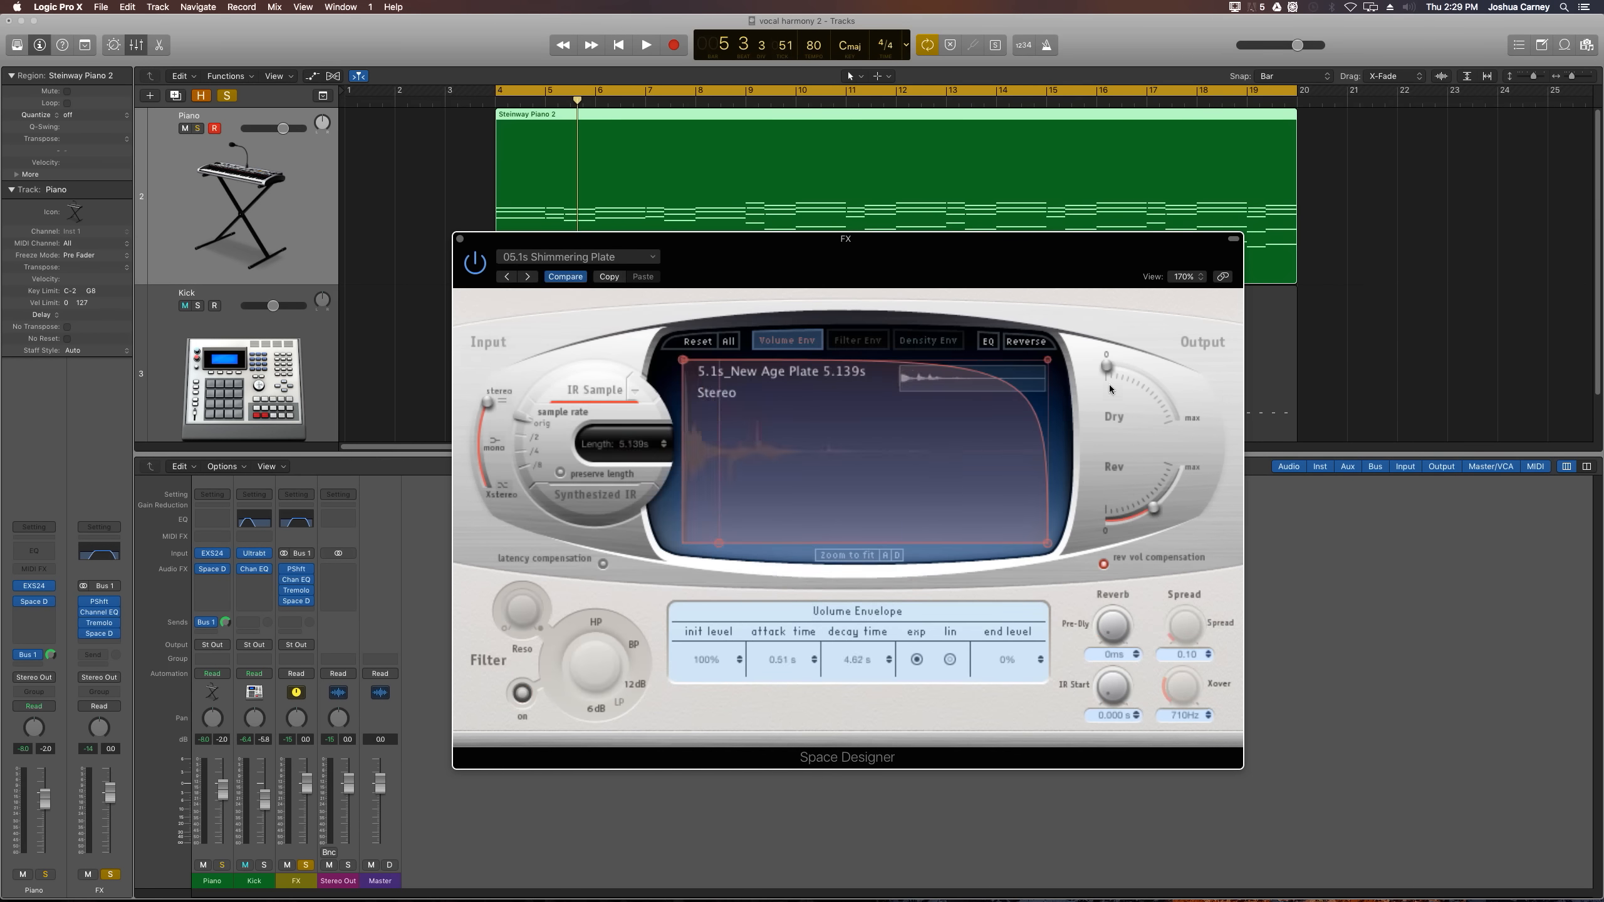
pyautogui.moveTo(1106, 368); pyautogui.dragTo(1159, 403)
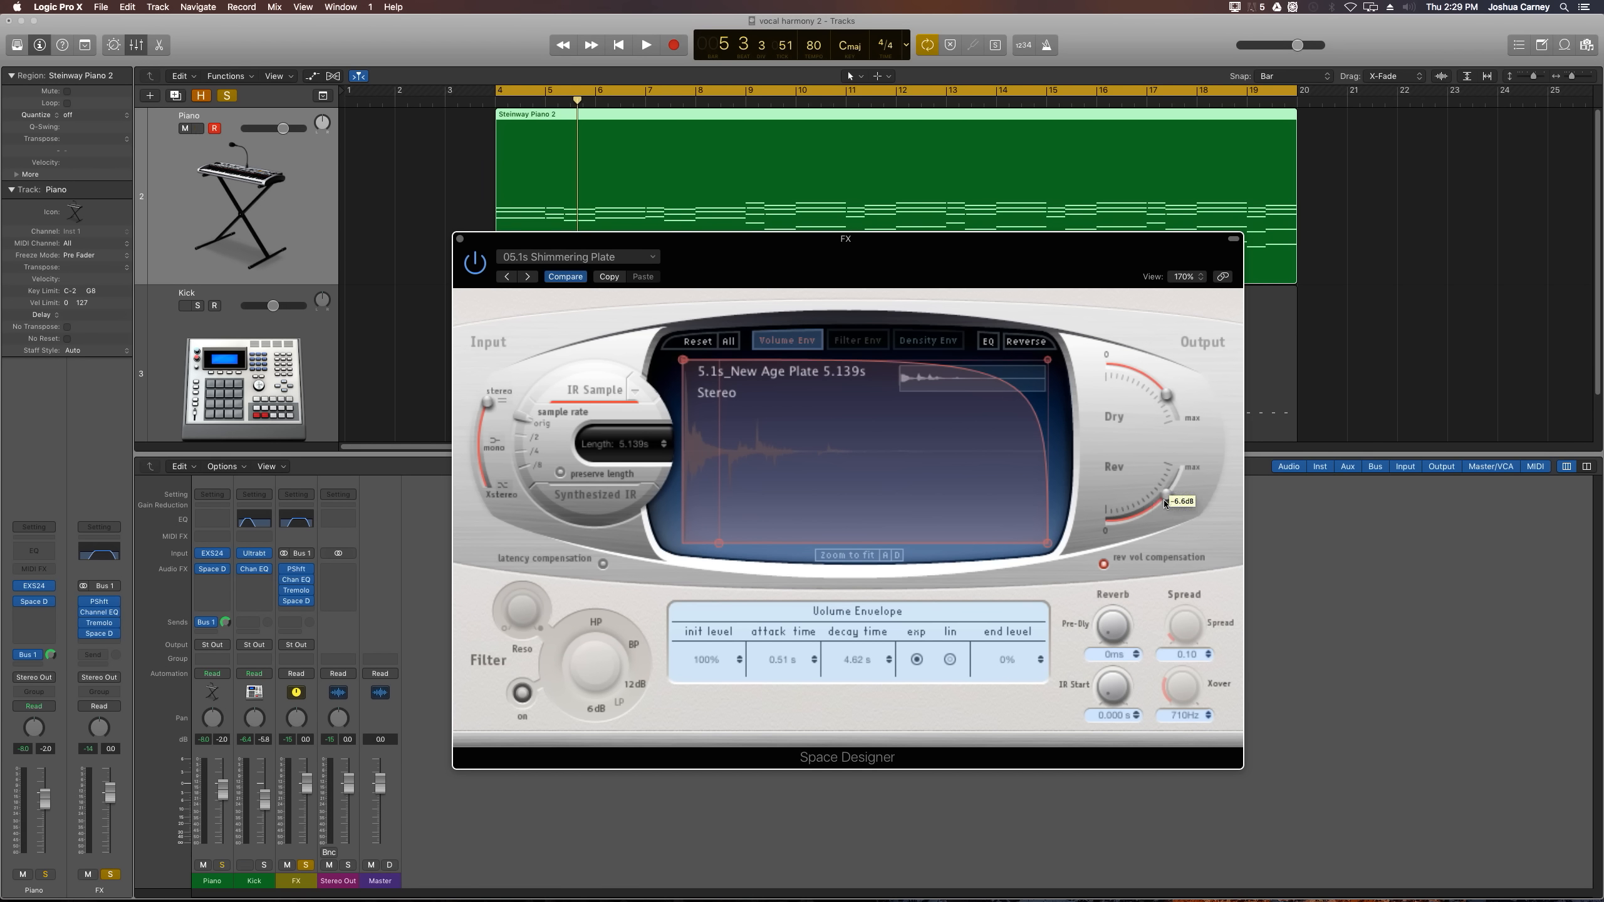
pyautogui.moveTo(1167, 501); pyautogui.dragTo(1168, 398)
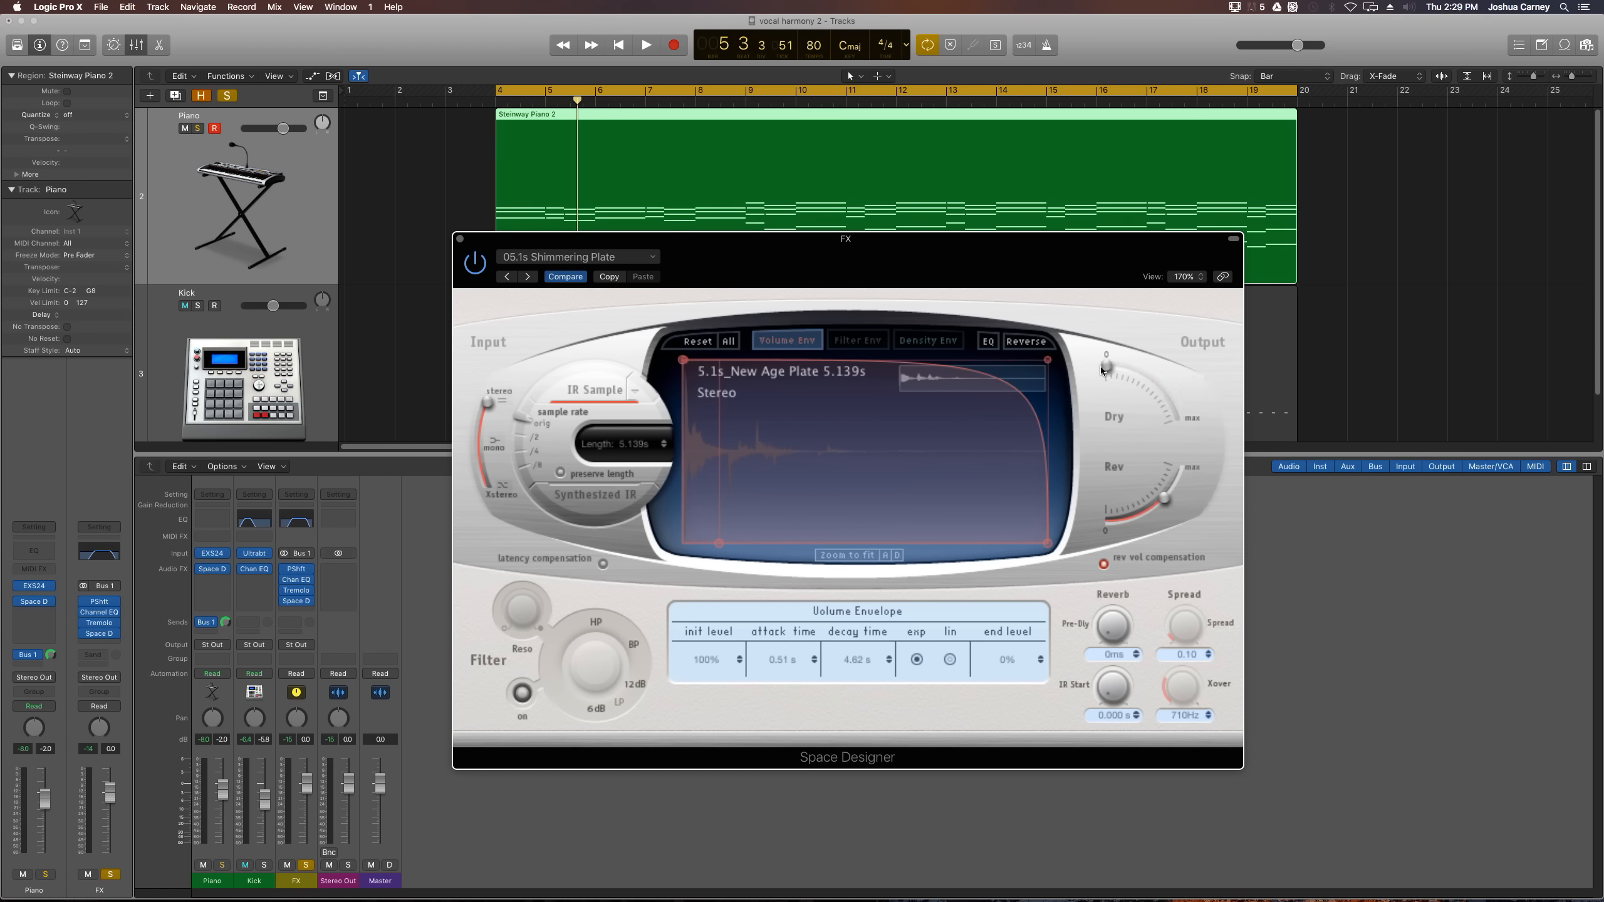
pyautogui.moveTo(1103, 369); pyautogui.dragTo(1164, 399)
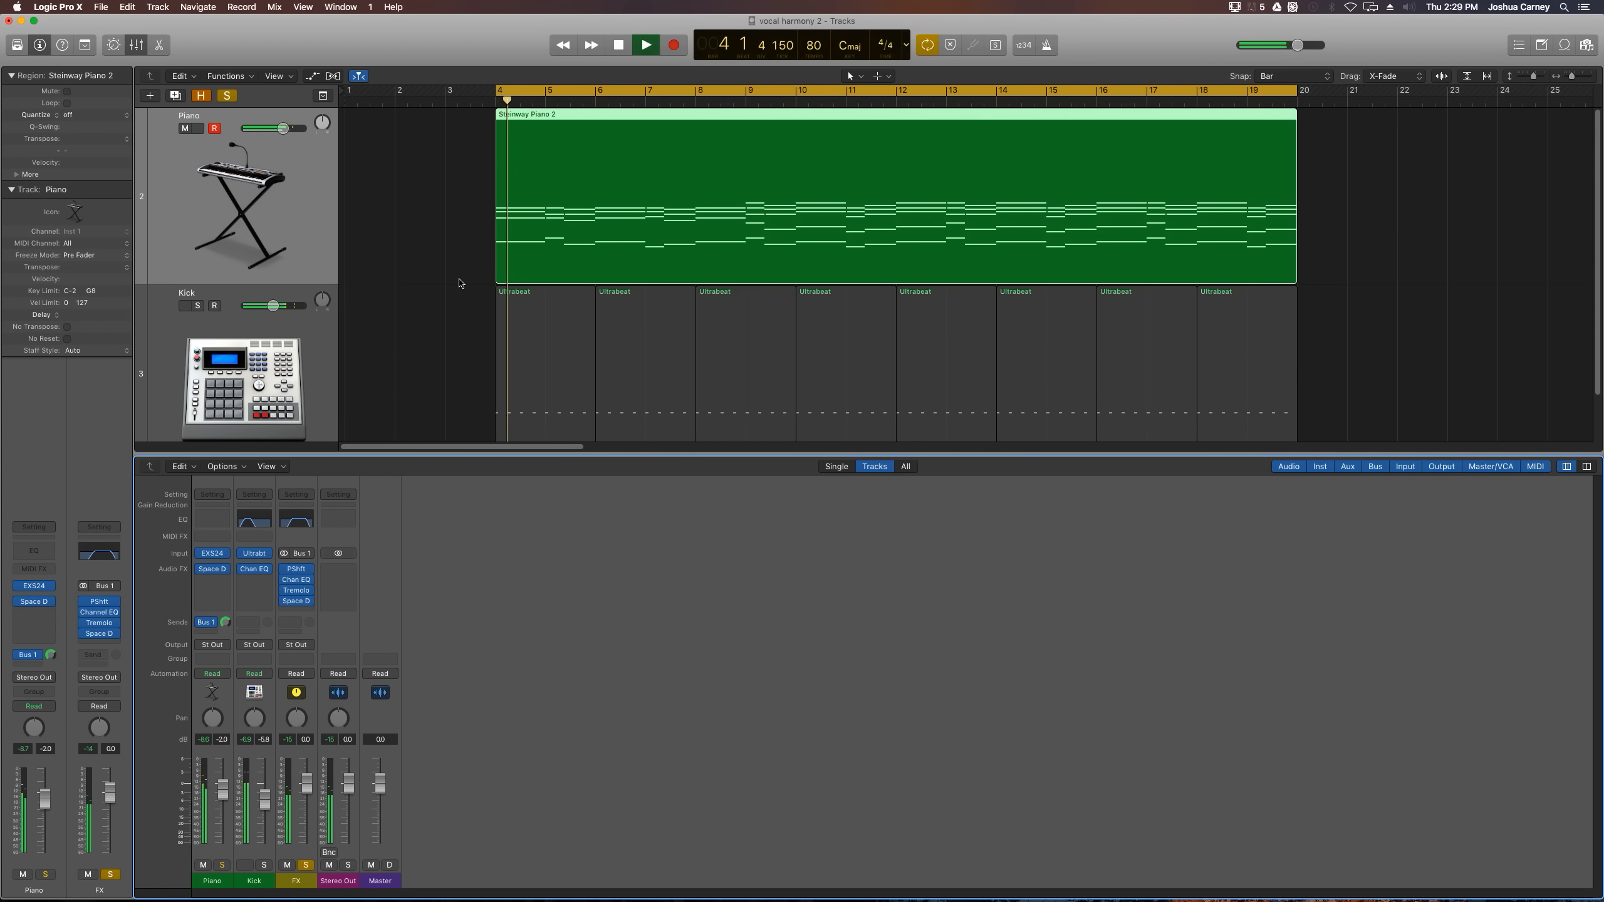
# Mute the kick, audition the reverb and bring the FX fader down to about -7 dB.
pyautogui.click(647, 43)
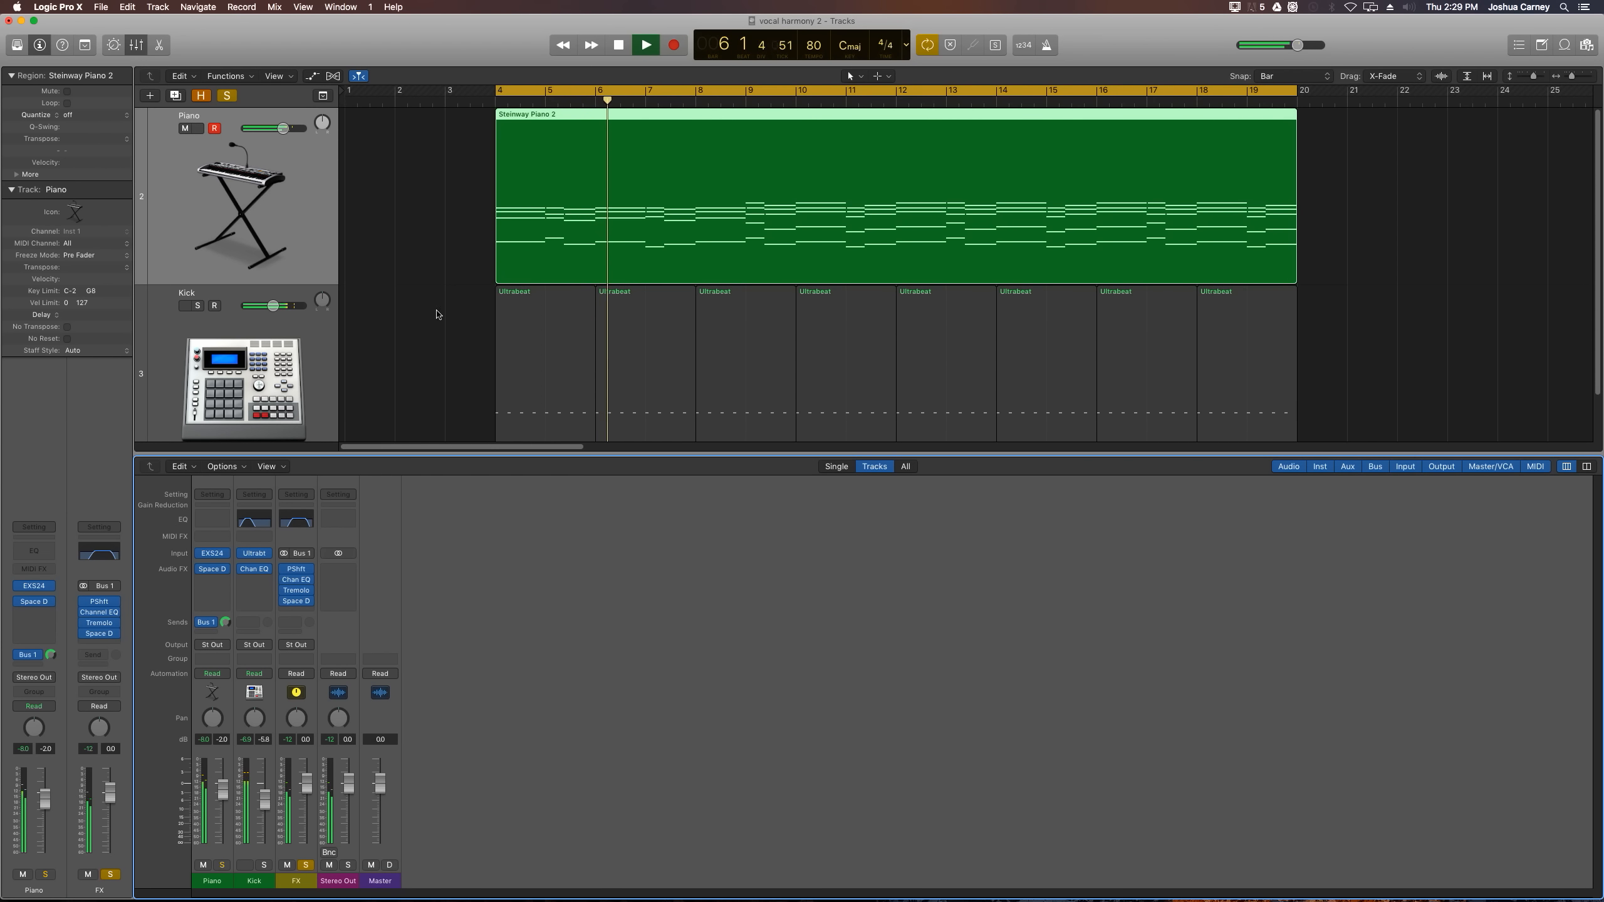
pyautogui.click(646, 44)
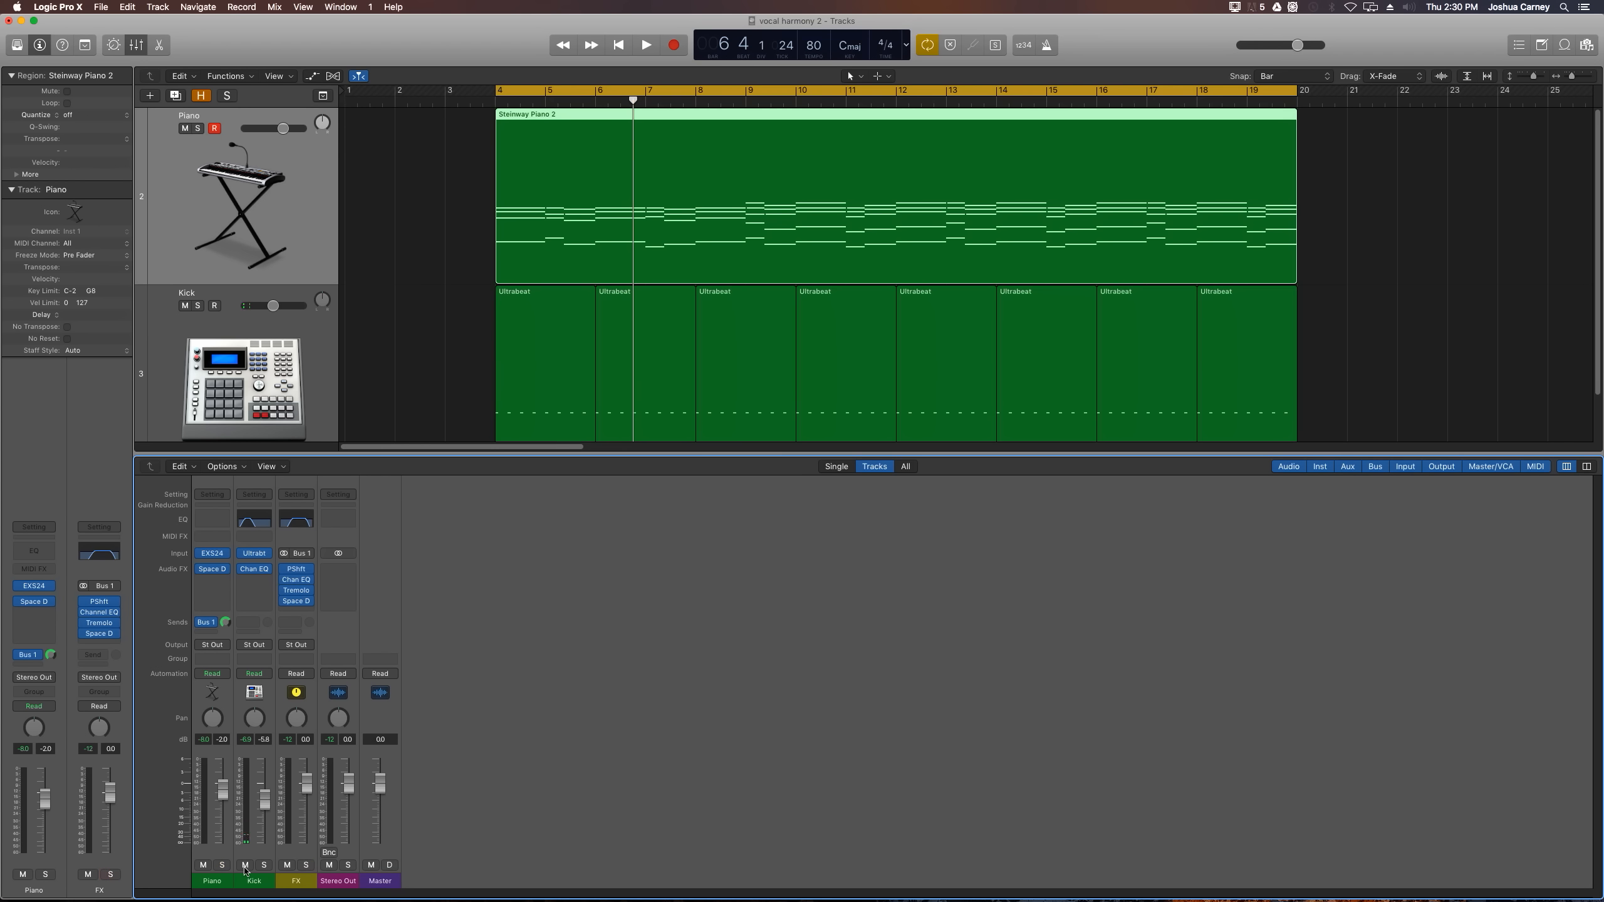
pyautogui.click(243, 865)
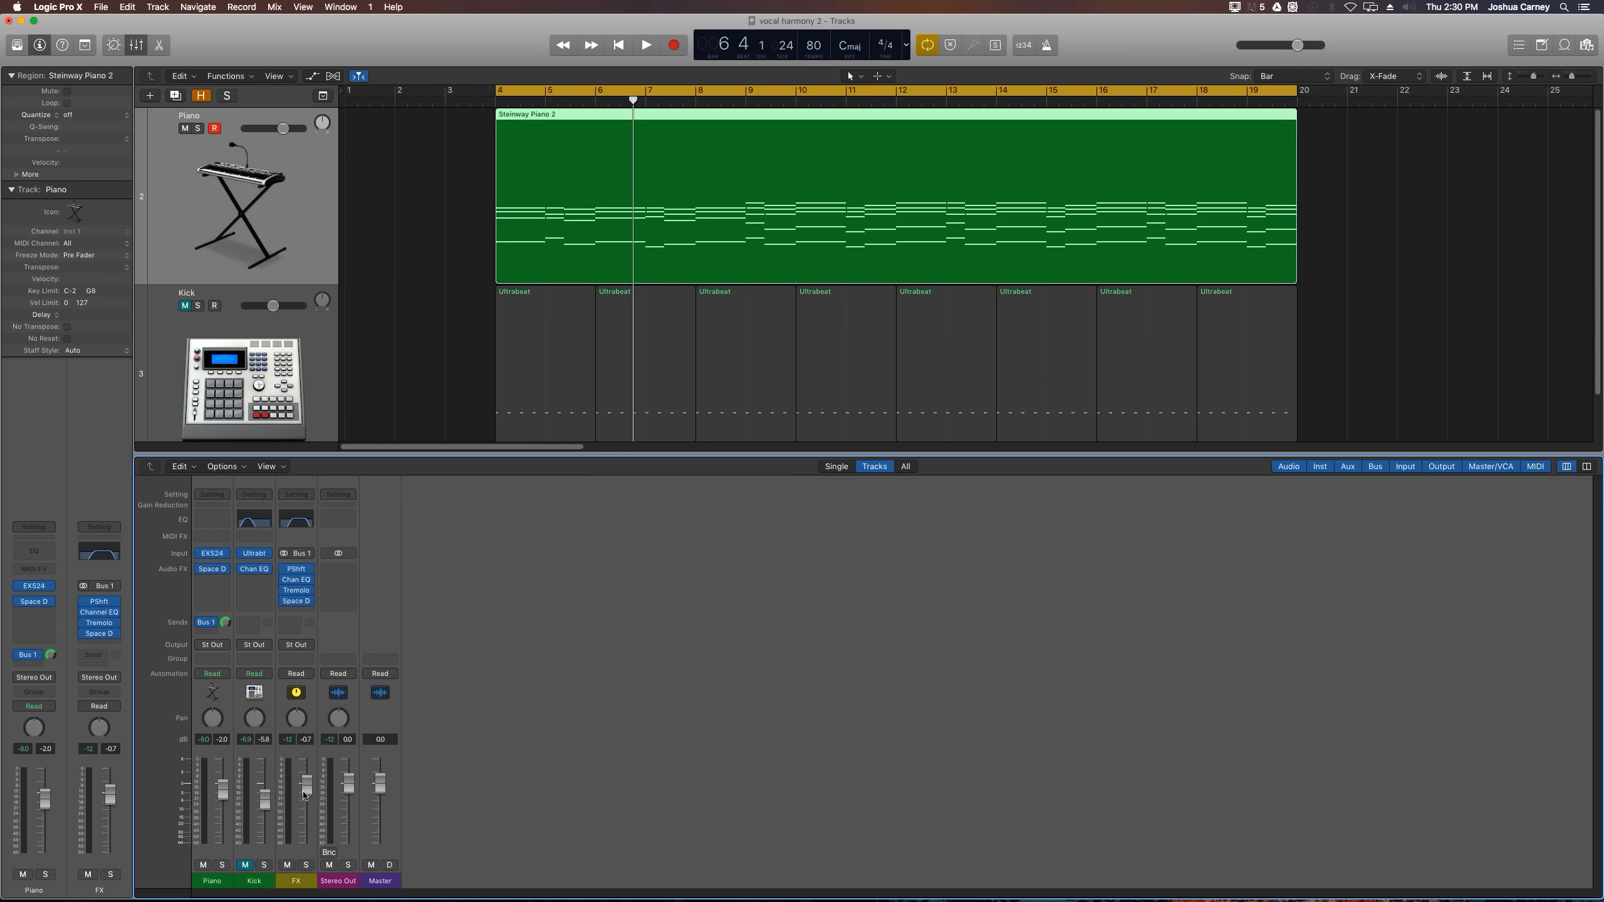
pyautogui.click(646, 44)
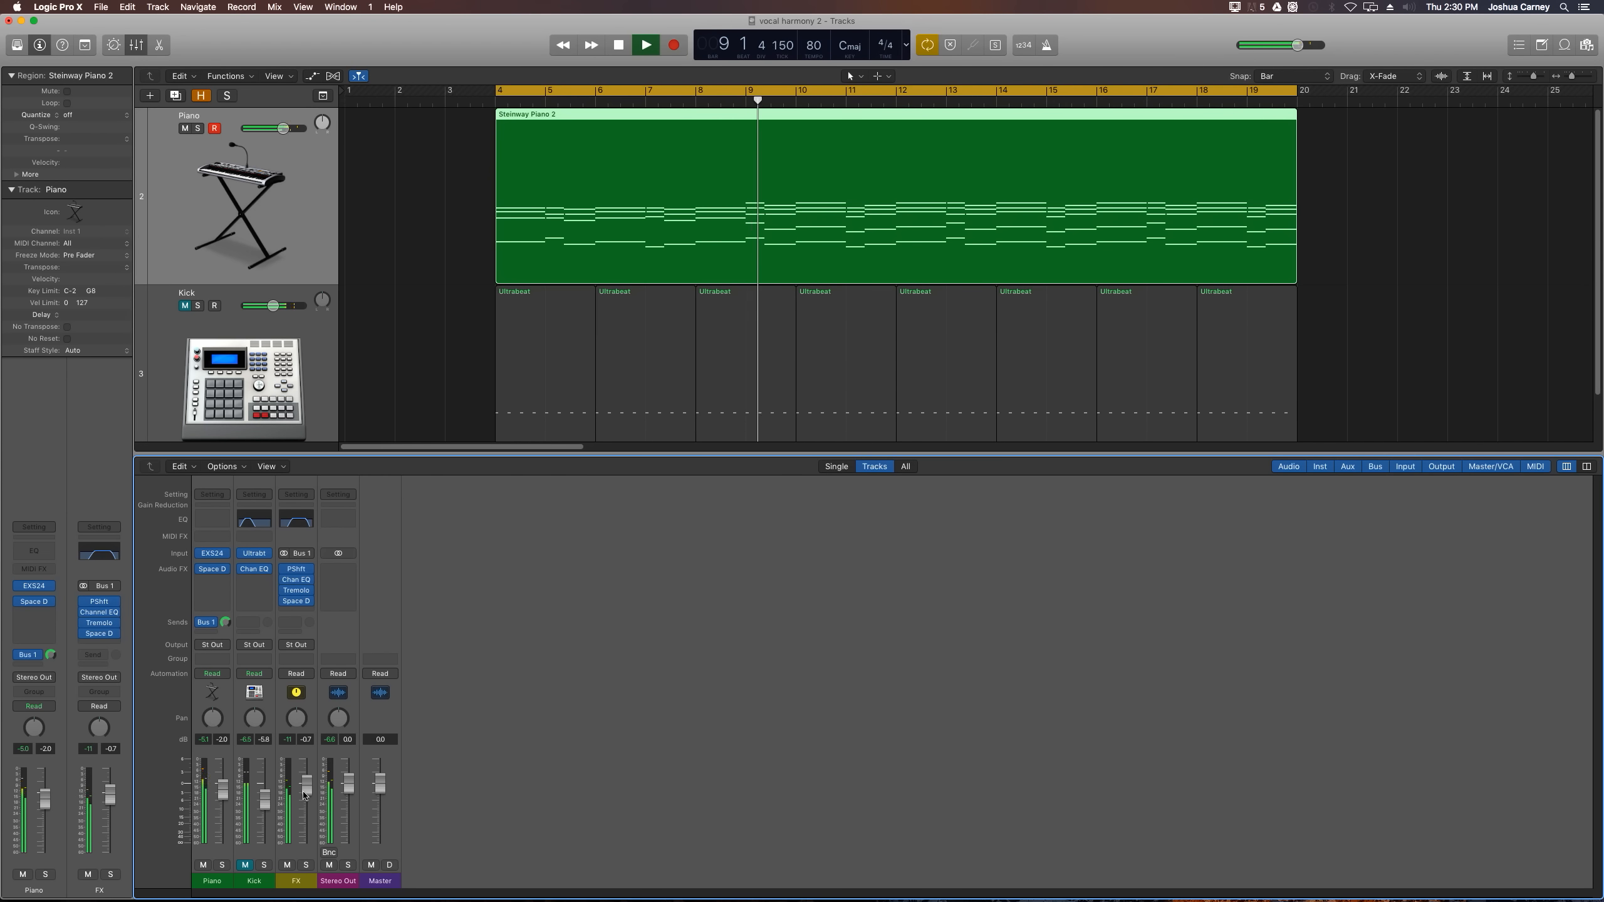
pyautogui.click(646, 44)
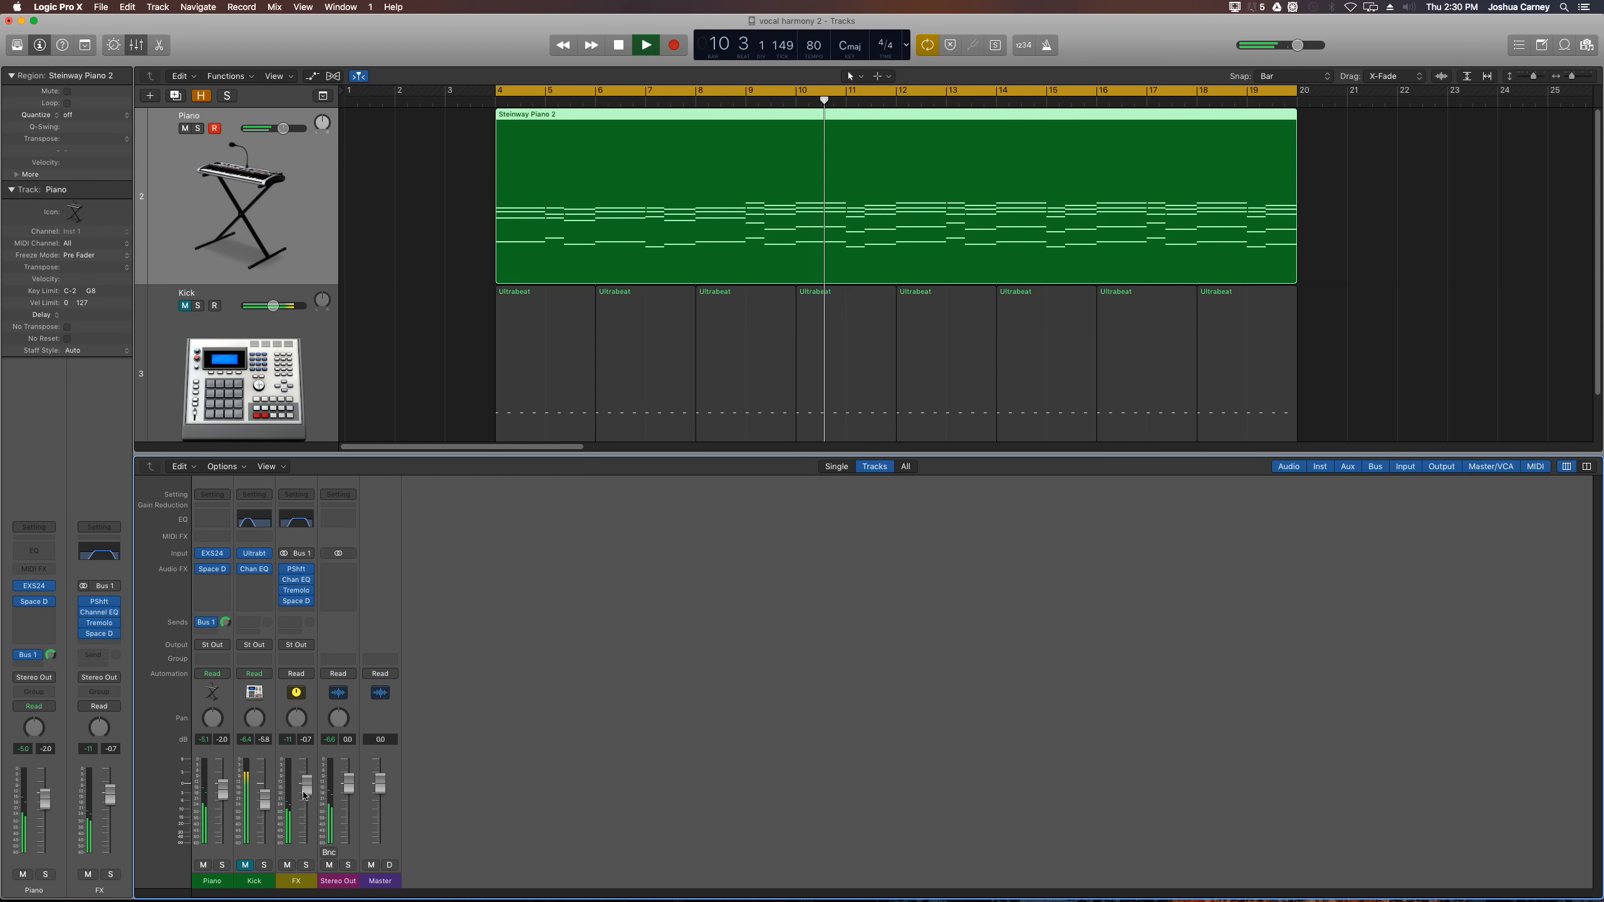
pyautogui.click(615, 44)
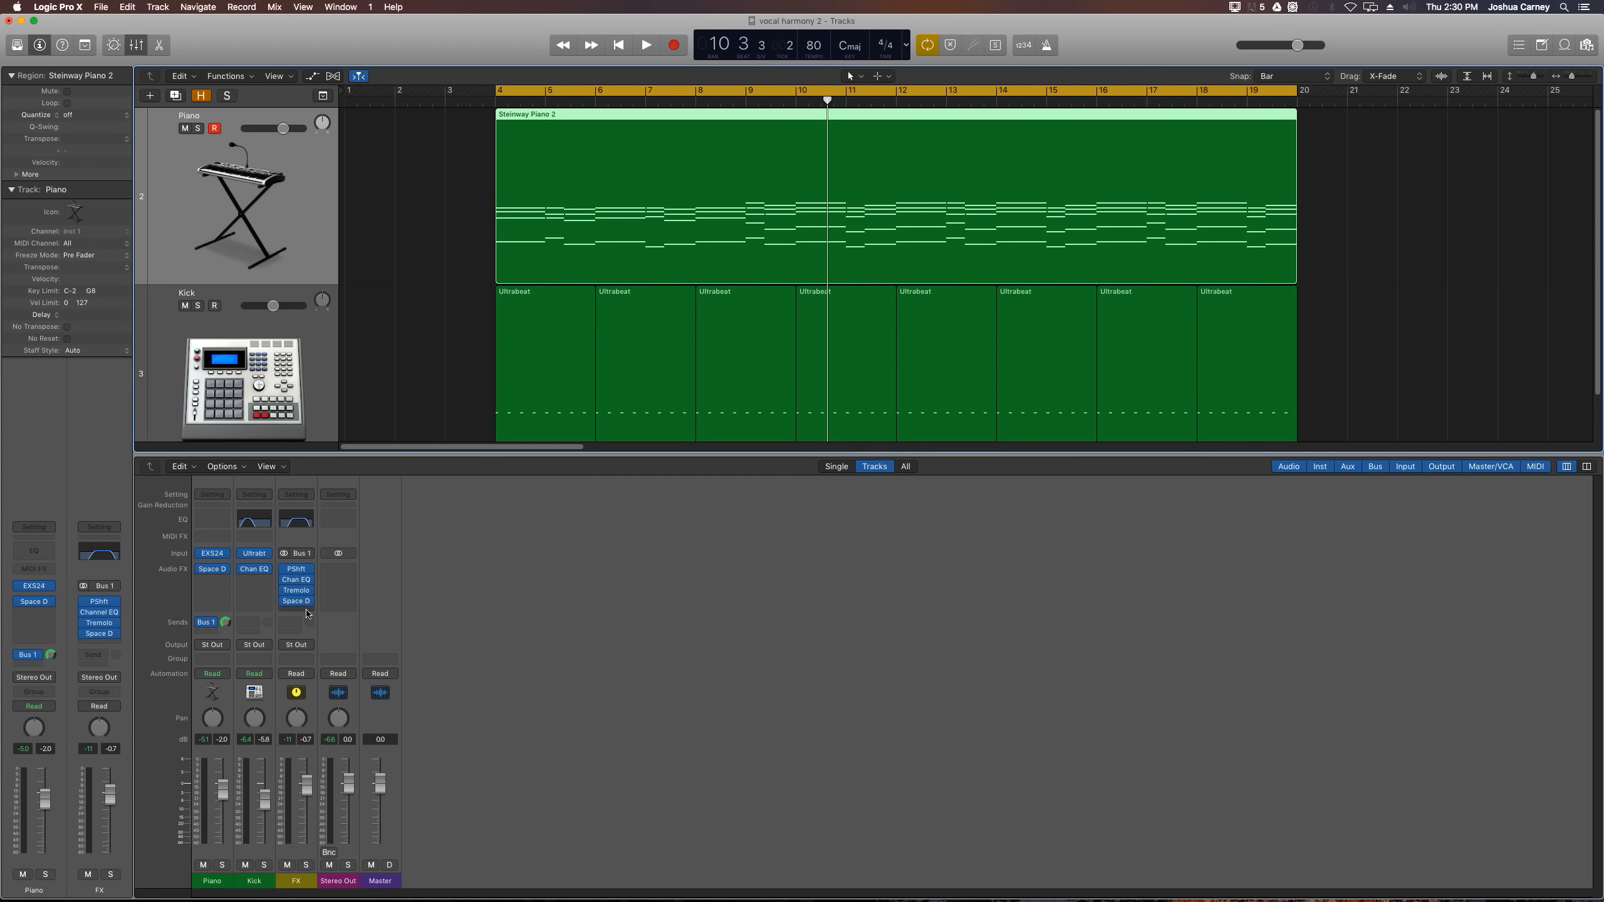
# Insert a stereo Compressor after the Space Designer on the FX aux.
pyautogui.click(295, 610)
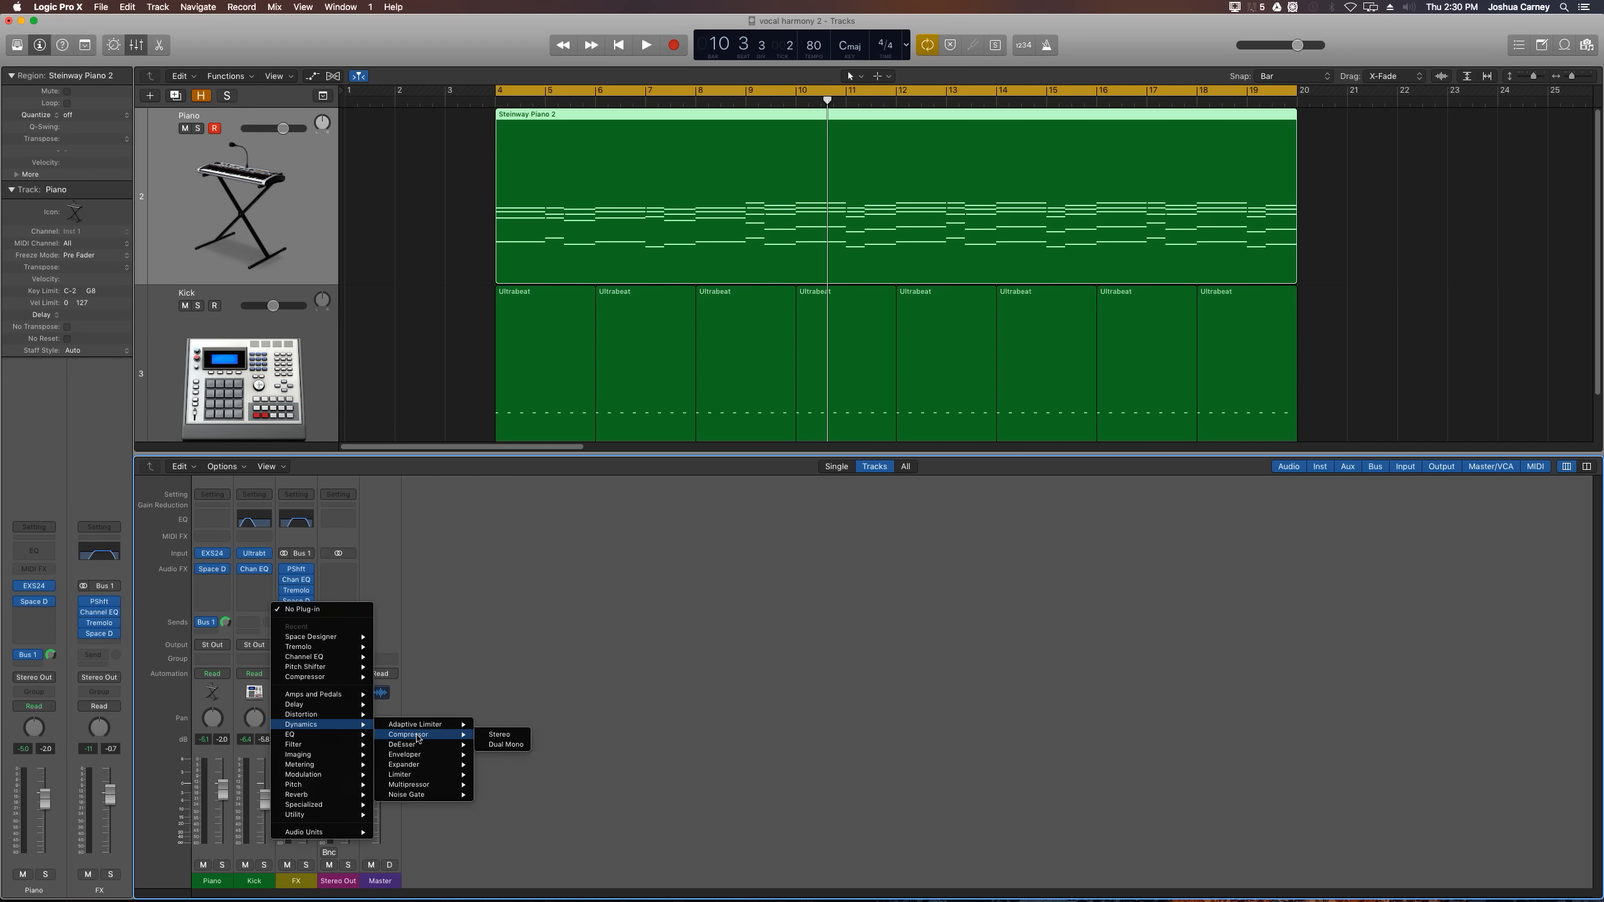
pyautogui.click(499, 734)
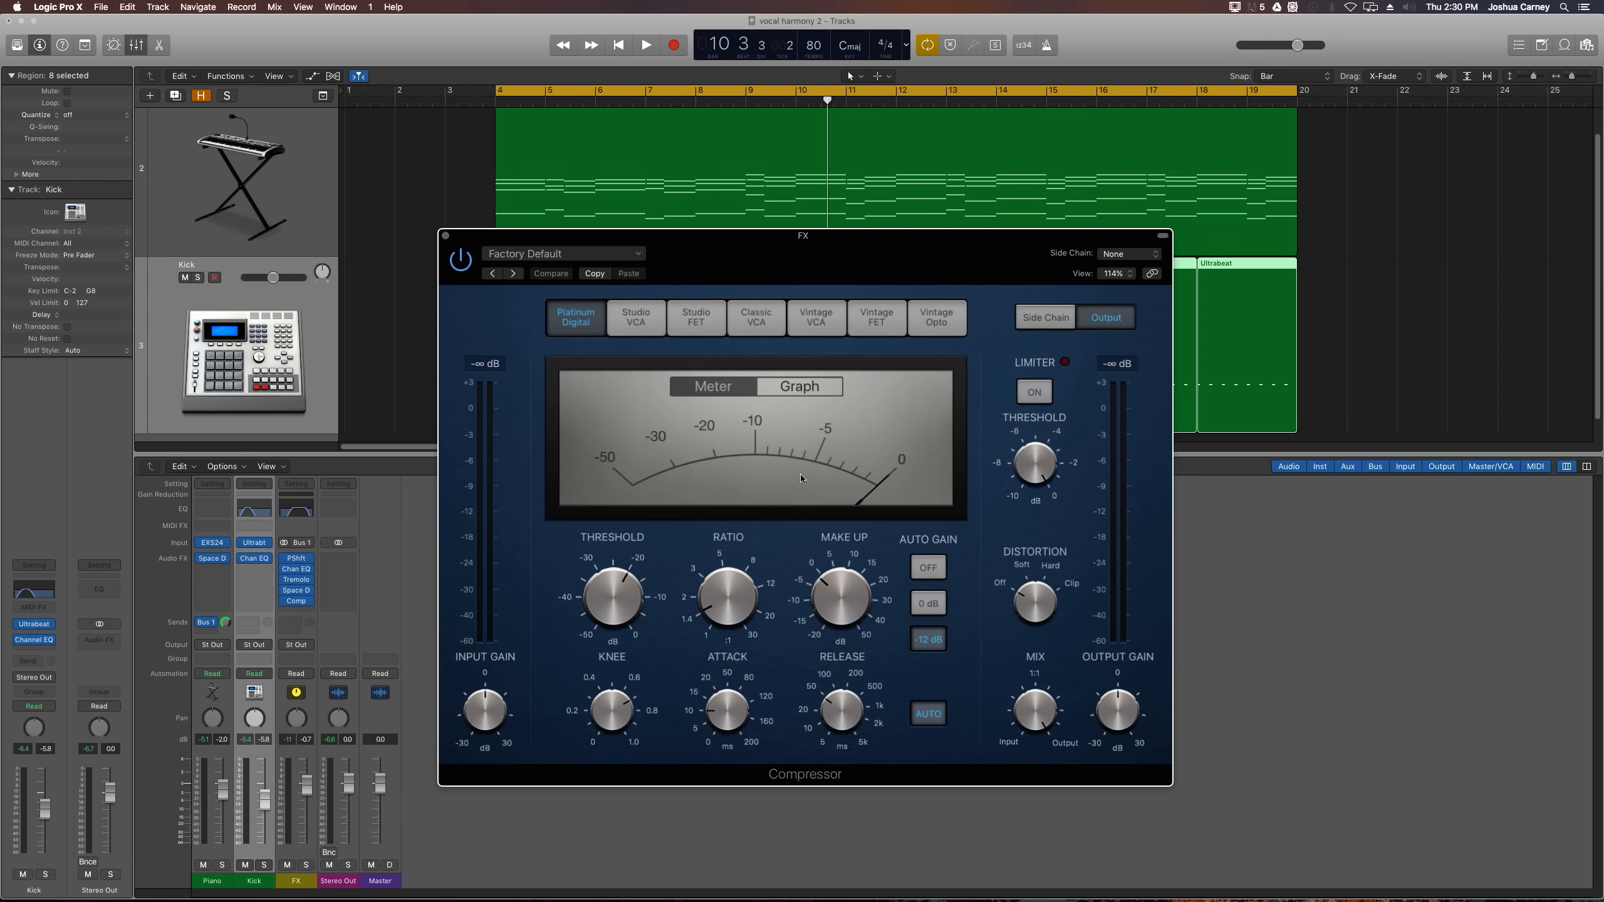
pyautogui.moveTo(752, 452)
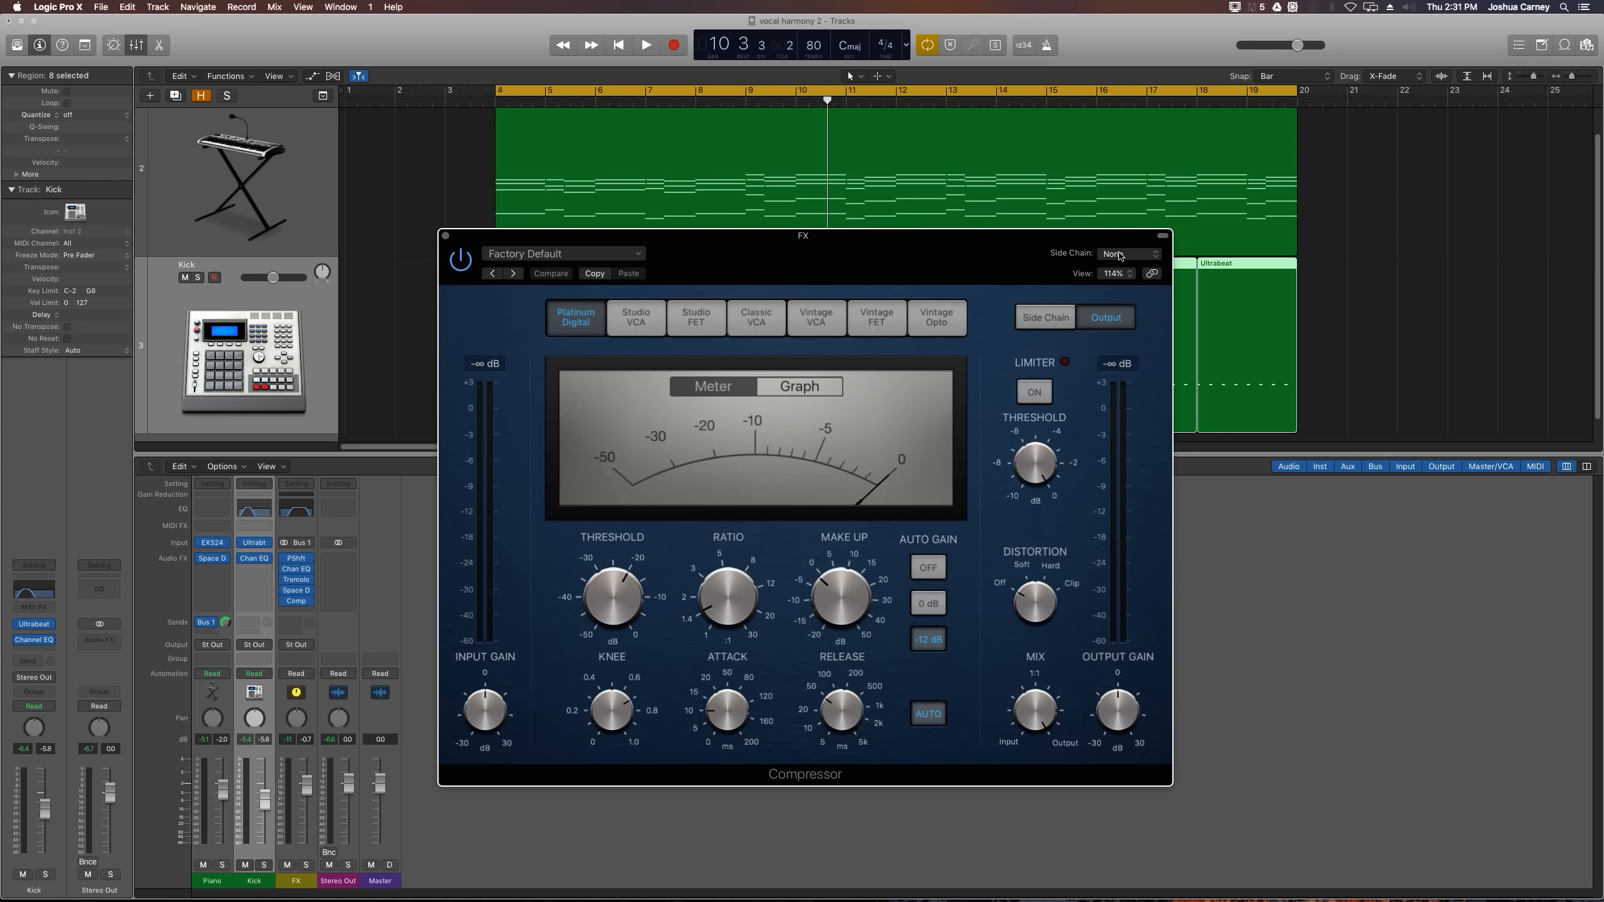
# Set the Compressor side chain to the kick track (Inst 2).
pyautogui.click(1125, 253)
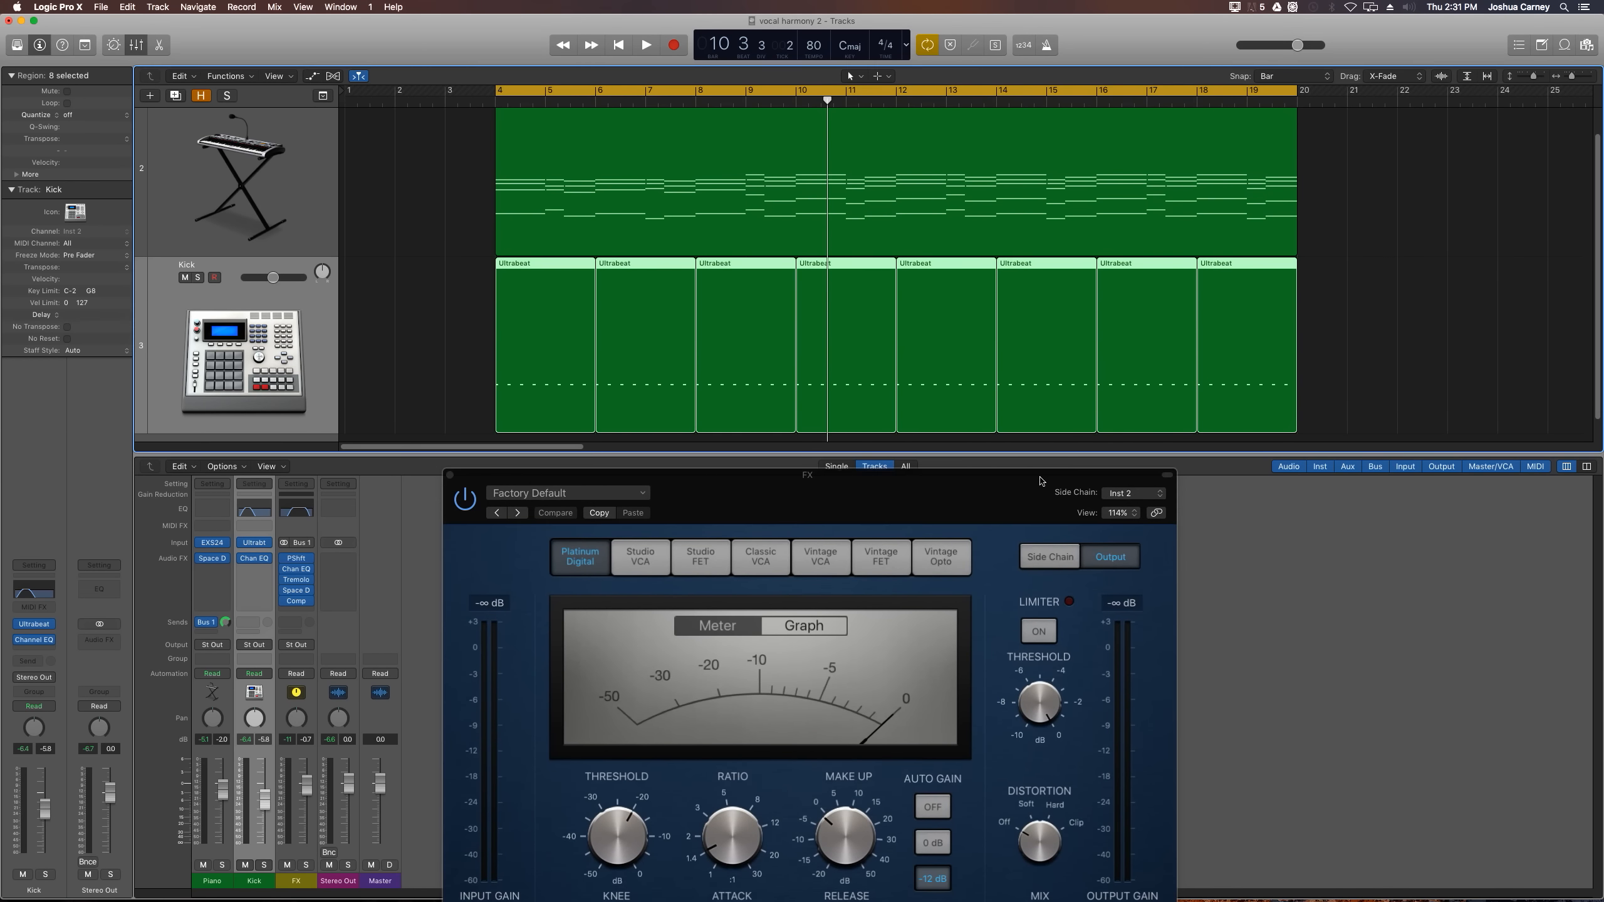
pyautogui.moveTo(808, 476); pyautogui.dragTo(867, 344)
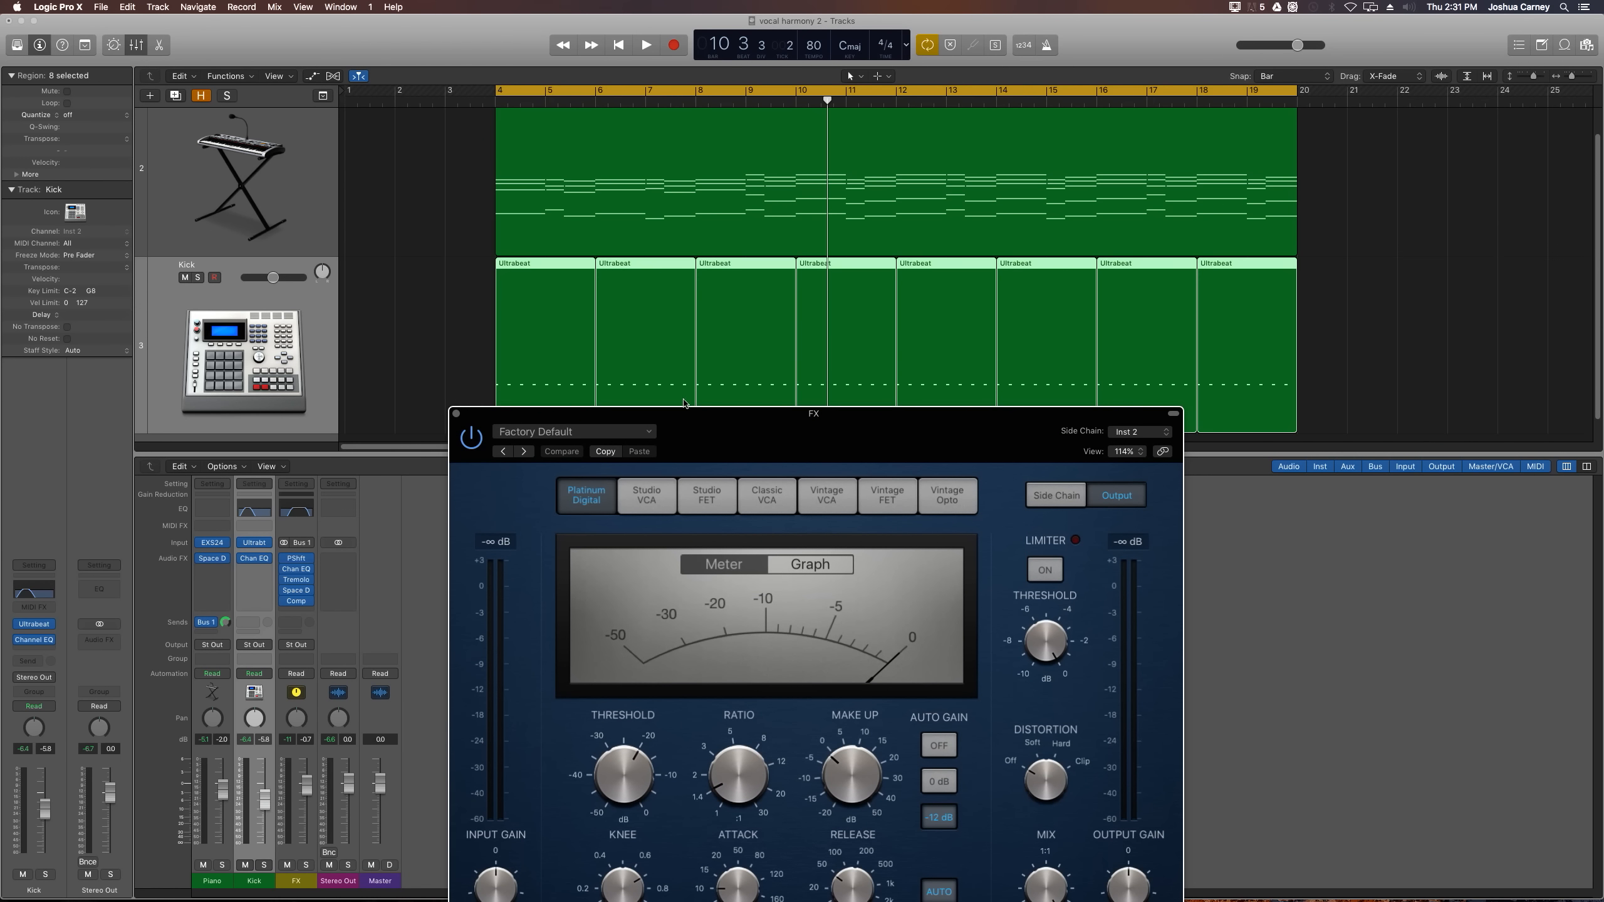
pyautogui.rightClick(682, 398)
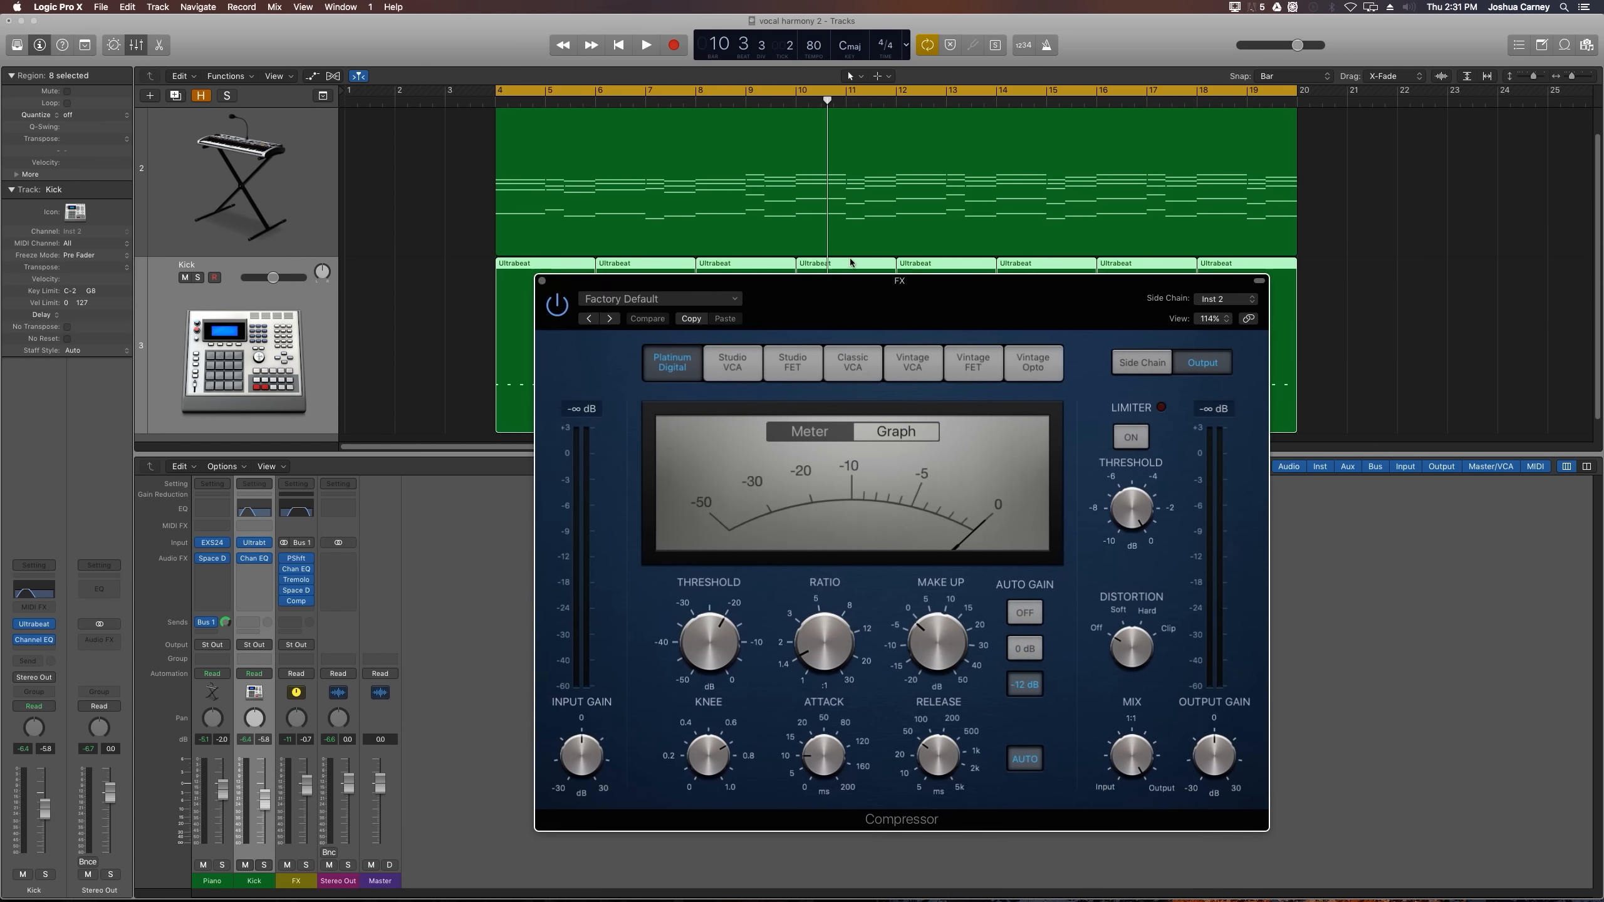
pyautogui.moveTo(899, 281); pyautogui.dragTo(818, 182)
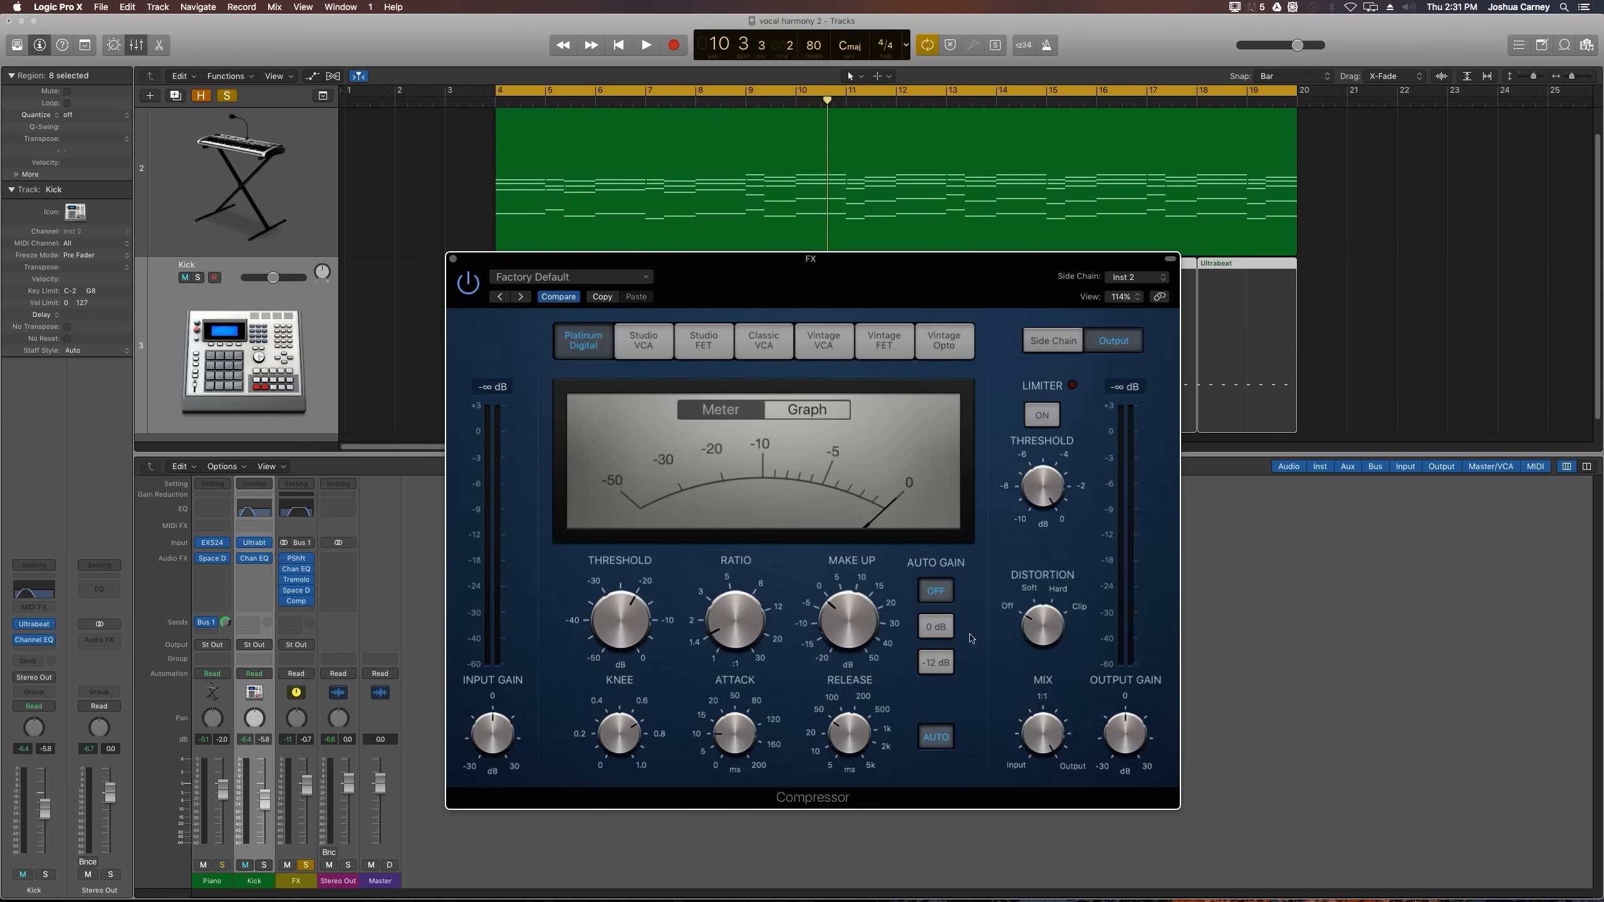
# Turn Auto Gain off, raise make-up gain, audition the ducking and close the Compressor.
pyautogui.moveTo(849, 619); pyautogui.dragTo(850, 573)
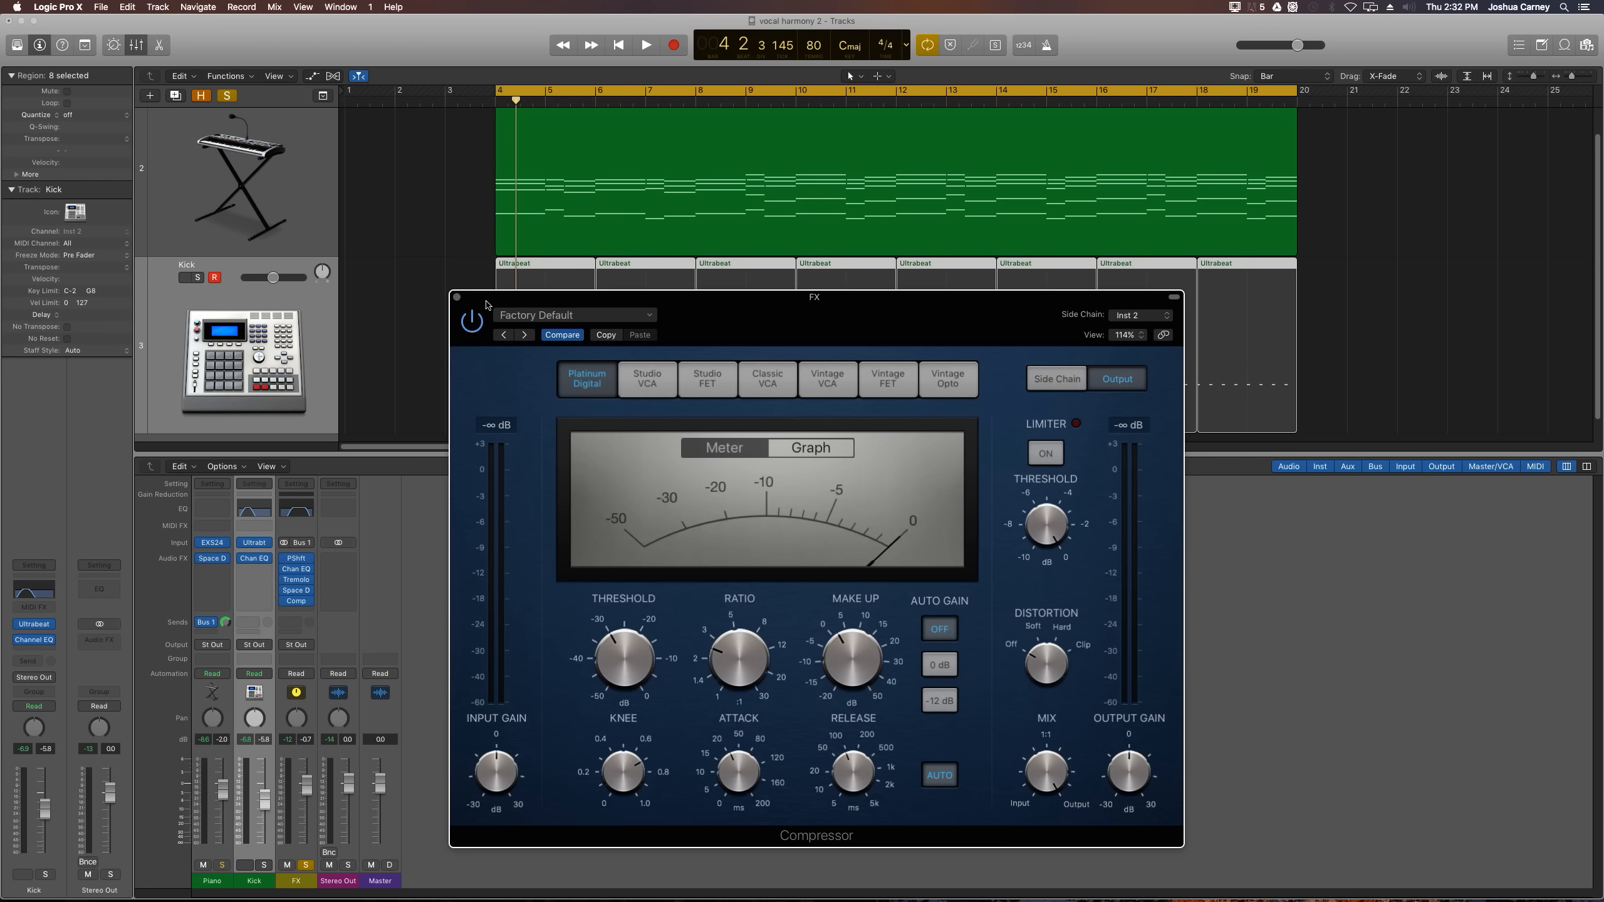
pyautogui.click(645, 44)
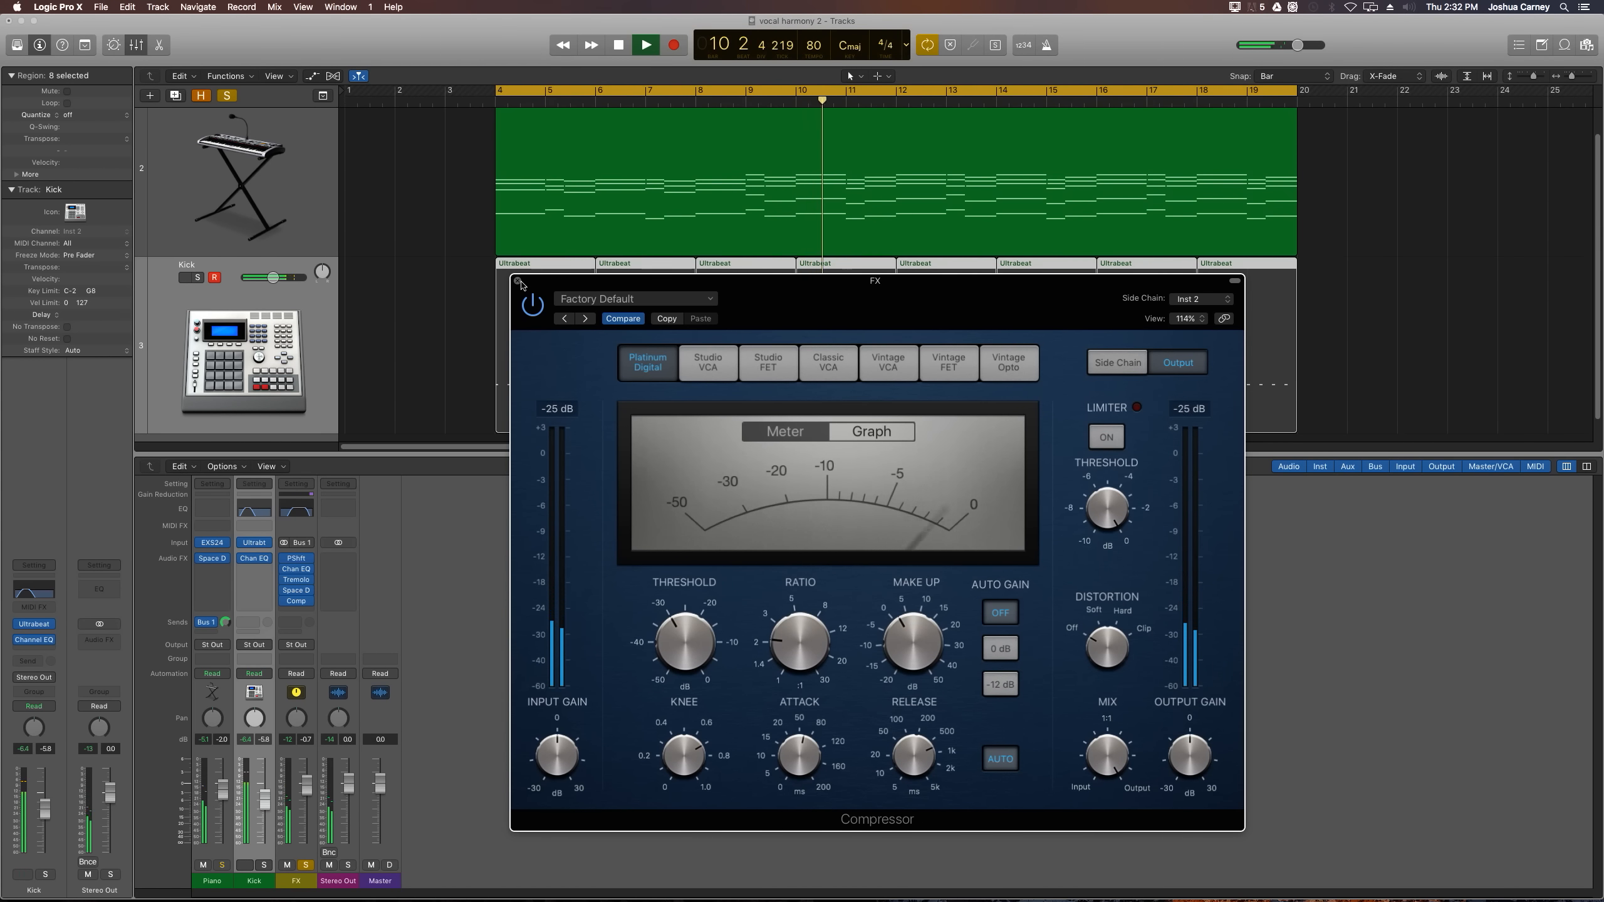
pyautogui.click(522, 283)
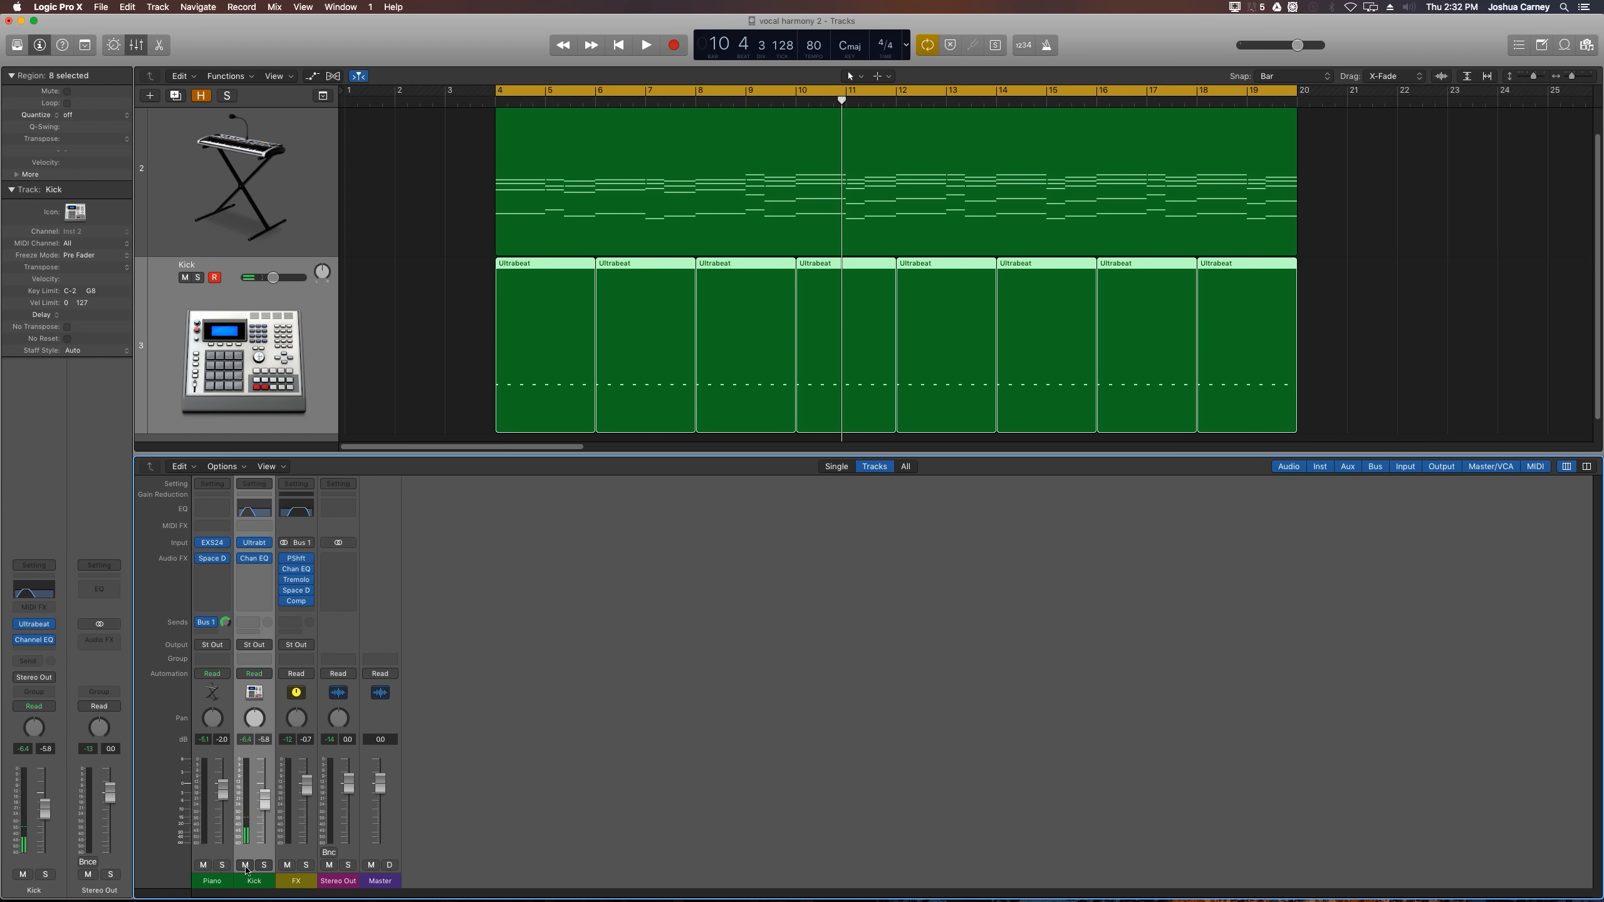
# Audition the kick-ducked piano reverb with the kick track muted, then bring the kick back in.
pyautogui.click(244, 866)
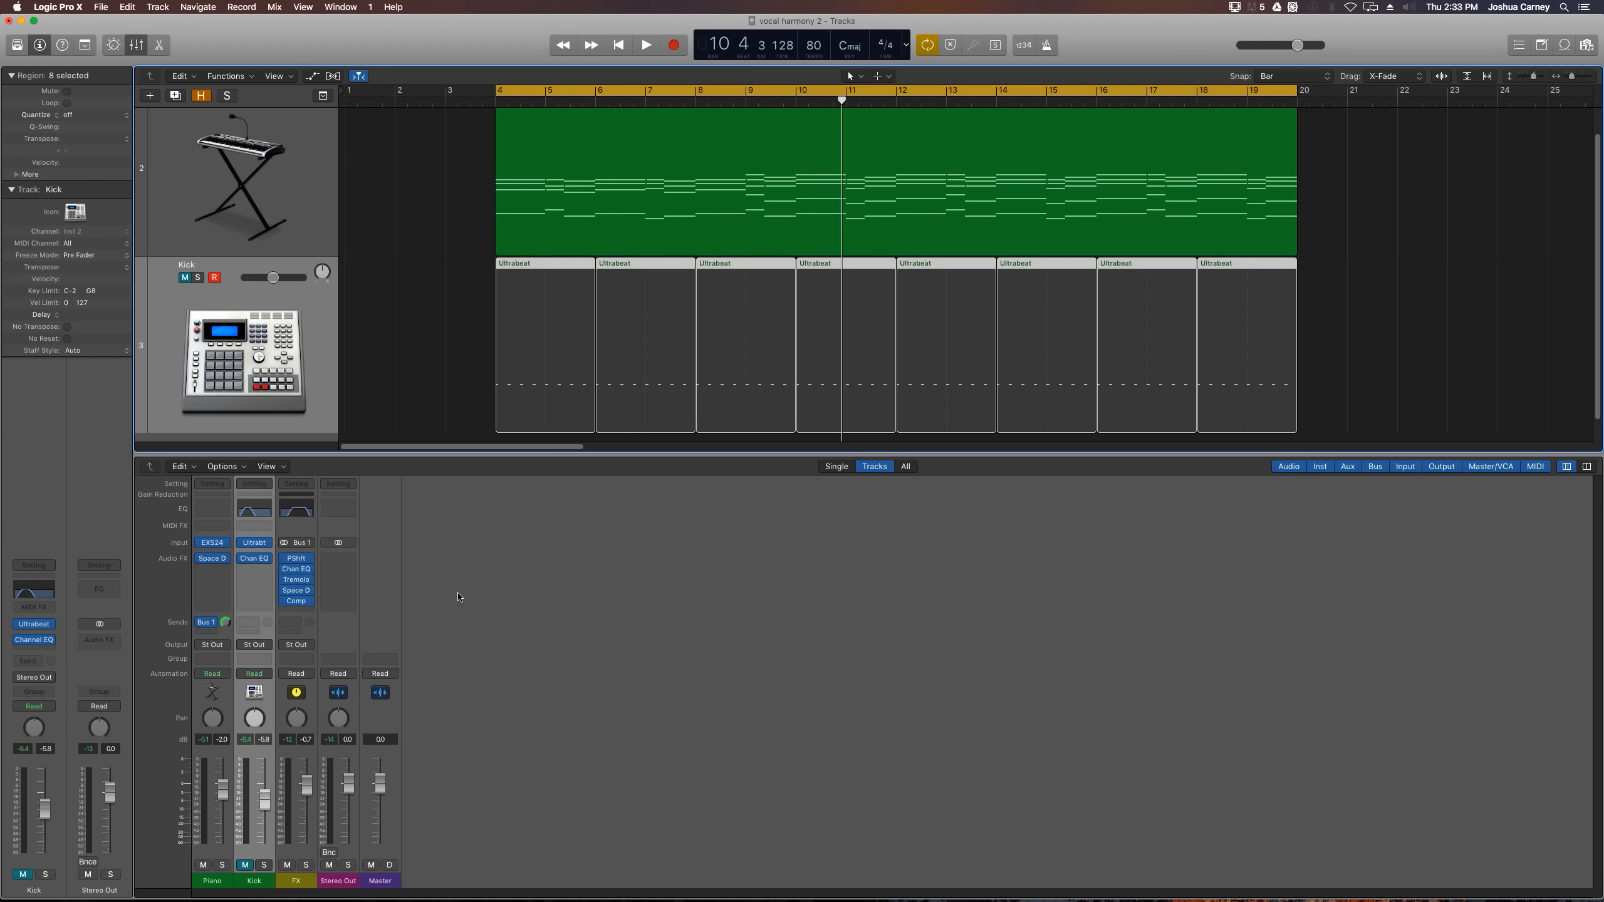
pyautogui.moveTo(598, 659)
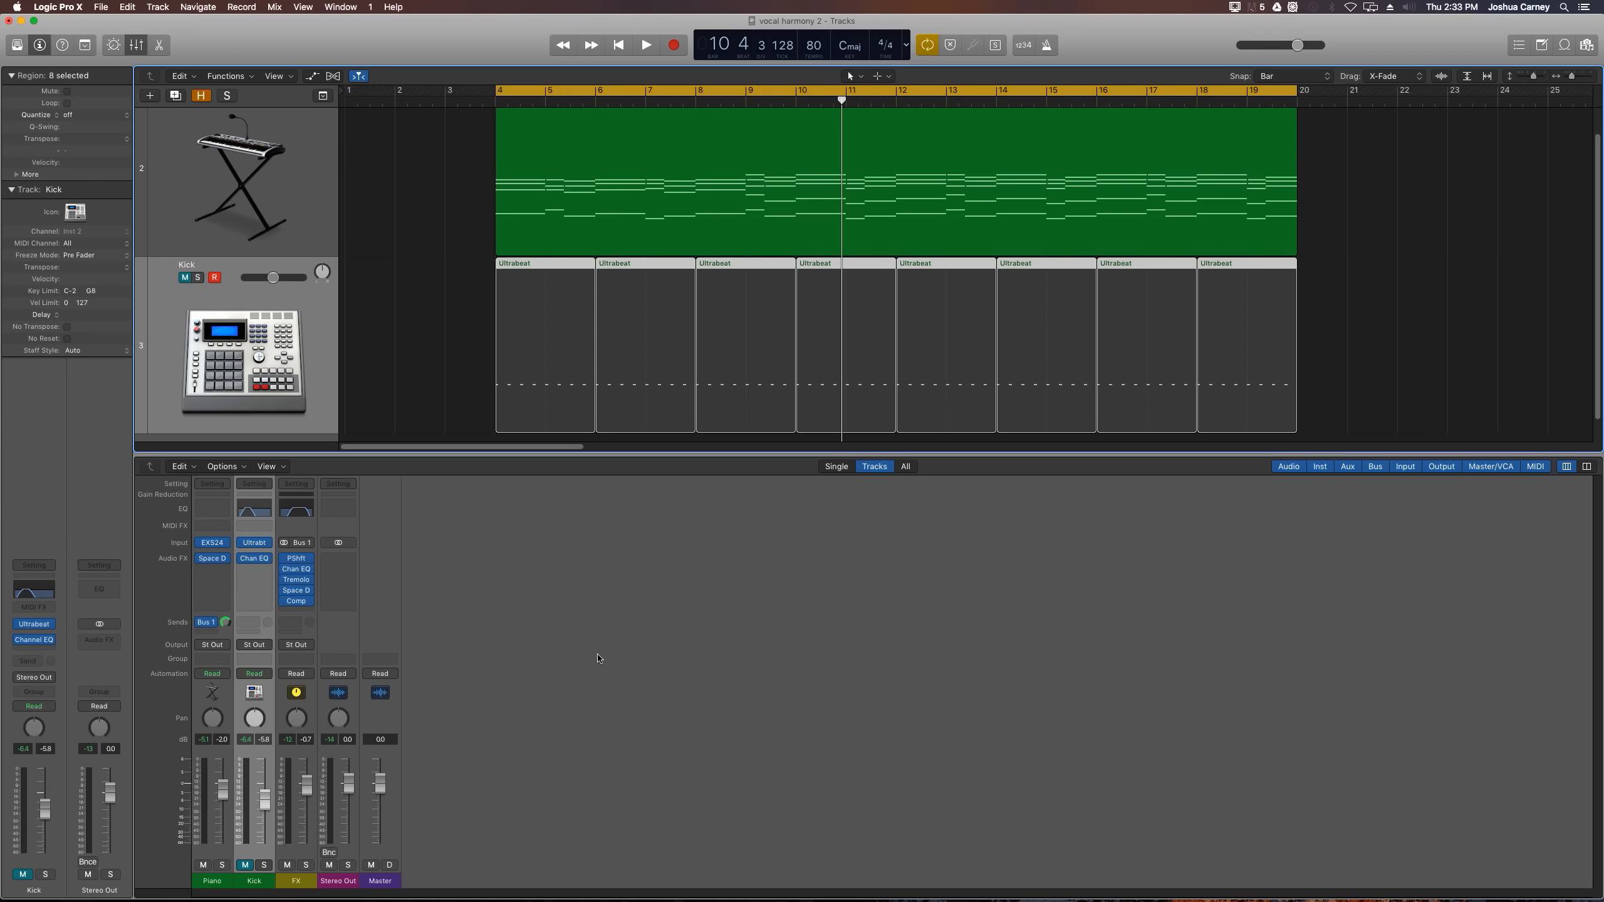
pyautogui.click(644, 44)
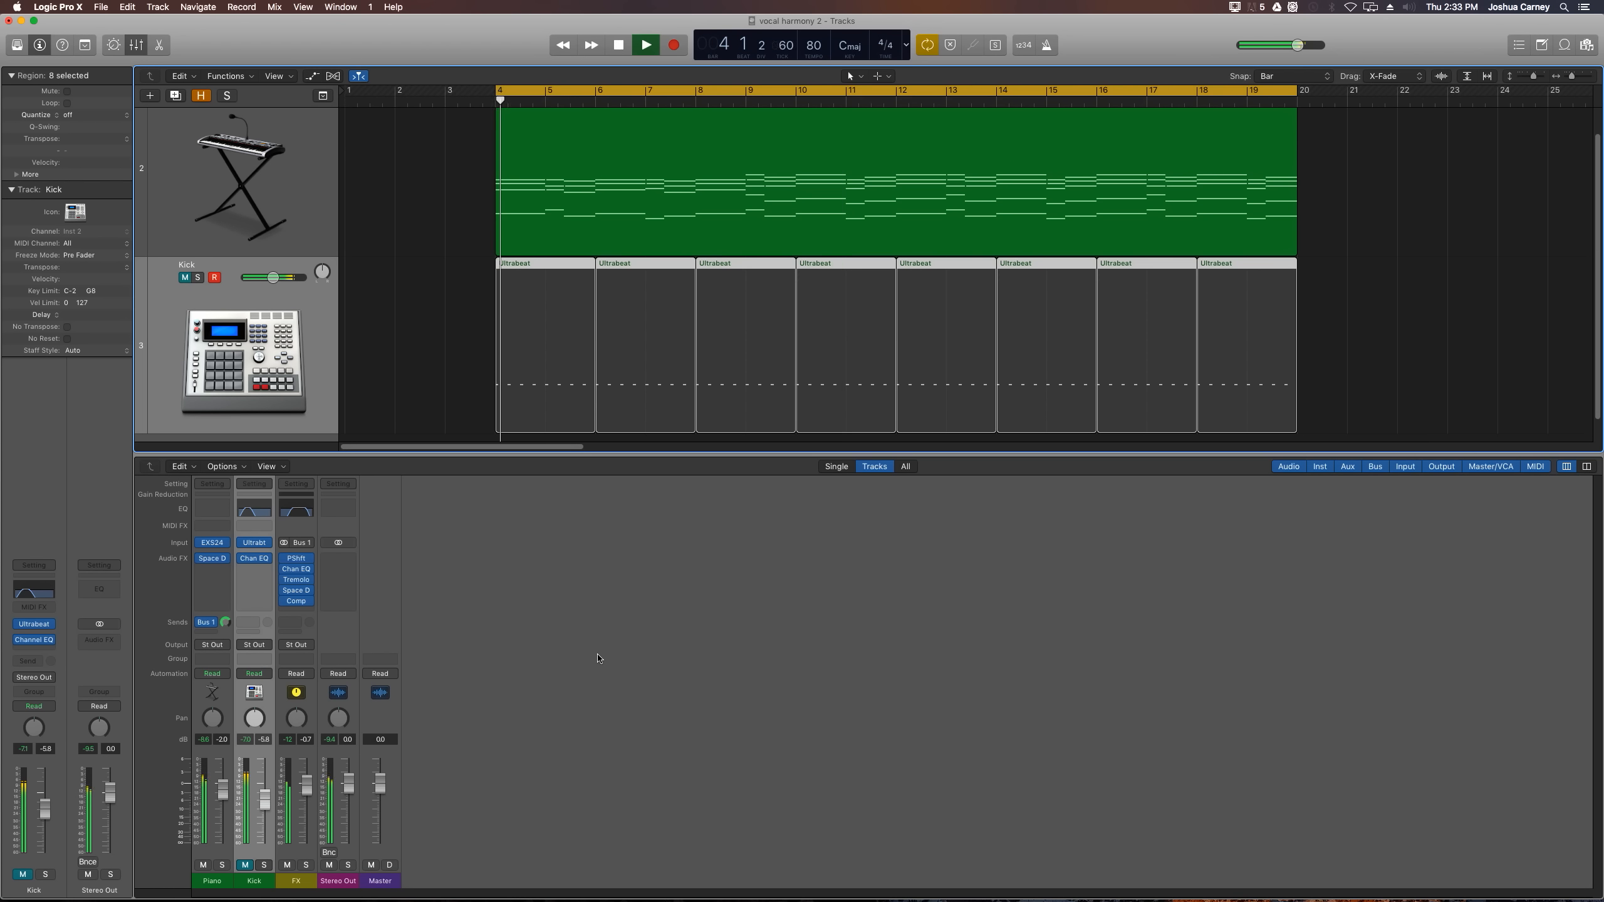
pyautogui.click(646, 44)
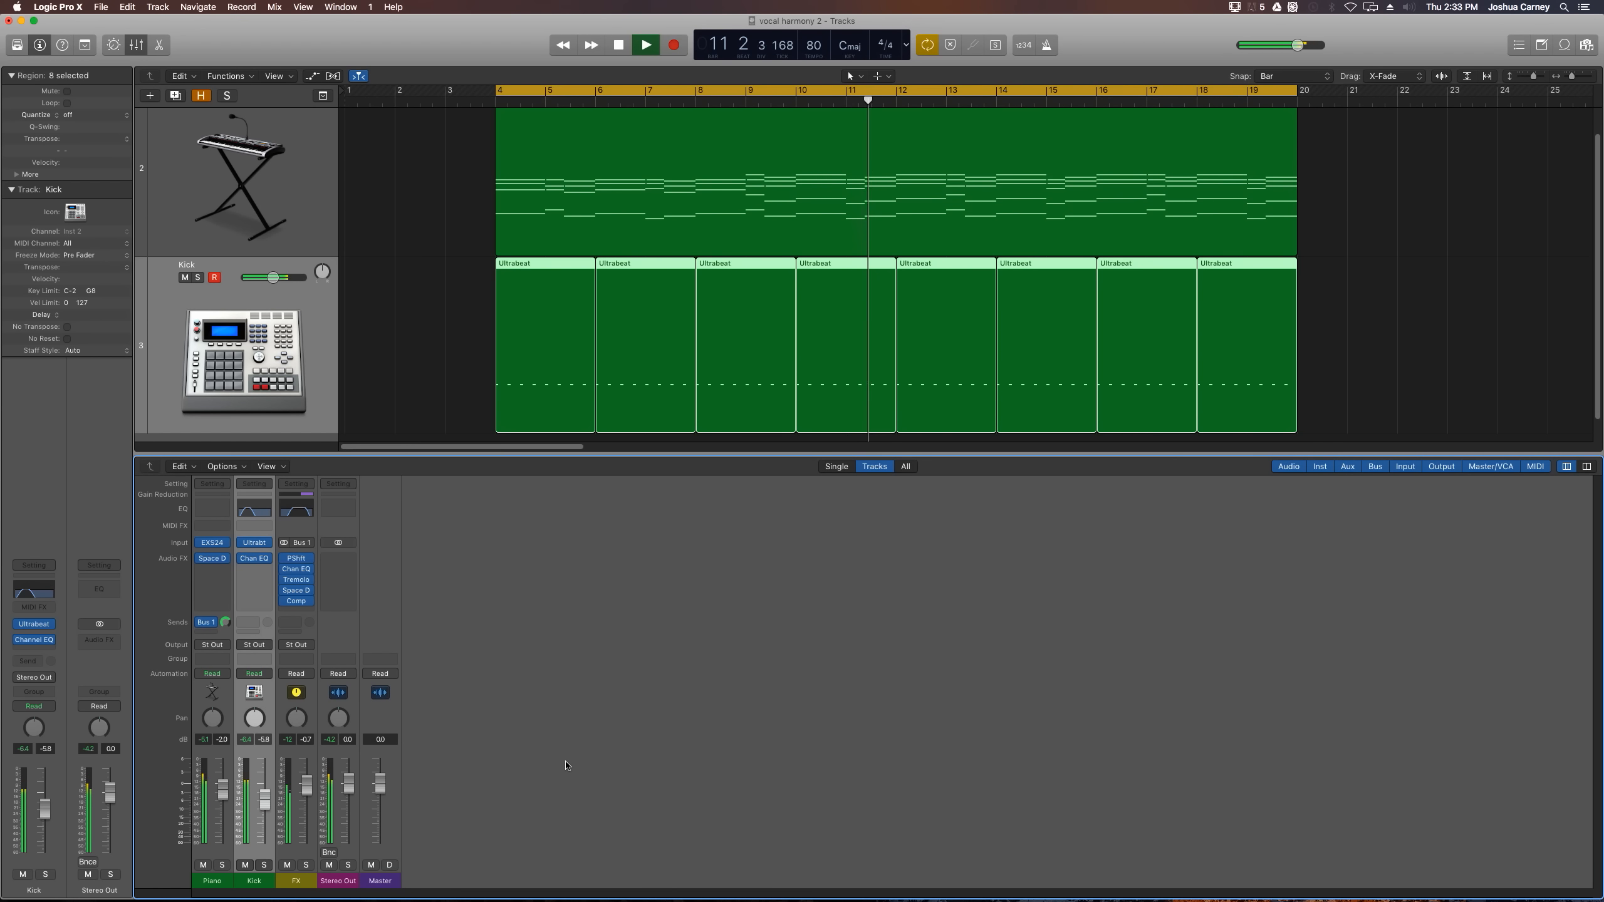
pyautogui.click(646, 44)
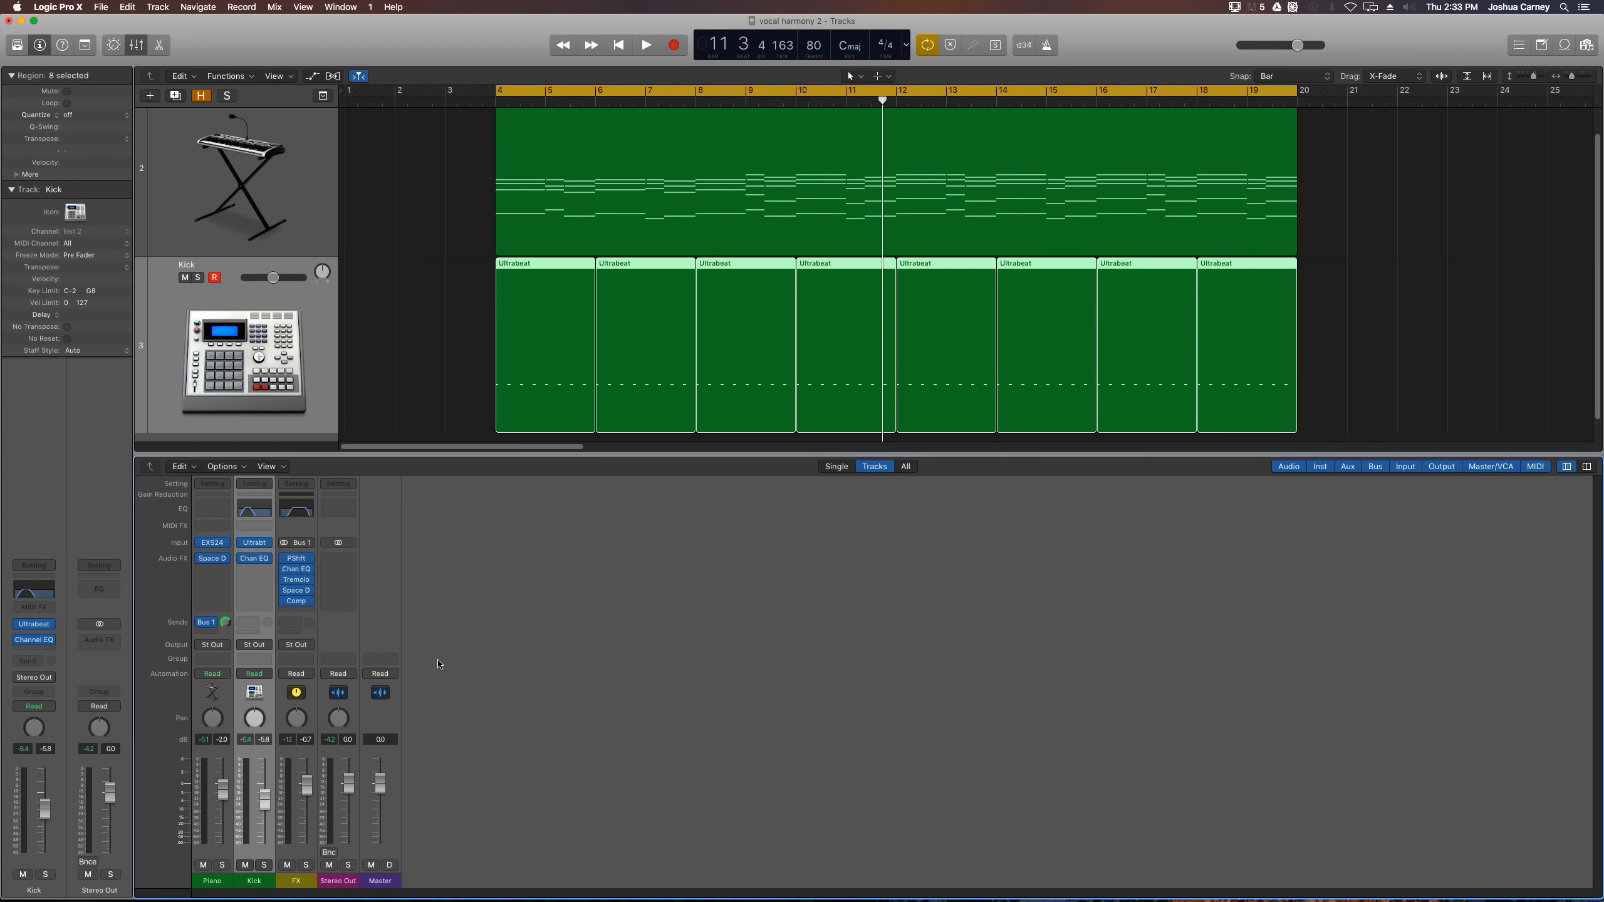
pyautogui.moveTo(364, 632)
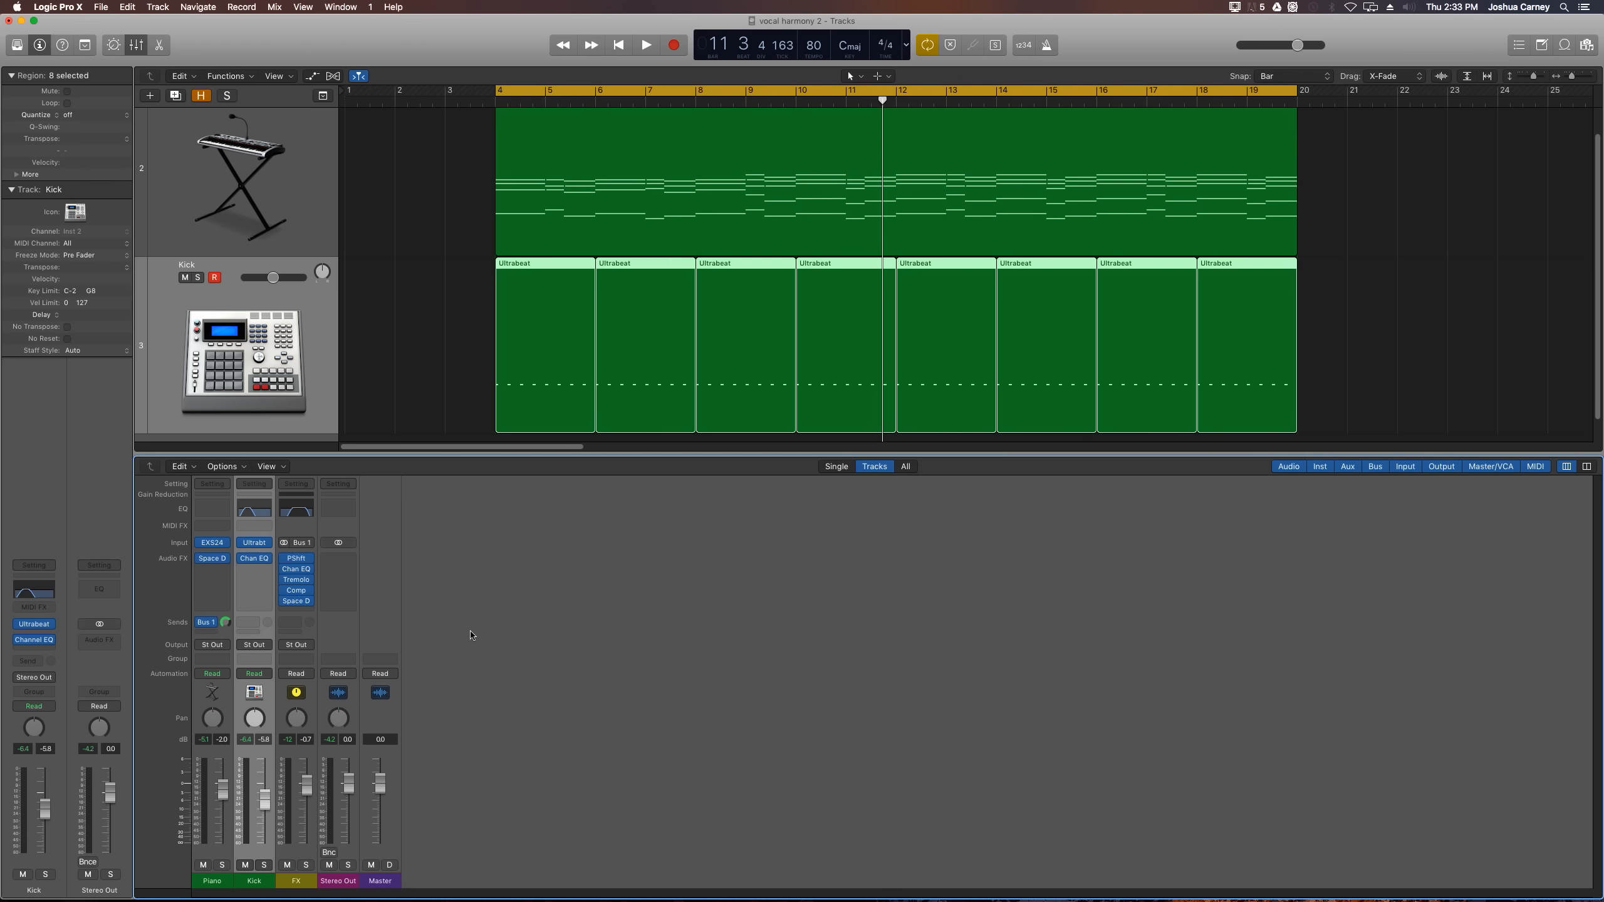
# Move the FX bus Space Designer ahead of the Compressor in the chain.
pyautogui.click(645, 44)
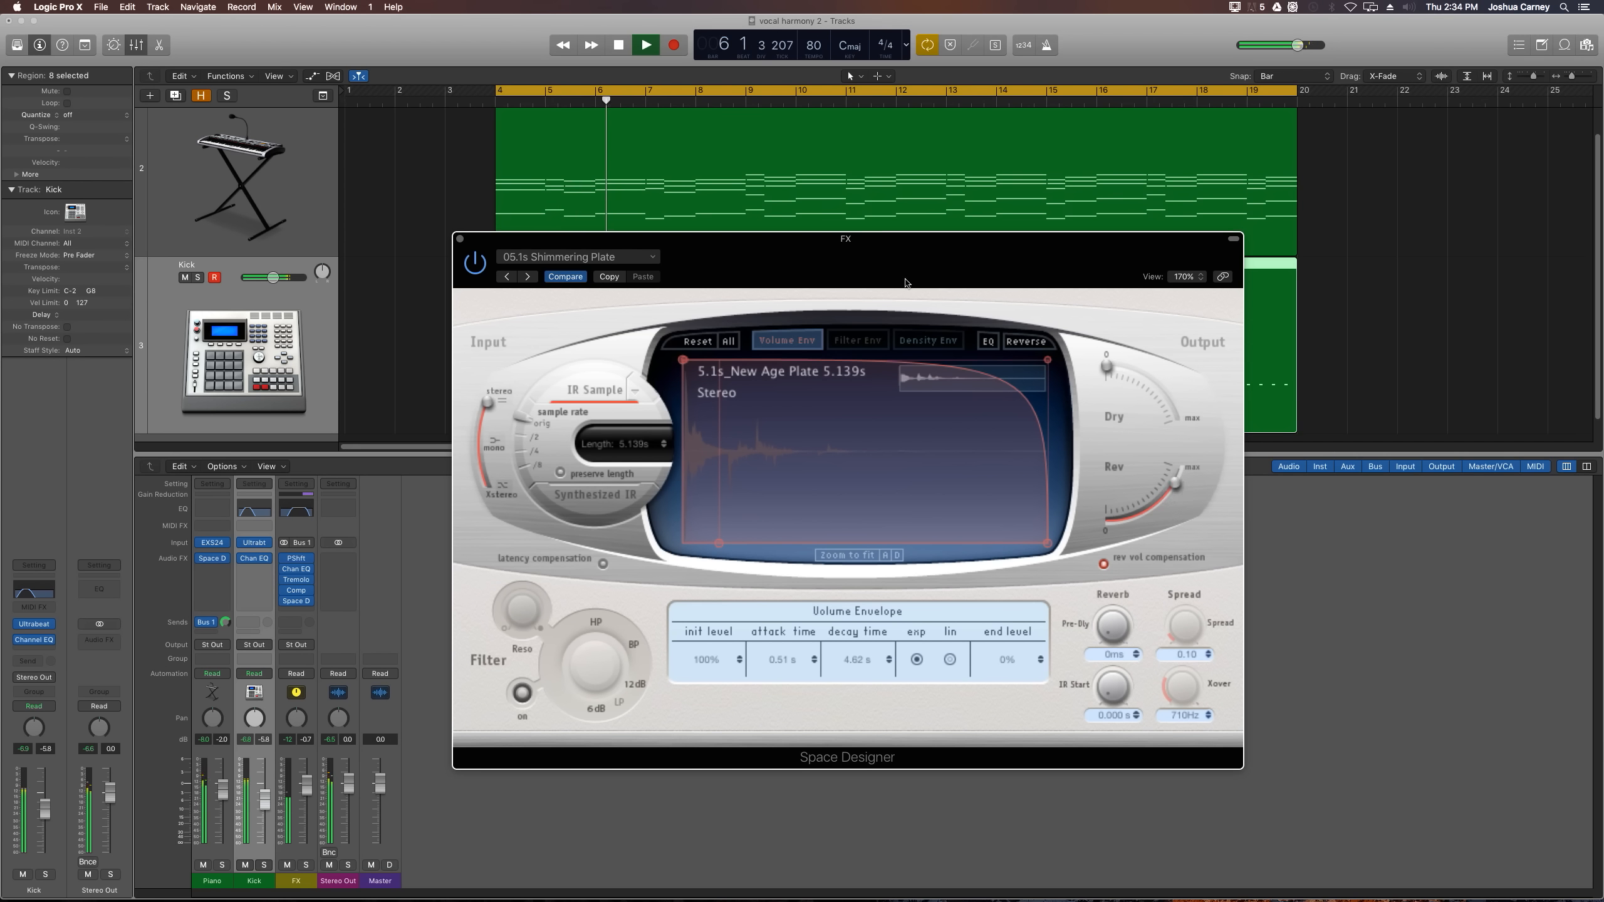
pyautogui.moveTo(846, 238); pyautogui.dragTo(929, 249)
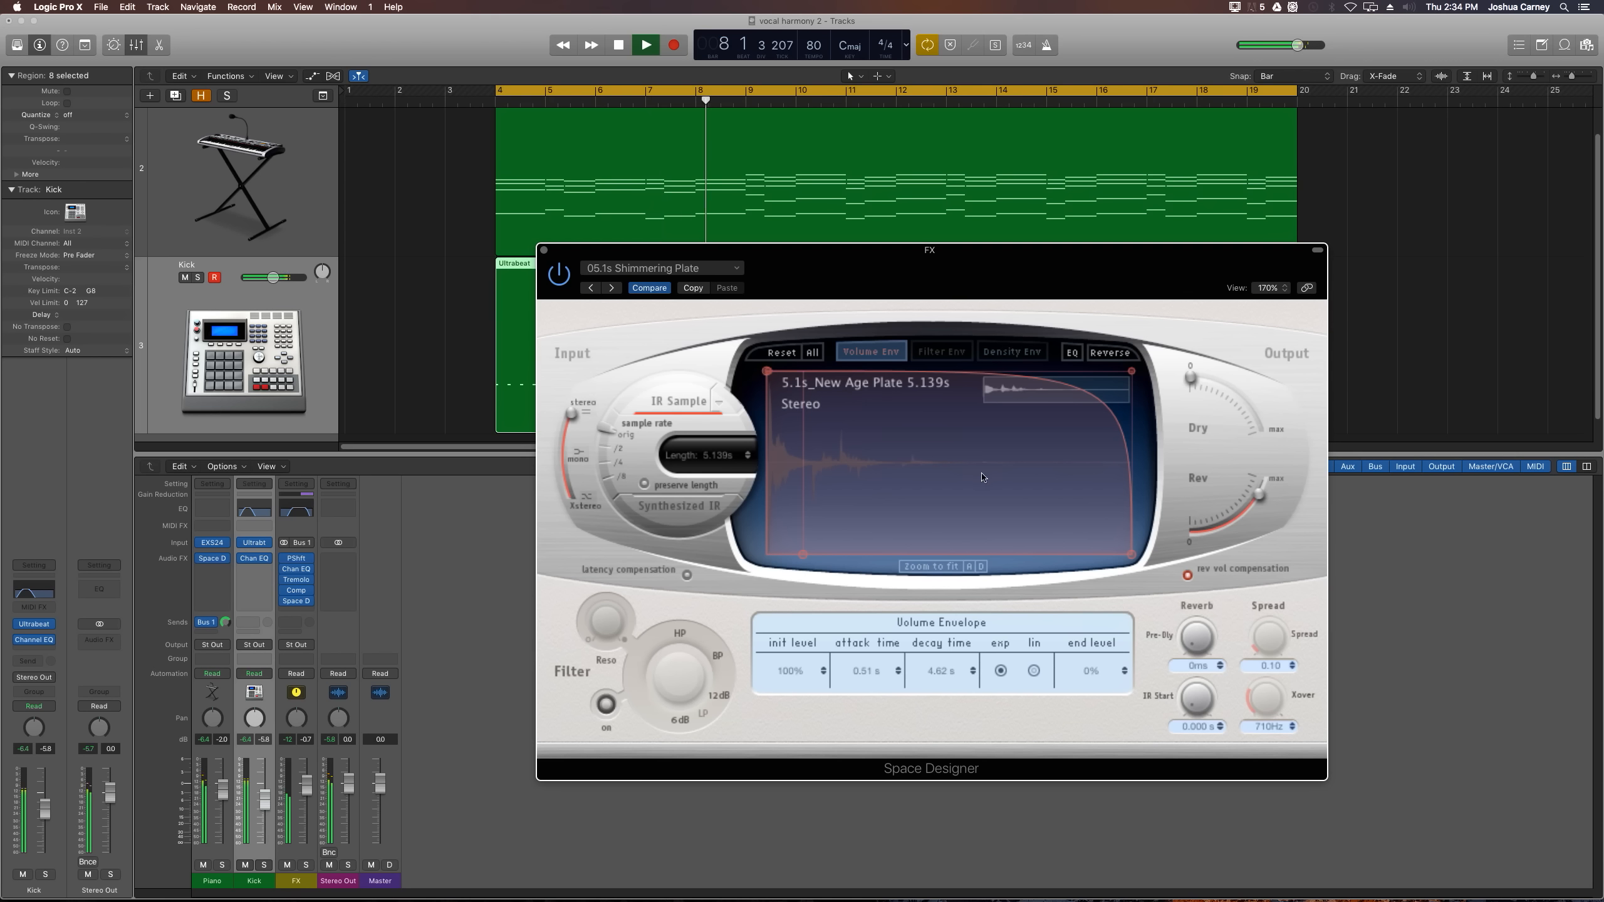
pyautogui.click(645, 44)
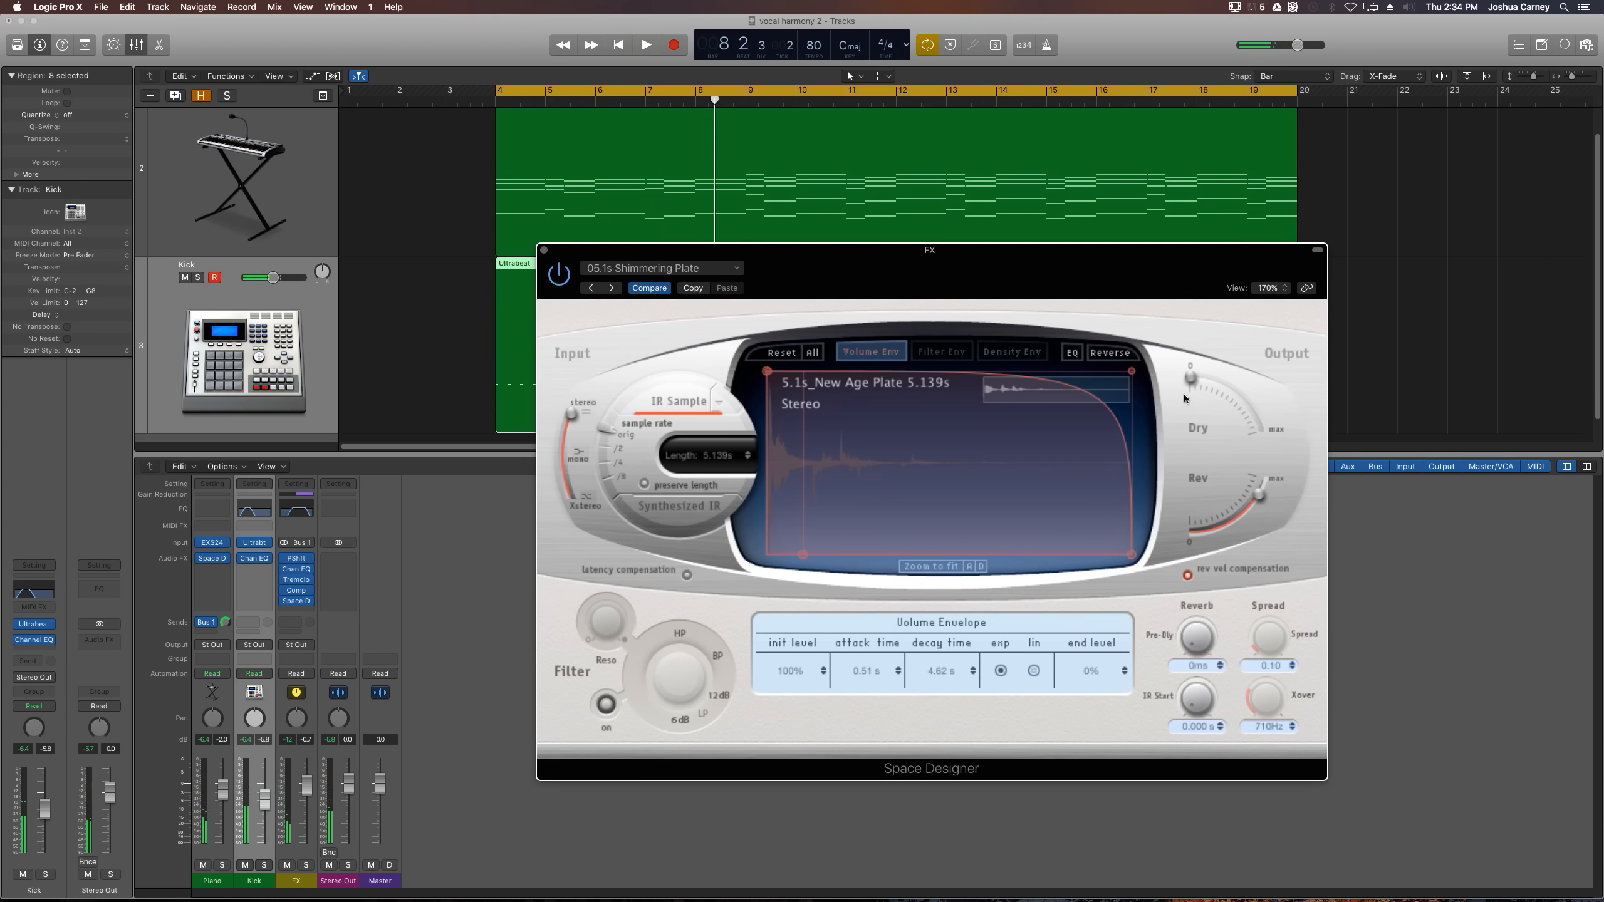
pyautogui.moveTo(1192, 381); pyautogui.dragTo(1238, 422)
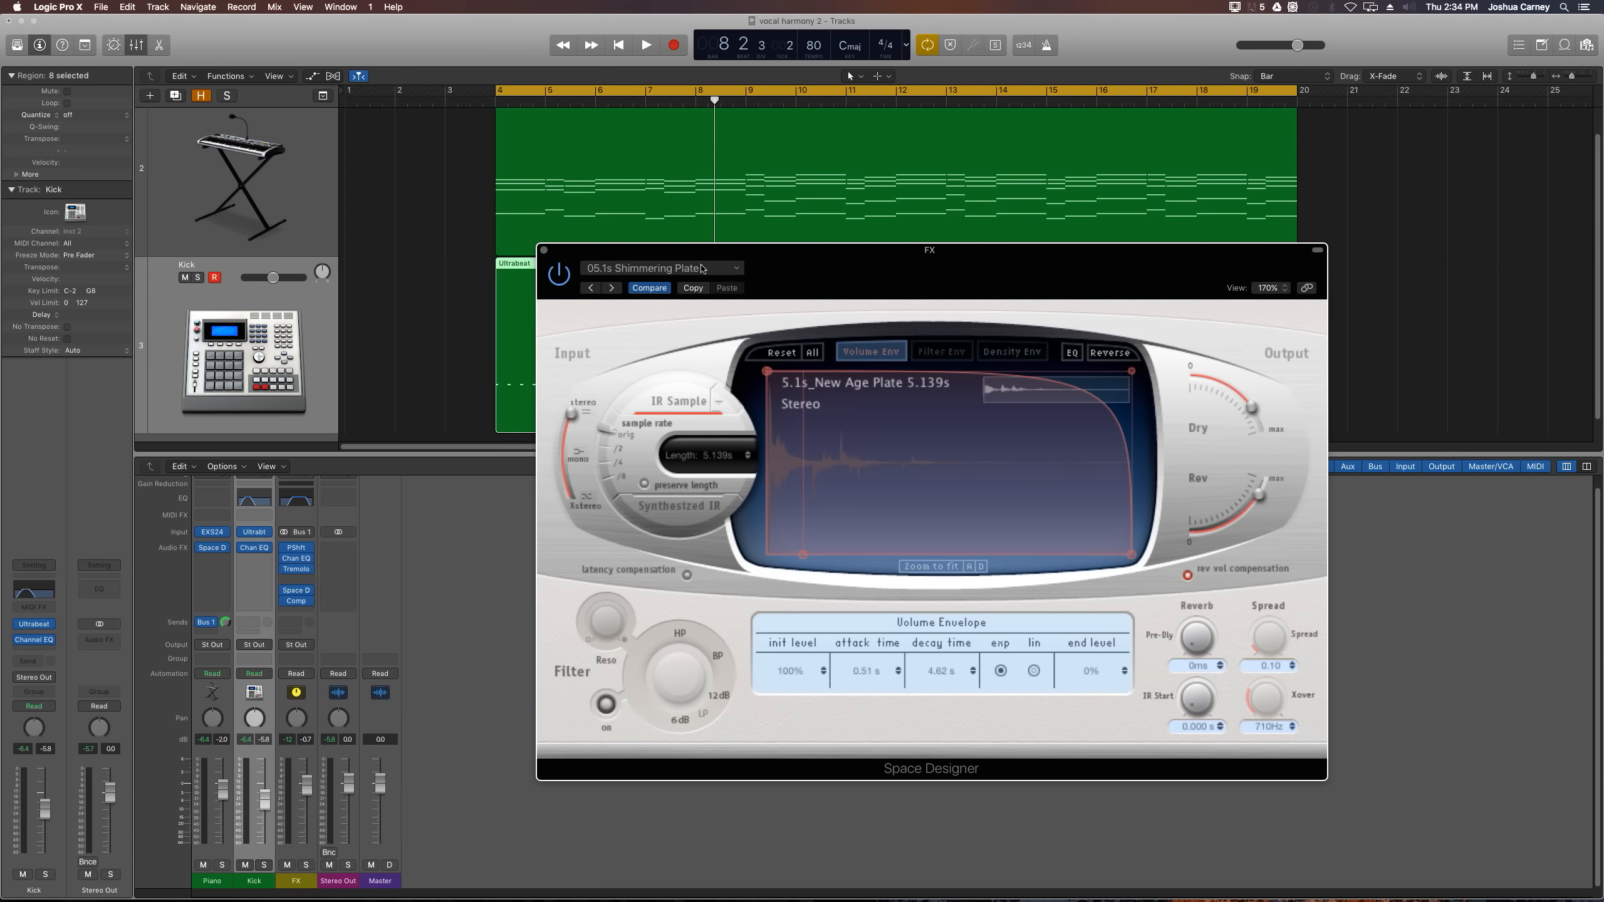
# Load the 02.2s Large Choir Hall impulse and turn the Dry signal almost fully down.
pyautogui.click(661, 267)
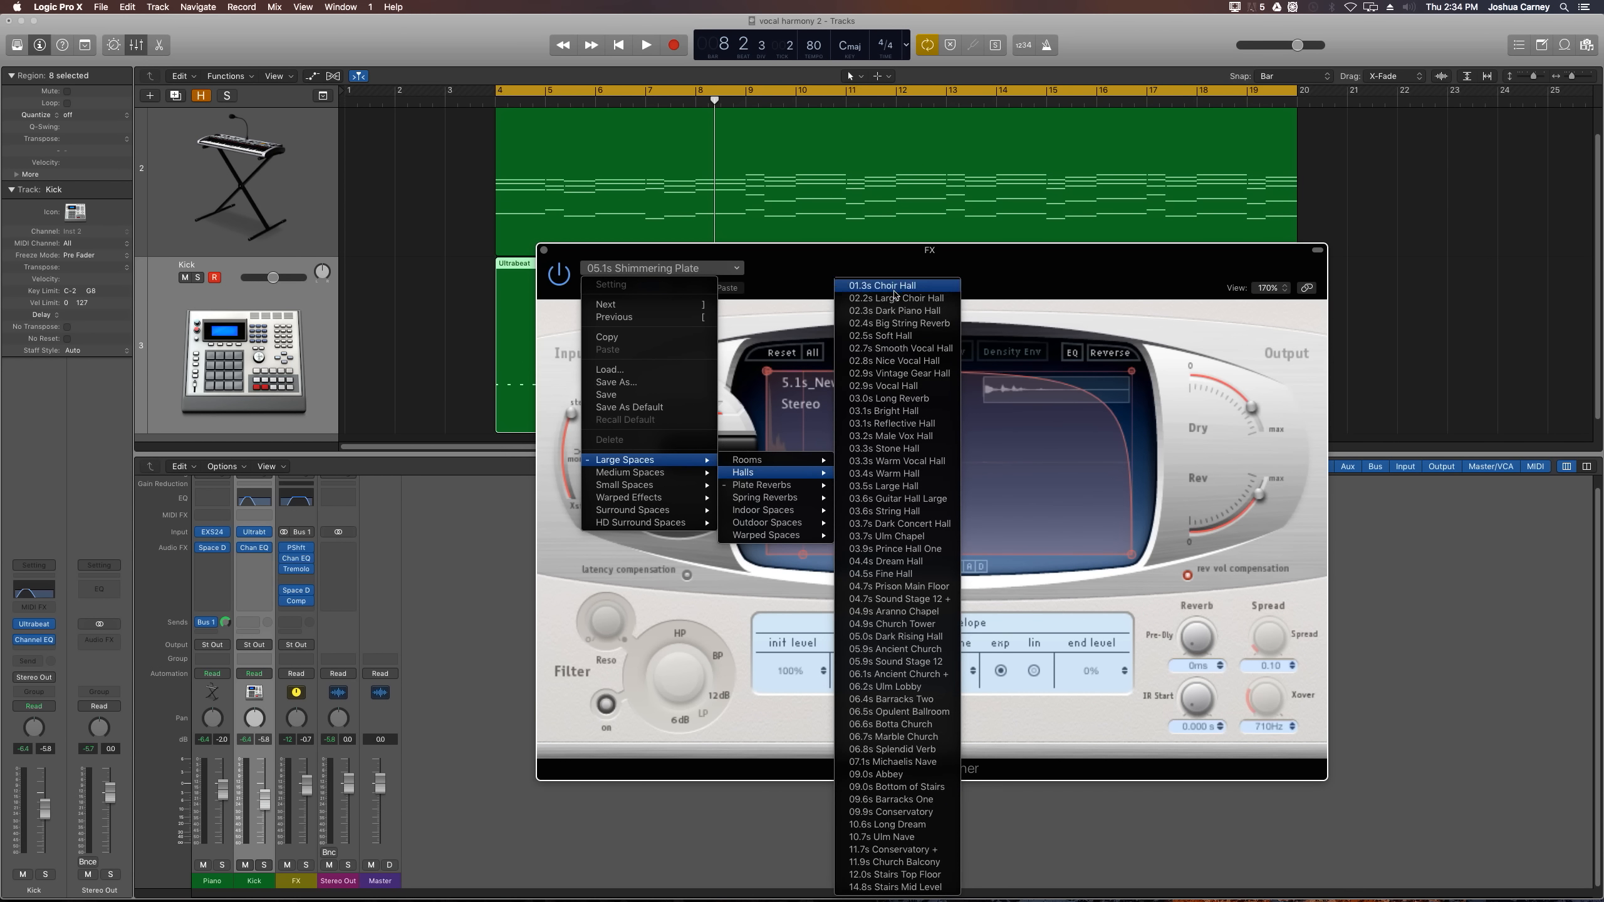
pyautogui.click(892, 299)
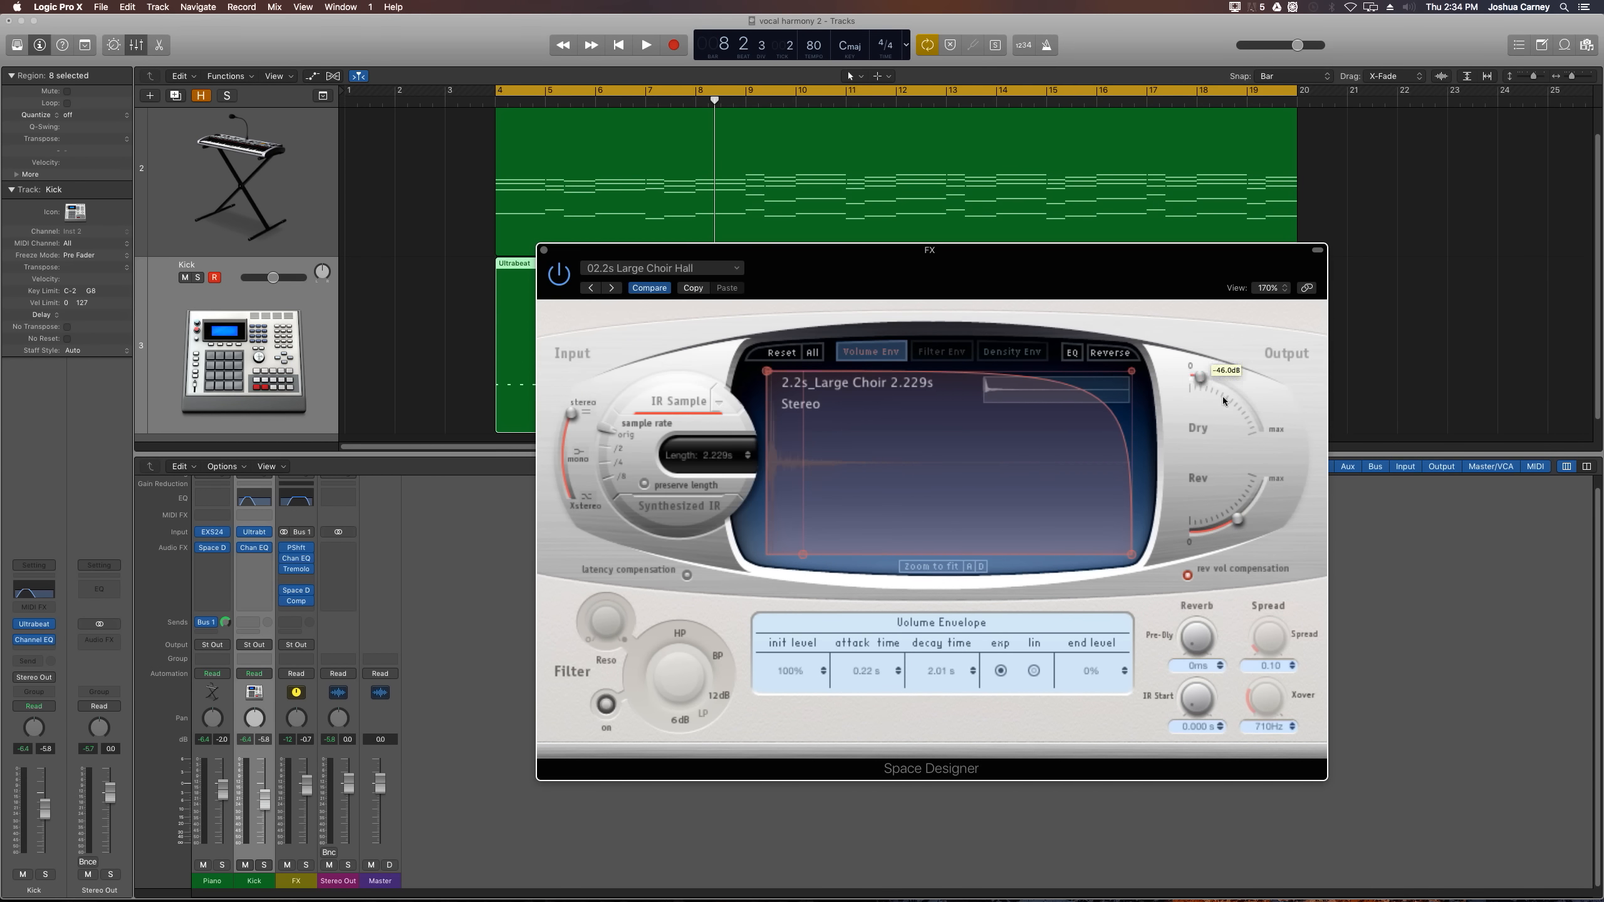
pyautogui.moveTo(1196, 379); pyautogui.dragTo(1238, 527)
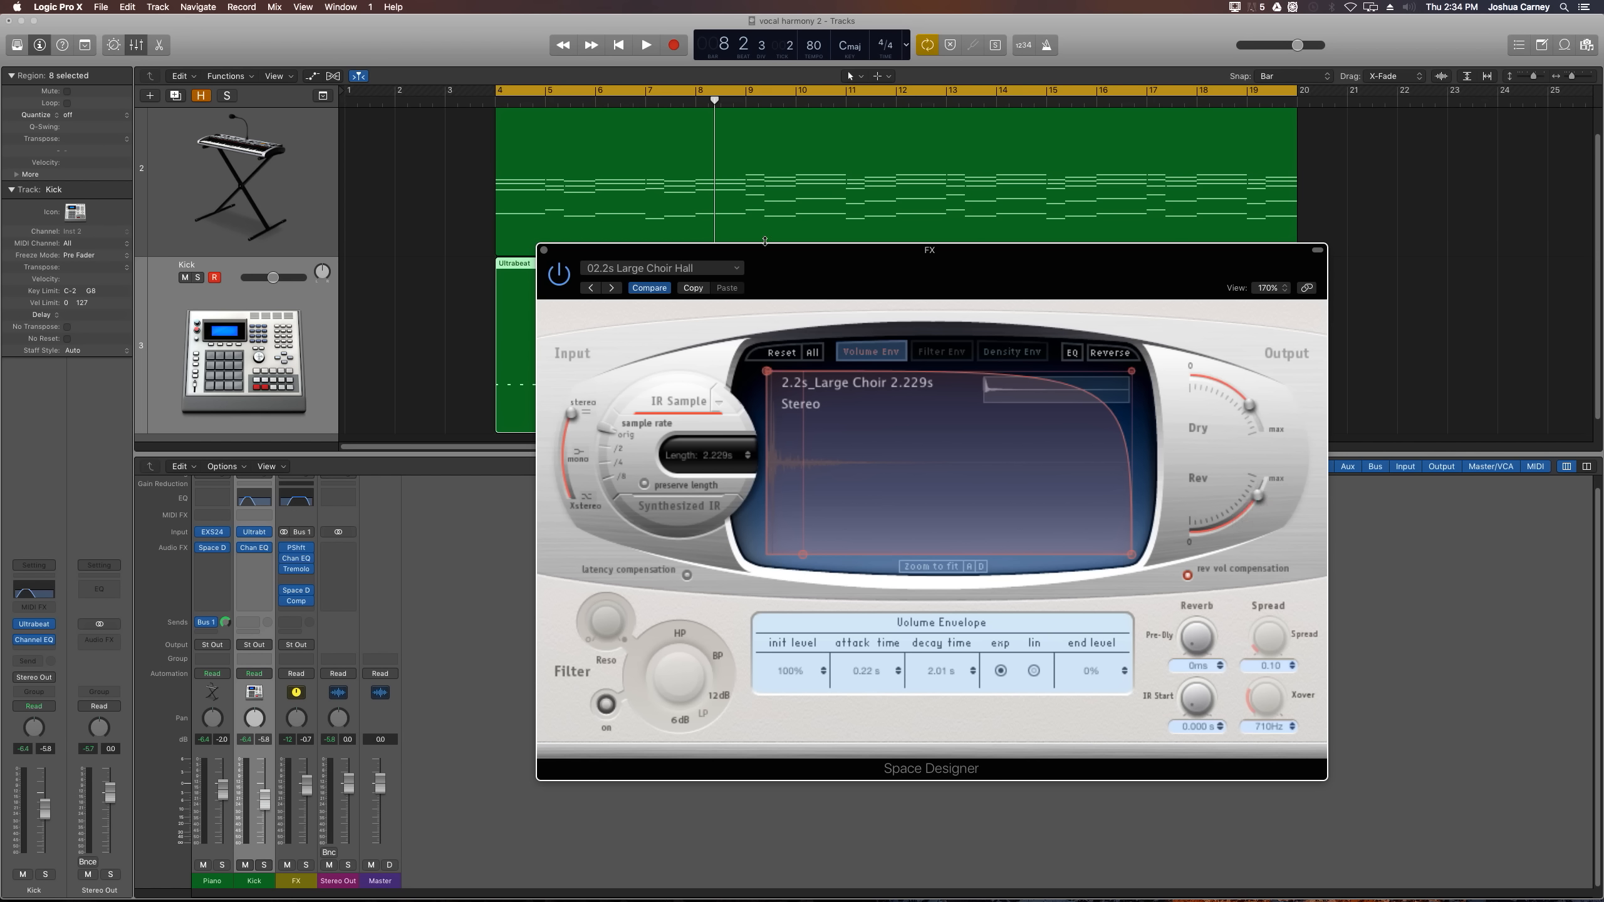
pyautogui.click(645, 44)
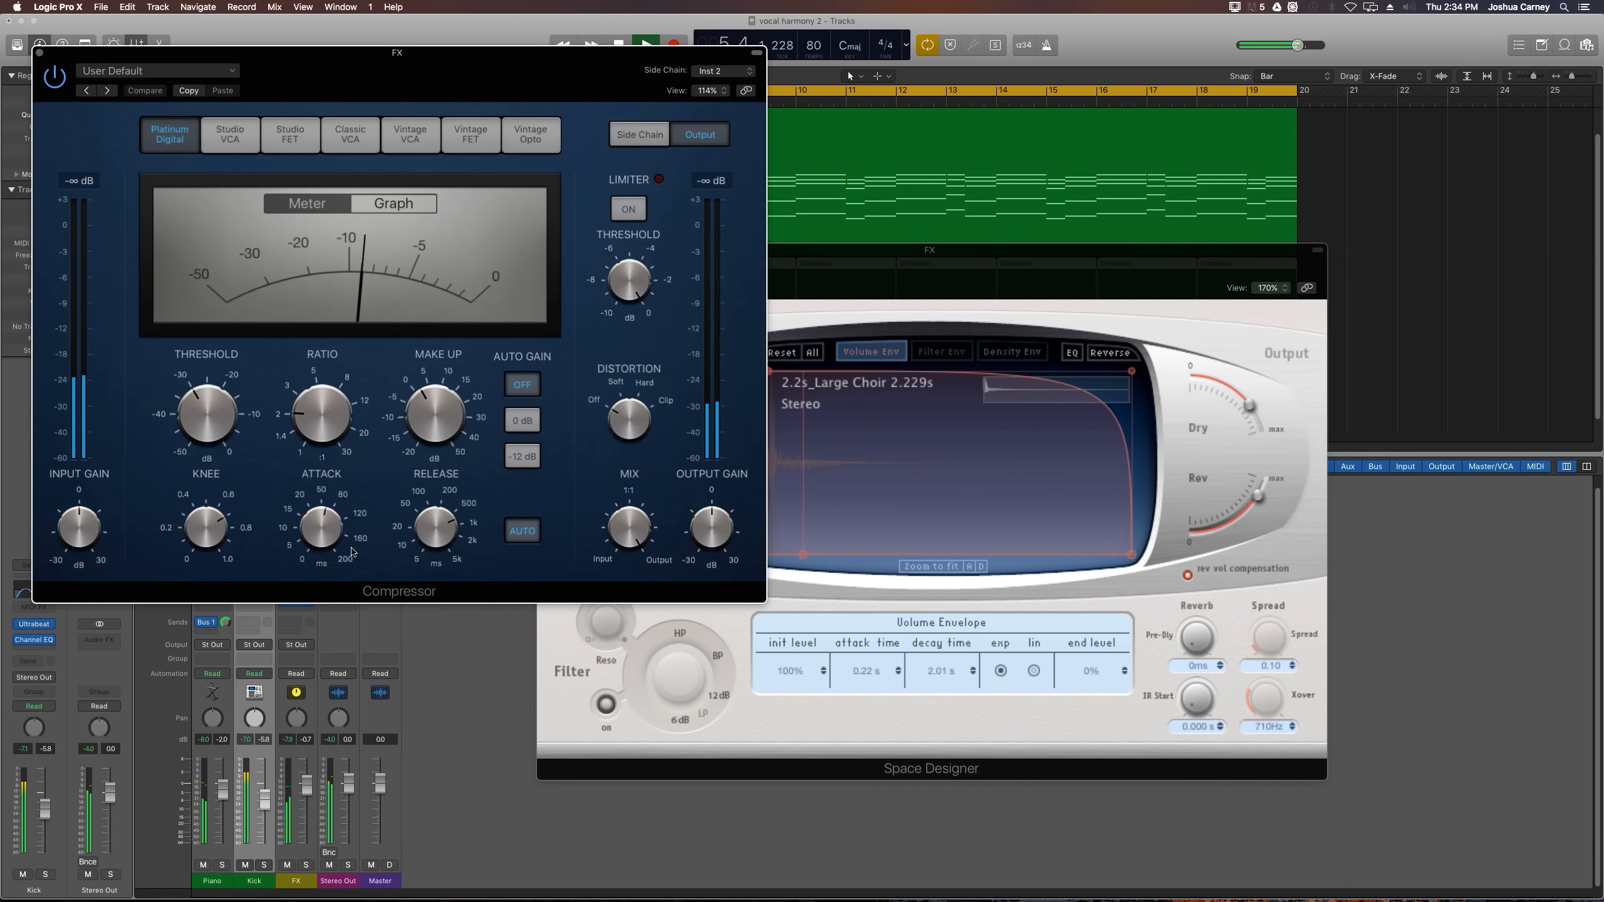
# Close the Compressor and Space Designer windows, leaving the mixer and tracks visible.
pyautogui.moveTo(204, 415); pyautogui.dragTo(204, 440)
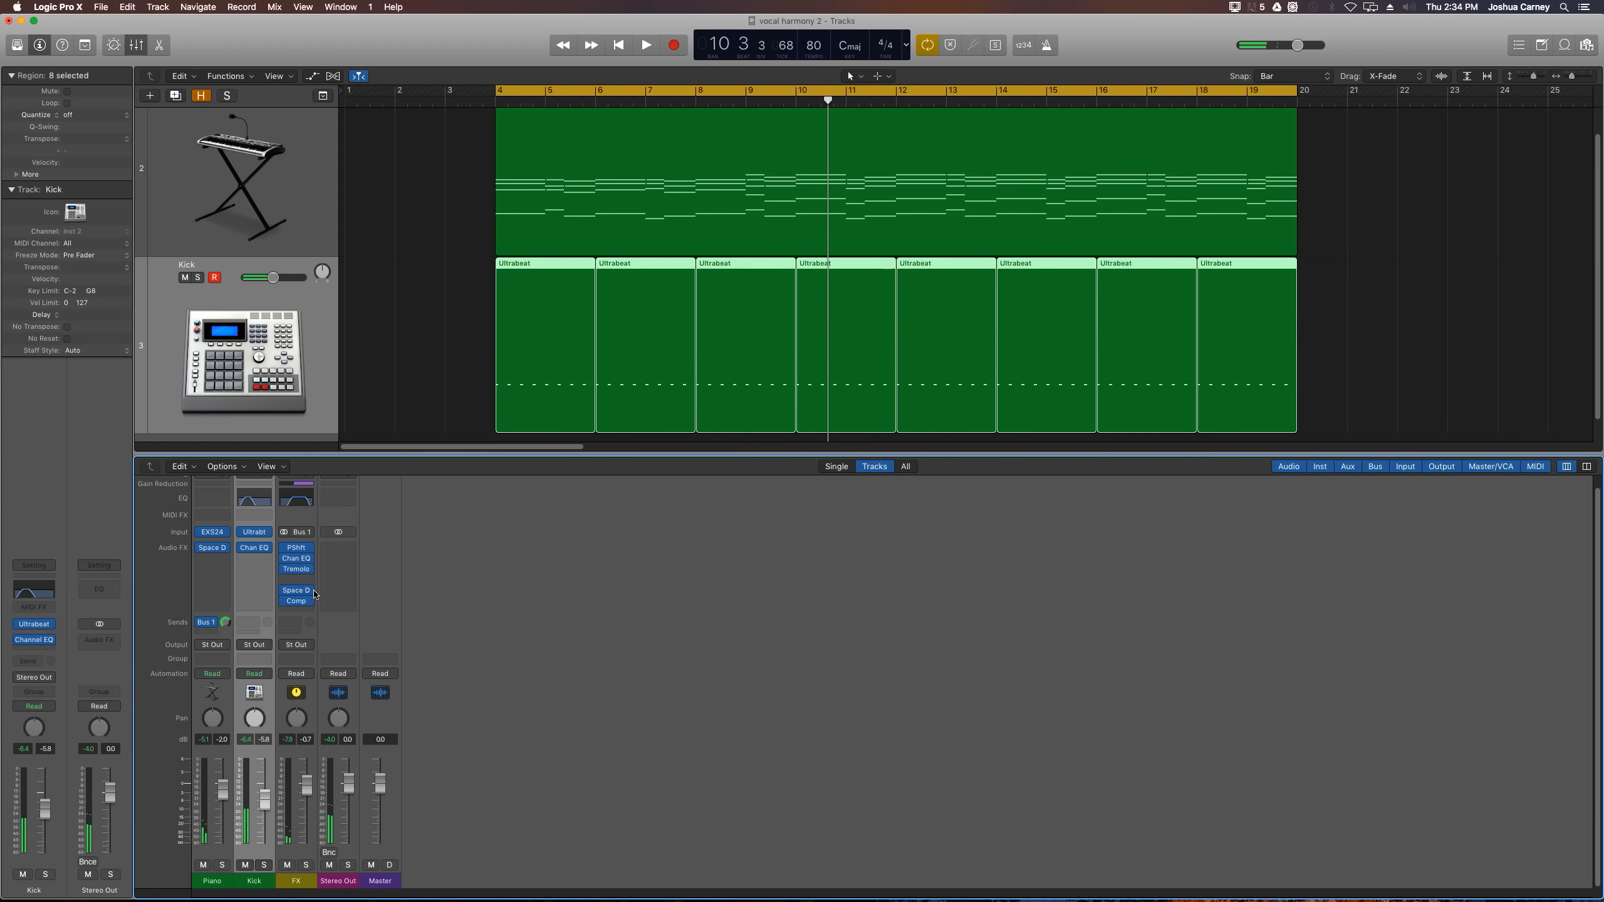
# Replace the reverb with ValhallaShimmer set to bigStereo mode with raised mix and feedback.
pyautogui.click(296, 579)
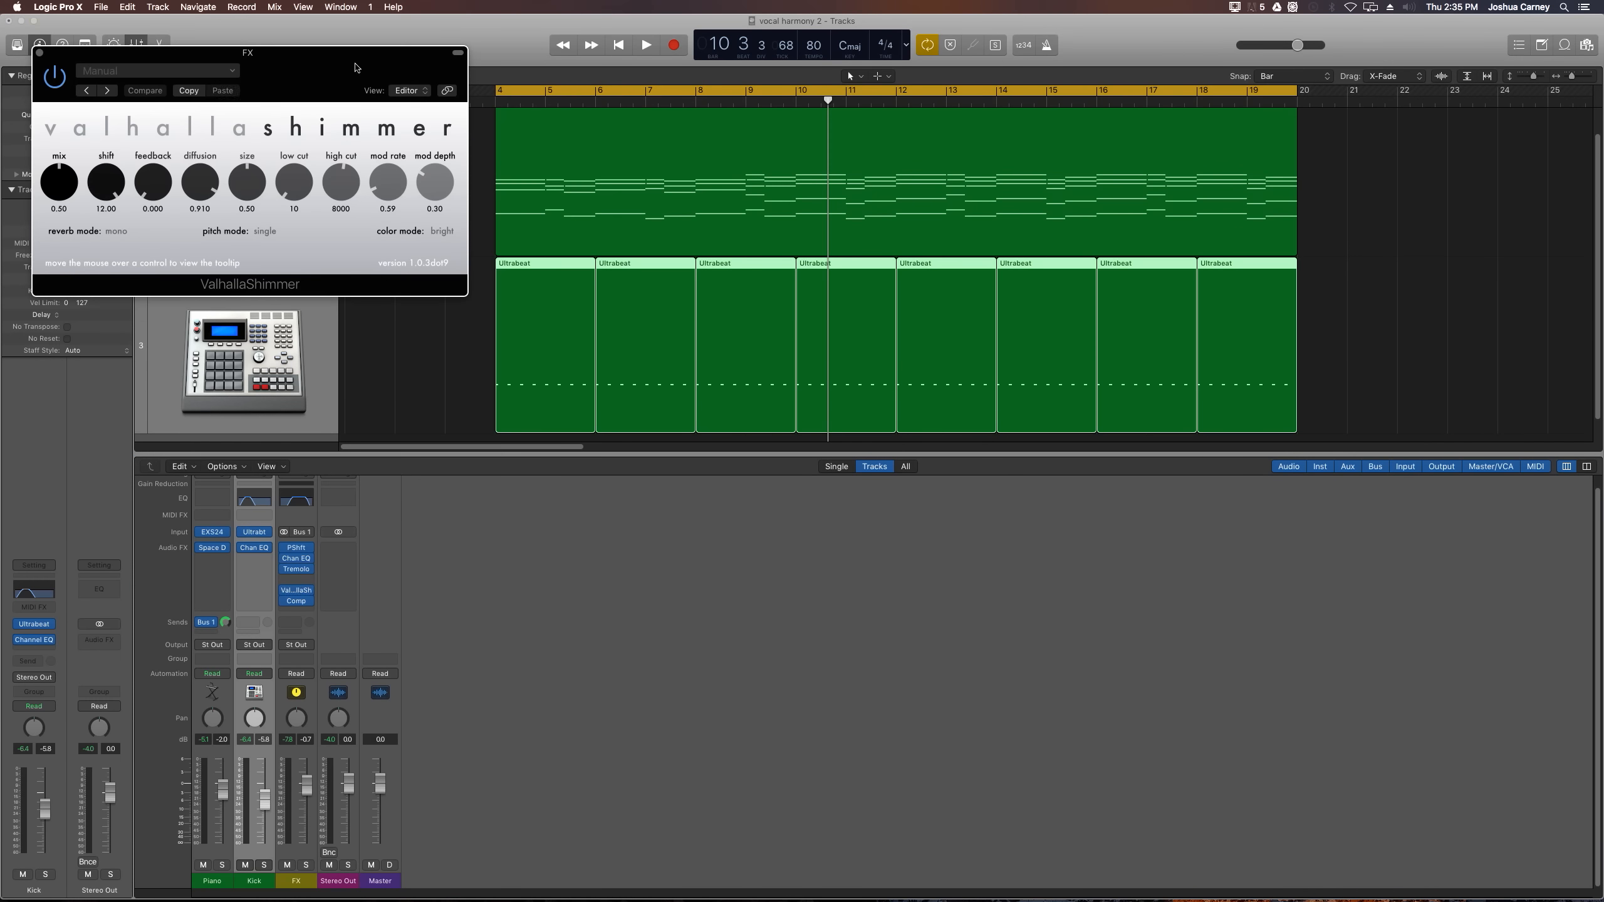
pyautogui.moveTo(248, 53); pyautogui.dragTo(715, 557)
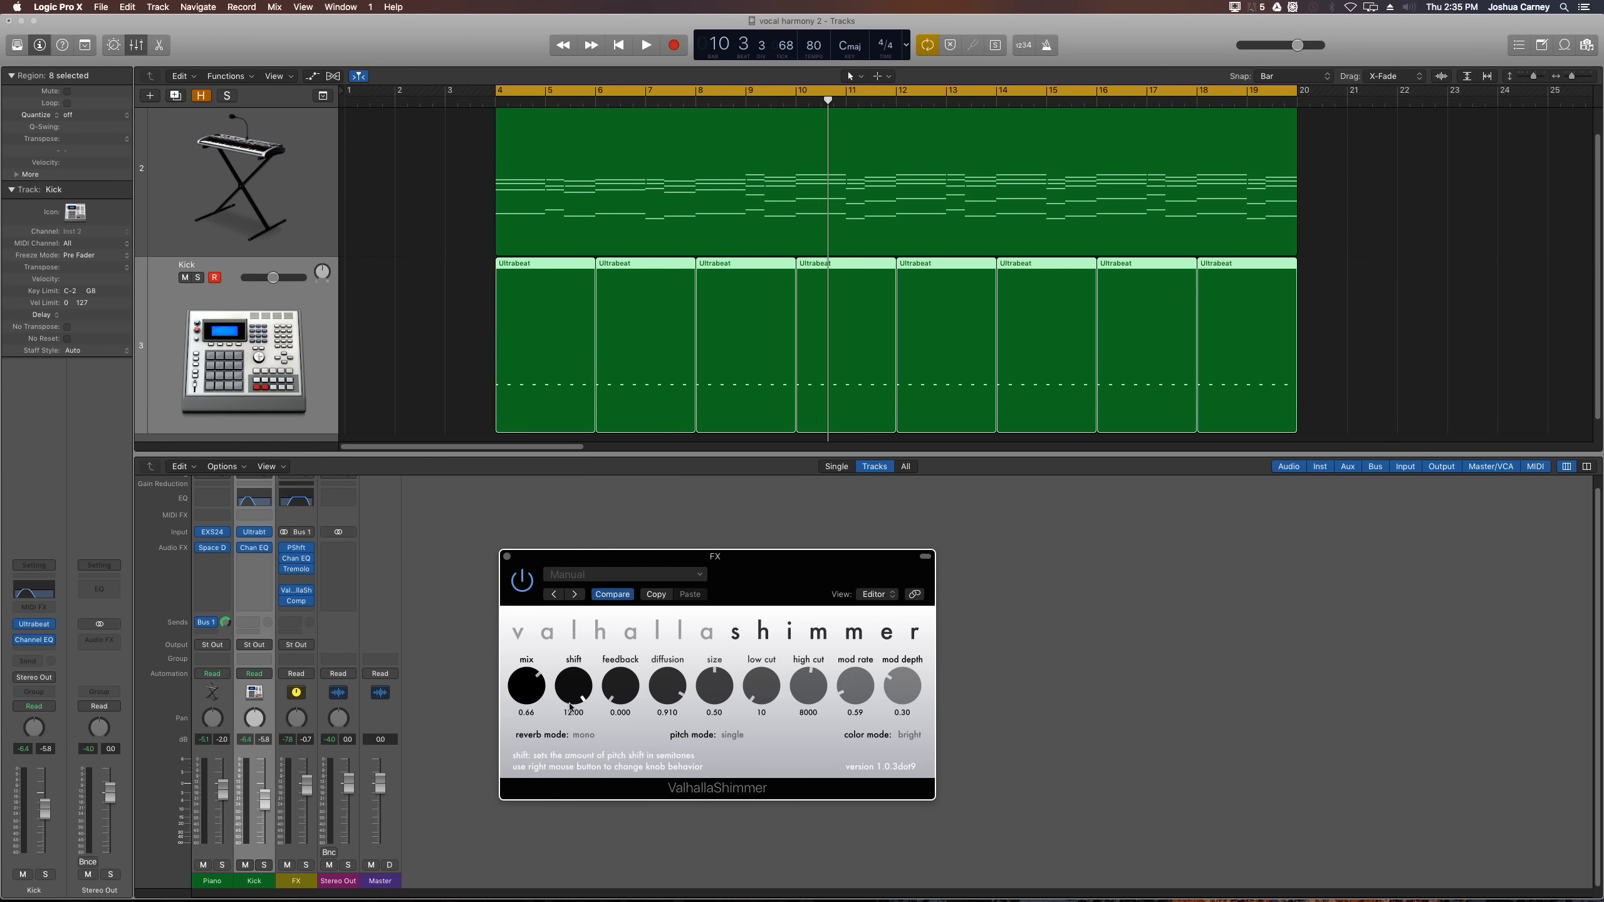
pyautogui.moveTo(619, 685); pyautogui.dragTo(620, 671)
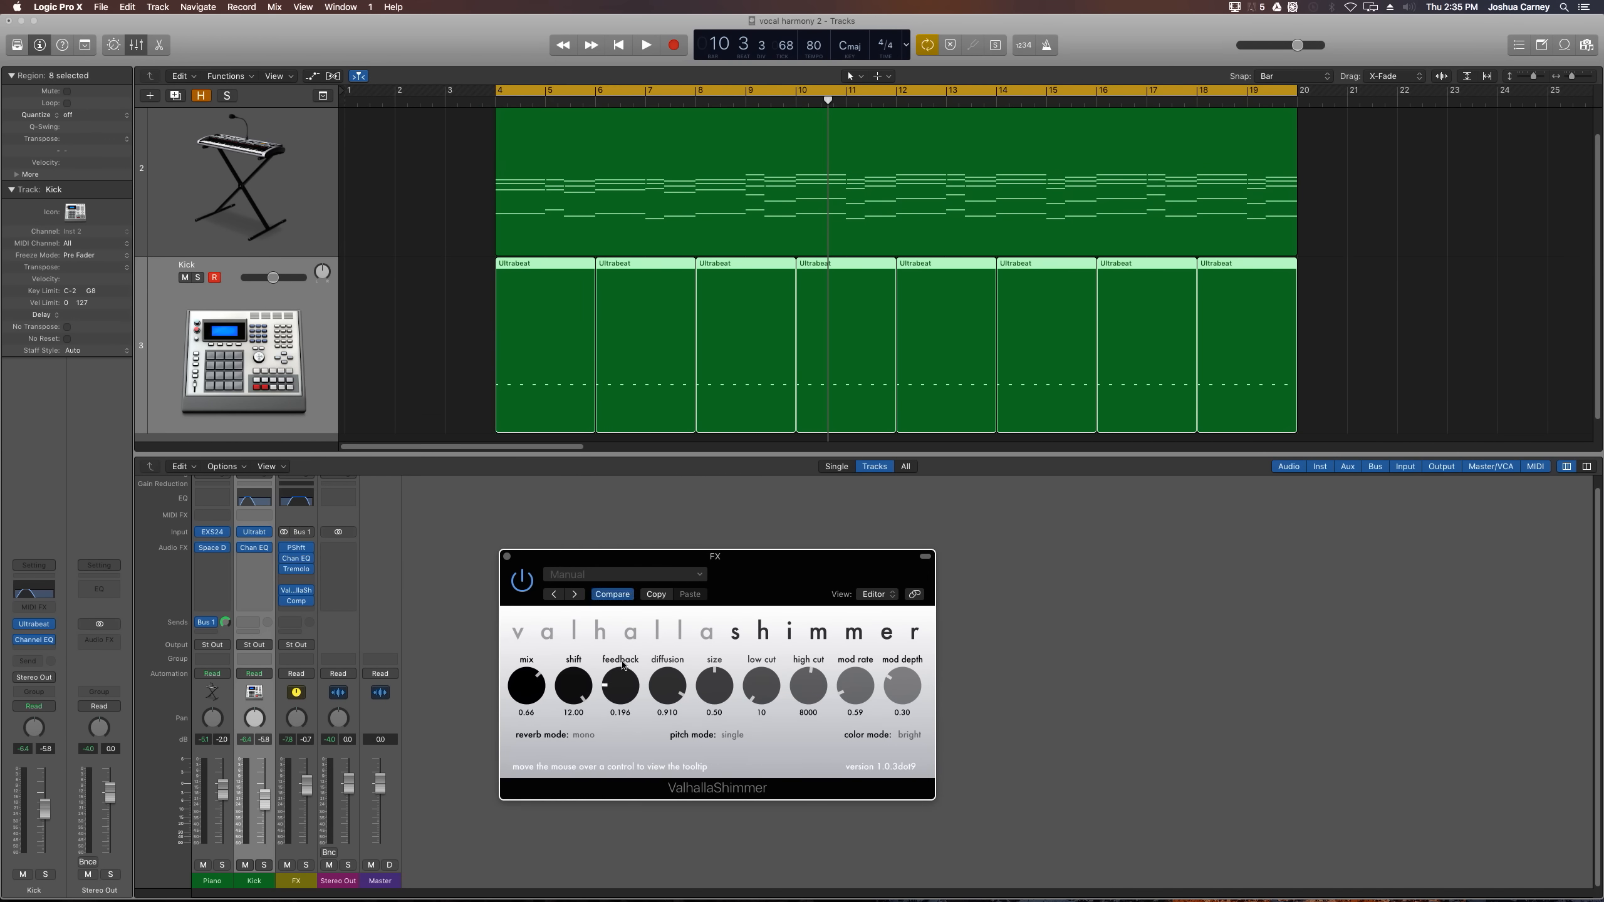
pyautogui.click(584, 735)
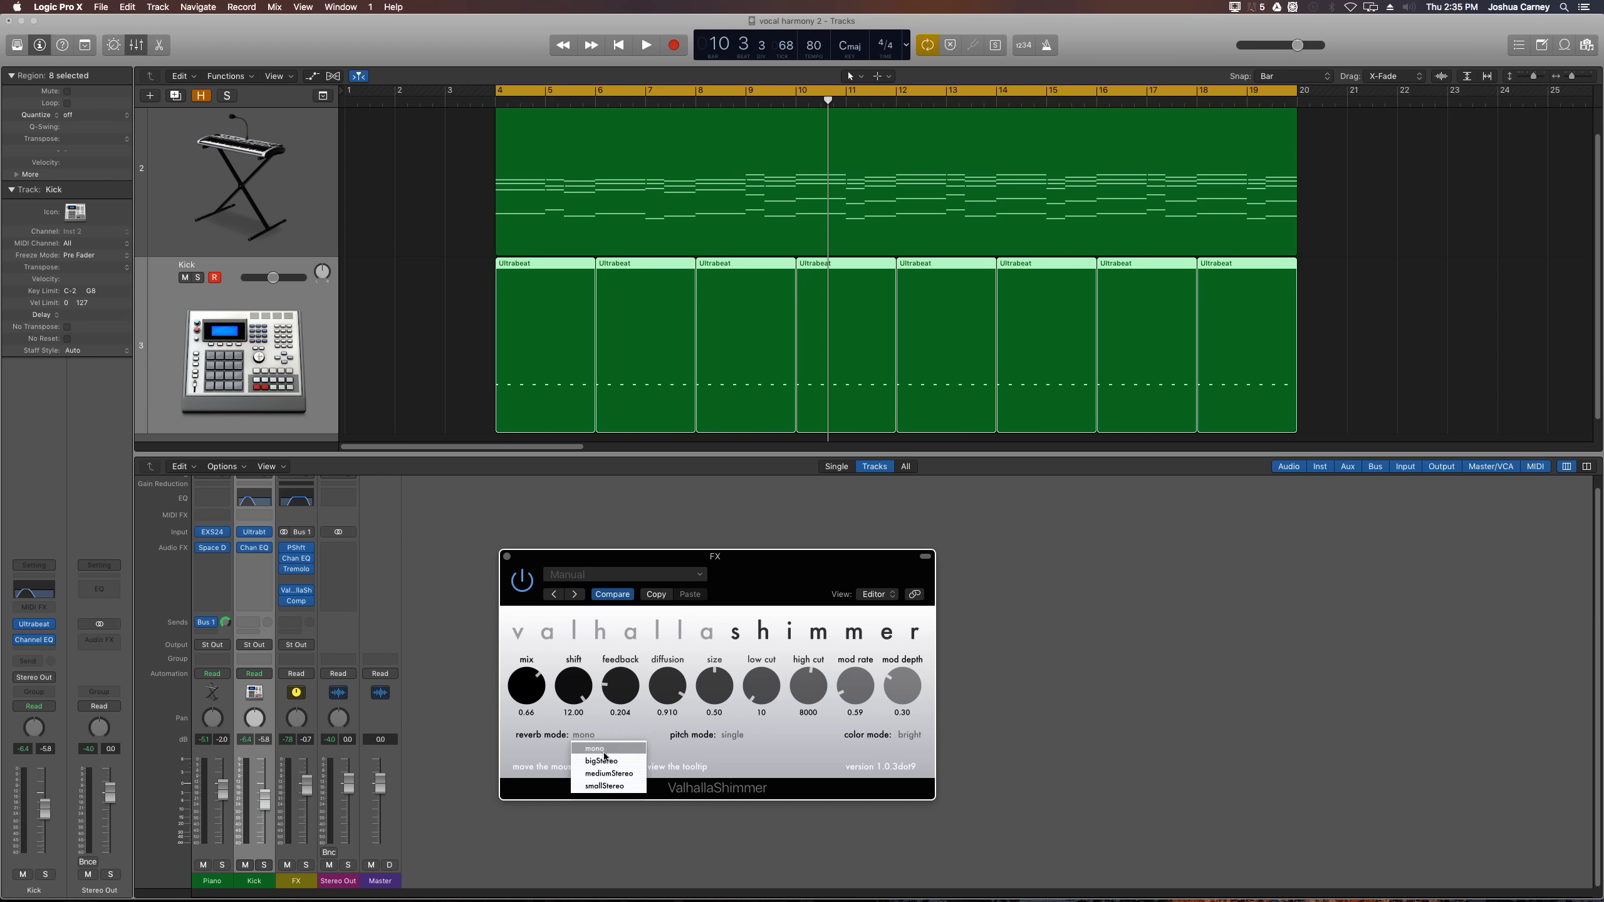
pyautogui.click(599, 760)
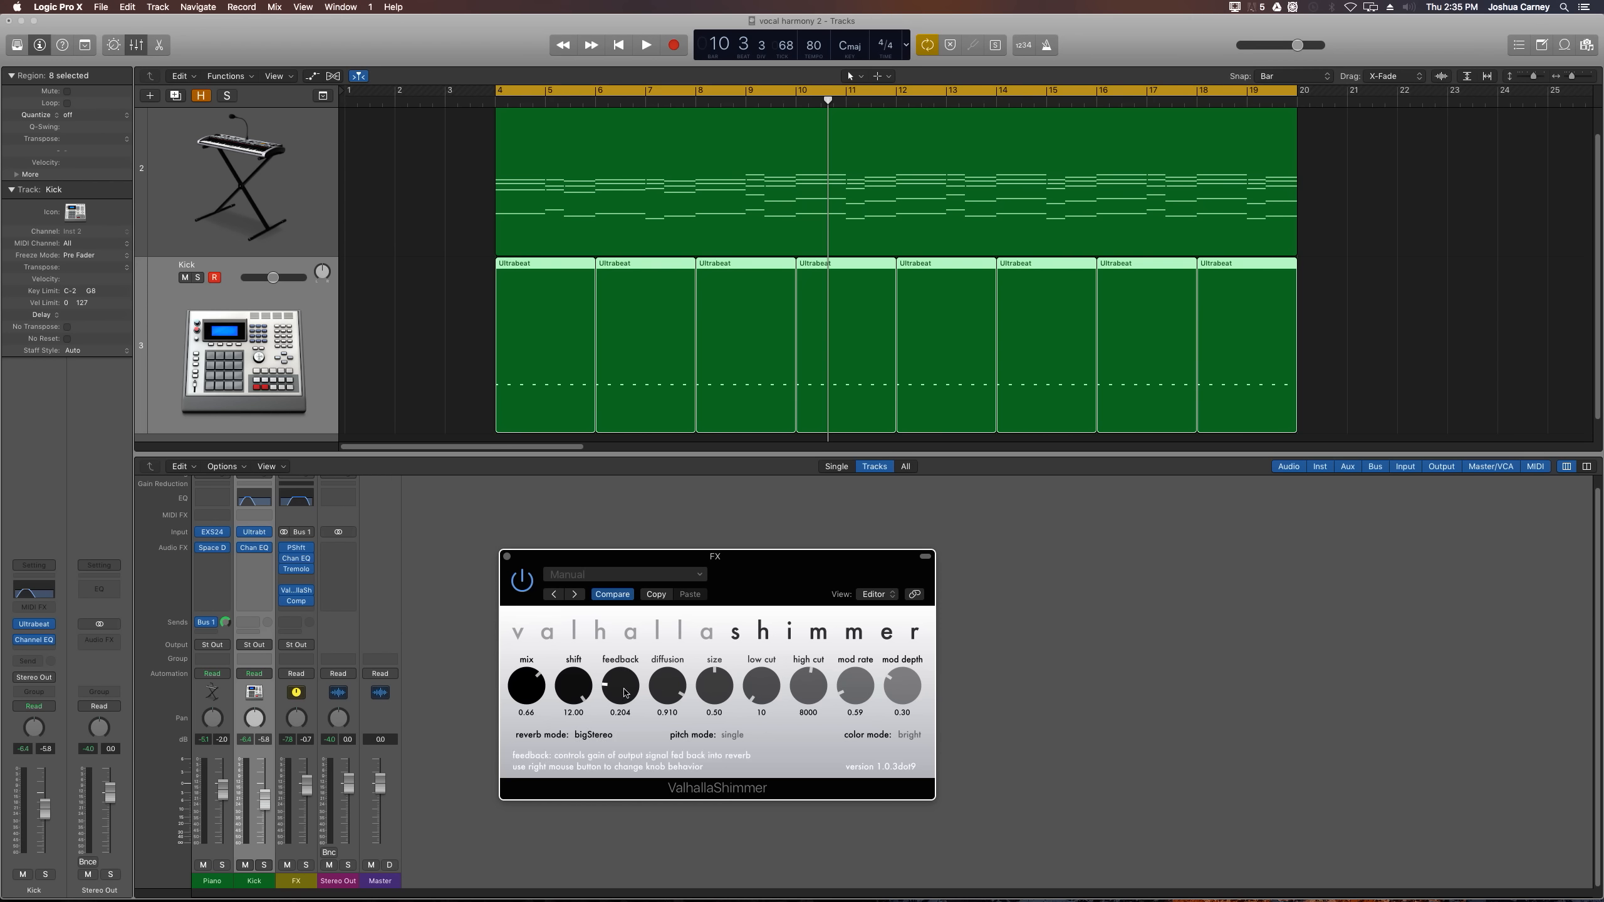
pyautogui.moveTo(619, 685); pyautogui.dragTo(619, 676)
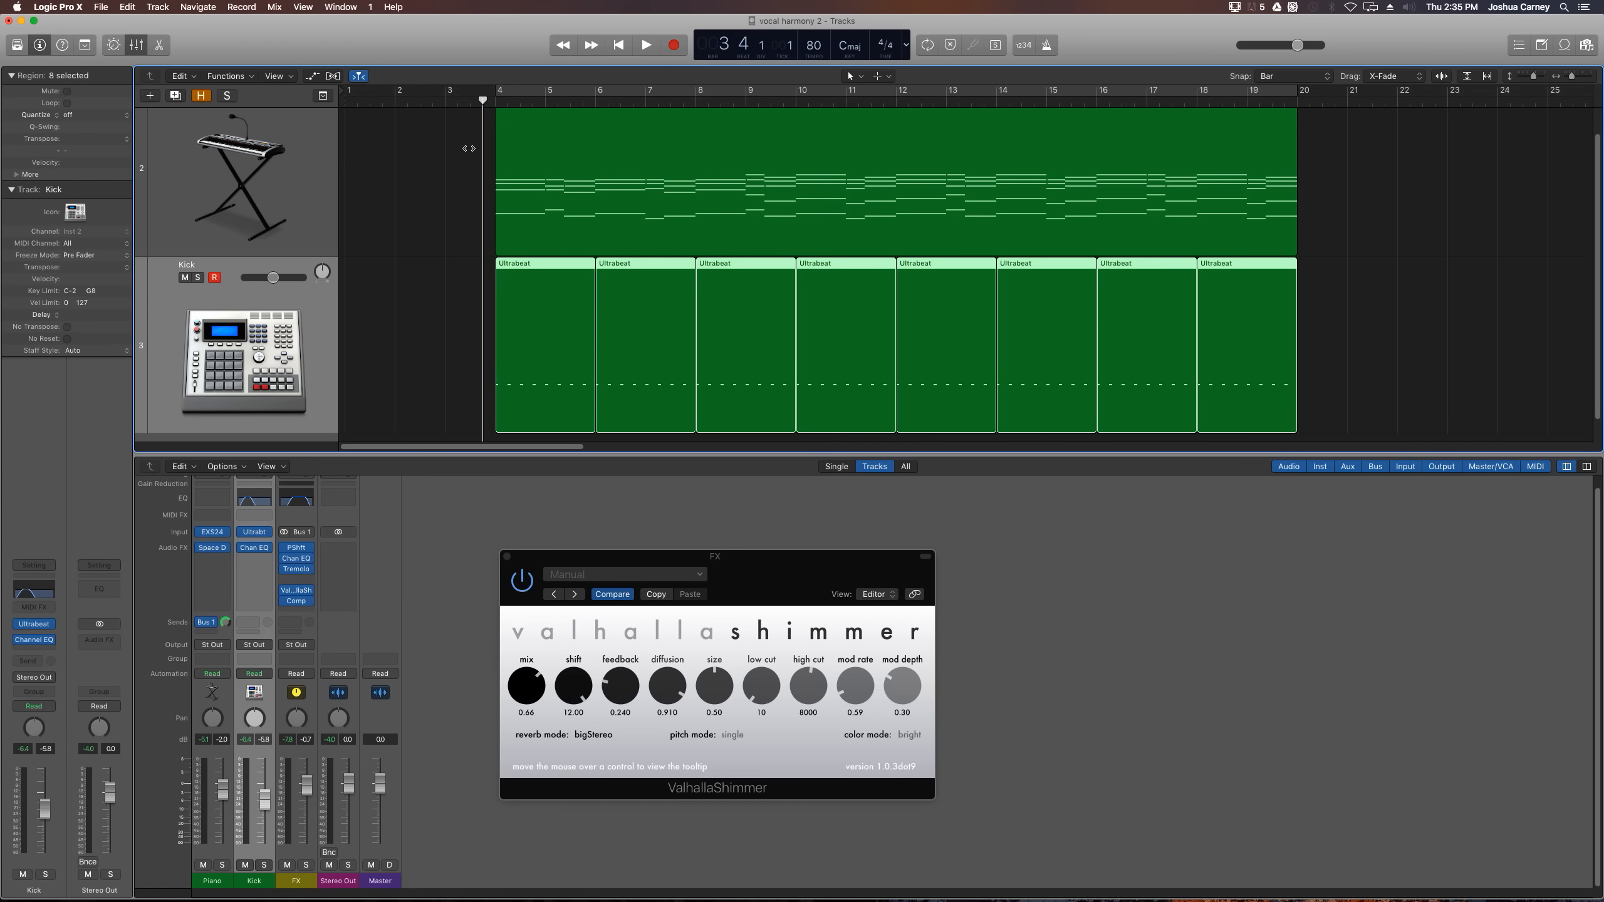
# Audition from the song start and settle the shimmer feedback at 0.360.
pyautogui.click(646, 44)
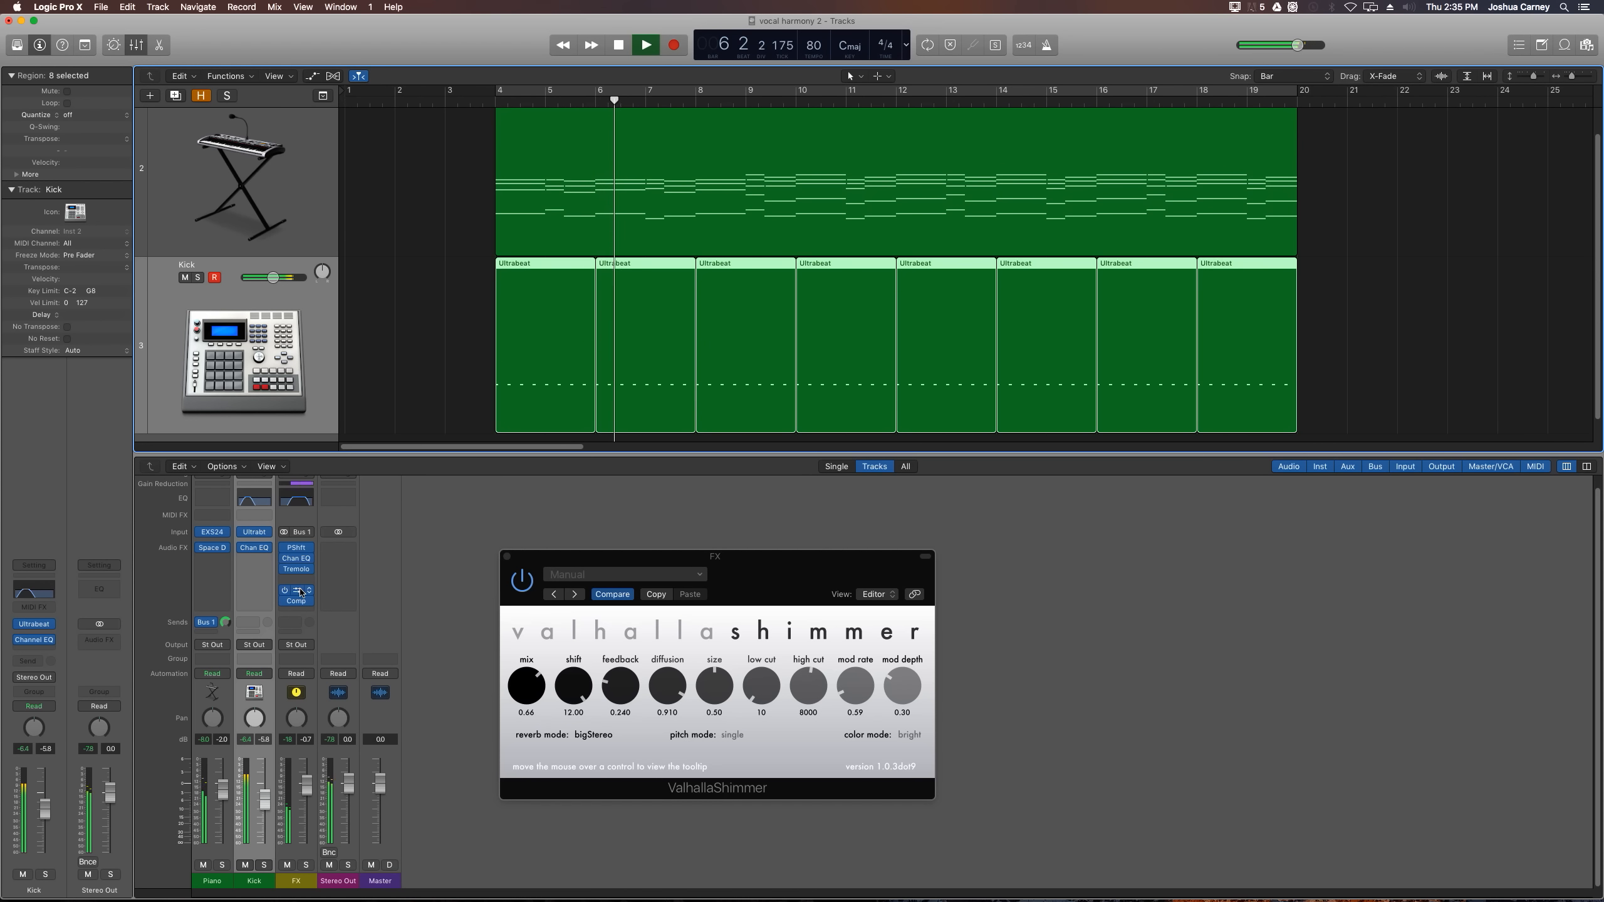
pyautogui.moveTo(525, 686)
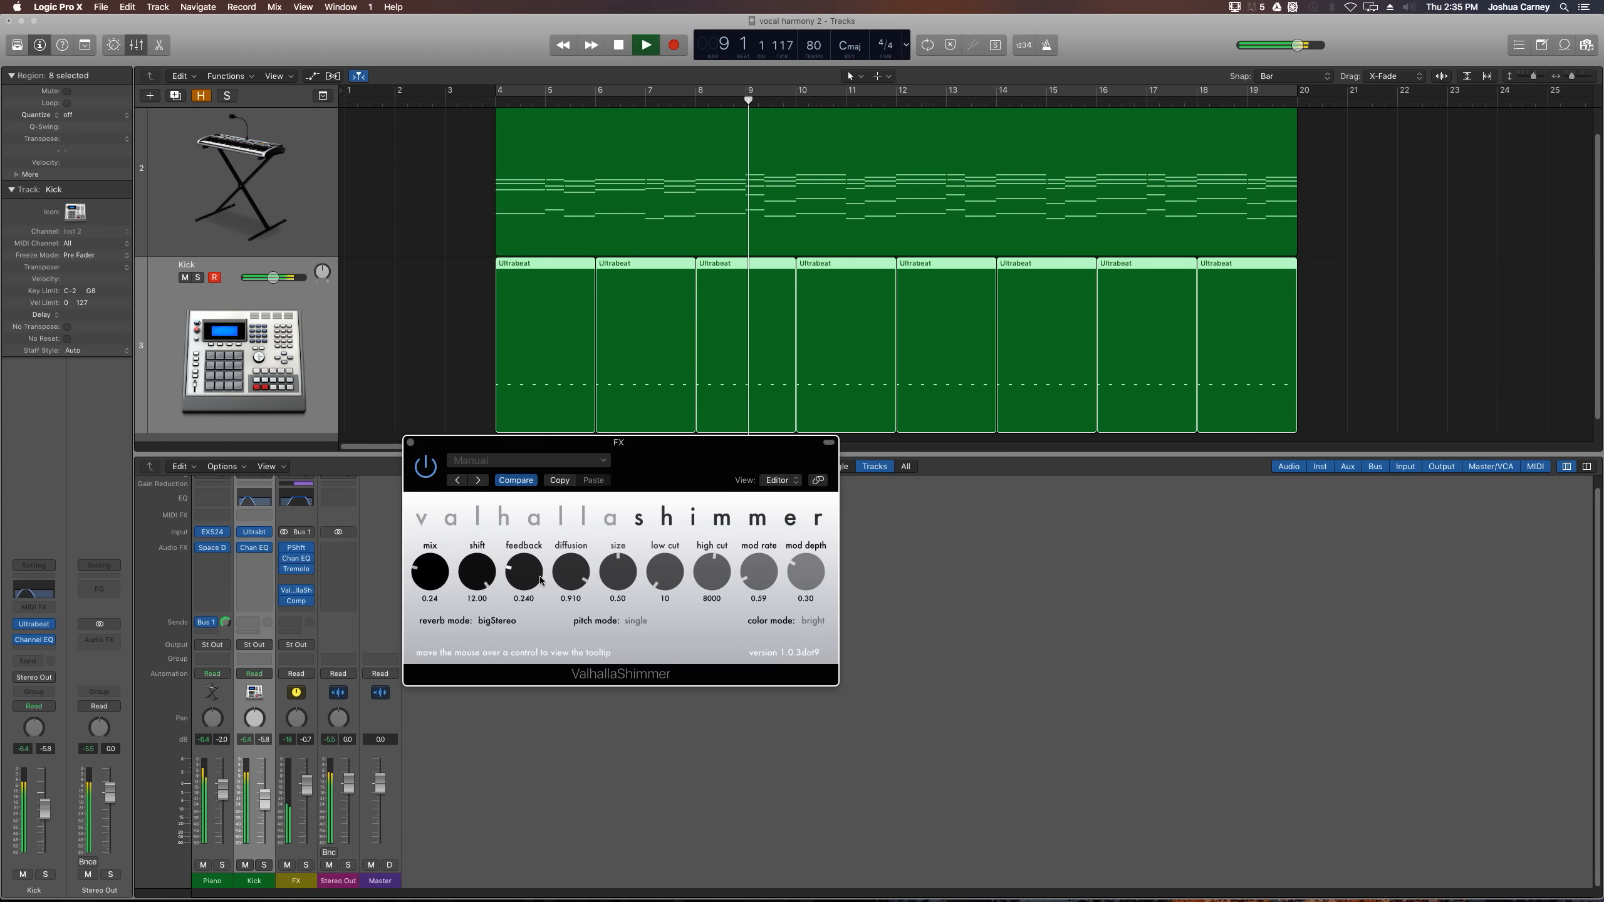
pyautogui.moveTo(523, 570); pyautogui.dragTo(523, 557)
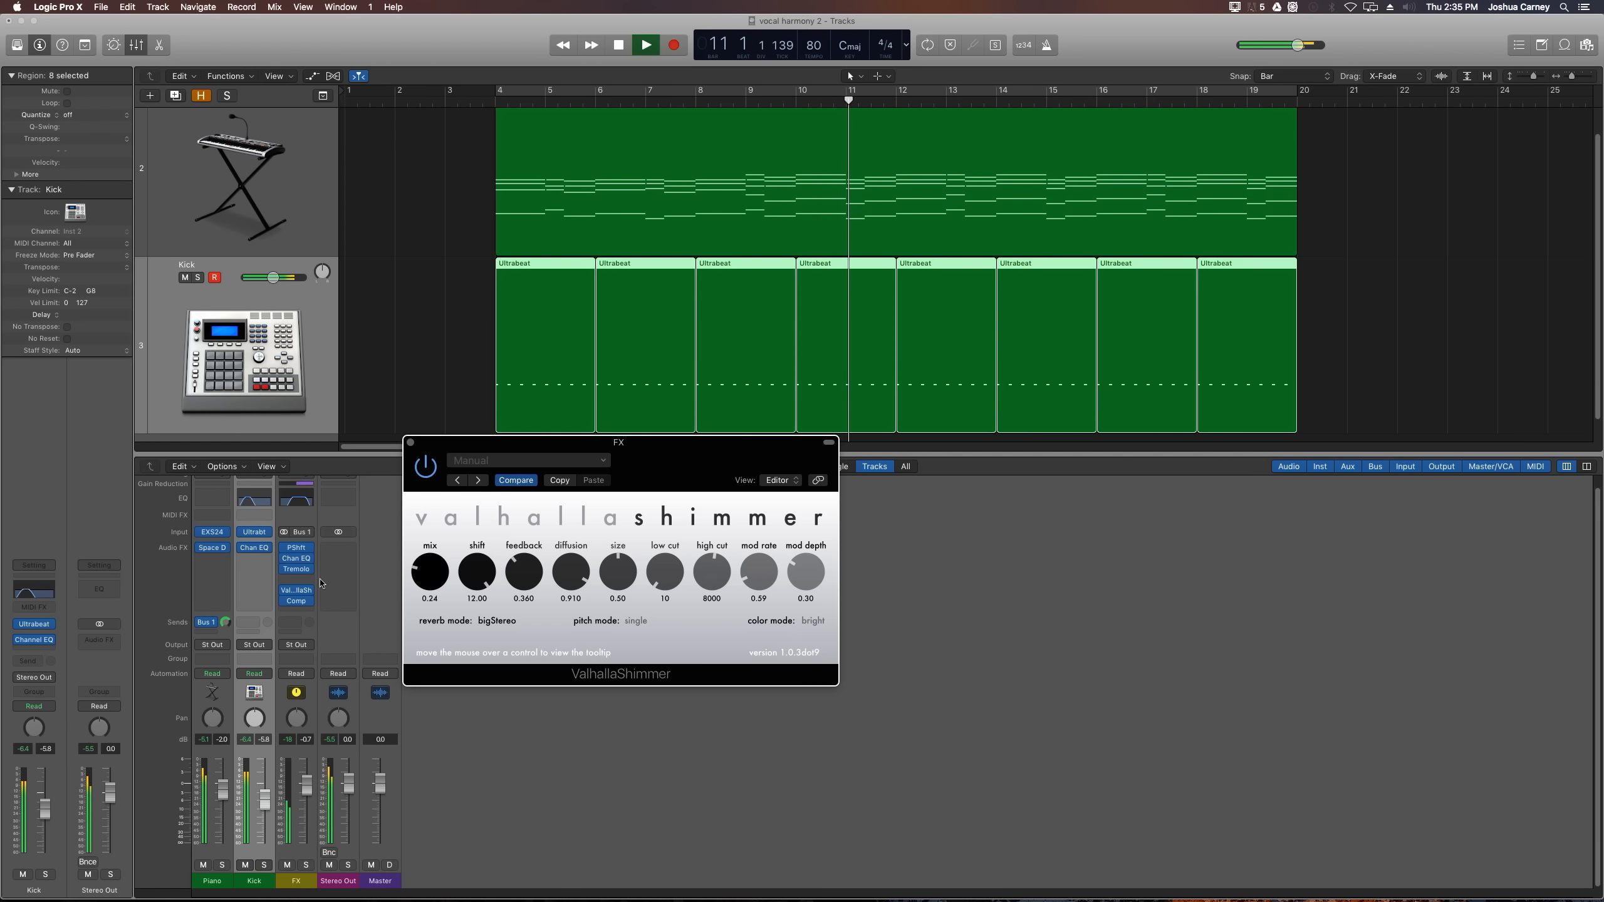
pyautogui.click(645, 44)
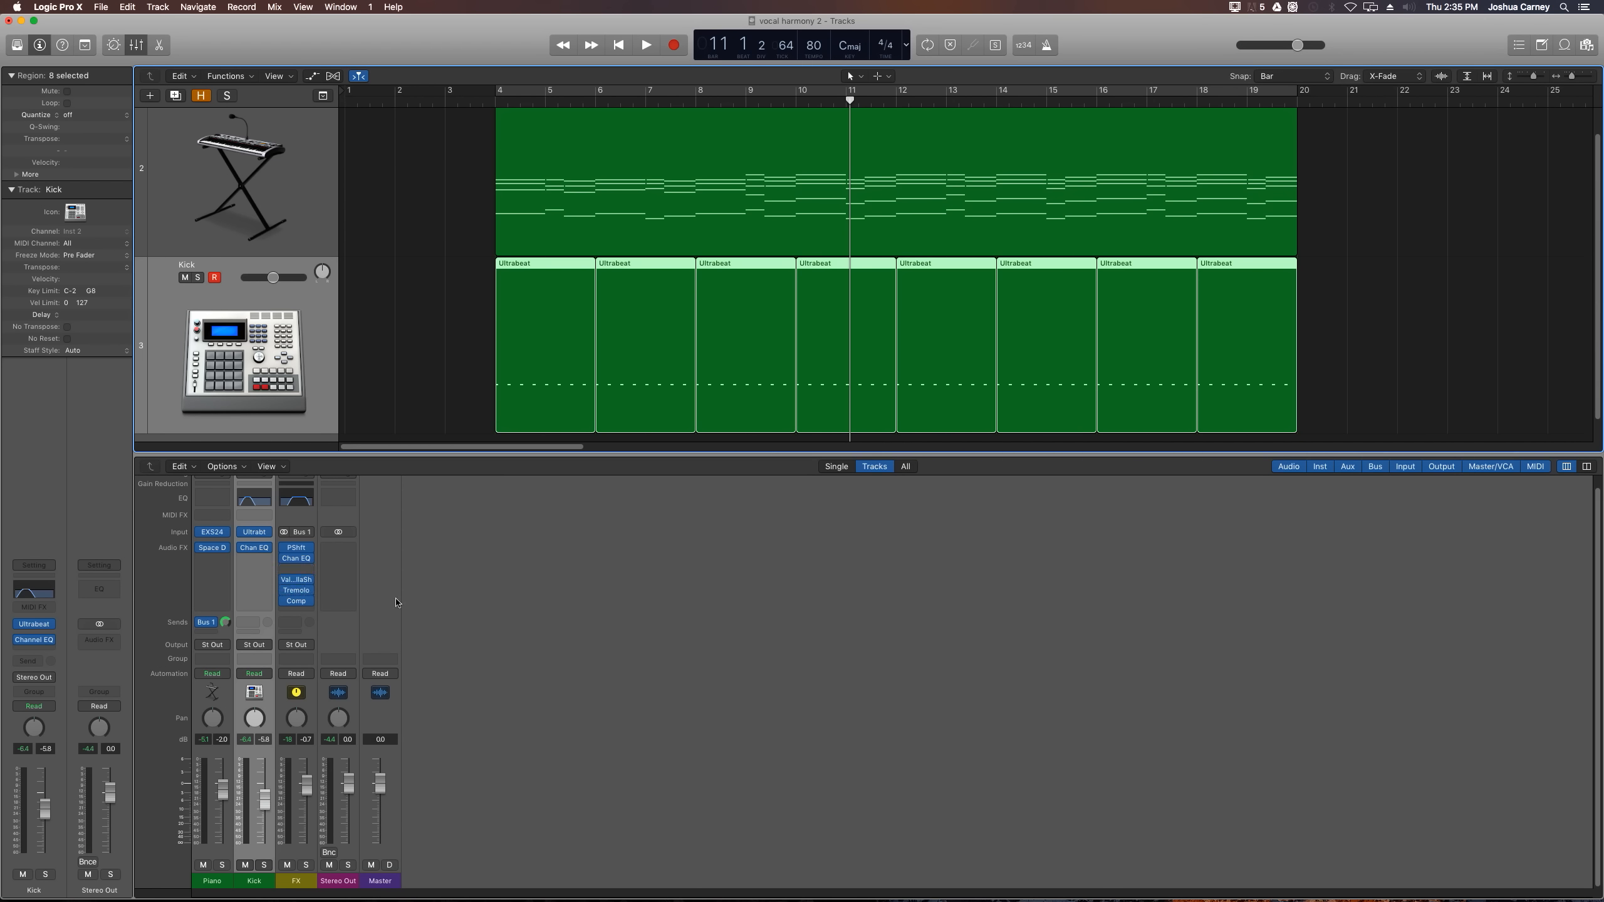
# Set the FX bus Compressor's side chain source to Inst 2 - Kick during playback.
pyautogui.click(646, 44)
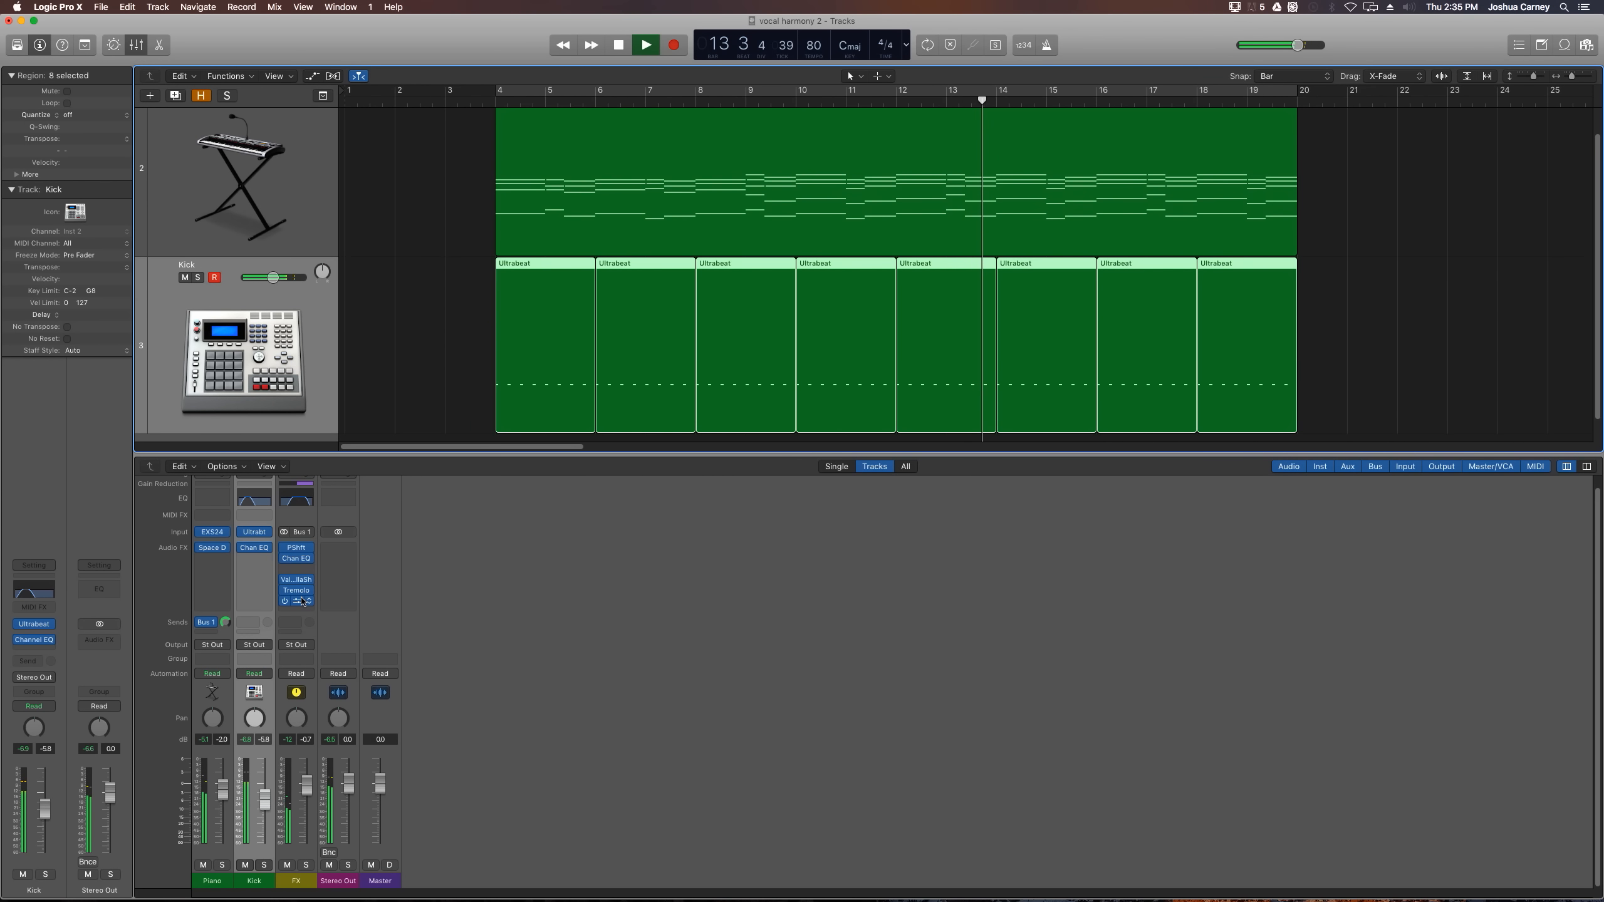
pyautogui.click(294, 548)
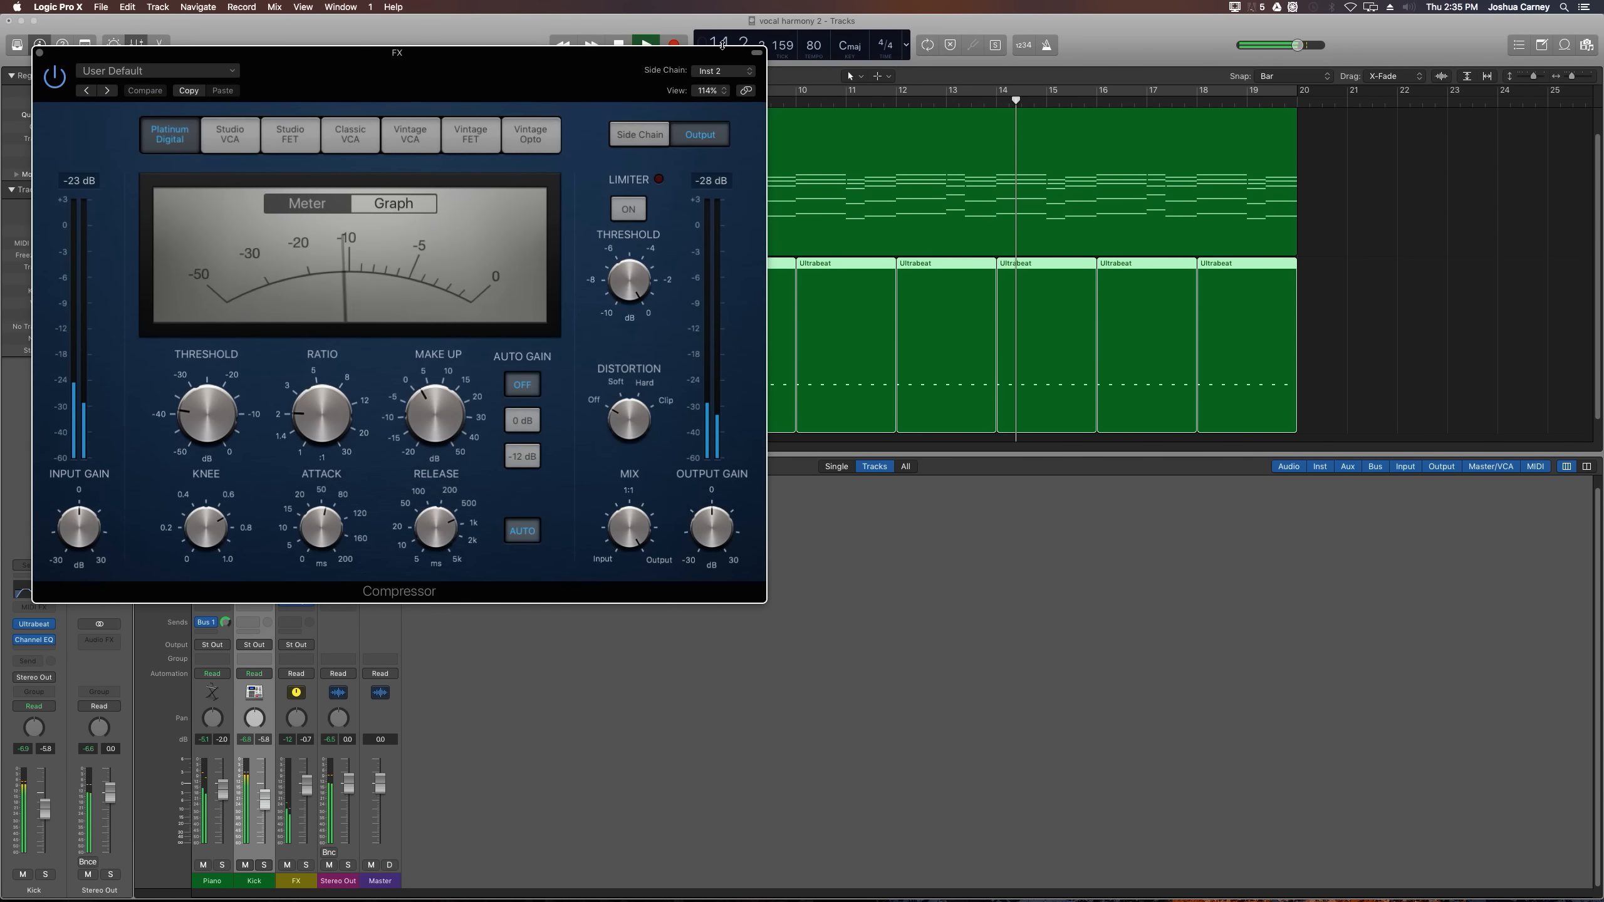
pyautogui.click(722, 70)
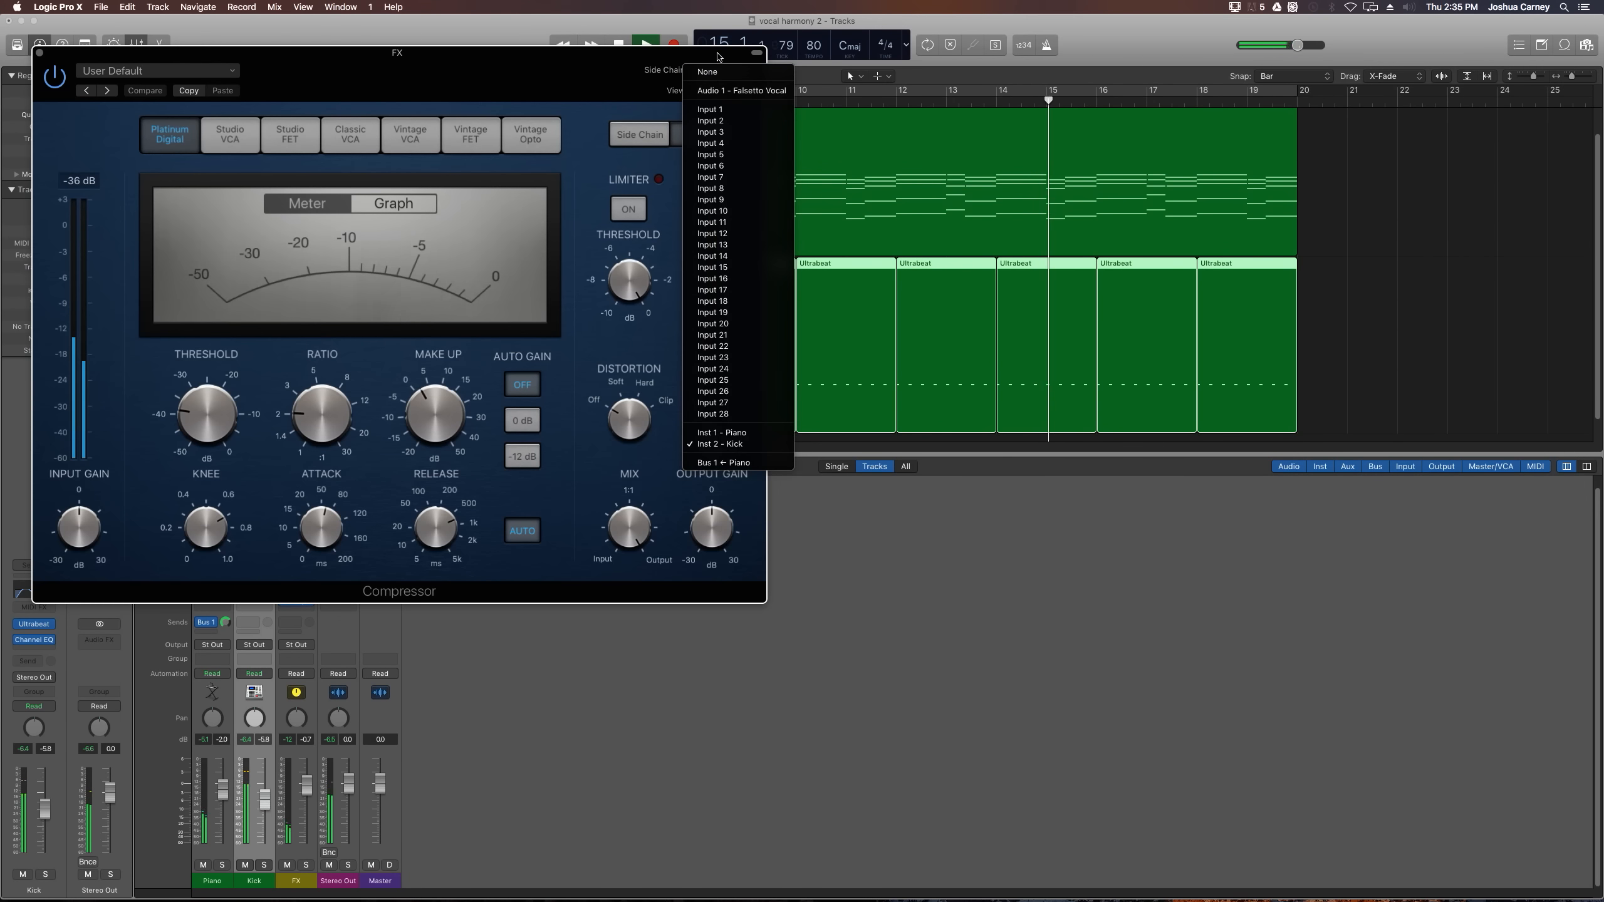
pyautogui.click(721, 444)
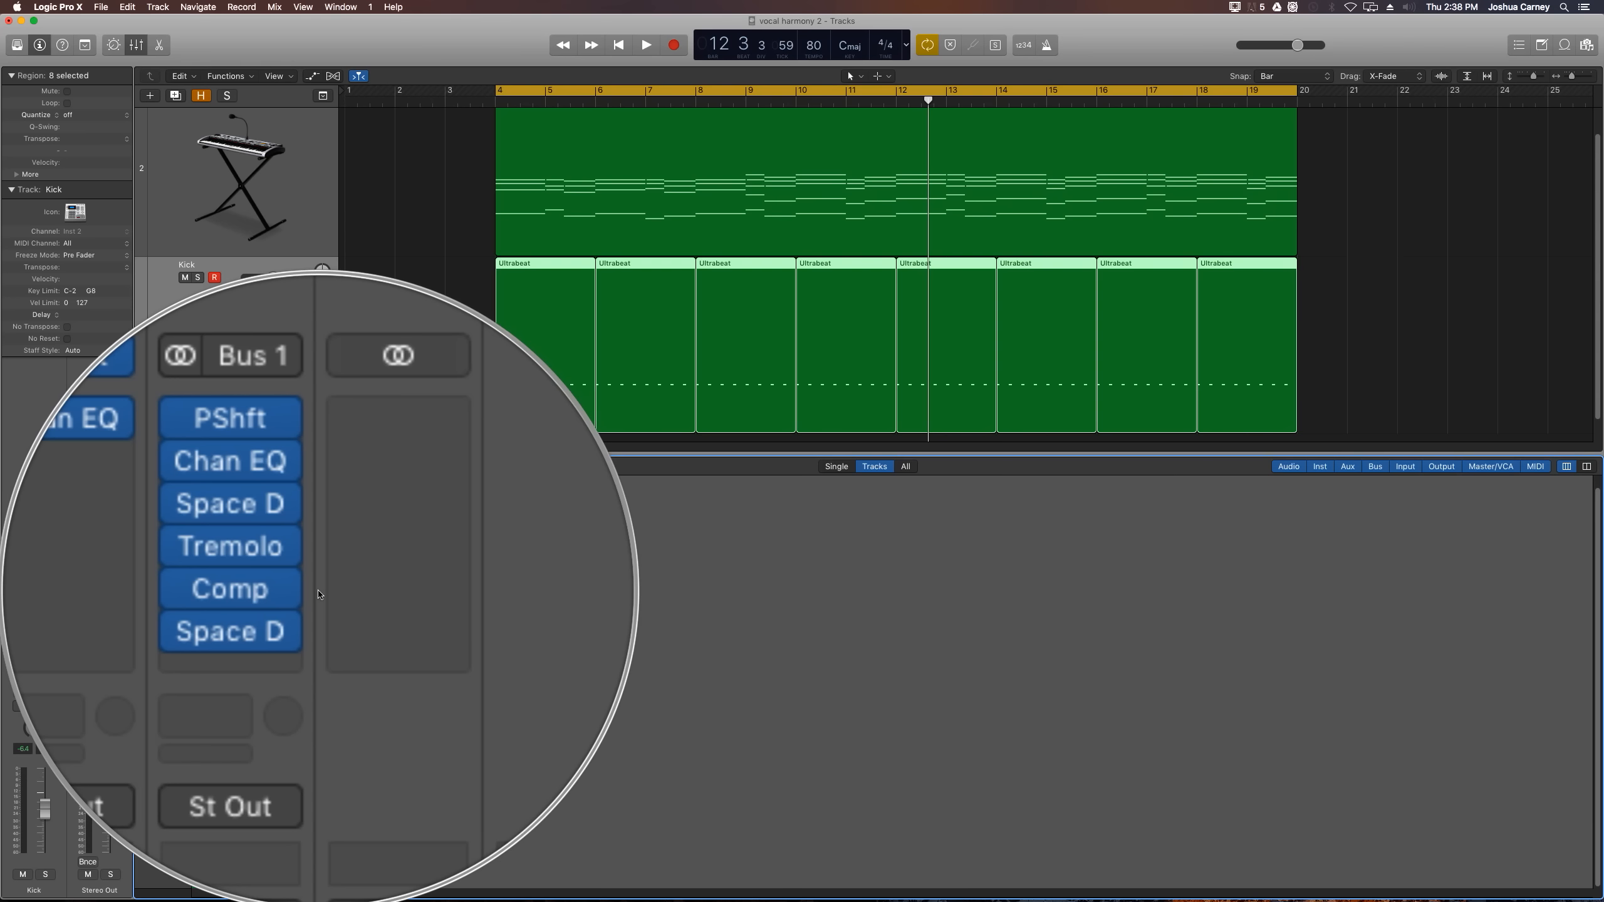
pyautogui.click(644, 43)
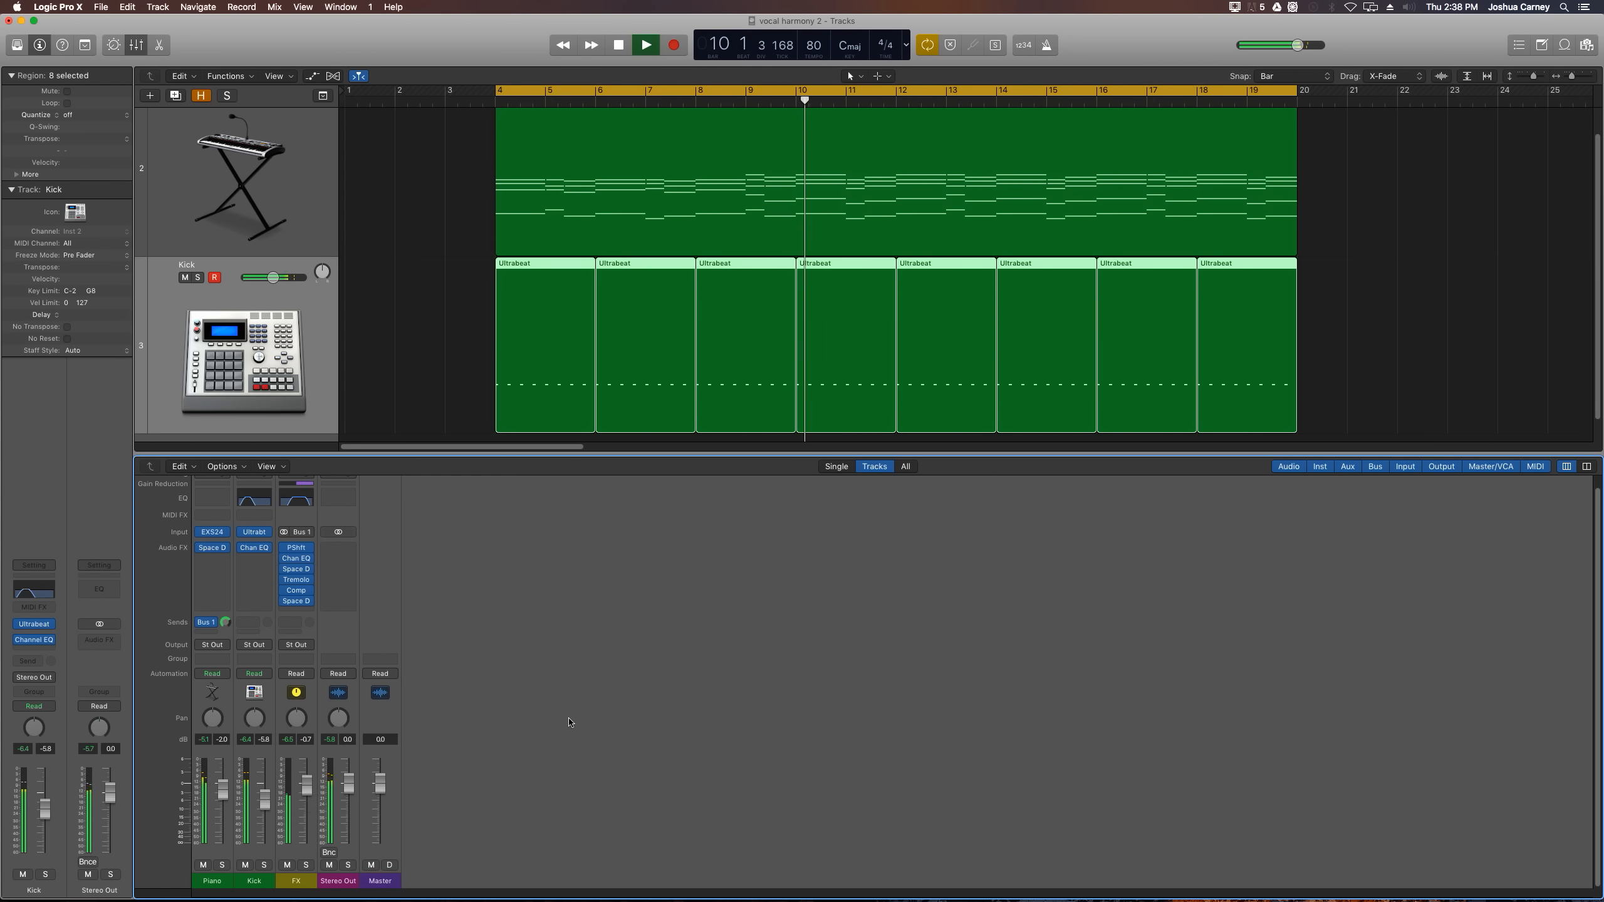
pyautogui.click(646, 44)
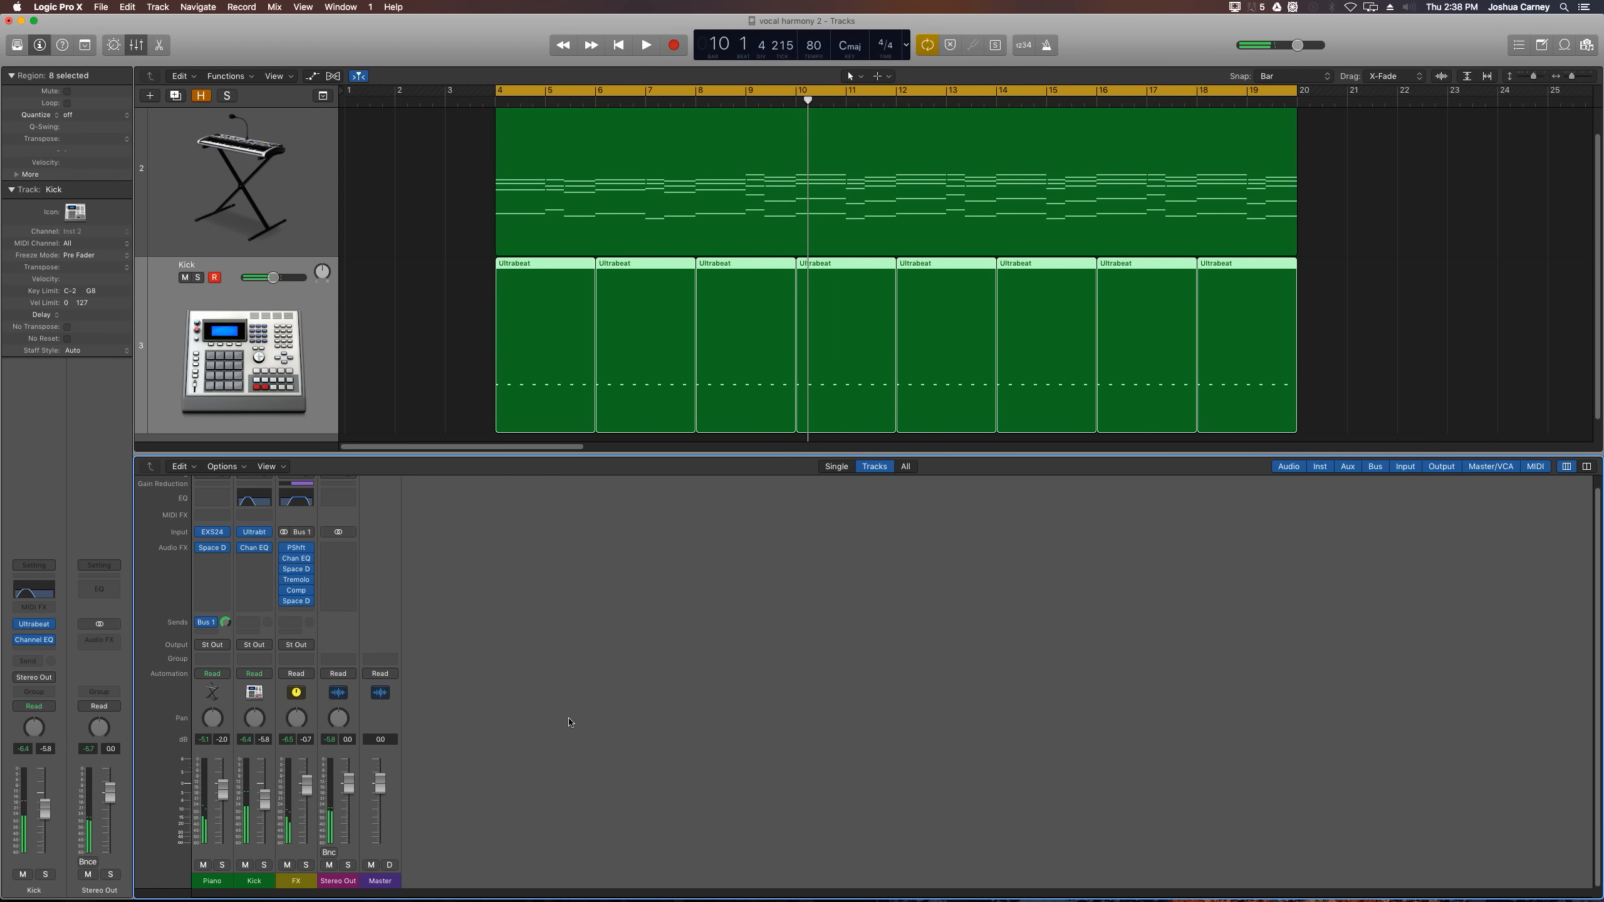